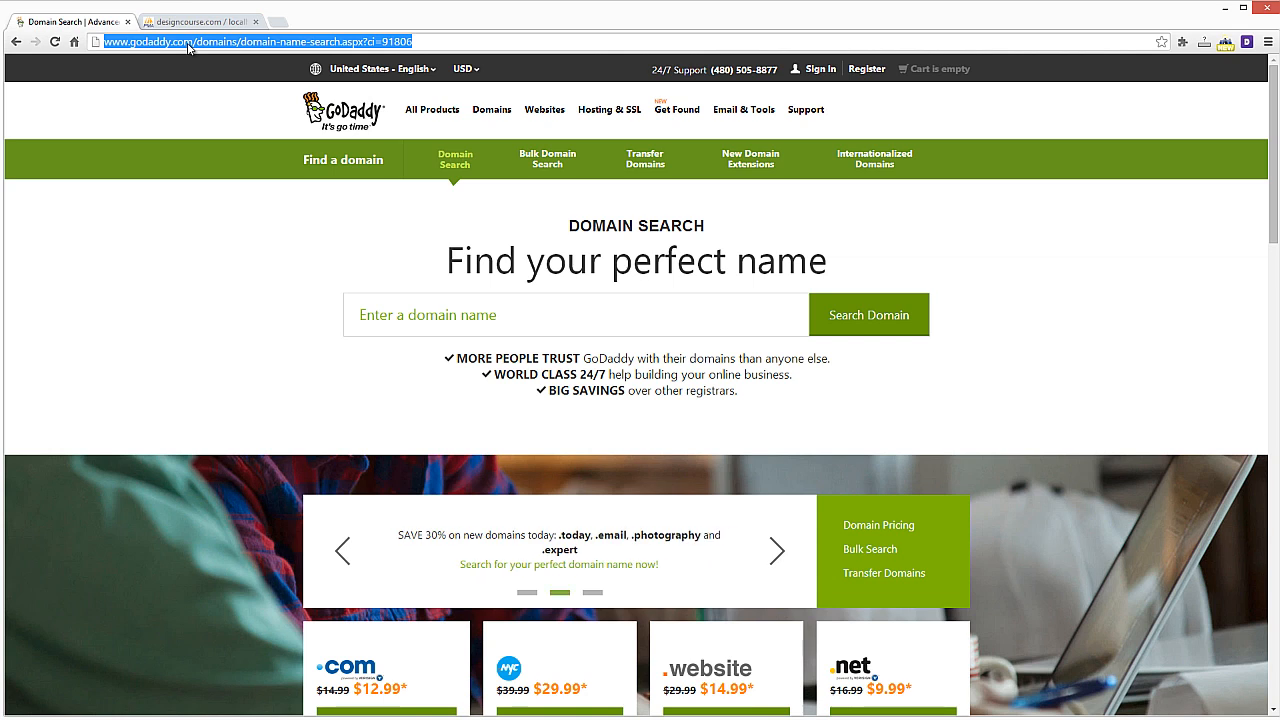
Generate .com domain names starting with 'simon' in Bust A Name's Domain Maker.
{"action": "left_click", "coordinate": [775, 551]}
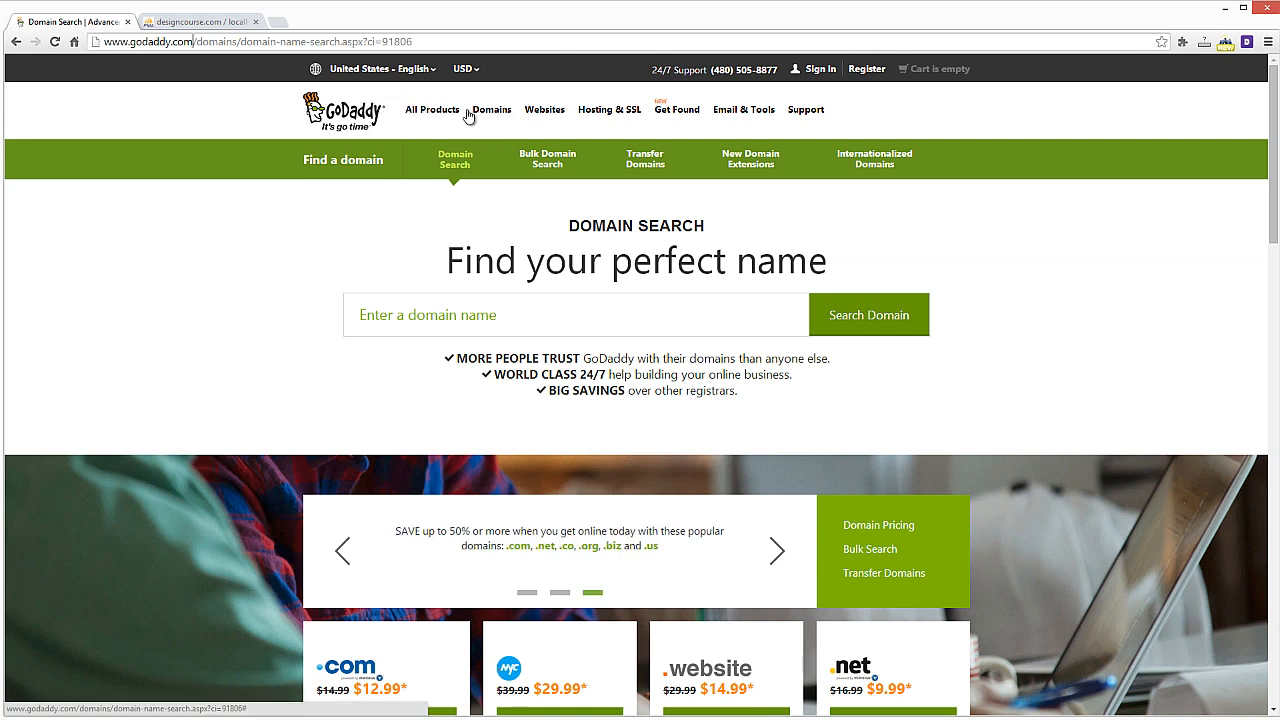
{"action": "mouse_move", "coordinate": [432, 113]}
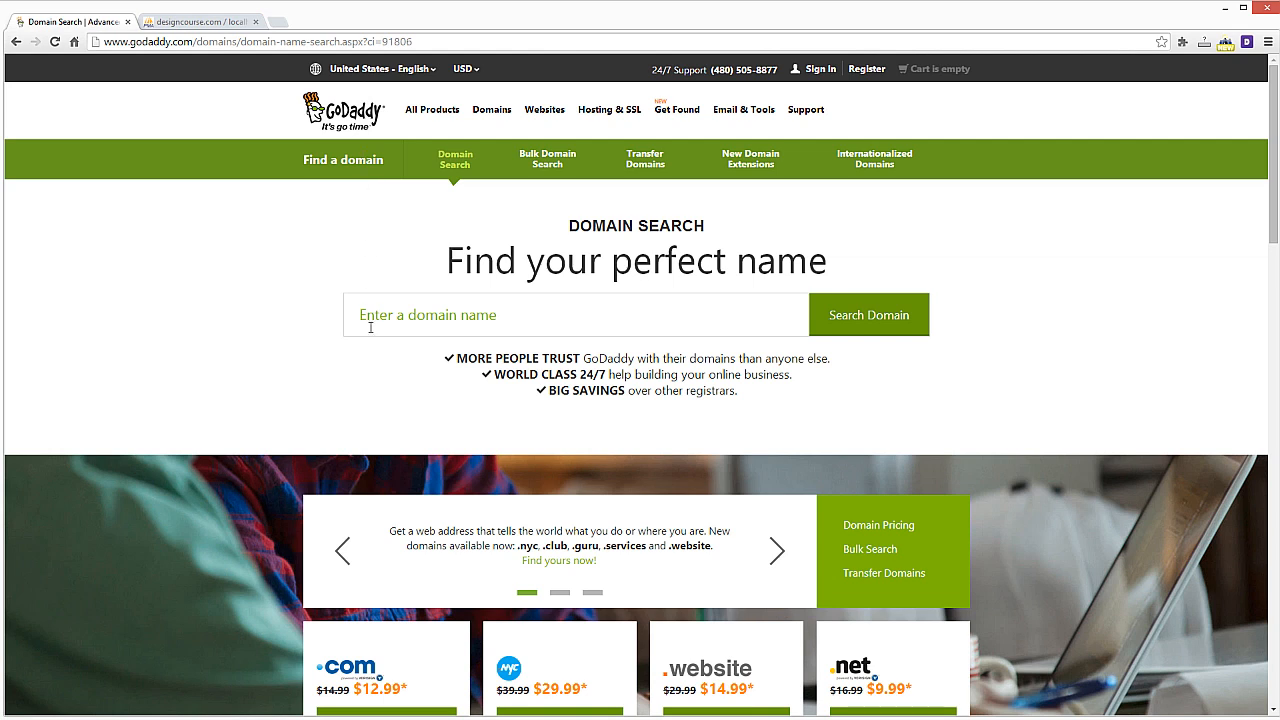
{"action": "mouse_move", "coordinate": [217, 303]}
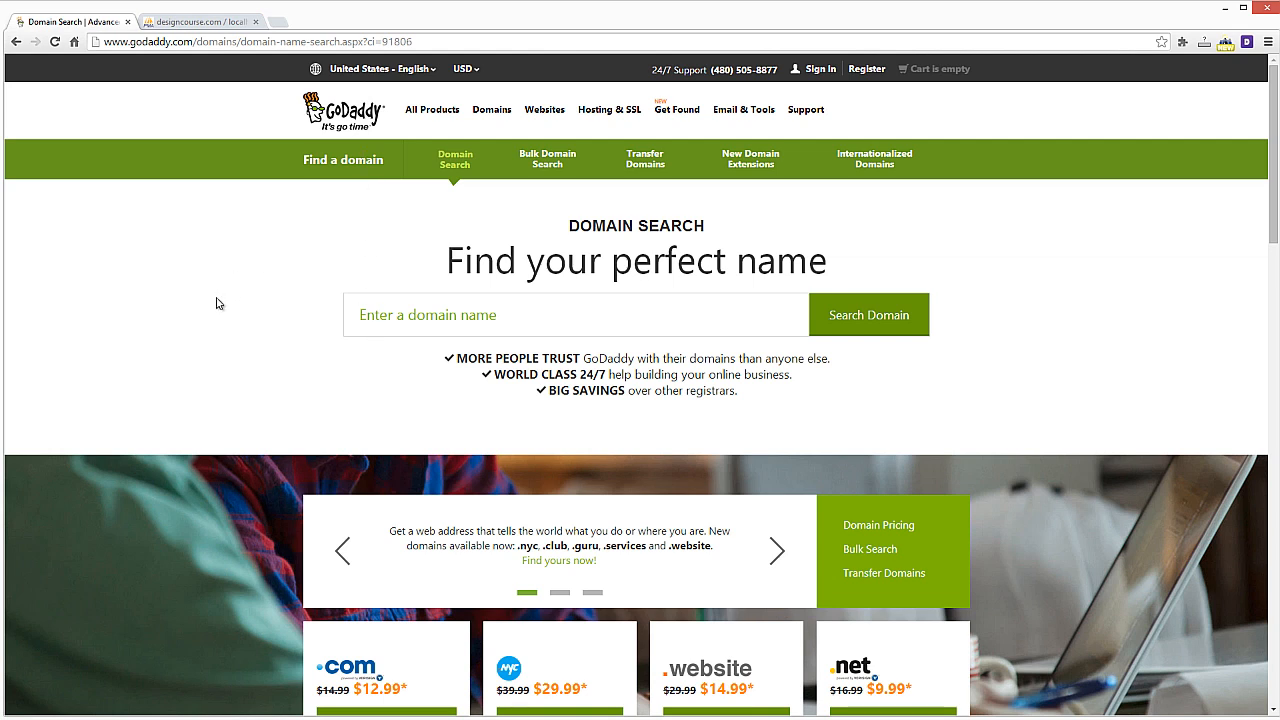
{"action": "left_click", "coordinate": [575, 314]}
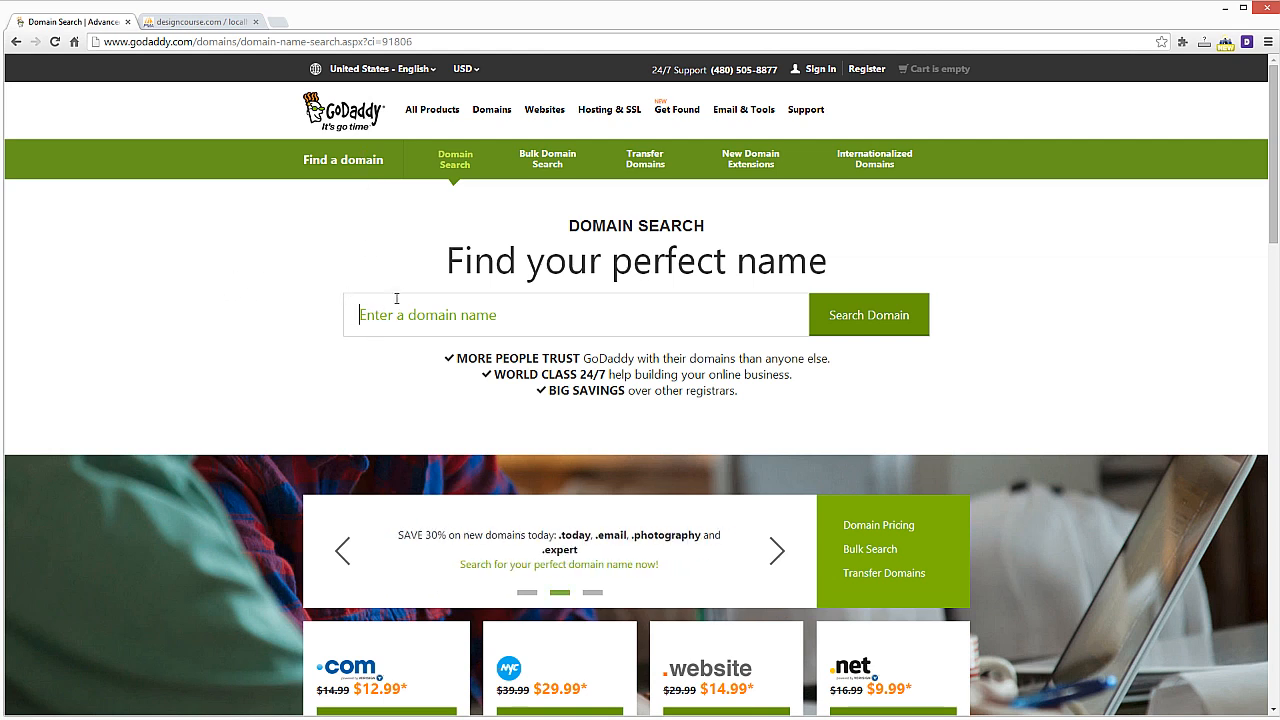
{"action": "mouse_move", "coordinate": [338, 264]}
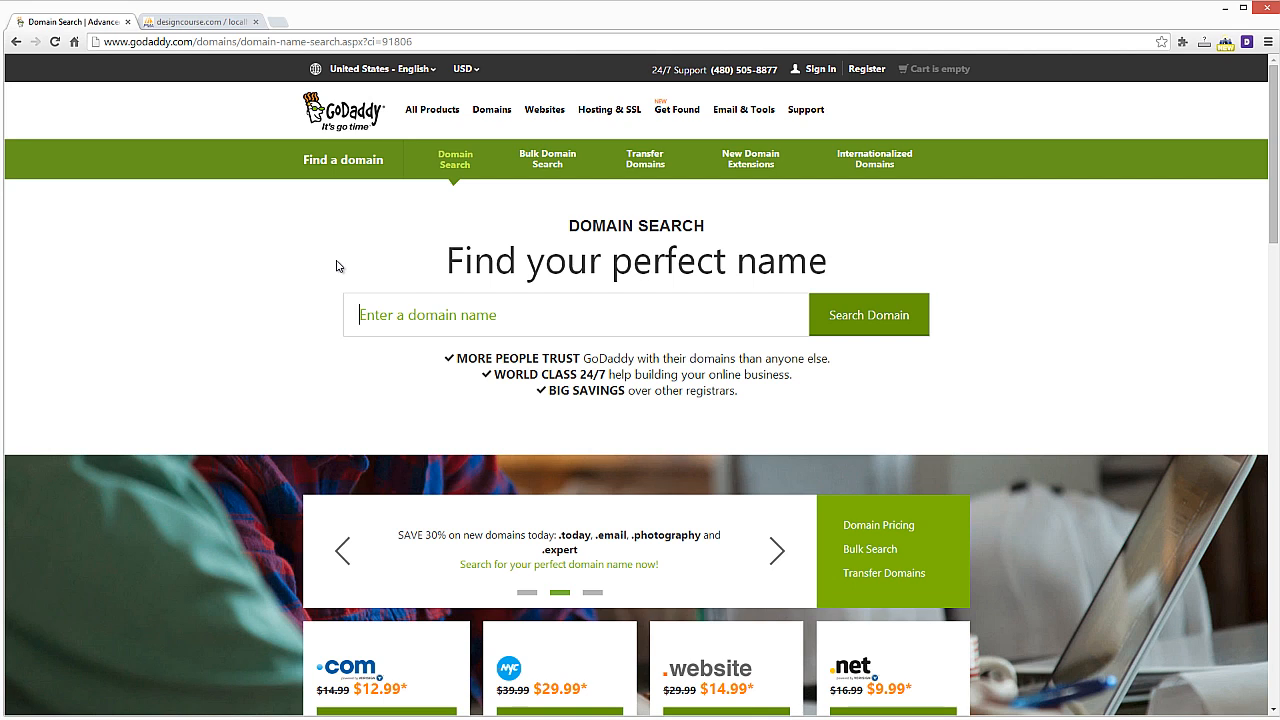
{"action": "left_click", "coordinate": [328, 21]}
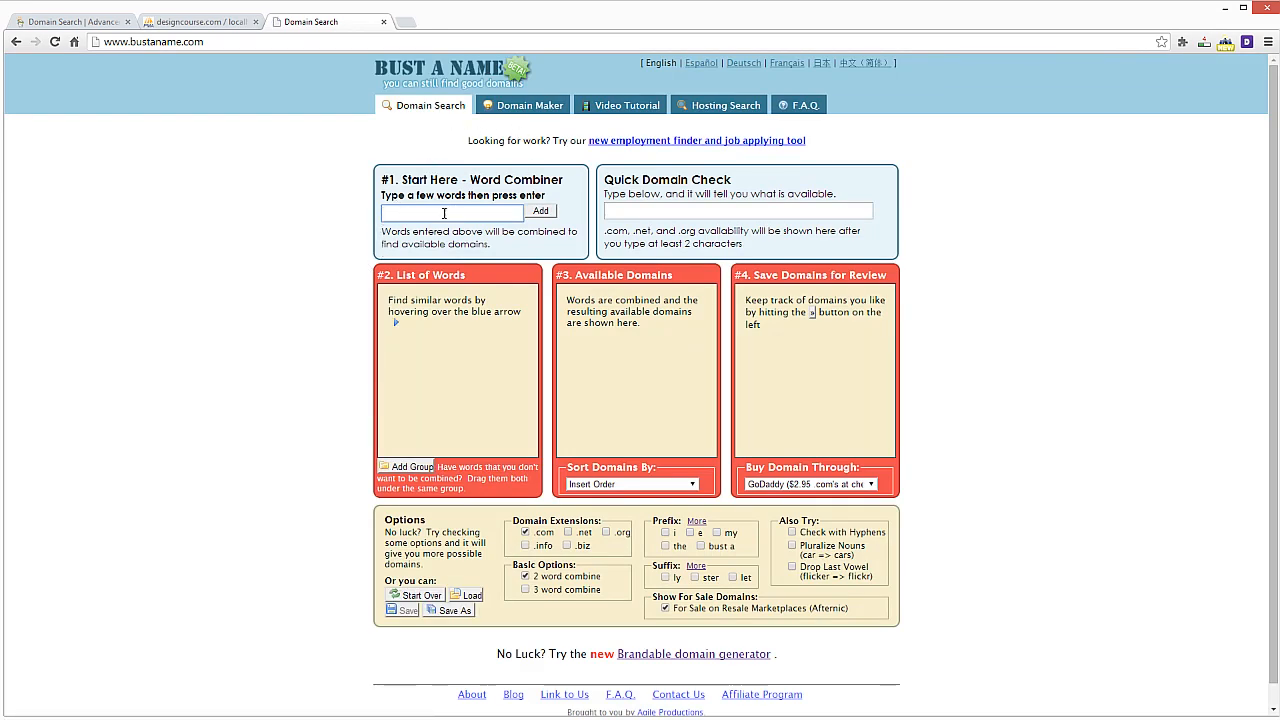
{"action": "mouse_move", "coordinate": [489, 327]}
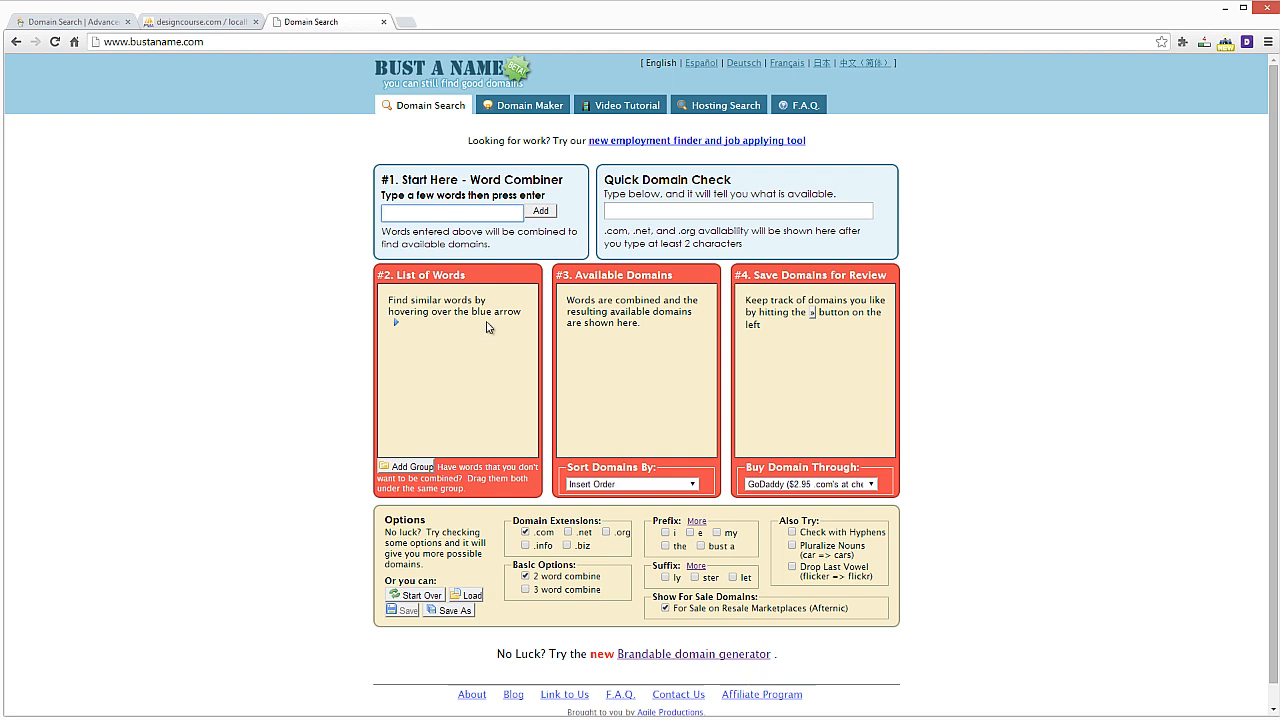
{"action": "left_click", "coordinate": [521, 105]}
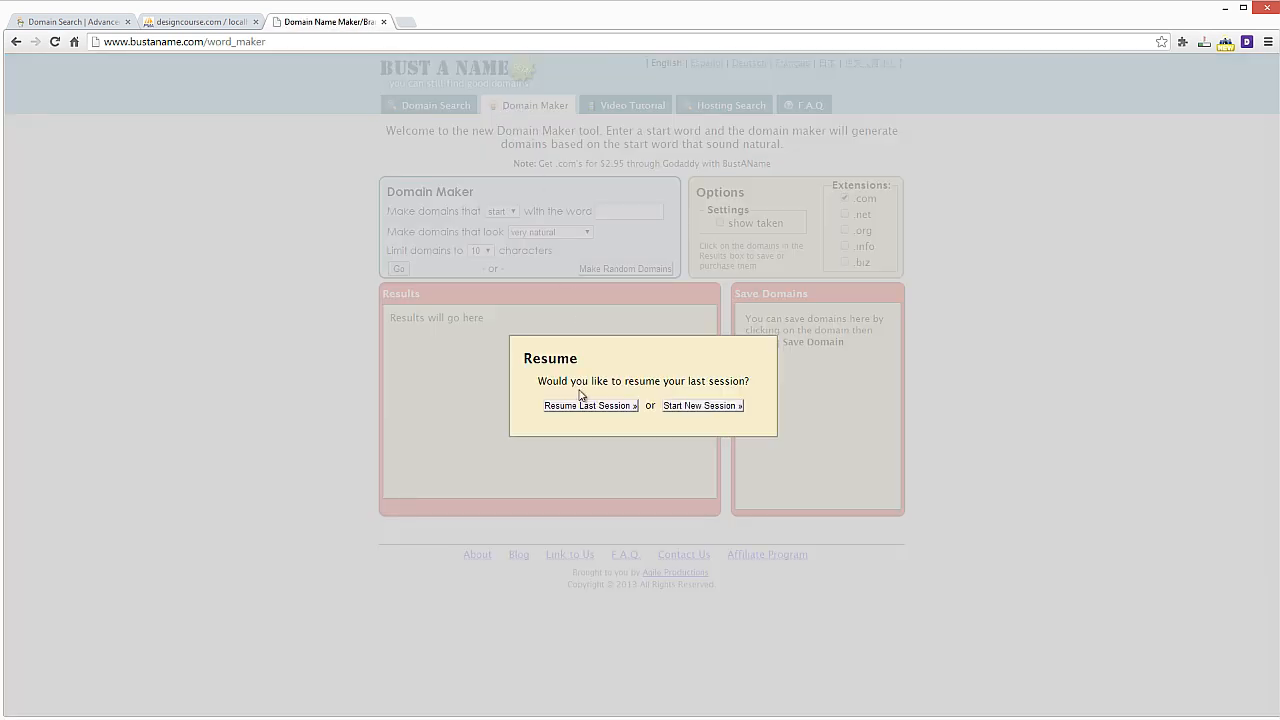
{"action": "left_click", "coordinate": [702, 405]}
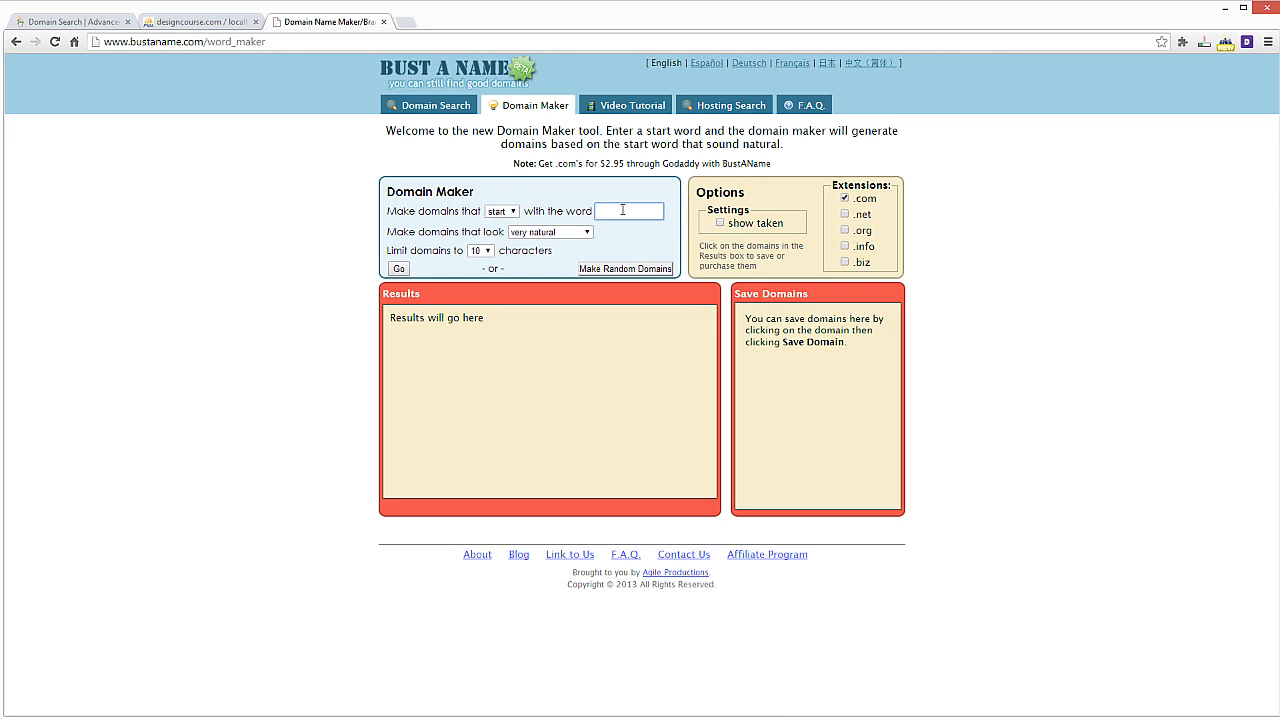
{"action": "type", "text": "simon"}
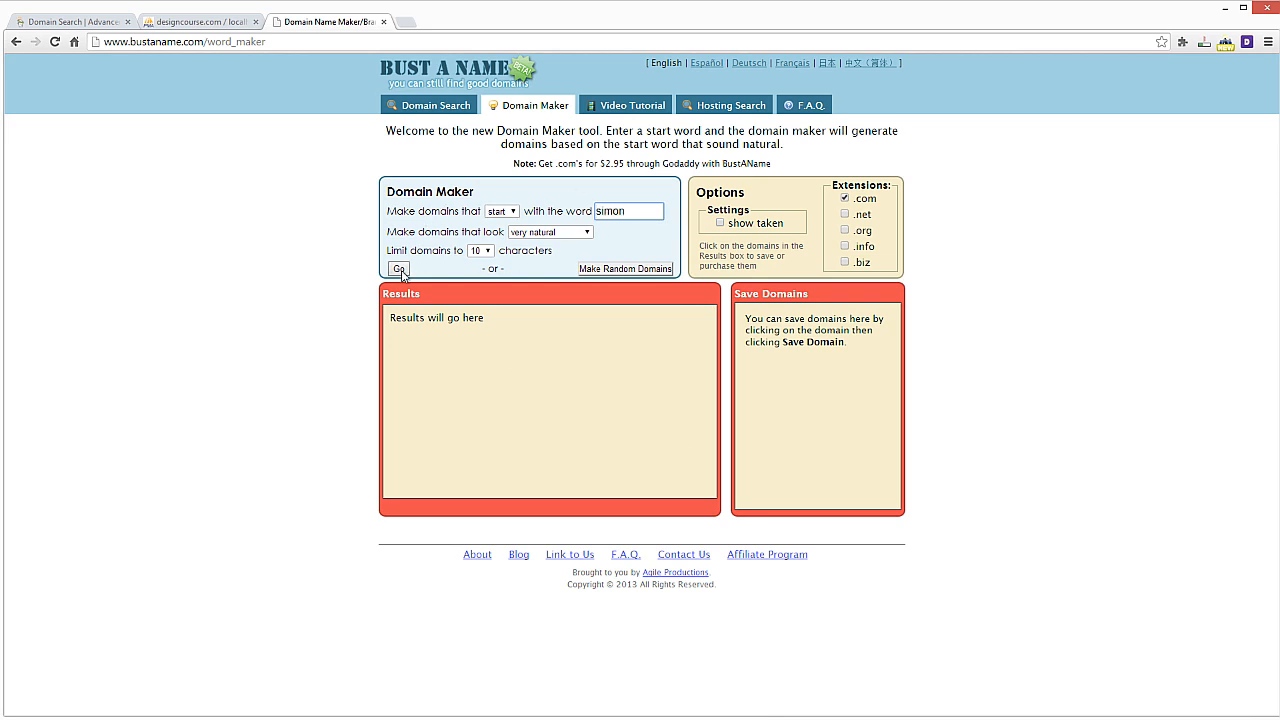
{"action": "left_click", "coordinate": [398, 268]}
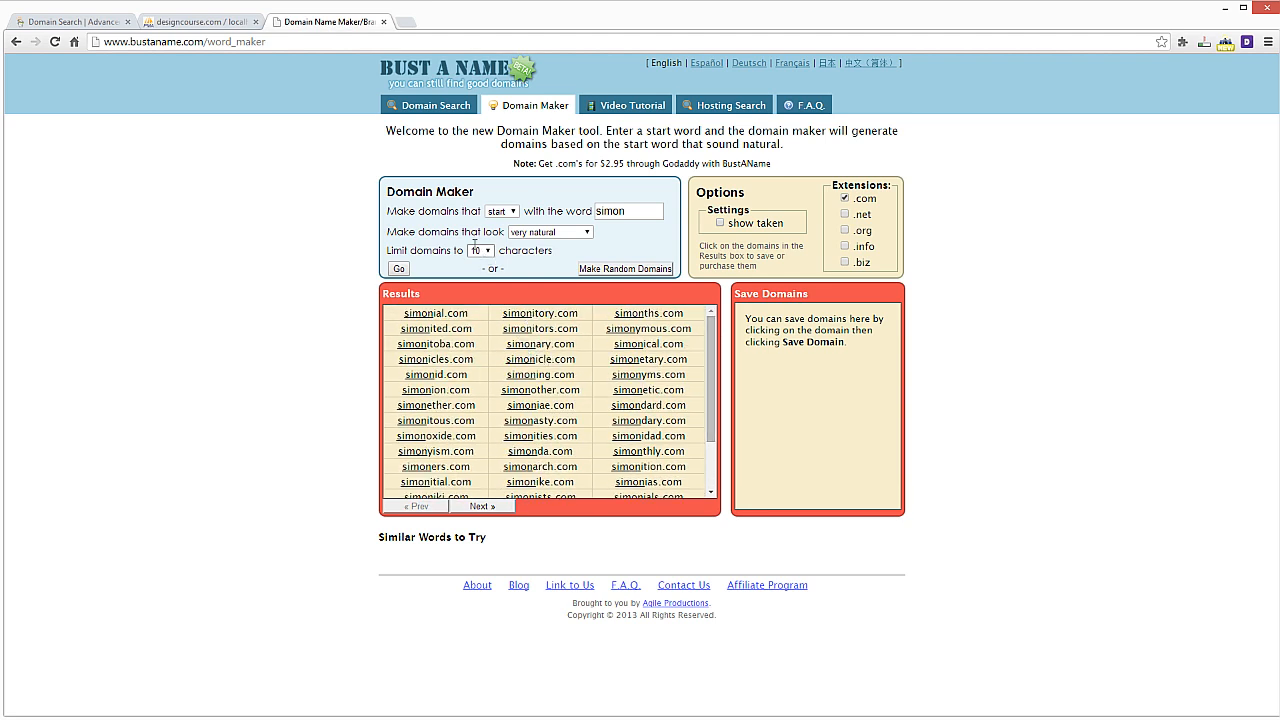
Limit generated names to 6, then 7 characters, and return to Domain Search.
{"action": "left_click", "coordinate": [480, 251]}
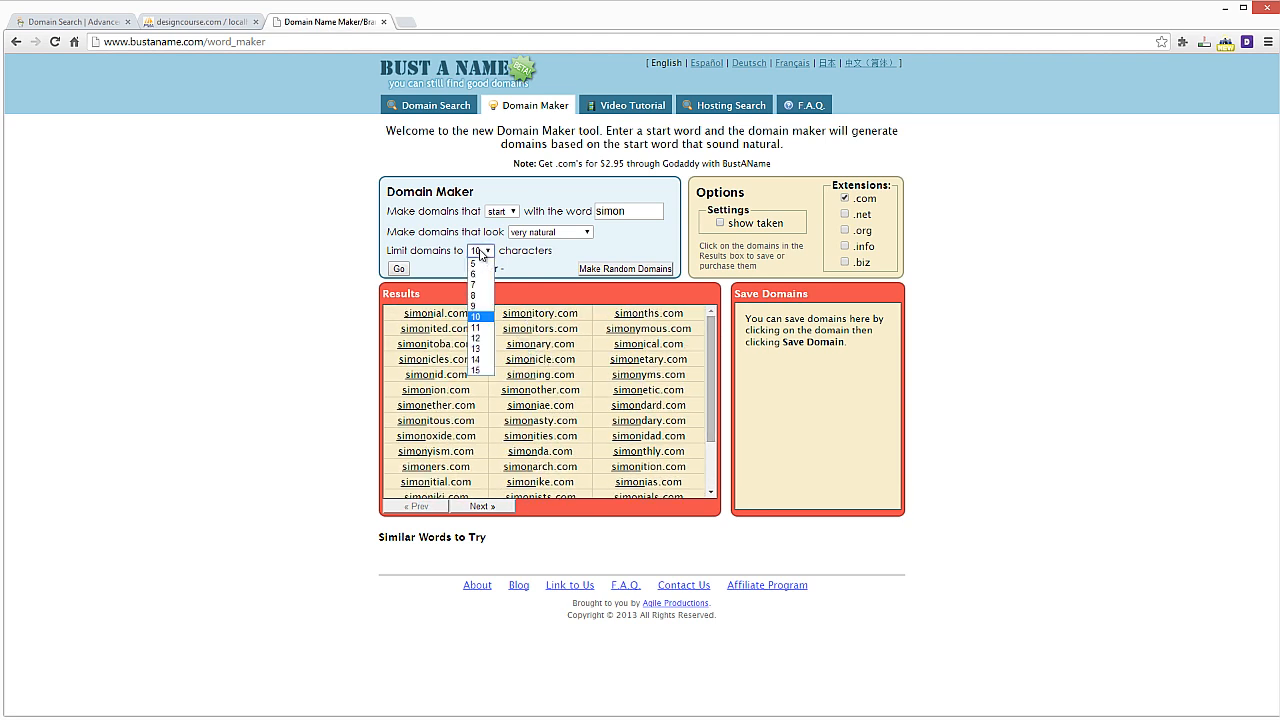
{"action": "mouse_move", "coordinate": [479, 282]}
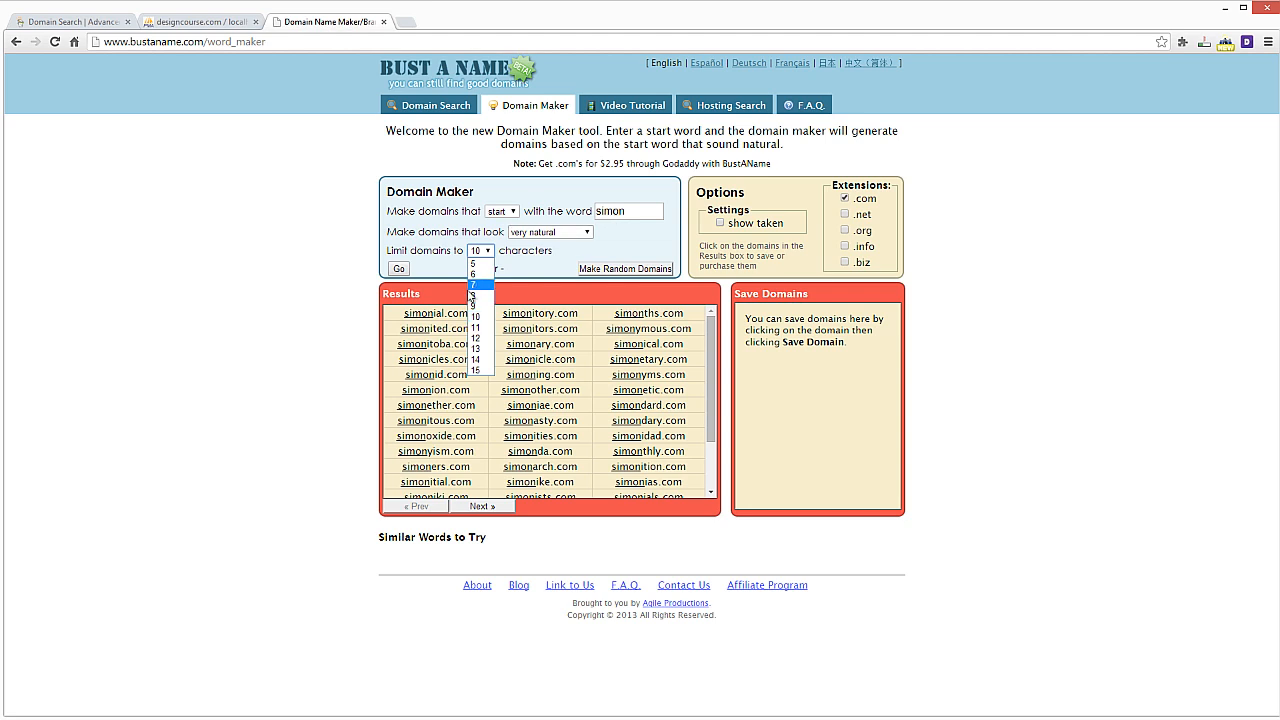
{"action": "left_click", "coordinate": [479, 281]}
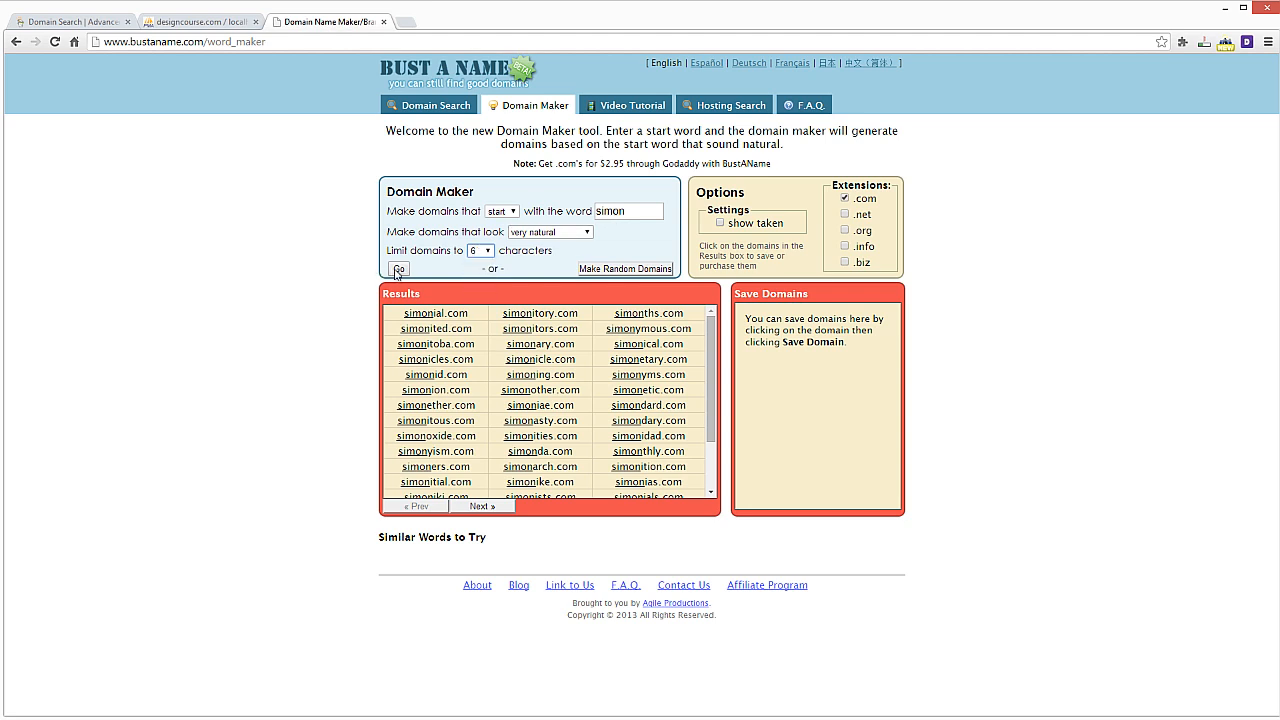
{"action": "left_click", "coordinate": [480, 250]}
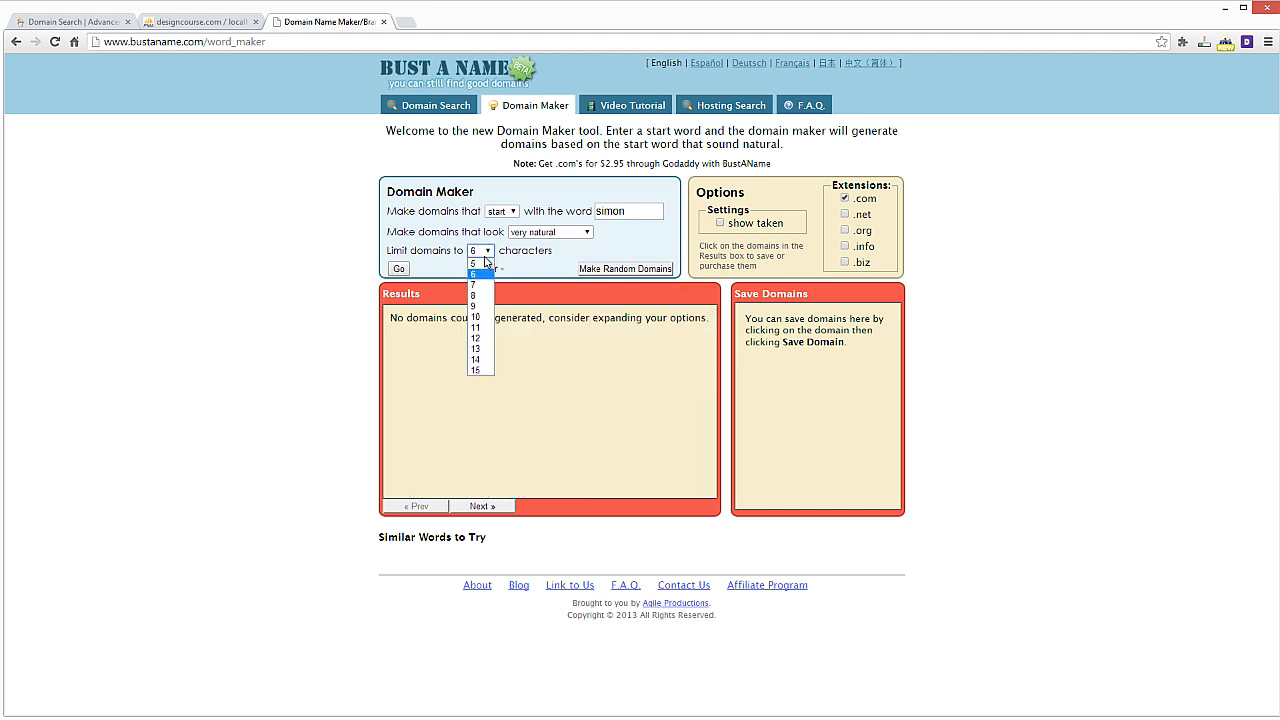
{"action": "left_click", "coordinate": [474, 272]}
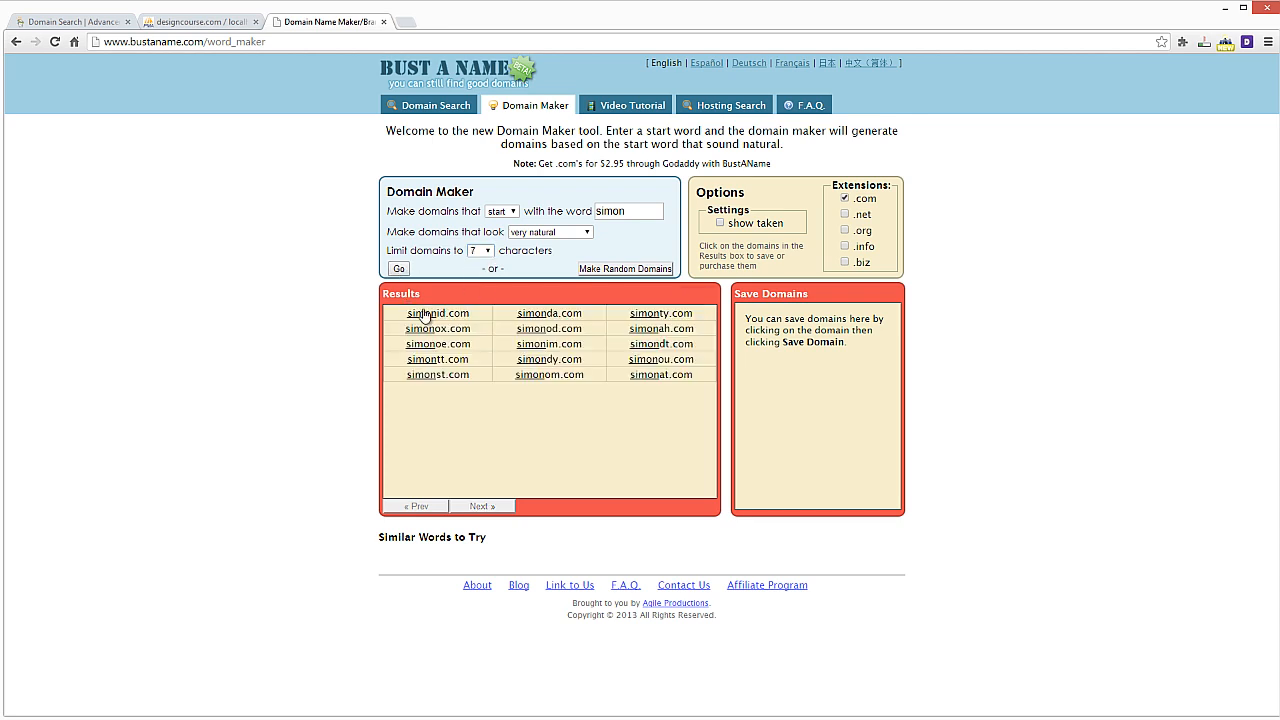
{"action": "mouse_move", "coordinate": [665, 230]}
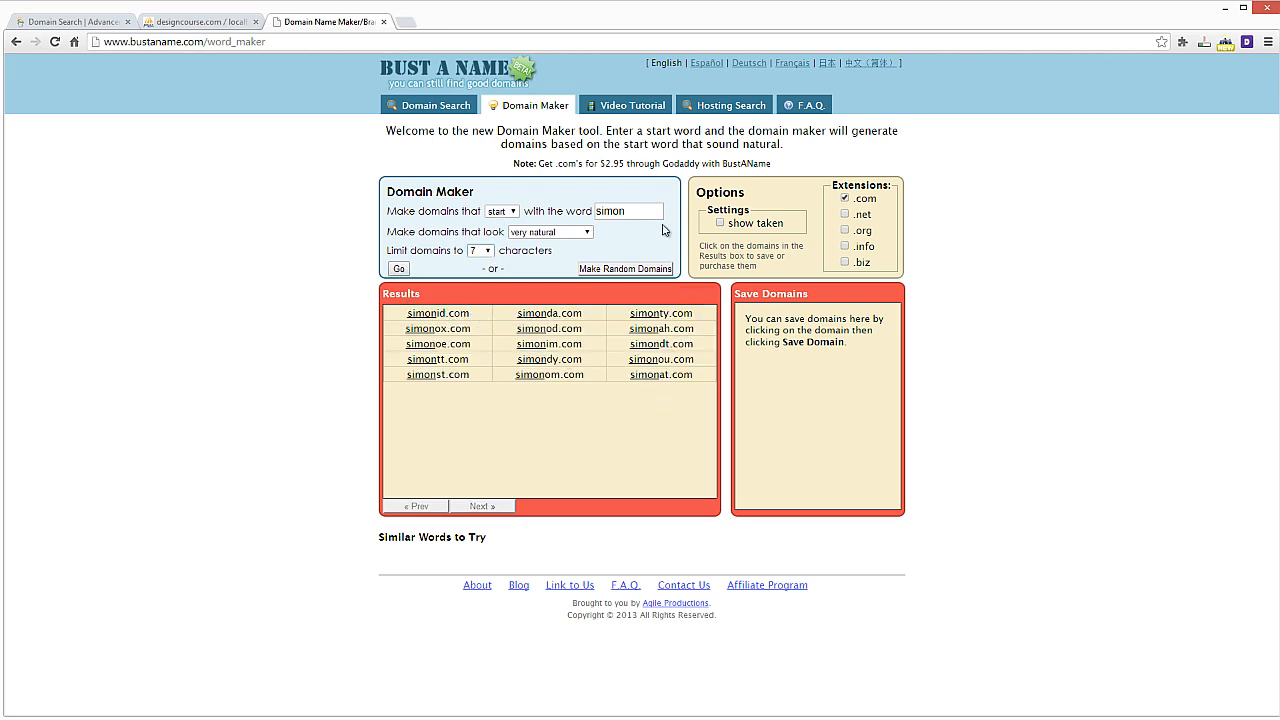
{"action": "left_click", "coordinate": [428, 104]}
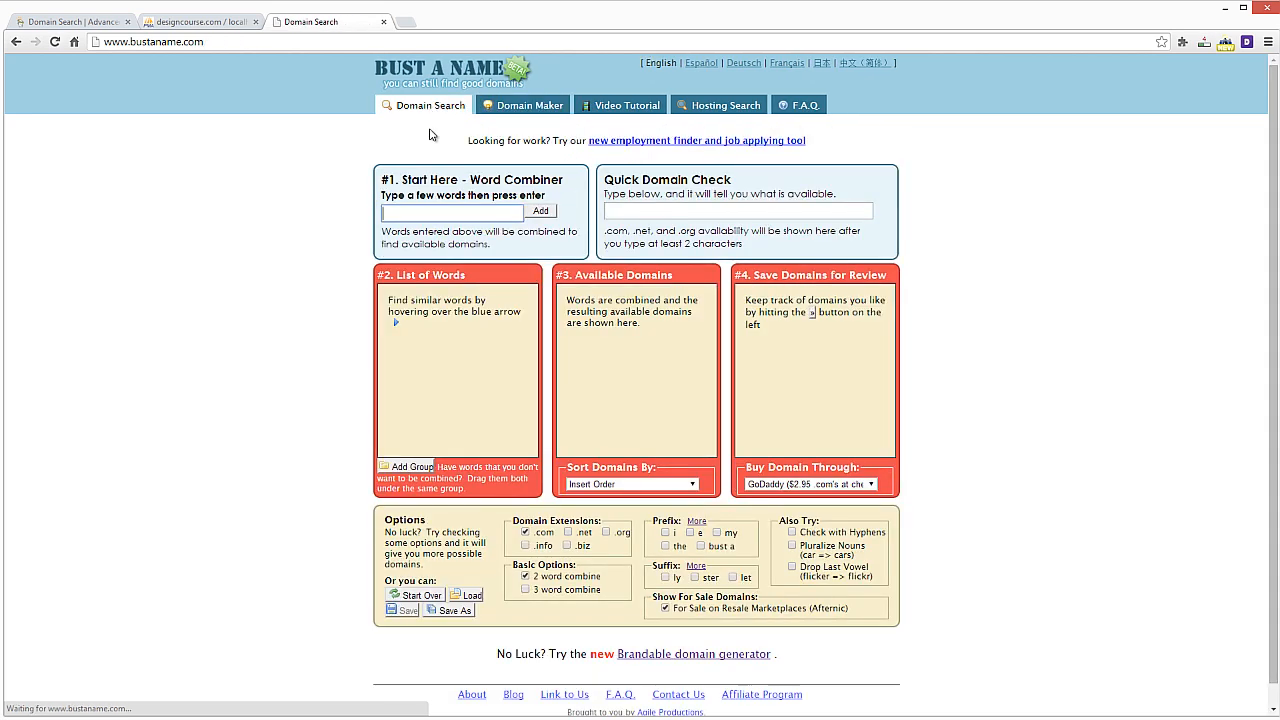
{"action": "left_click", "coordinate": [736, 211]}
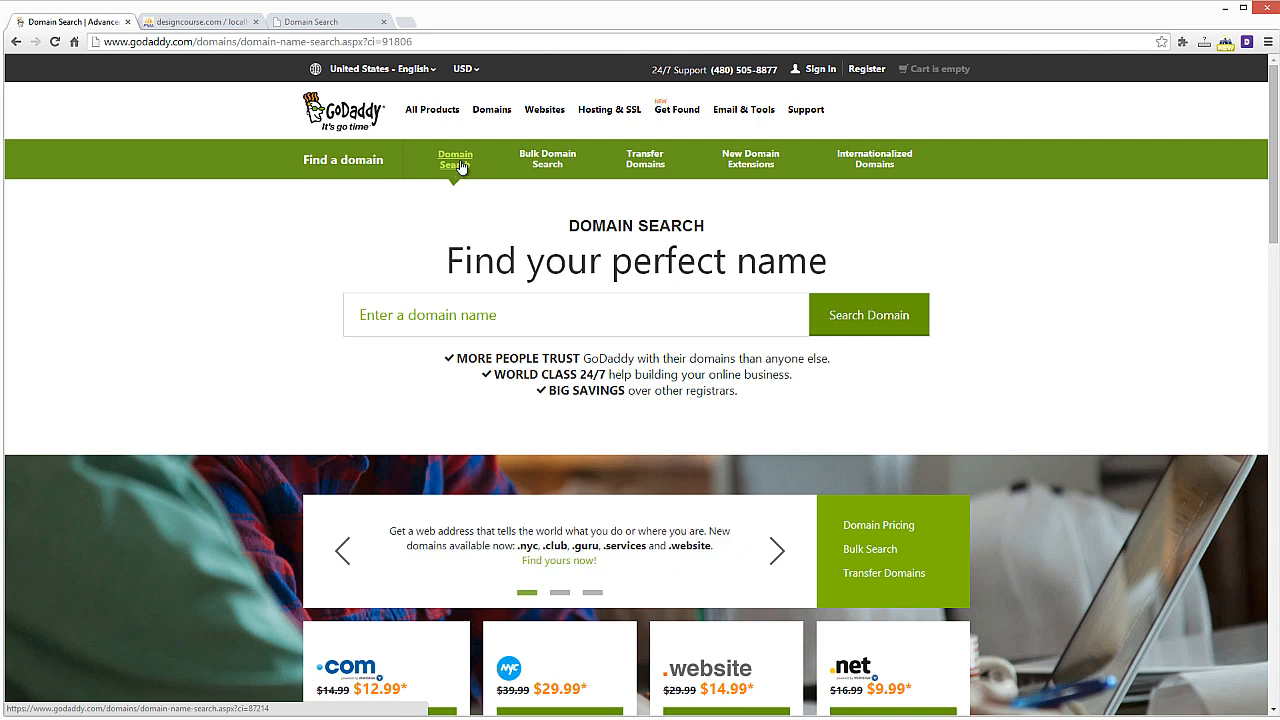
{"action": "mouse_move", "coordinate": [497, 119]}
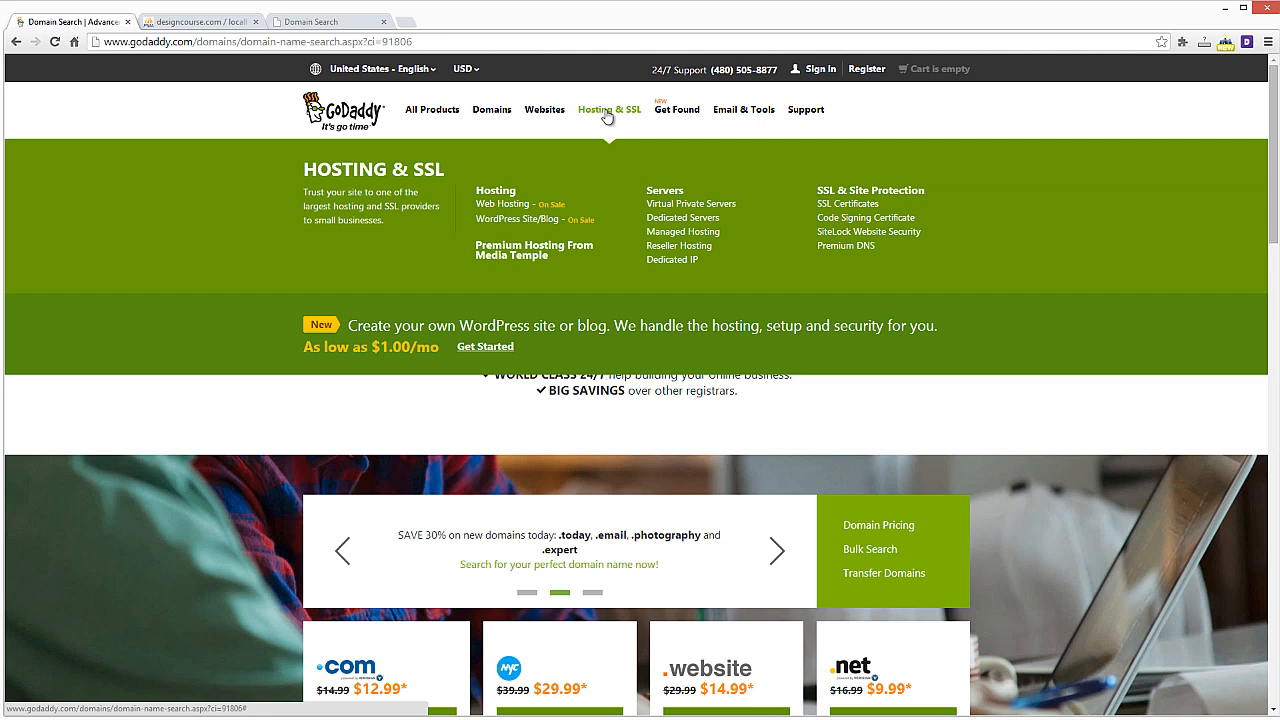
{"action": "mouse_move", "coordinate": [710, 204]}
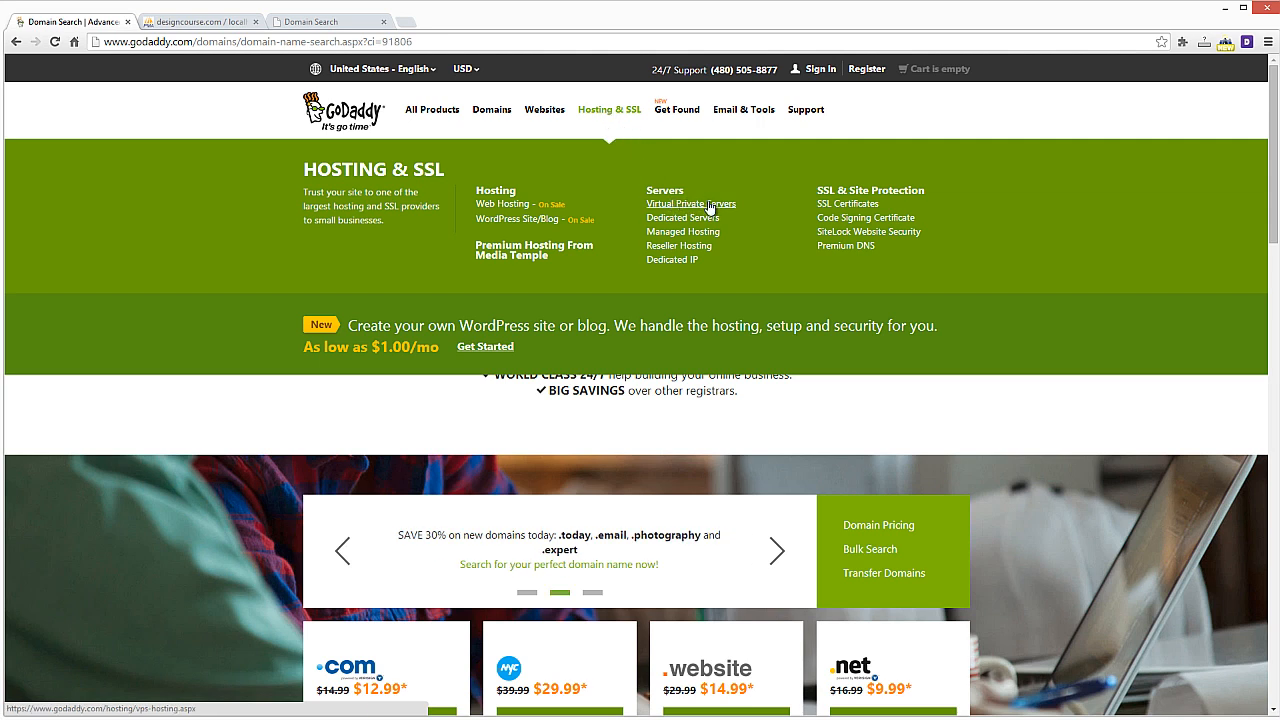
{"action": "mouse_move", "coordinate": [678, 246]}
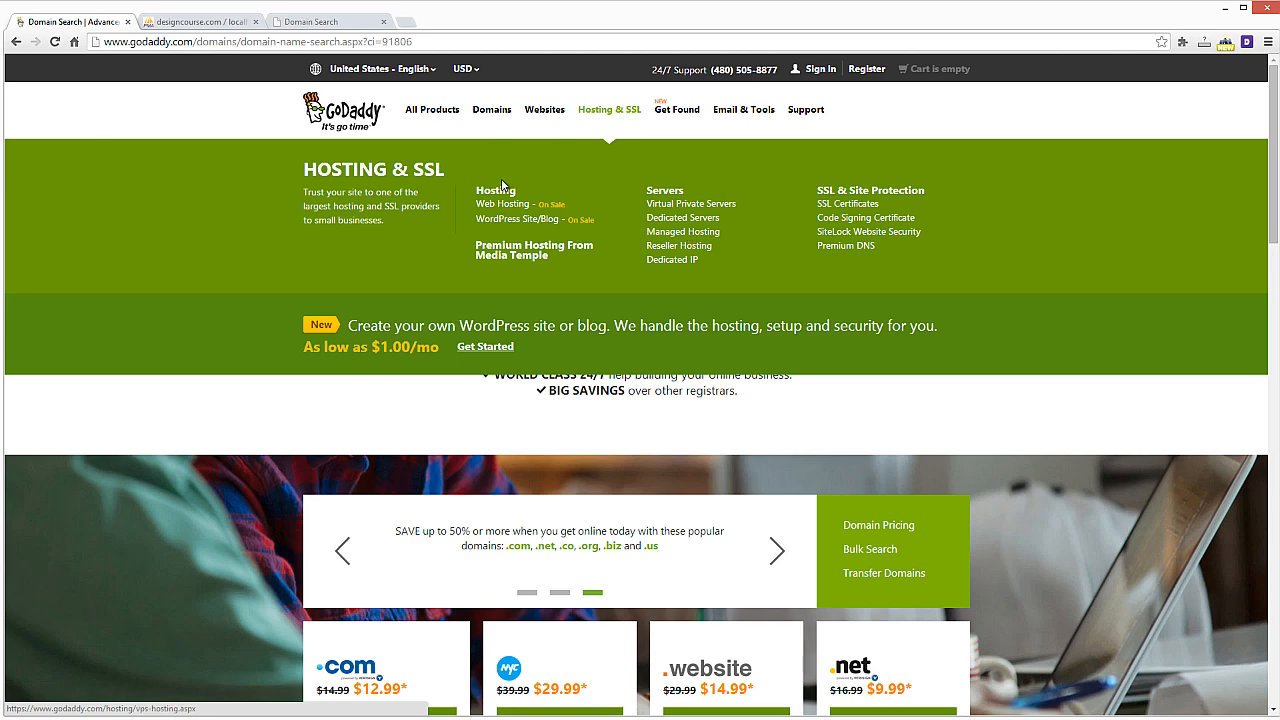
Open GoDaddy's Web Hosting page and scroll through plans starting at $3.49/mo.
{"action": "left_click", "coordinate": [502, 203]}
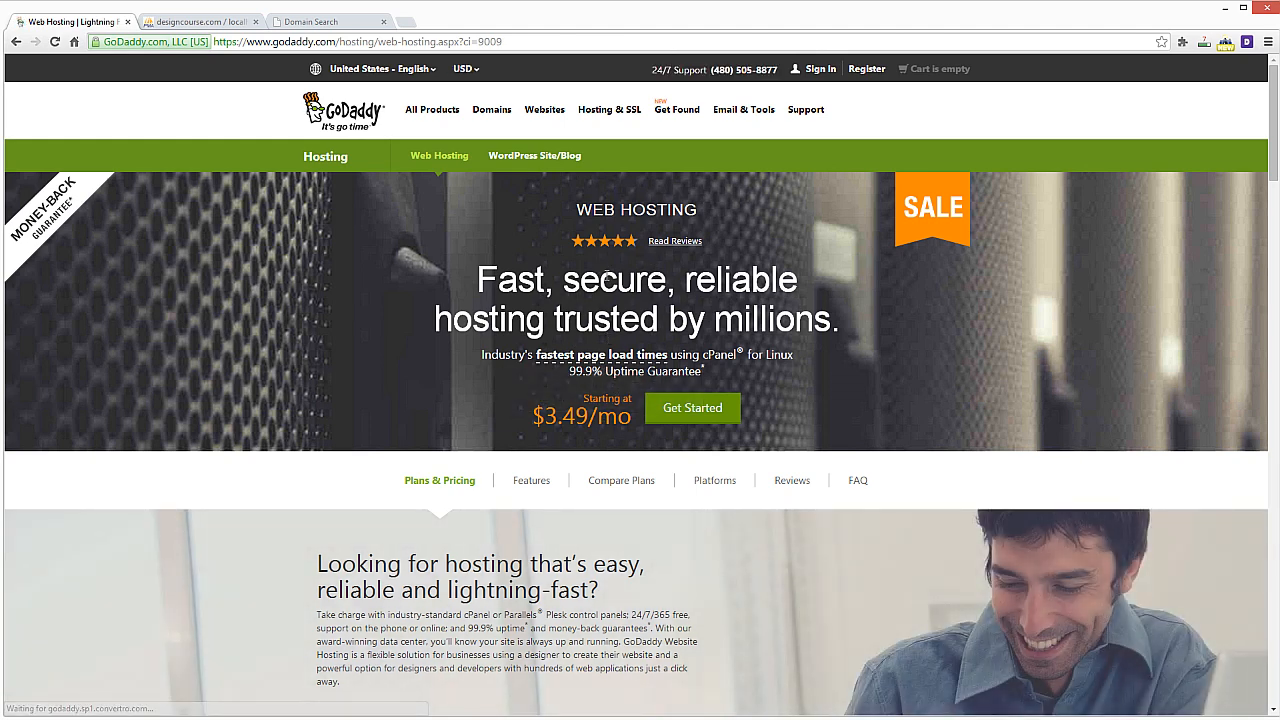
{"action": "scroll", "scroll_direction": "down", "scroll_amount": 3}
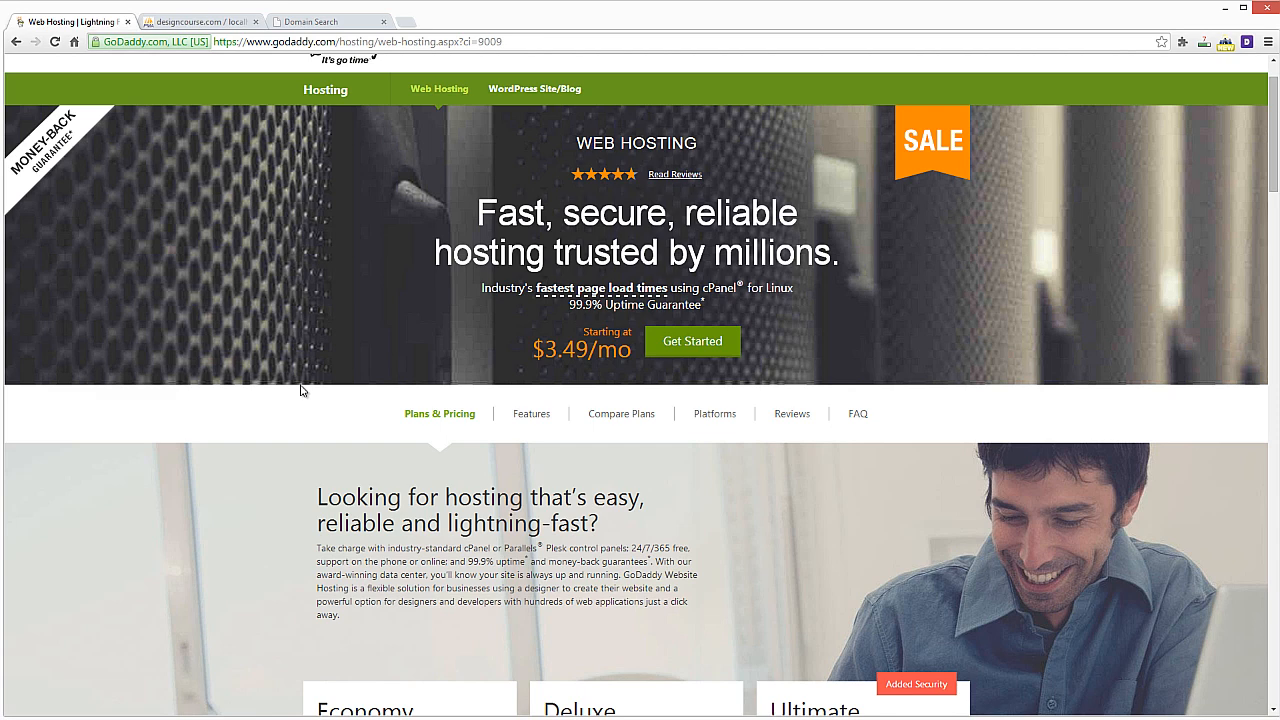
{"action": "mouse_move", "coordinate": [213, 75]}
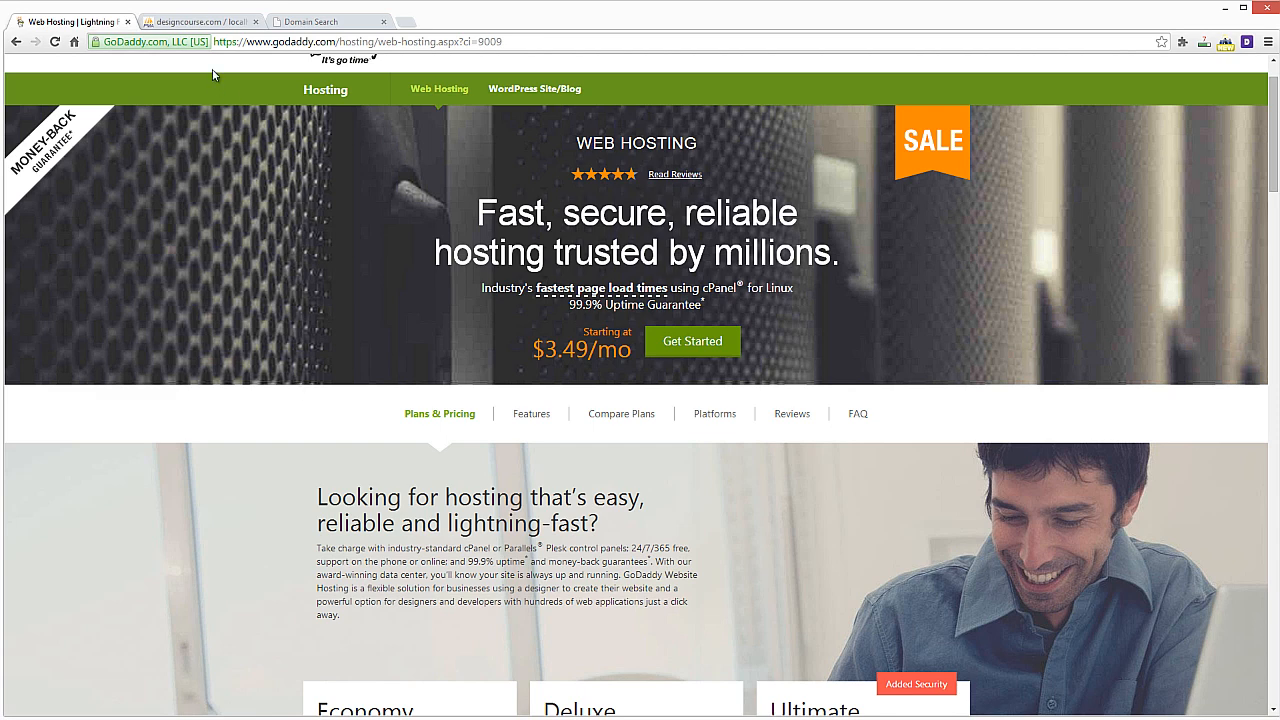
{"action": "mouse_move", "coordinate": [318, 217]}
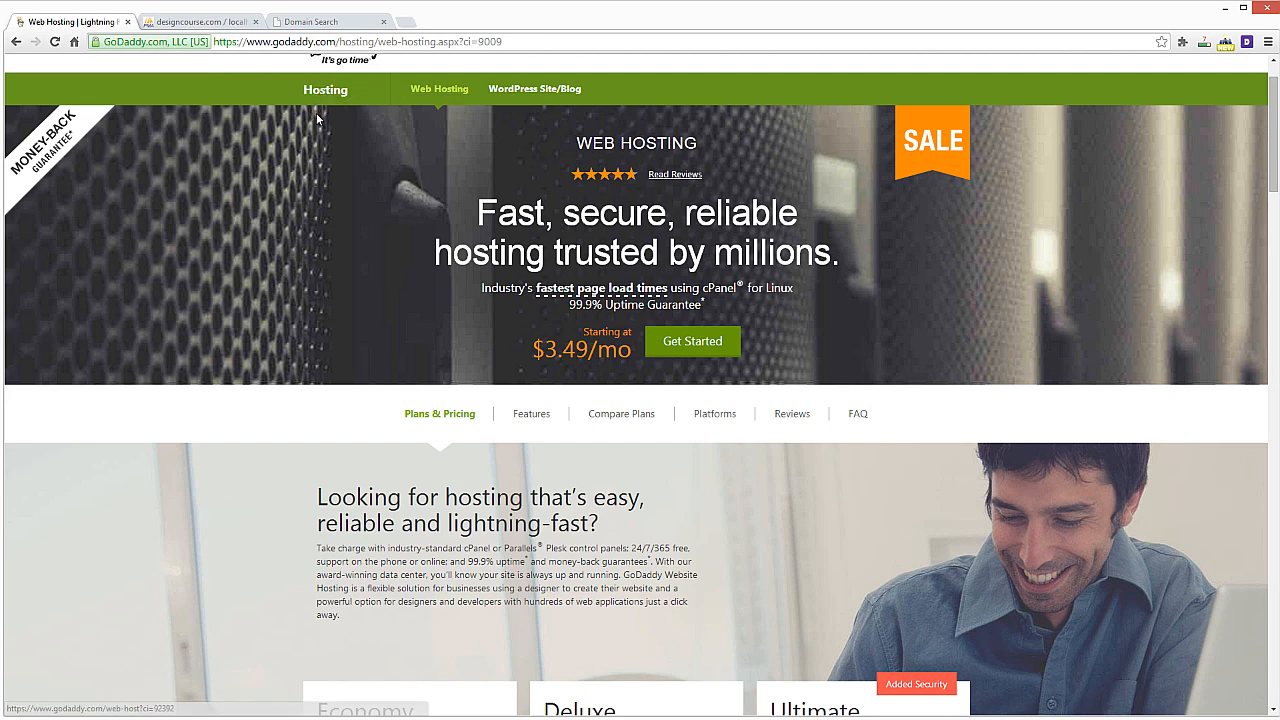
{"action": "mouse_move", "coordinate": [417, 157]}
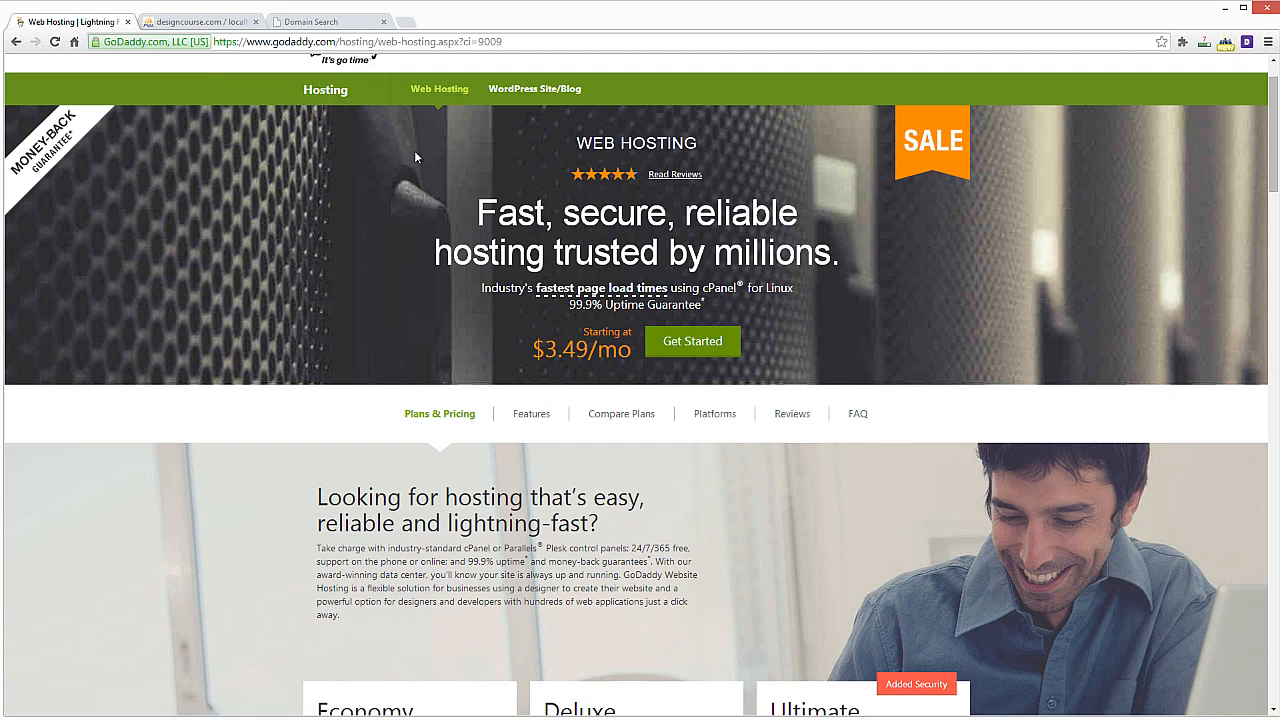
{"action": "mouse_move", "coordinate": [295, 100]}
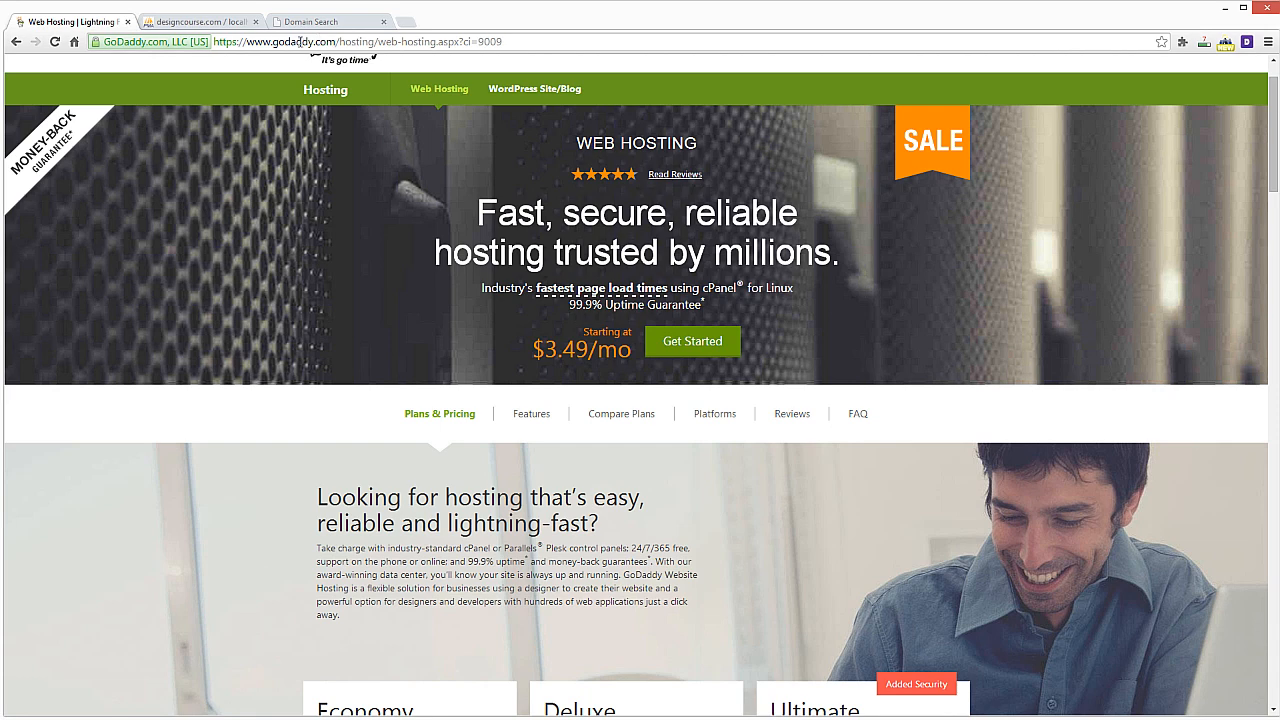
{"action": "mouse_move", "coordinate": [253, 164]}
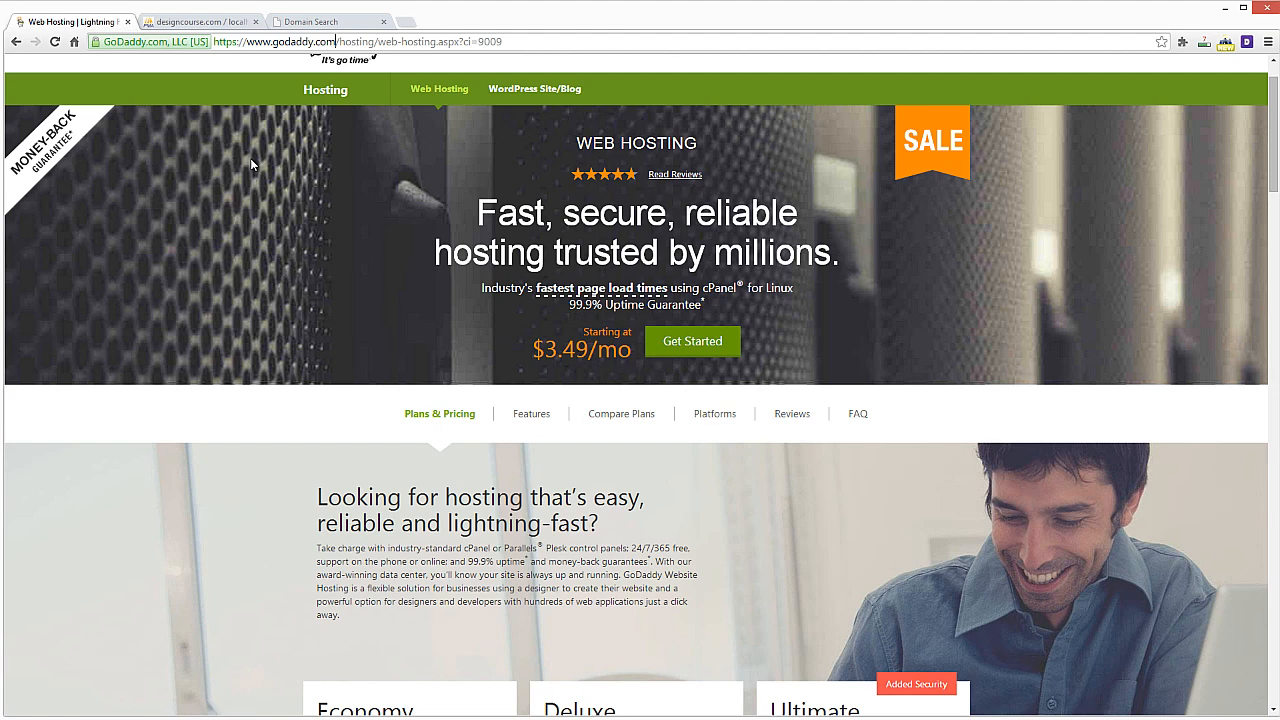
{"action": "mouse_move", "coordinate": [272, 135]}
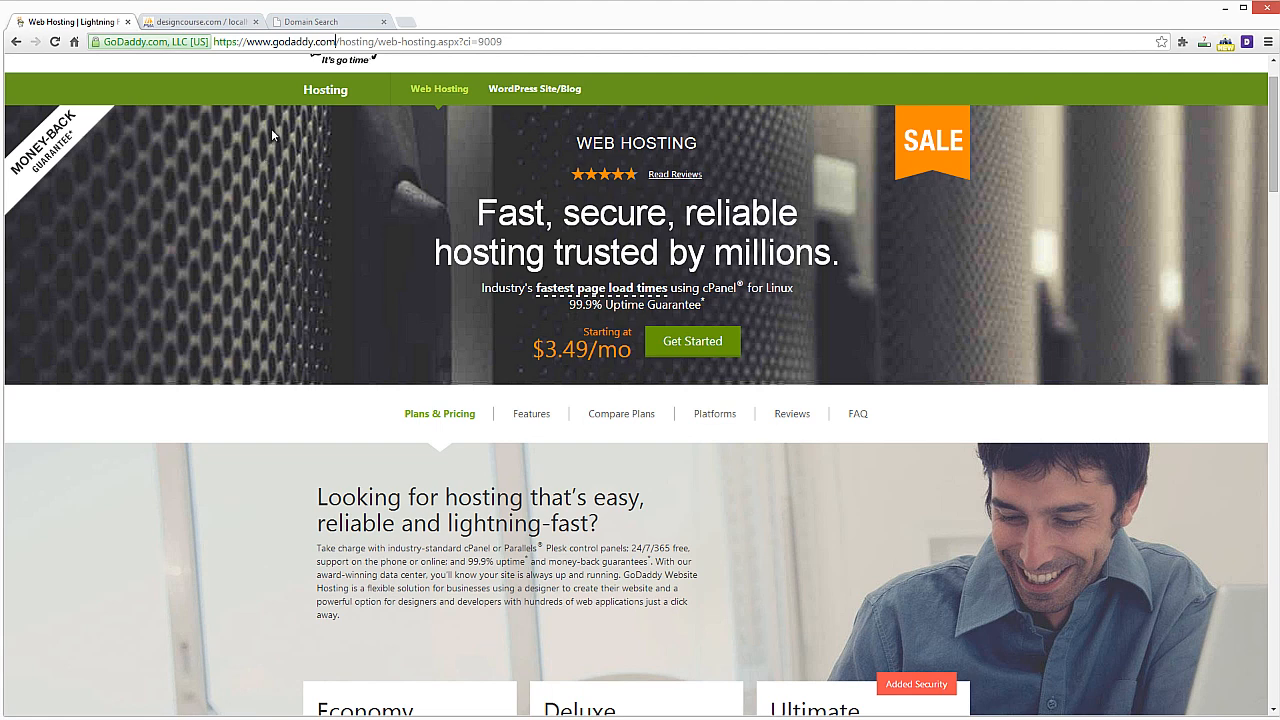
{"action": "mouse_move", "coordinate": [250, 100]}
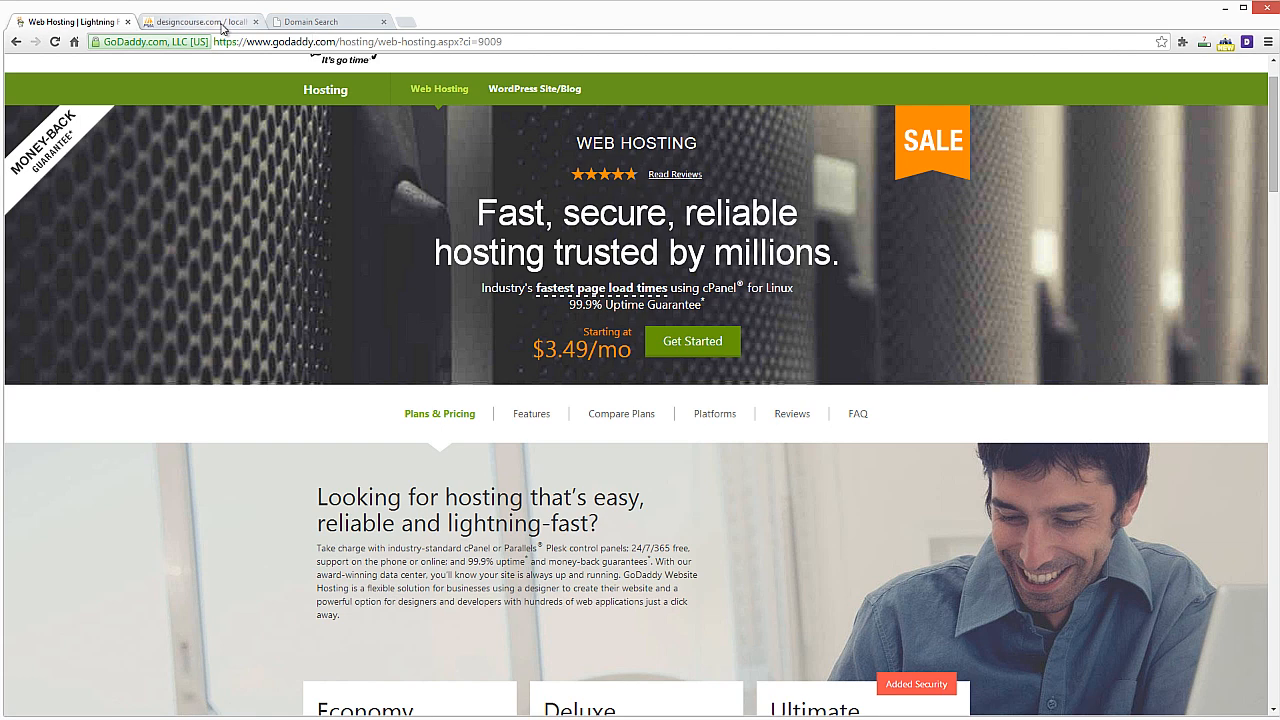
Enter 'quotes' as the new QuoteFuel table name and set its number of fields.
{"action": "left_click", "coordinate": [200, 21]}
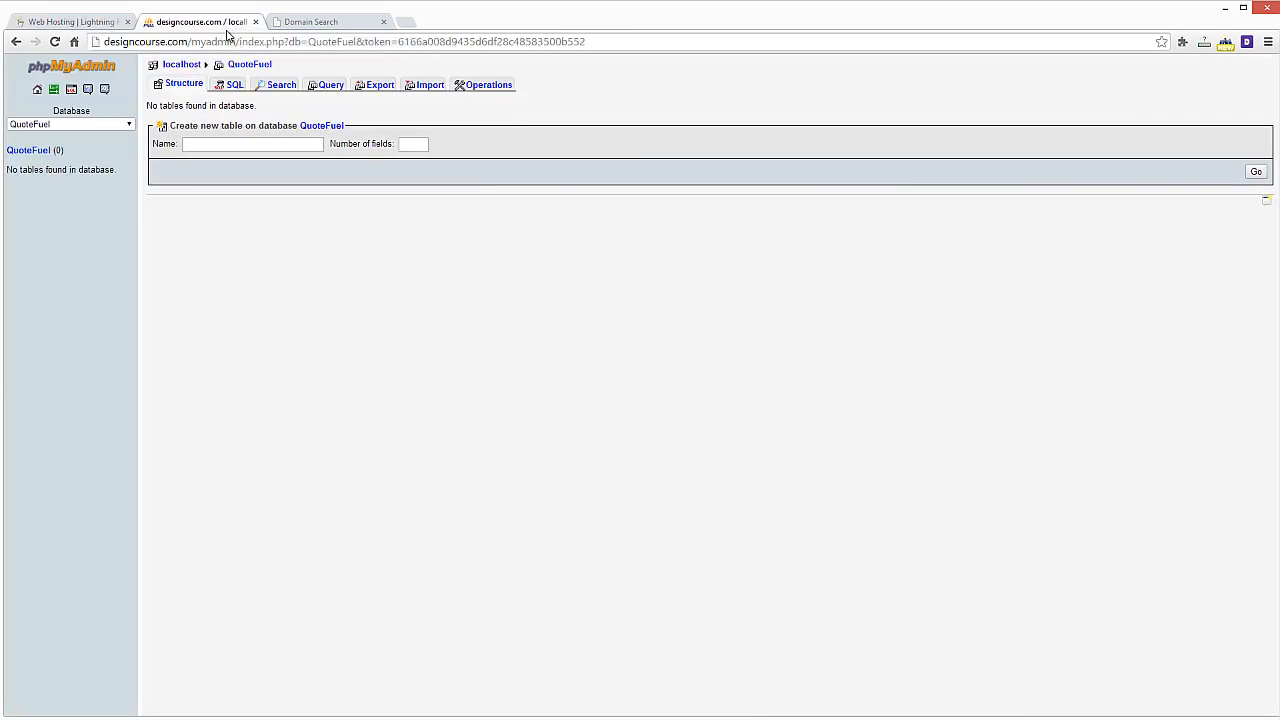
{"action": "mouse_move", "coordinate": [323, 194]}
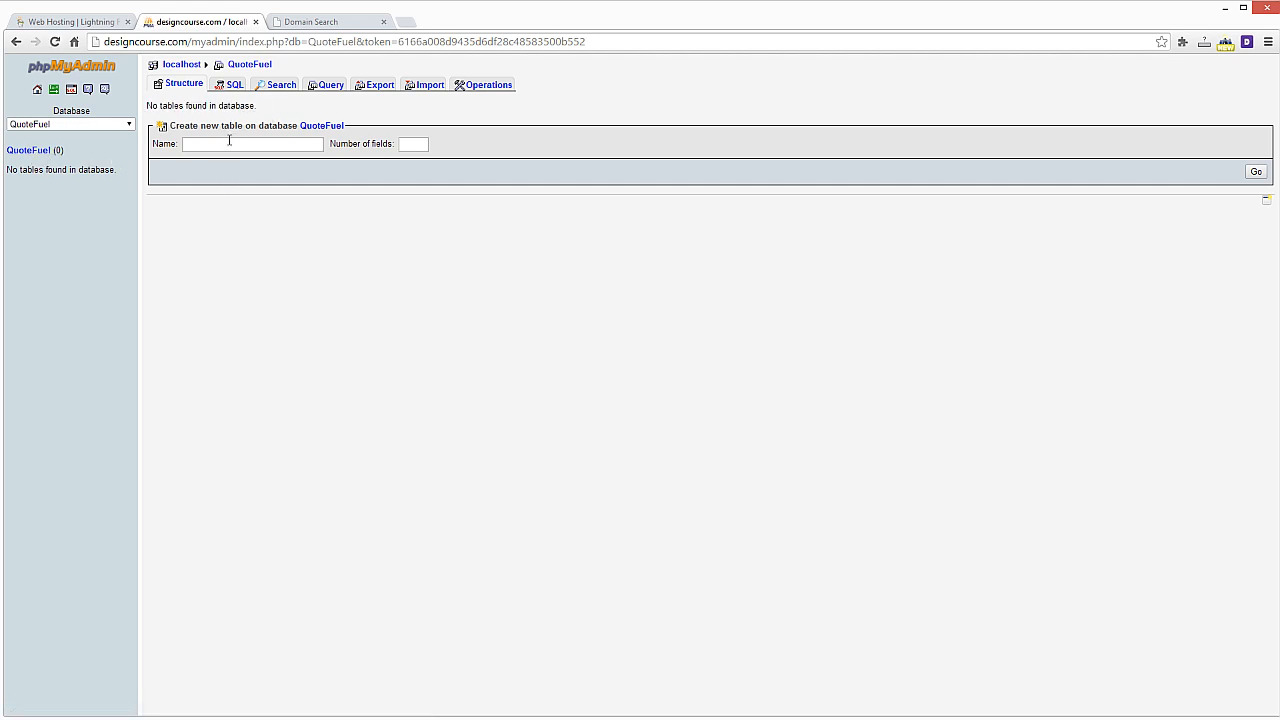
{"action": "left_click", "coordinate": [252, 143]}
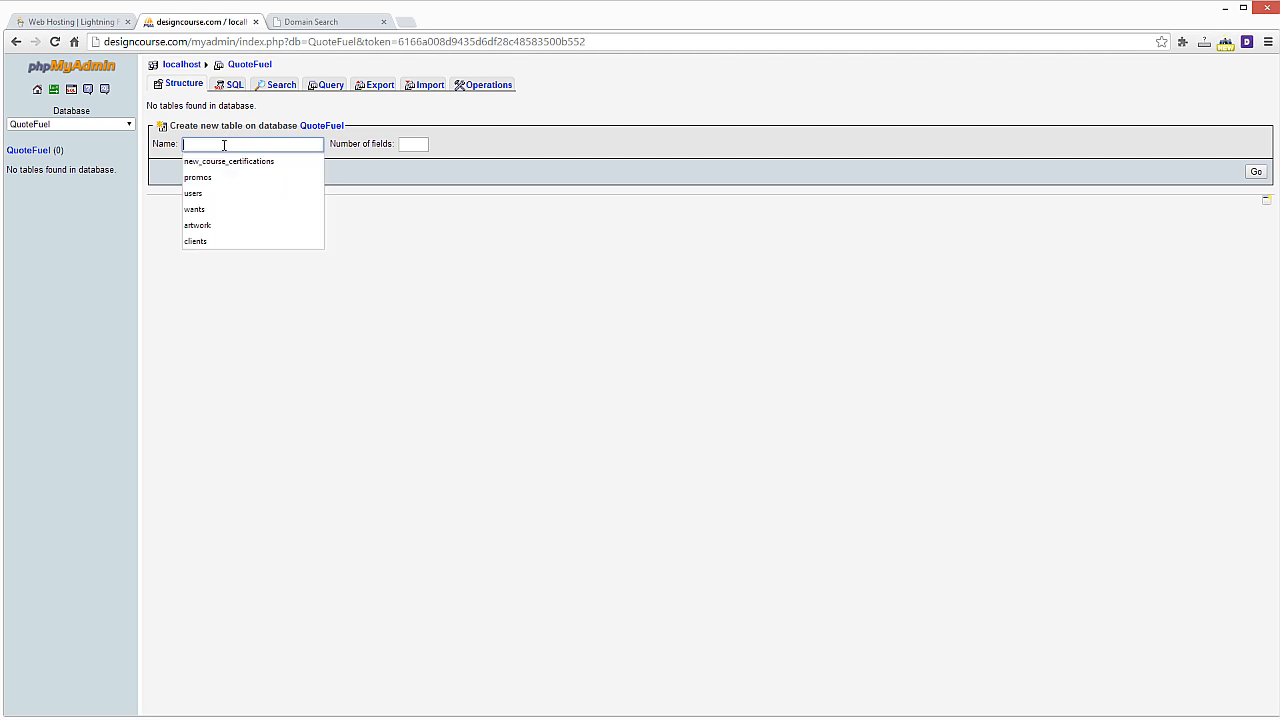
{"action": "left_click", "coordinate": [380, 259]}
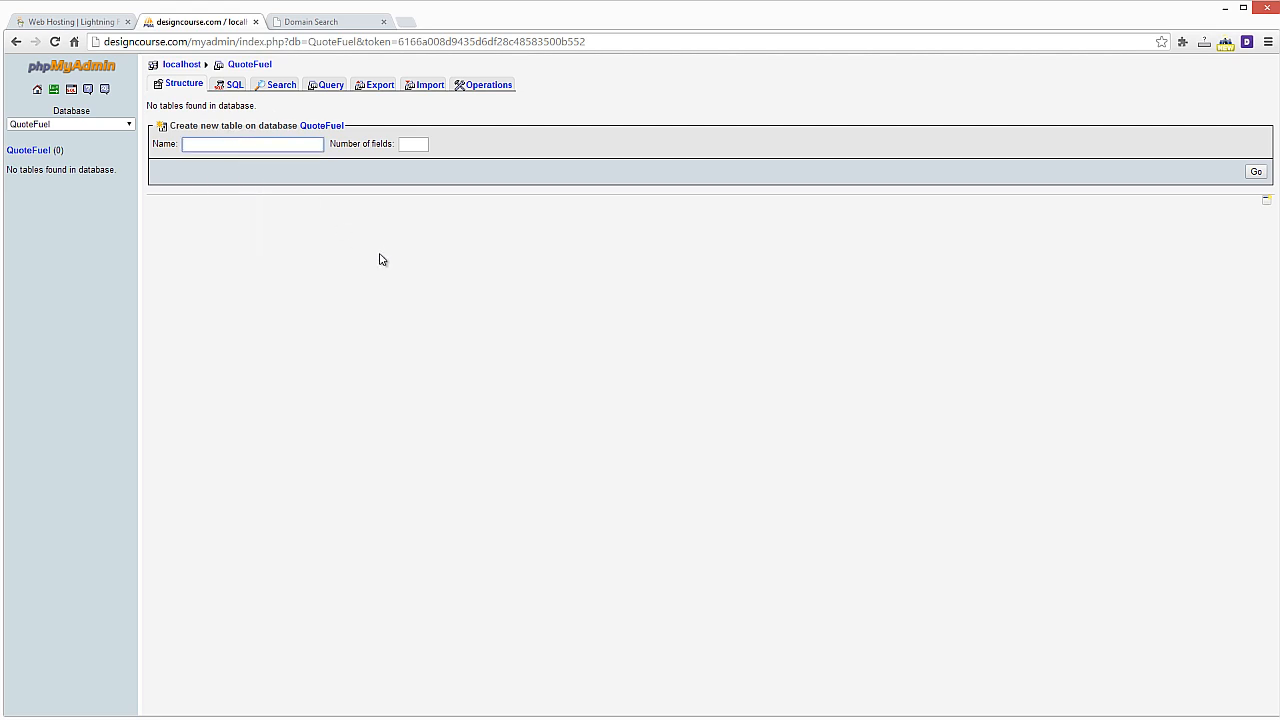
{"action": "type", "text": "quotes"}
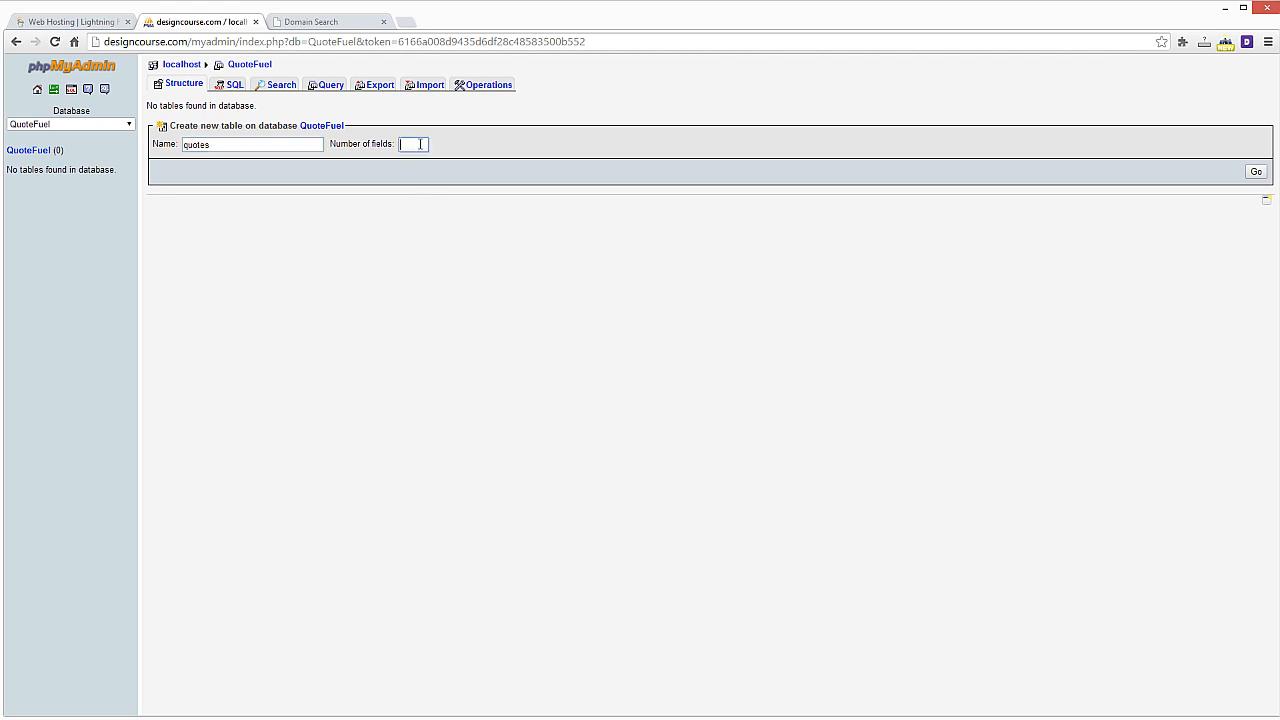
{"action": "left_click", "coordinate": [412, 144]}
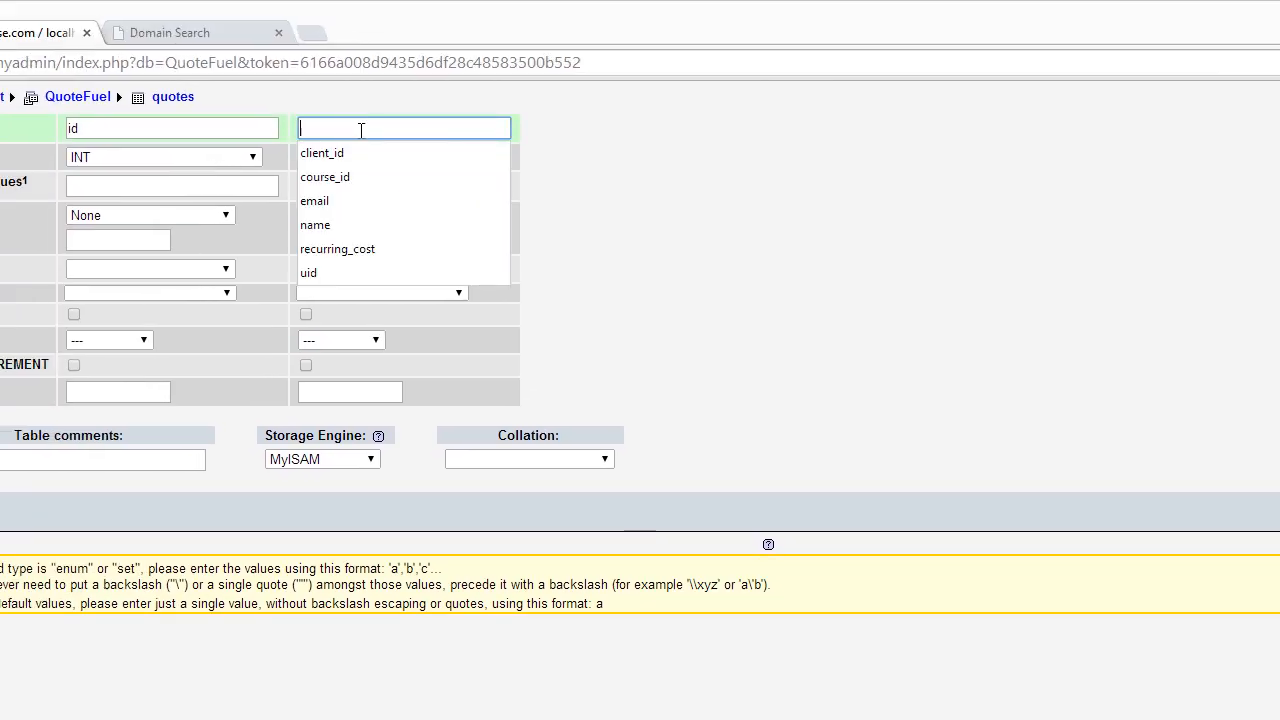
Name the second field 'quote' and give id length 11 with auto-increment.
{"action": "type", "text": "quote"}
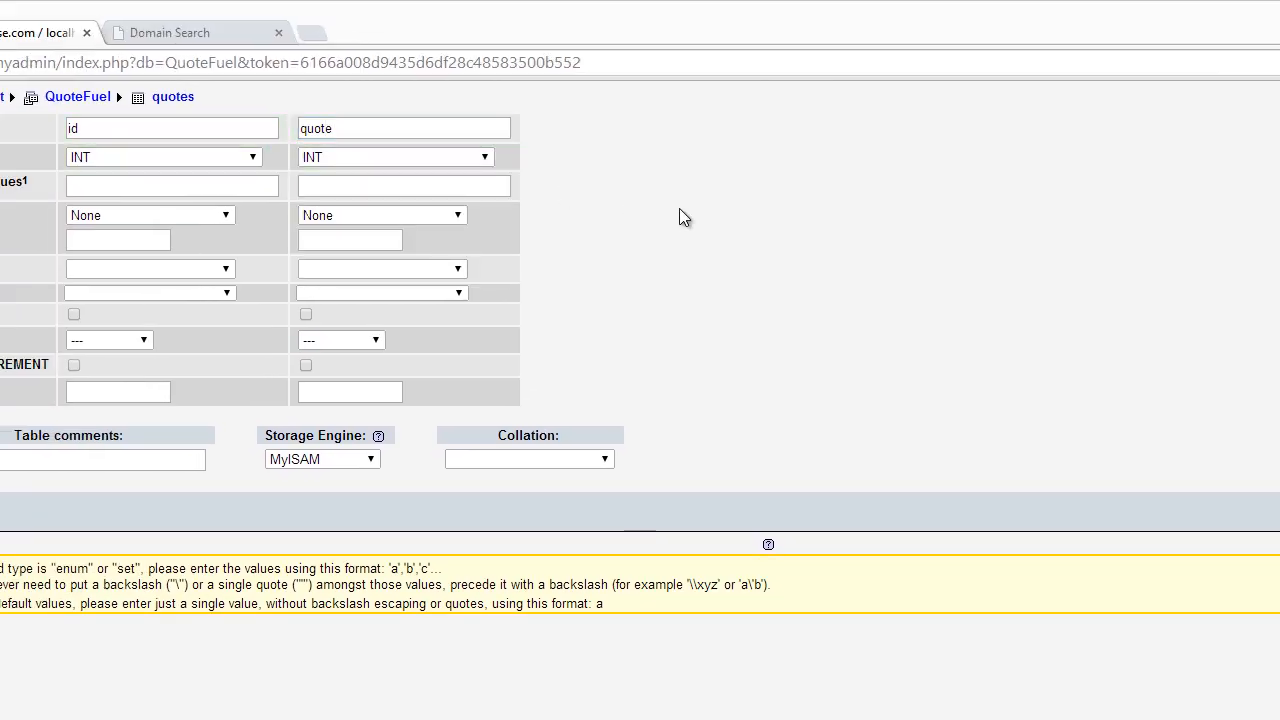
{"action": "mouse_move", "coordinate": [163, 157]}
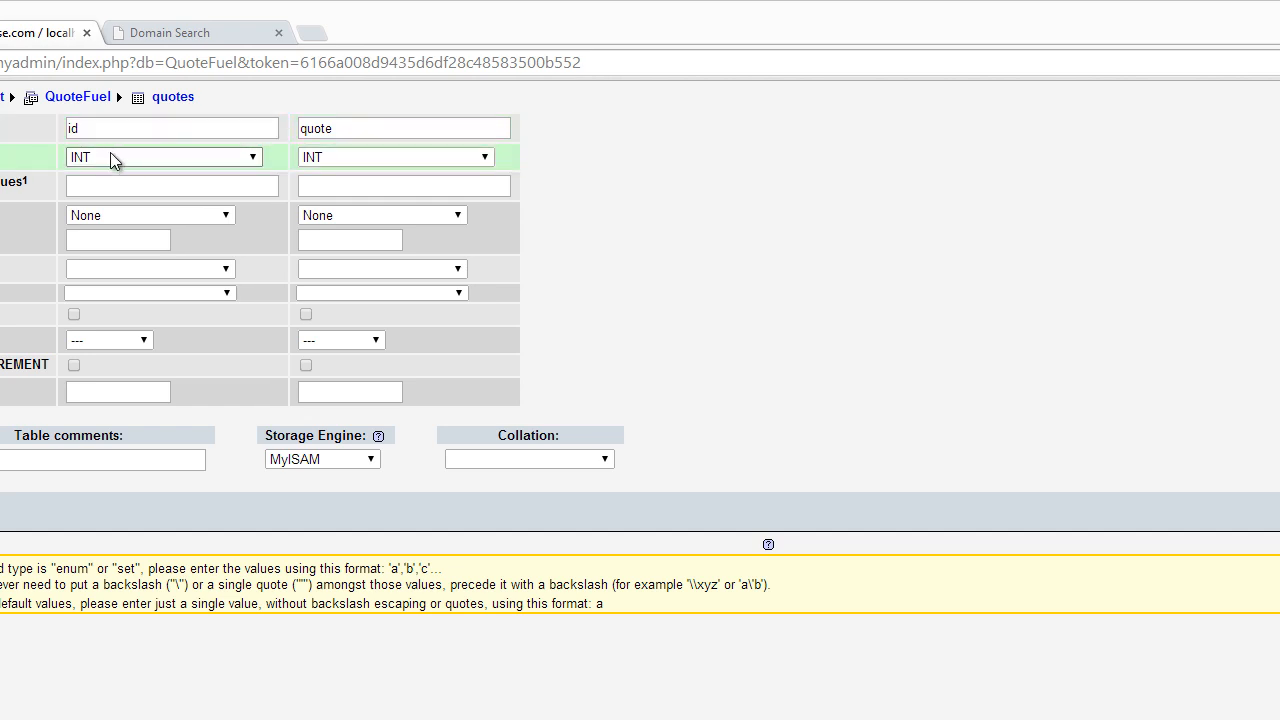
{"action": "mouse_move", "coordinate": [123, 163]}
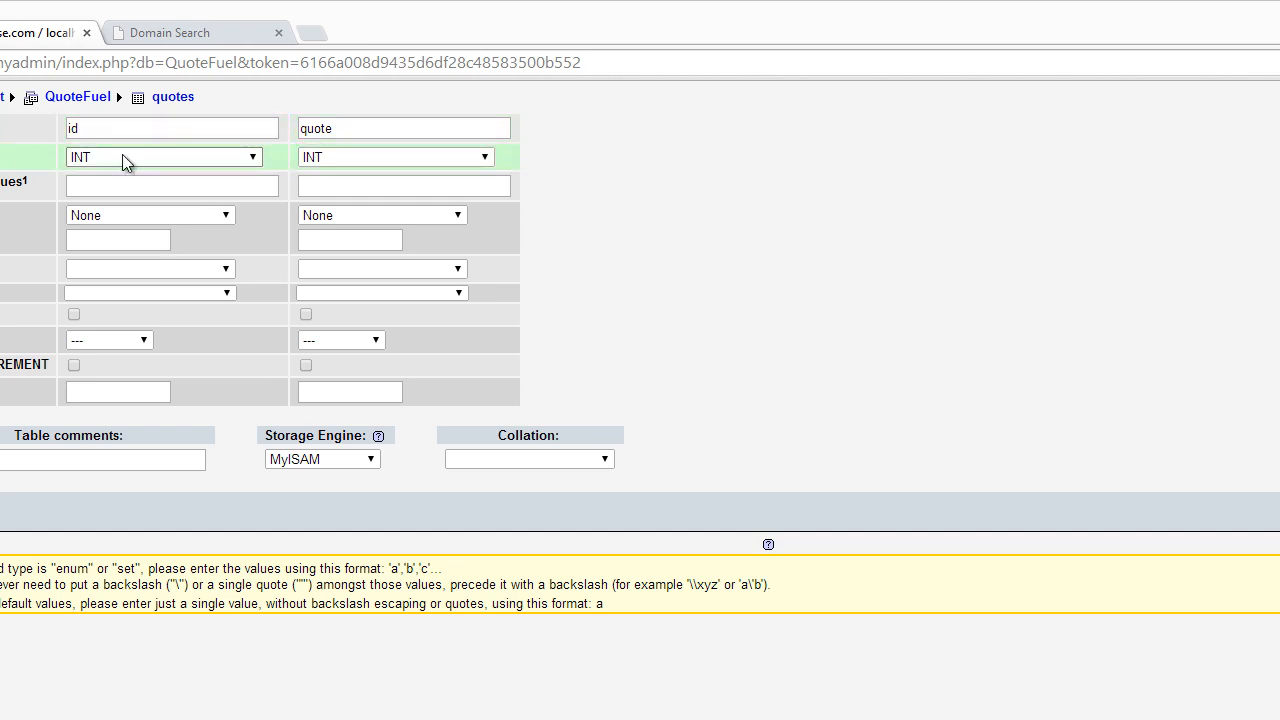
{"action": "left_click", "coordinate": [171, 185]}
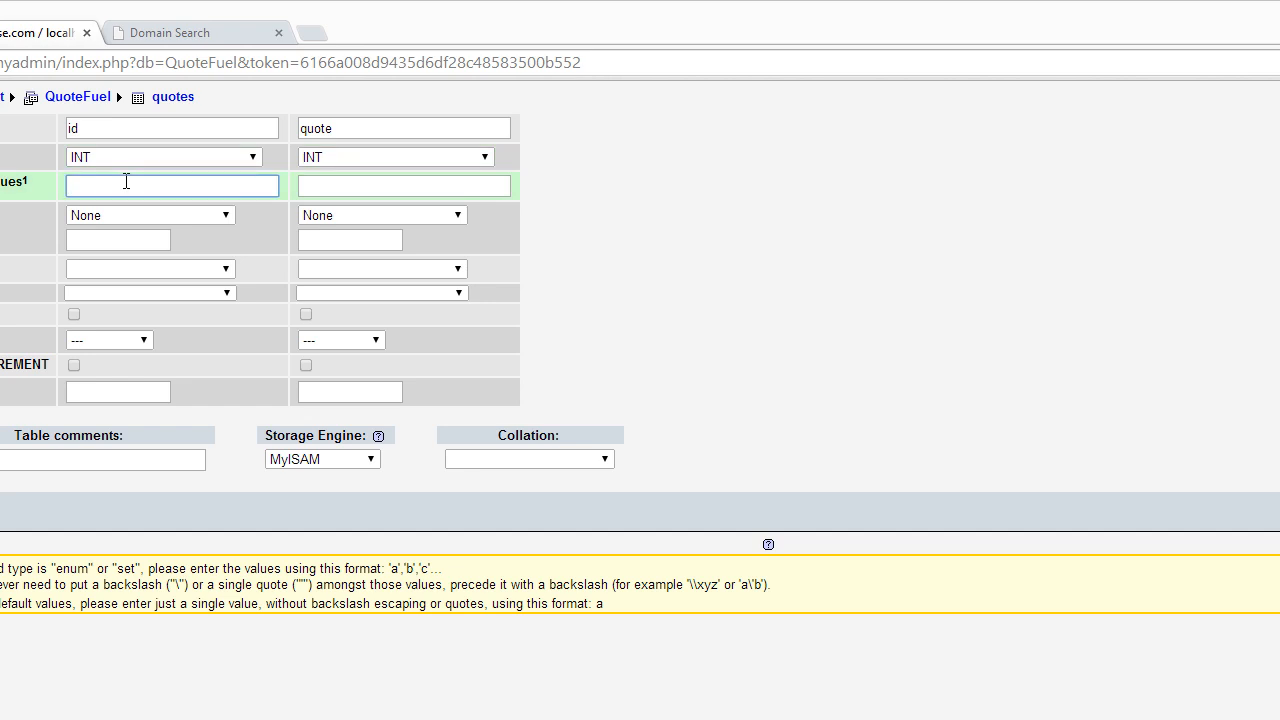
{"action": "type", "text": "11"}
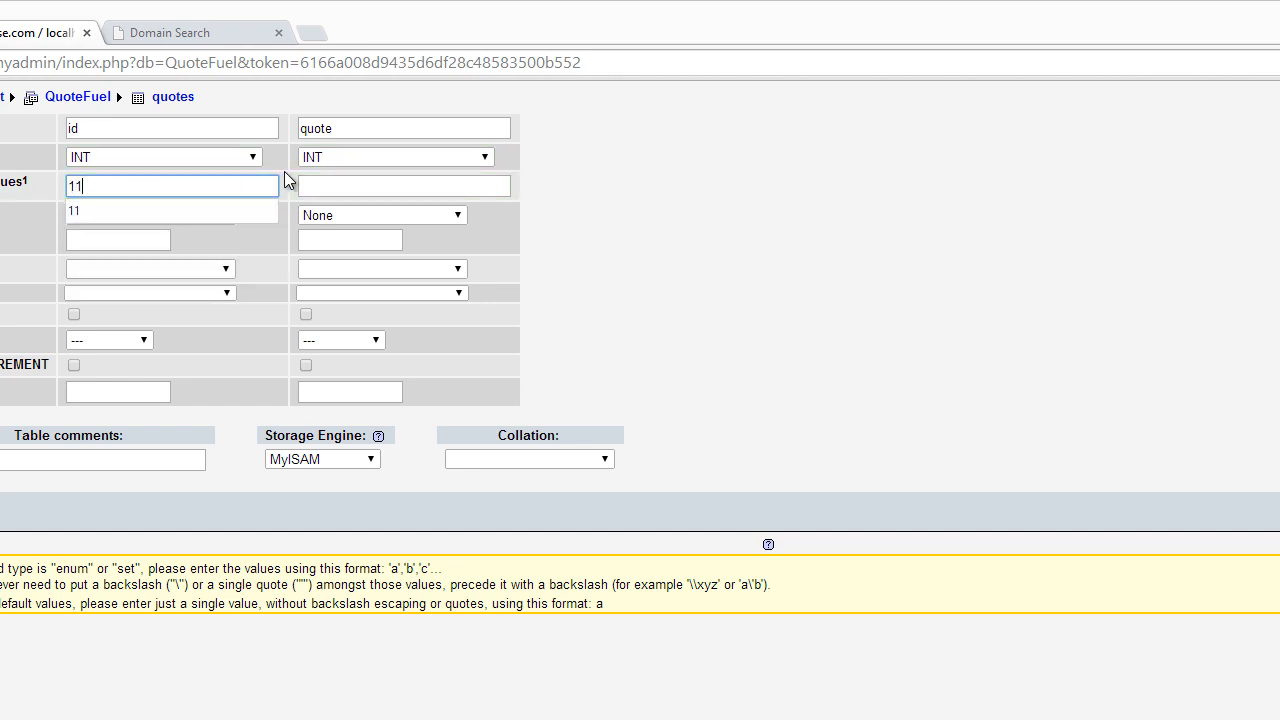
{"action": "left_click", "coordinate": [148, 214]}
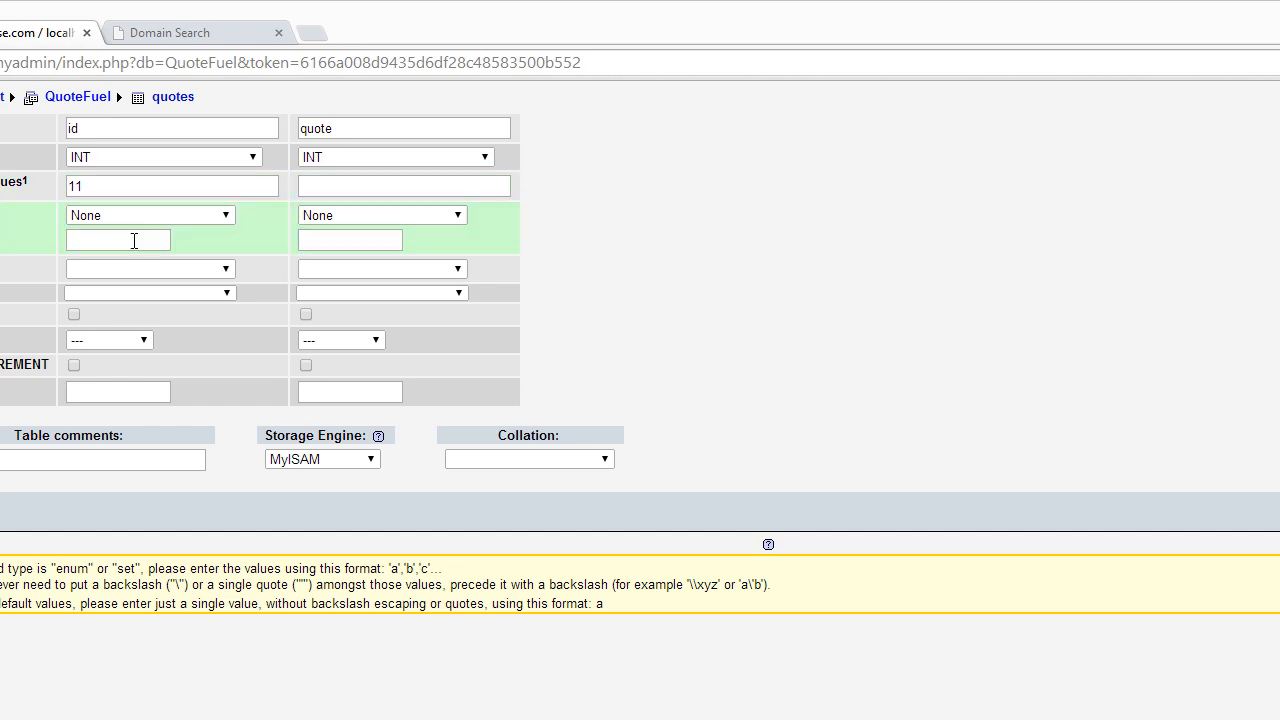
{"action": "left_click", "coordinate": [73, 365]}
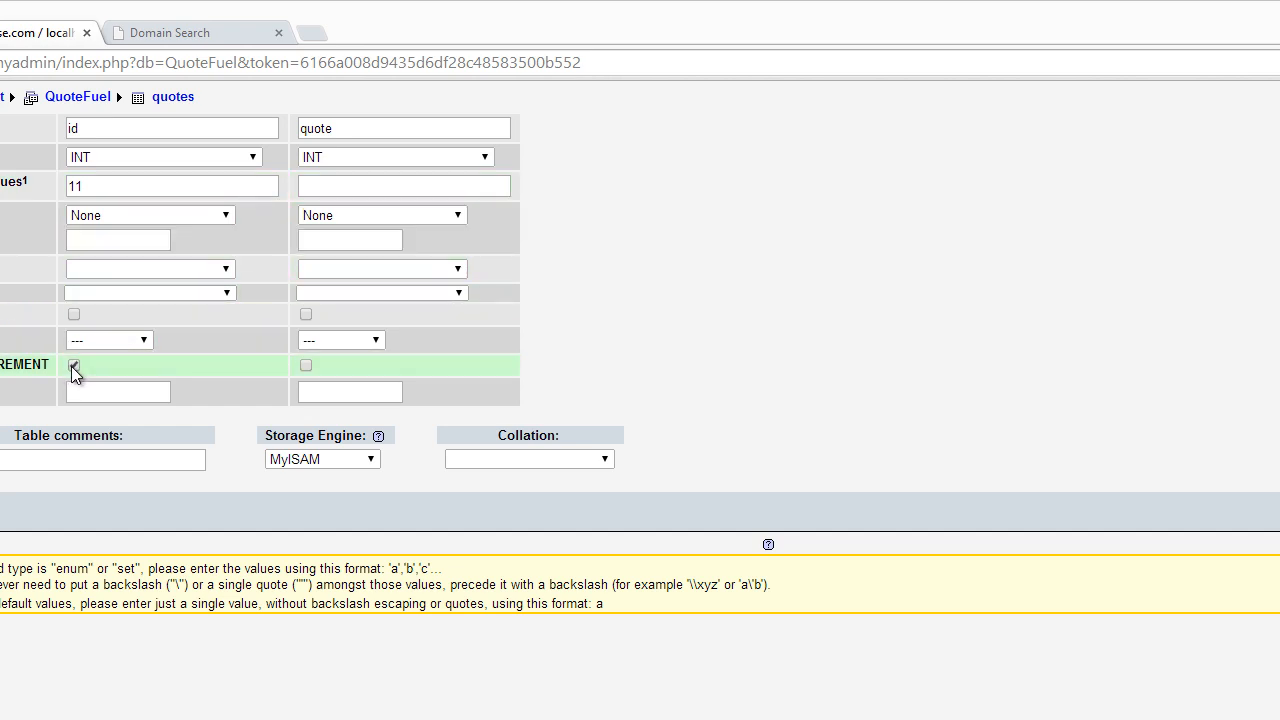
{"action": "left_click", "coordinate": [74, 364]}
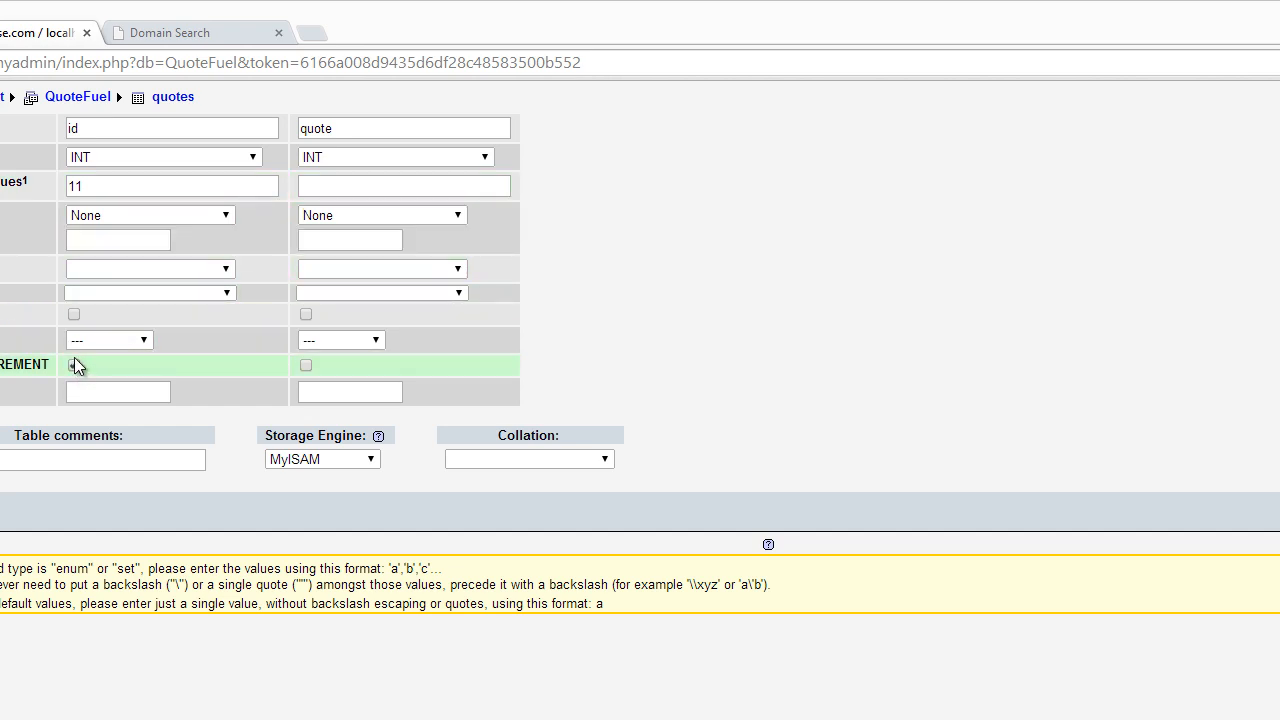
{"action": "left_click", "coordinate": [74, 364]}
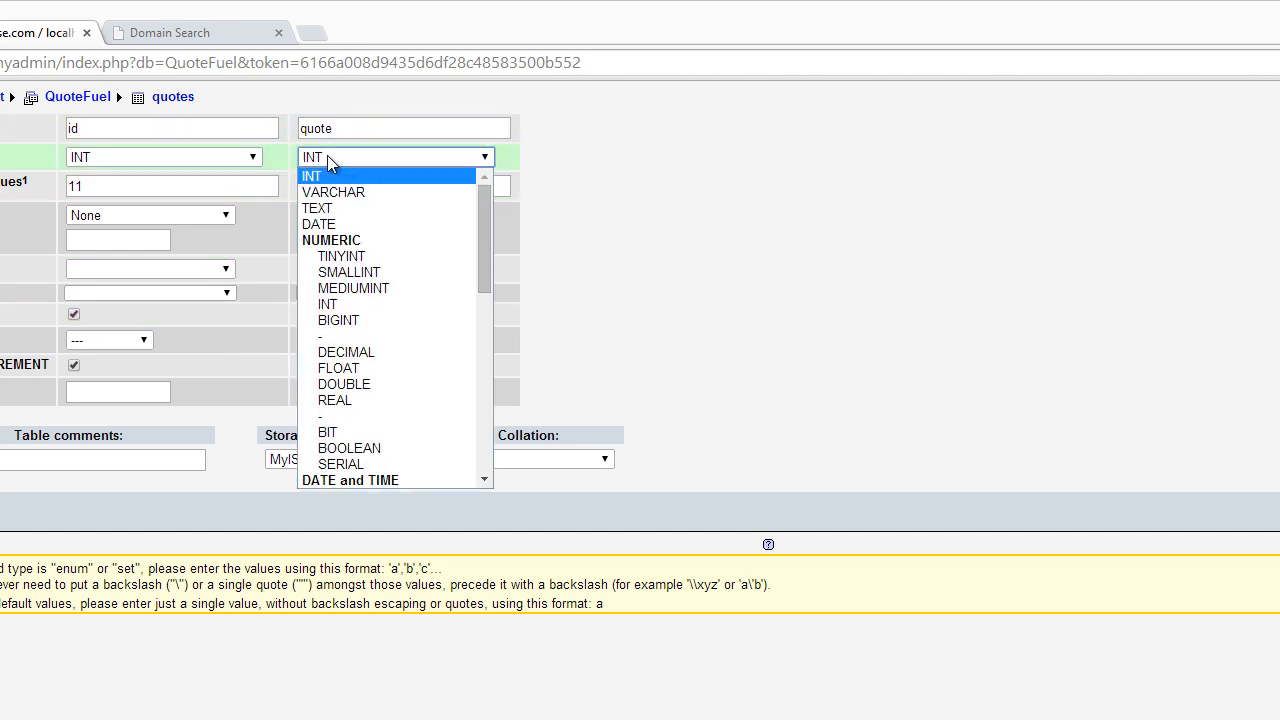
{"action": "mouse_move", "coordinate": [363, 165]}
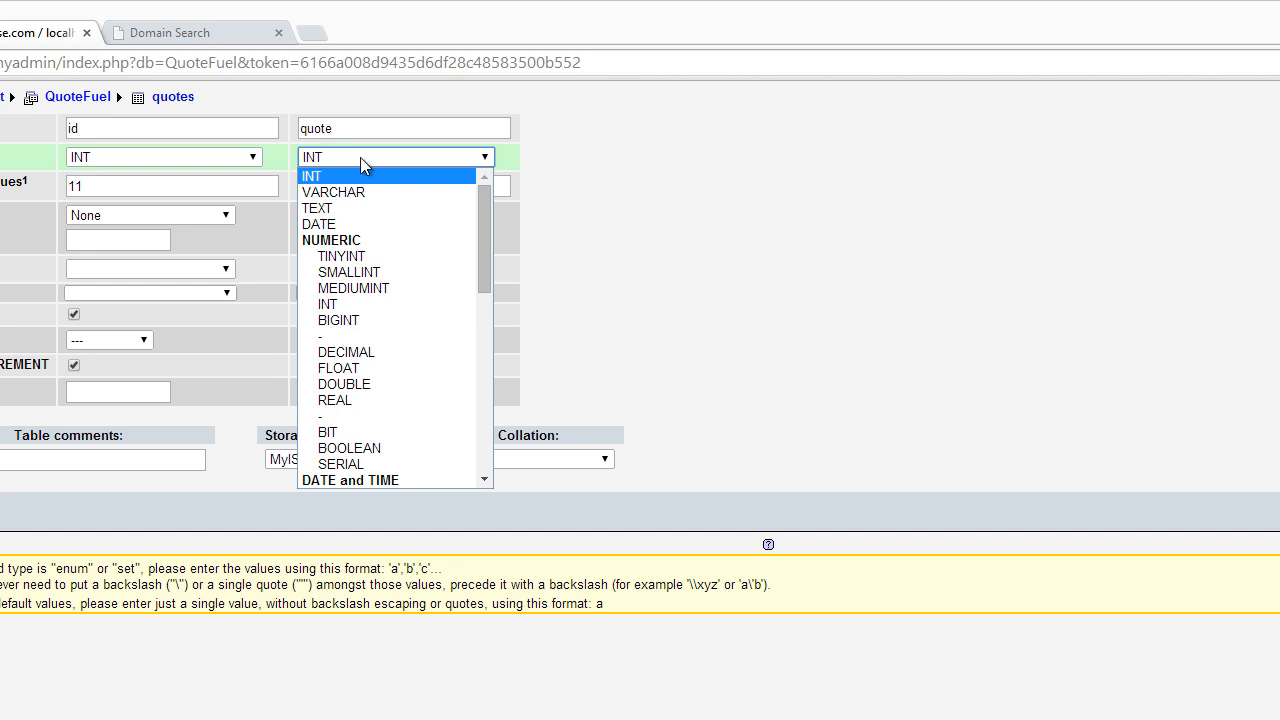
Set the quote column's type to LONGTEXT and save the table.
{"action": "left_click", "coordinate": [327, 175]}
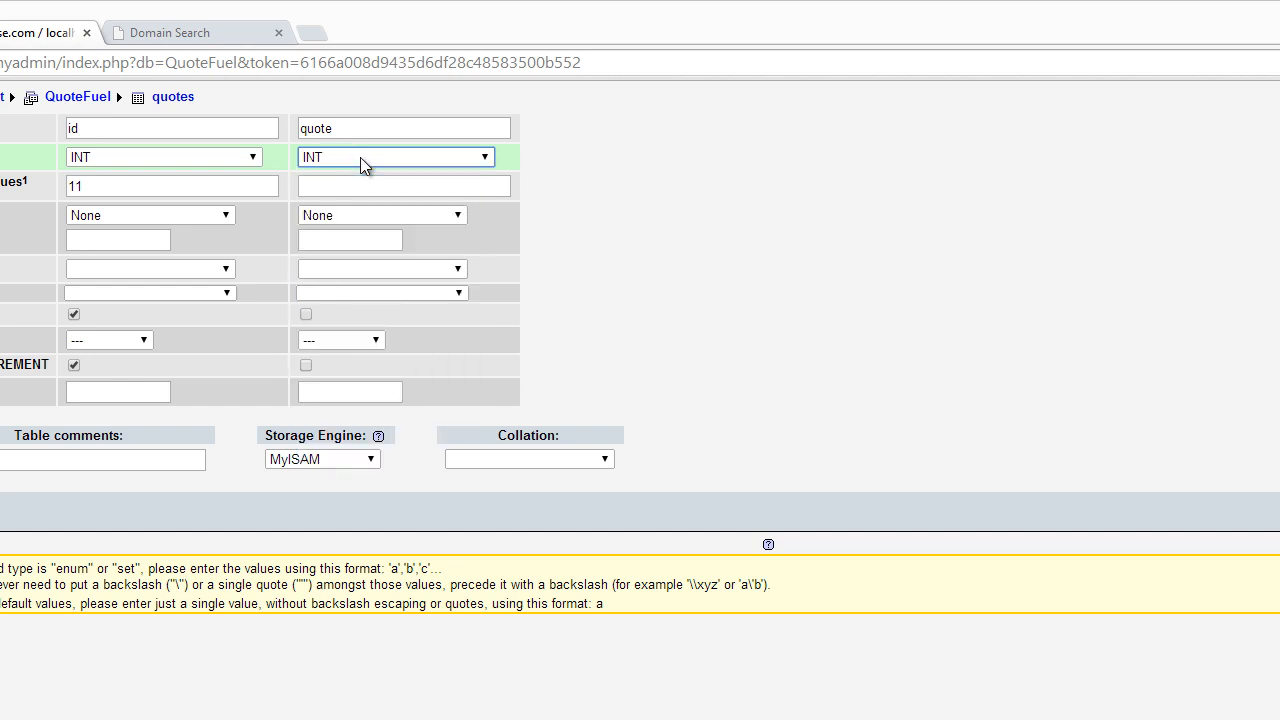
{"action": "left_click", "coordinate": [394, 156]}
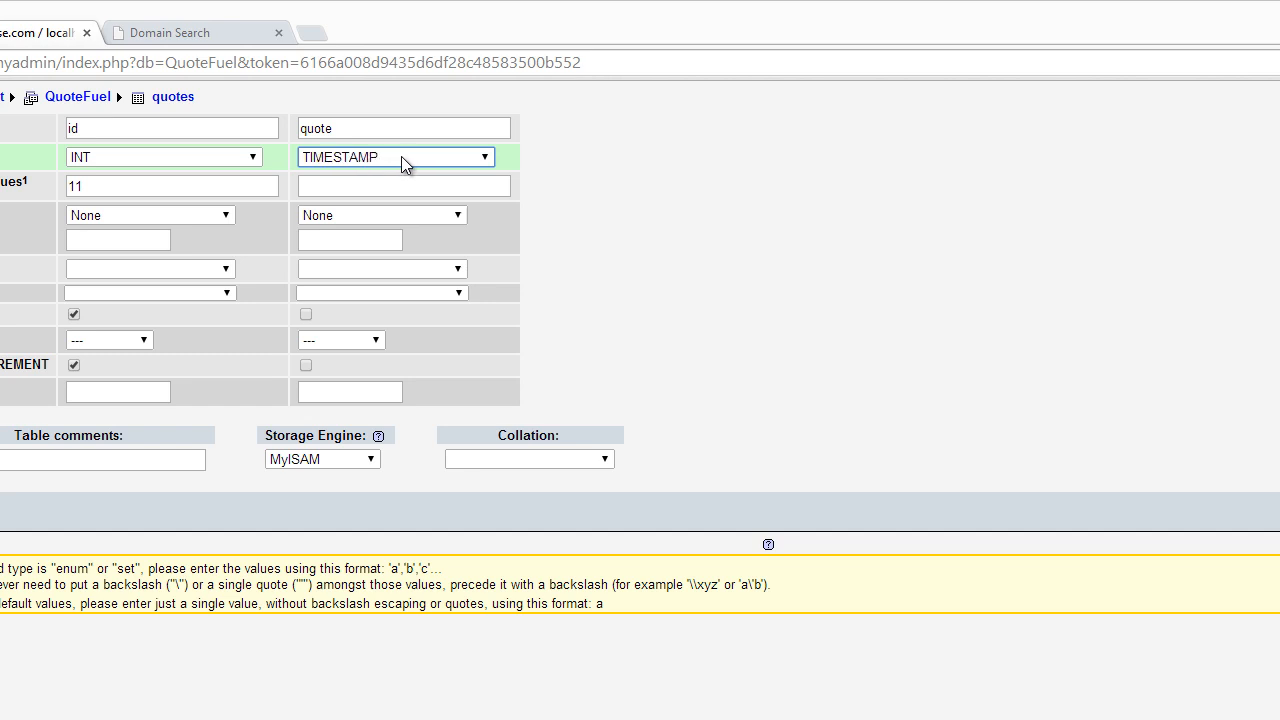
{"action": "left_click", "coordinate": [395, 156]}
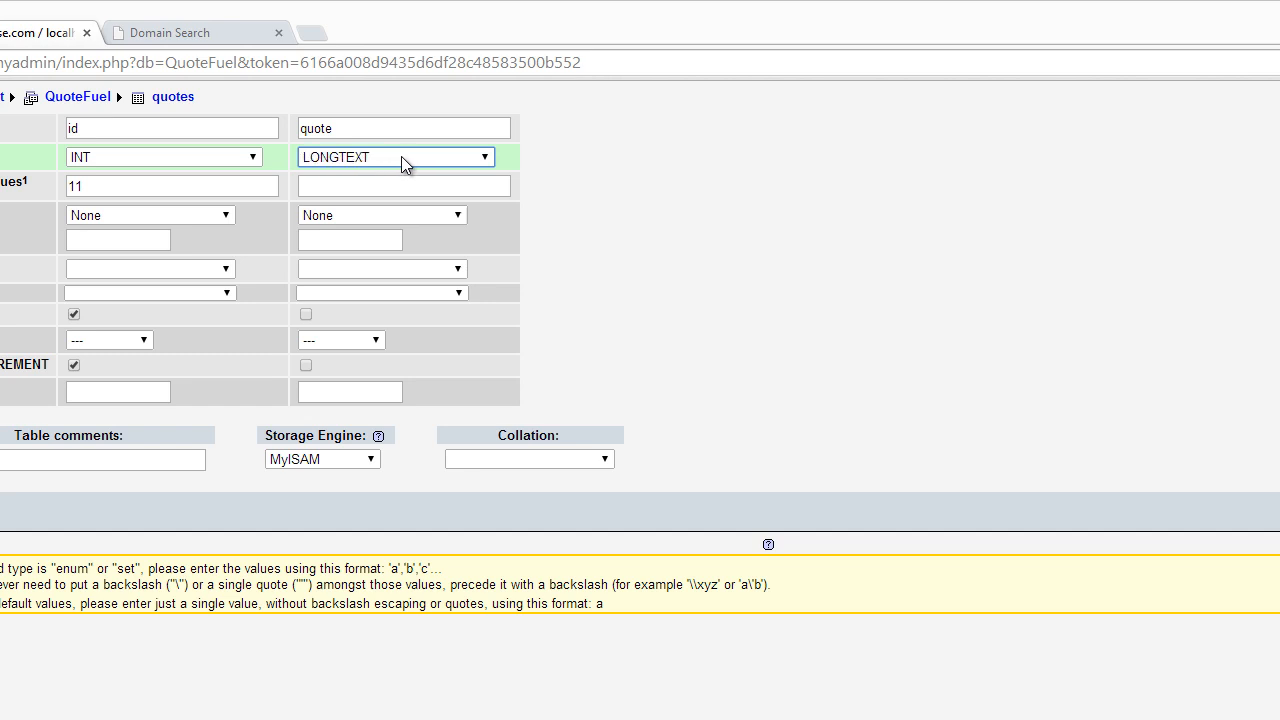
{"action": "mouse_move", "coordinate": [403, 185]}
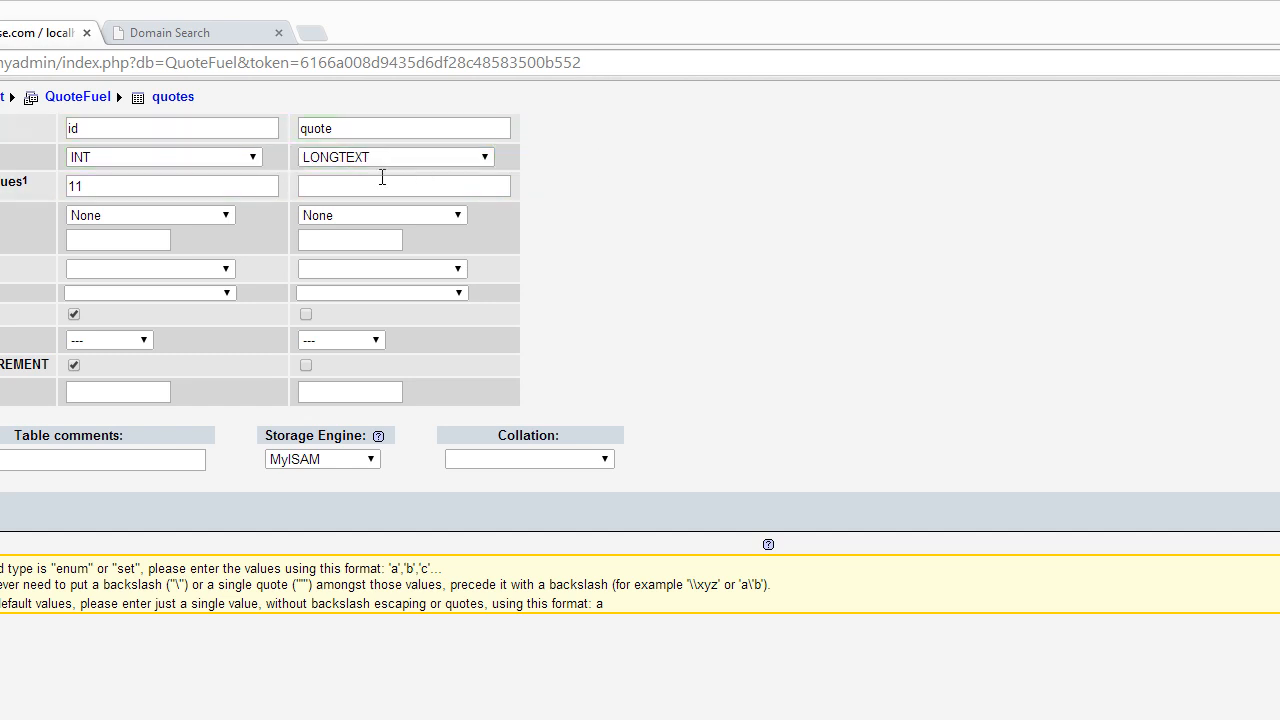
{"action": "left_click", "coordinate": [403, 127]}
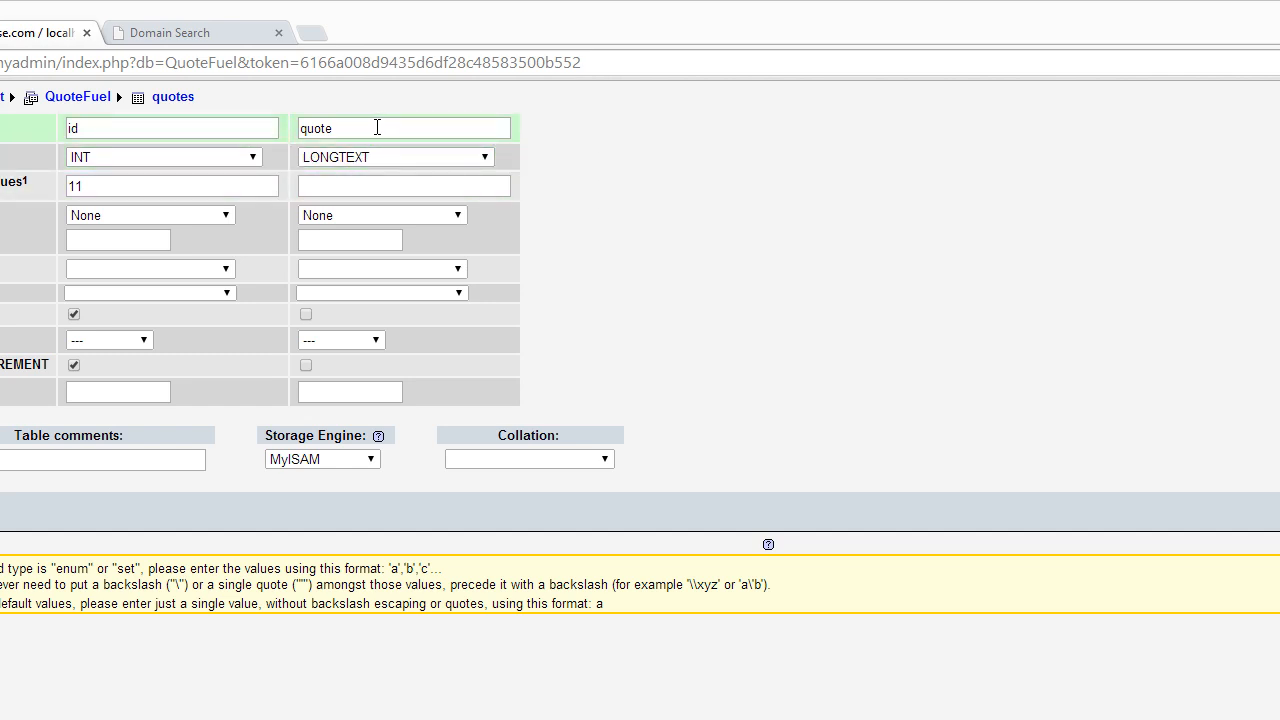
{"action": "left_click", "coordinate": [404, 185]}
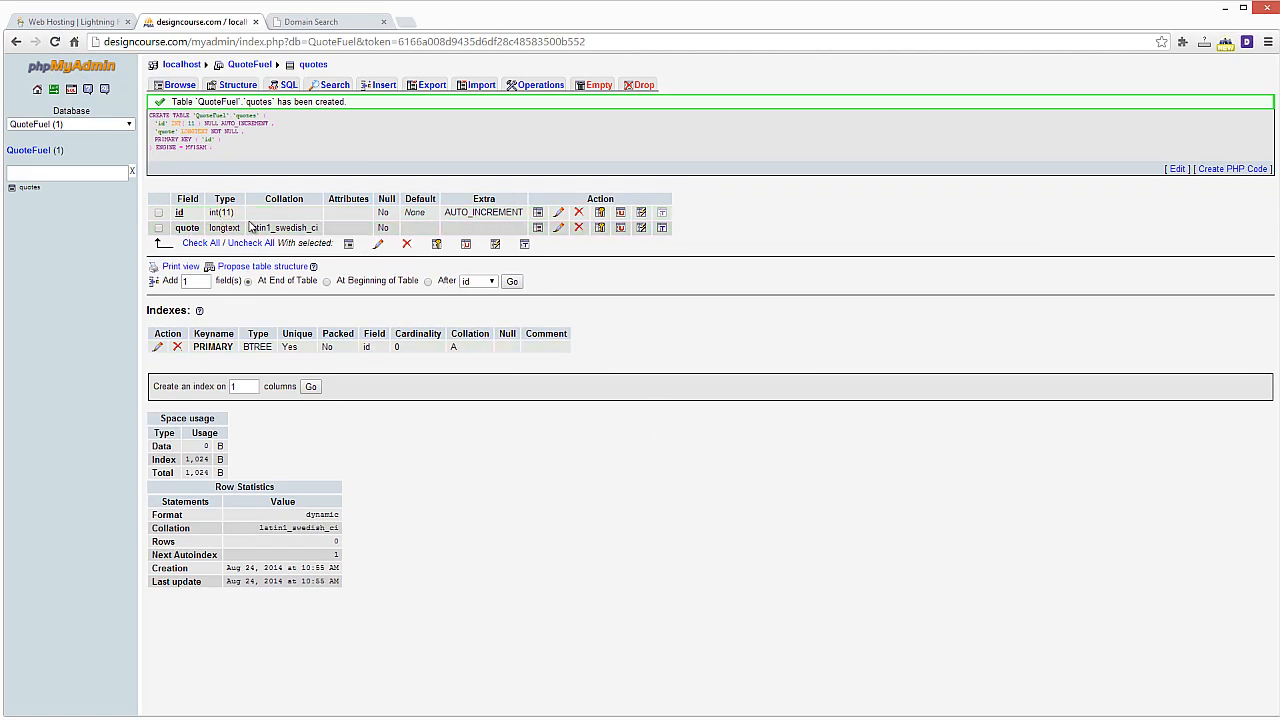
Browse the empty quotes table, then return to its Structure view.
{"action": "left_click", "coordinate": [180, 84]}
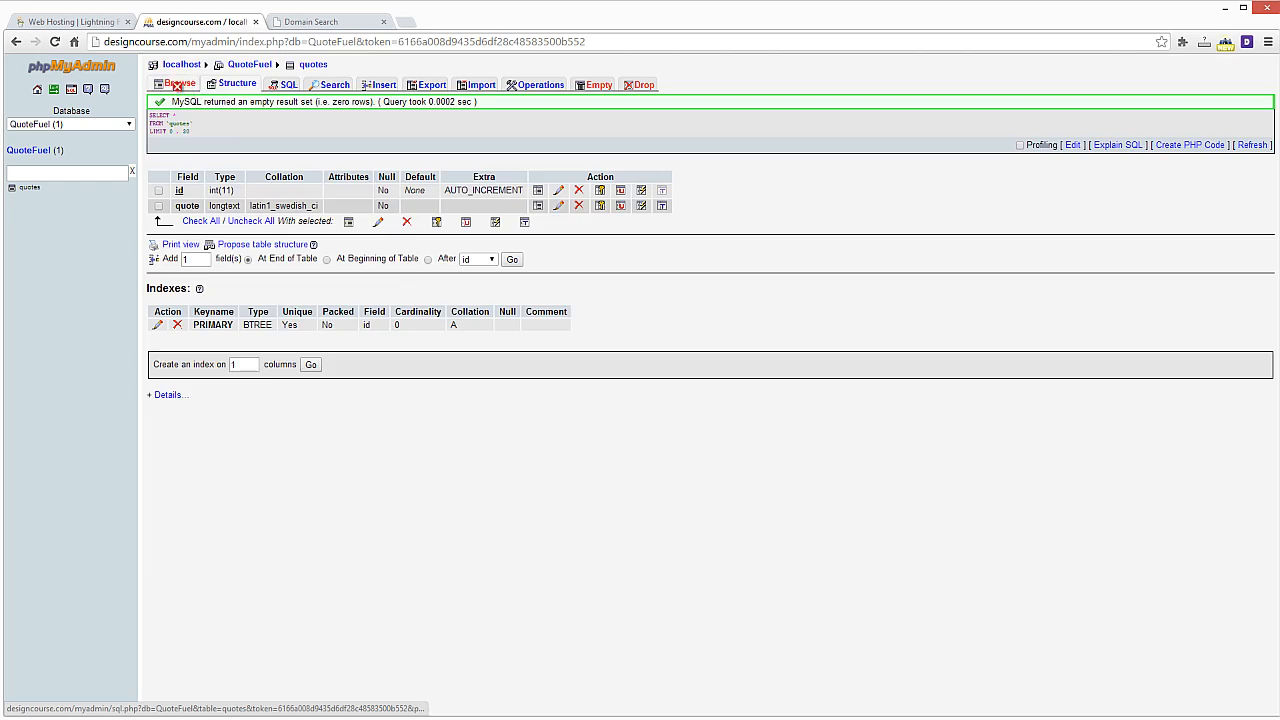
{"action": "left_click", "coordinate": [187, 205]}
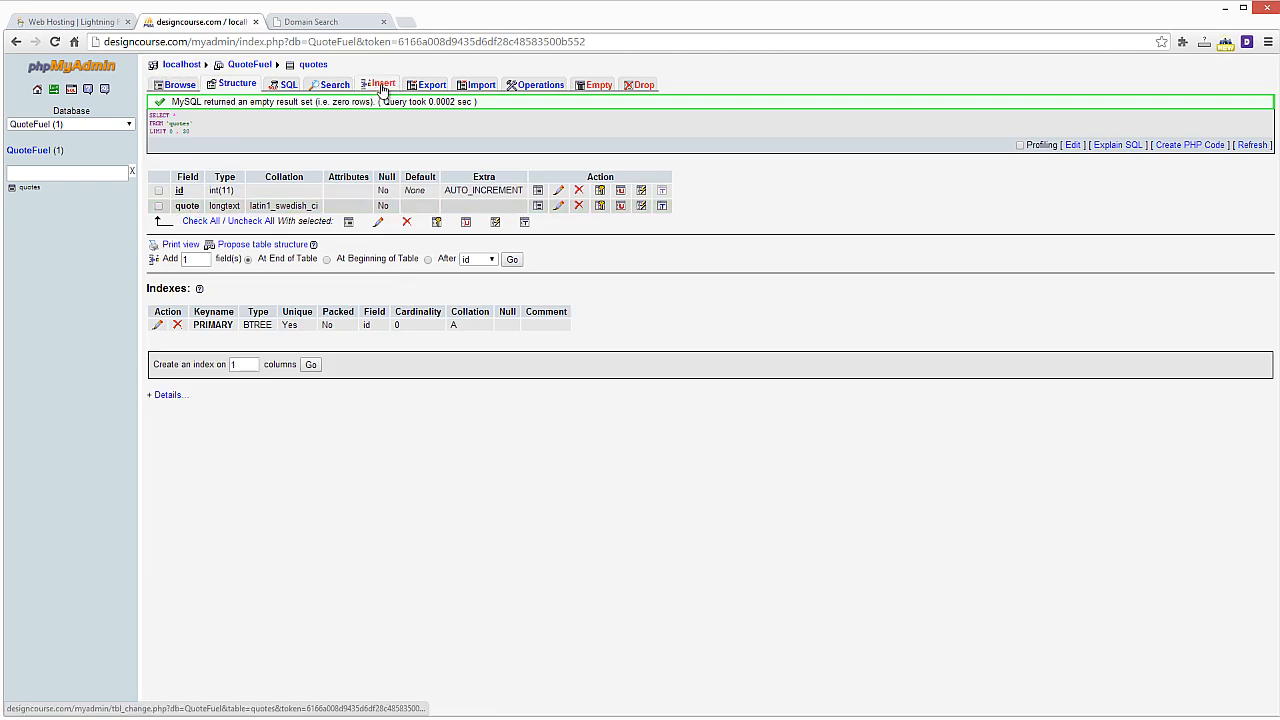
Insert the first quote, 'SWEAT IS WEAKNESS LEAVING THE BODY', correcting PAIN to WEAKNESS.
{"action": "left_click", "coordinate": [378, 84]}
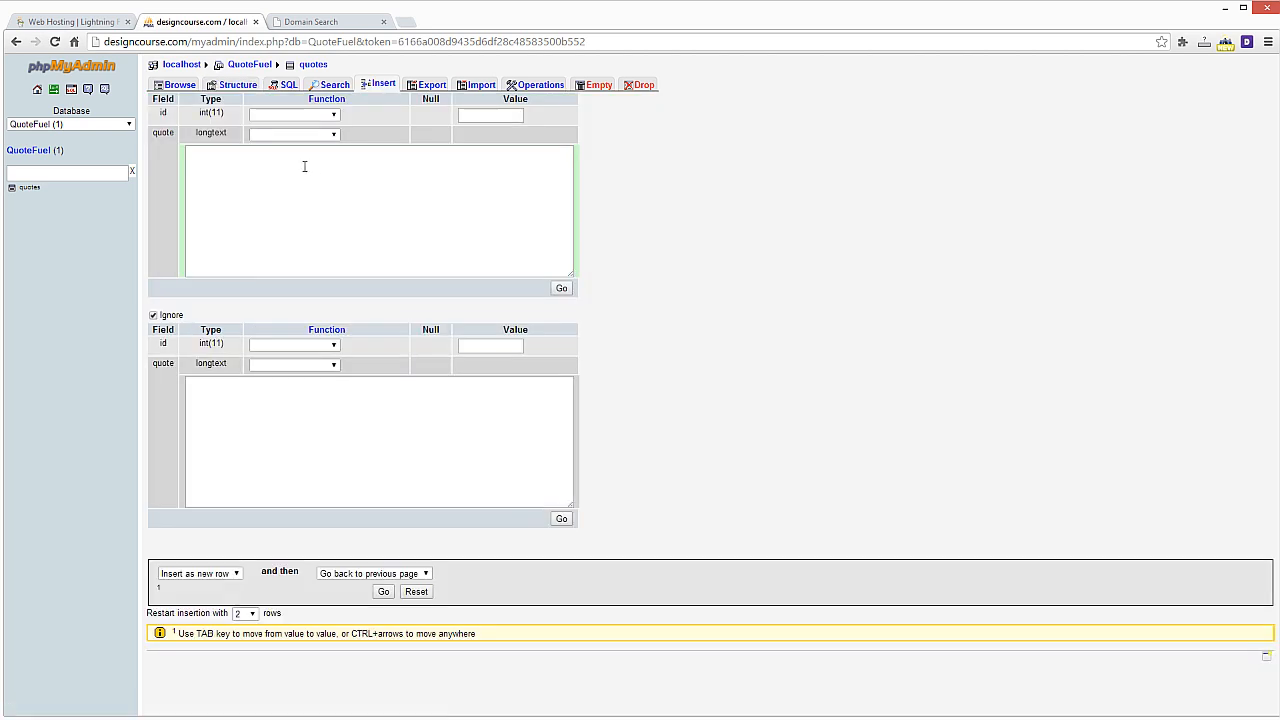
{"action": "left_click", "coordinate": [490, 113]}
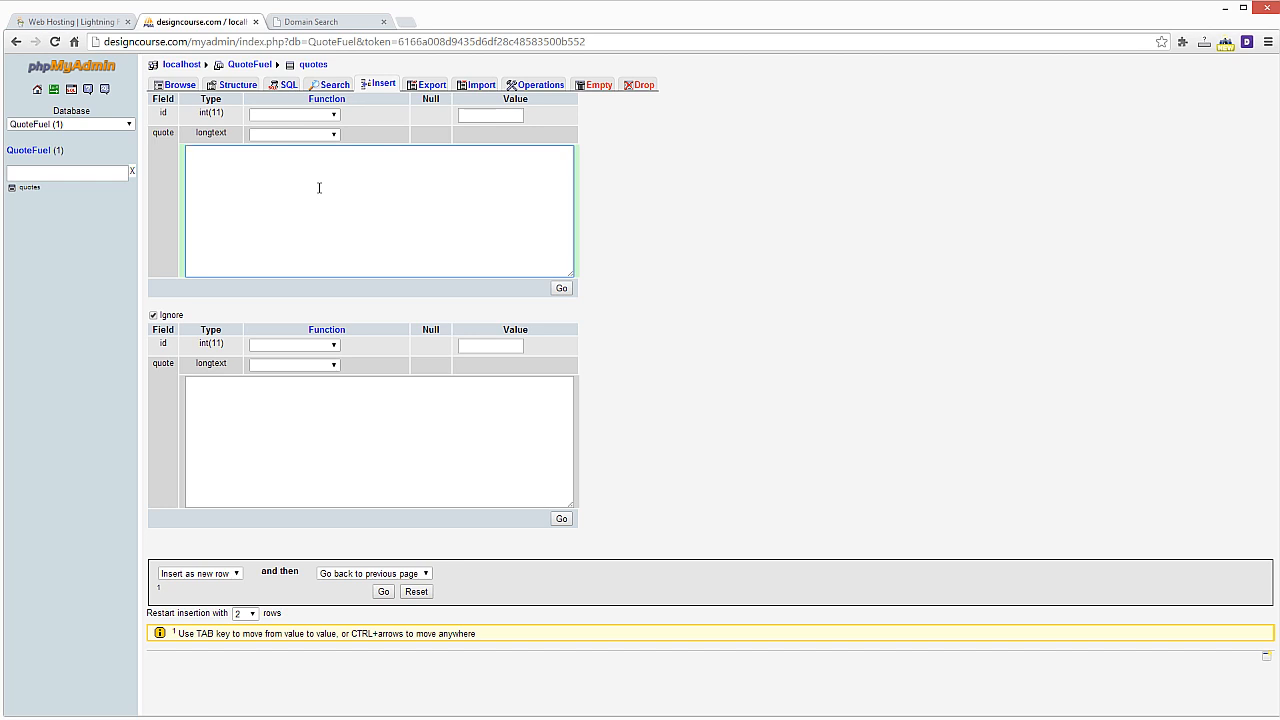
{"action": "type", "text": "SWEAT IS"}
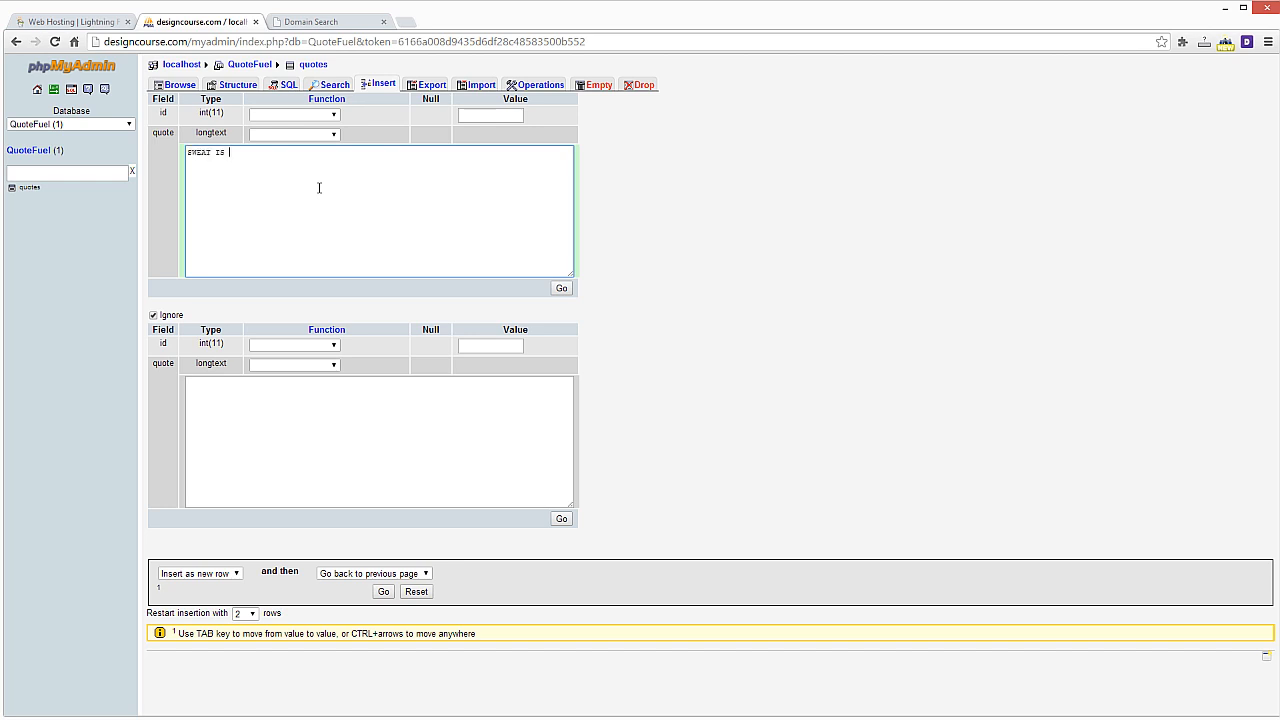
{"action": "type", "text": "PAIN LEAVING THE BODY"}
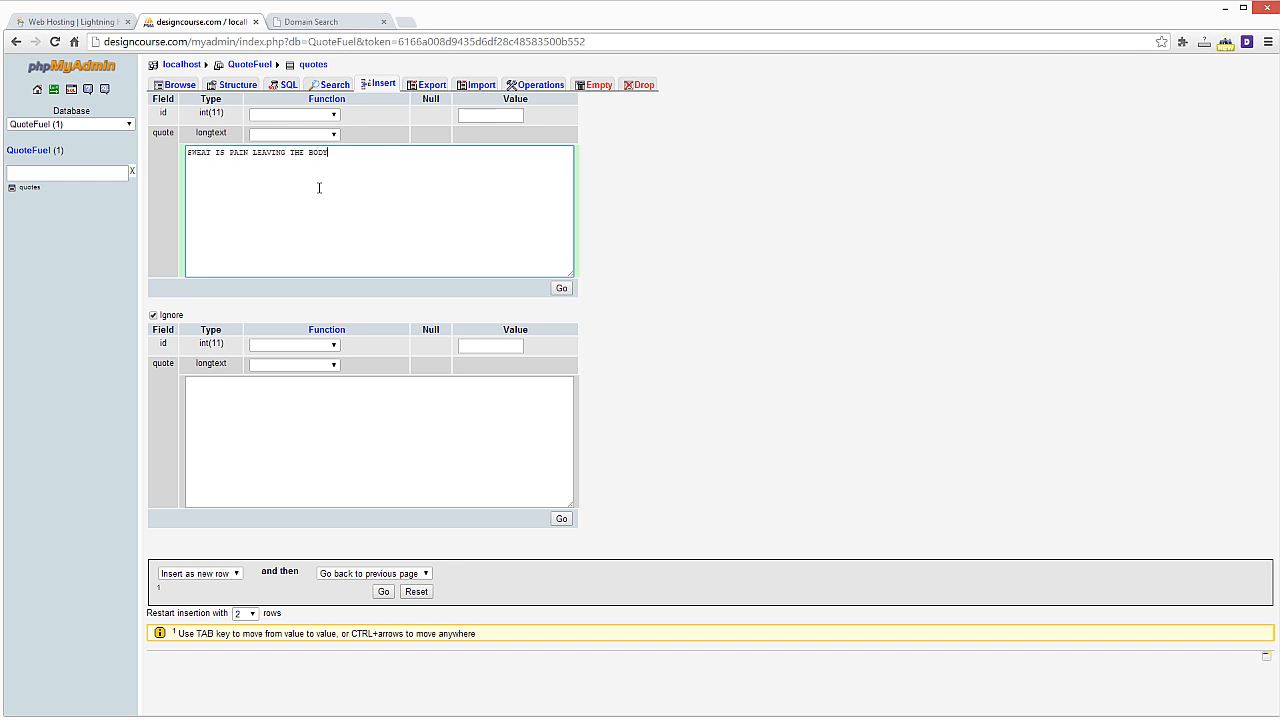
{"action": "double_click", "coordinate": [238, 152]}
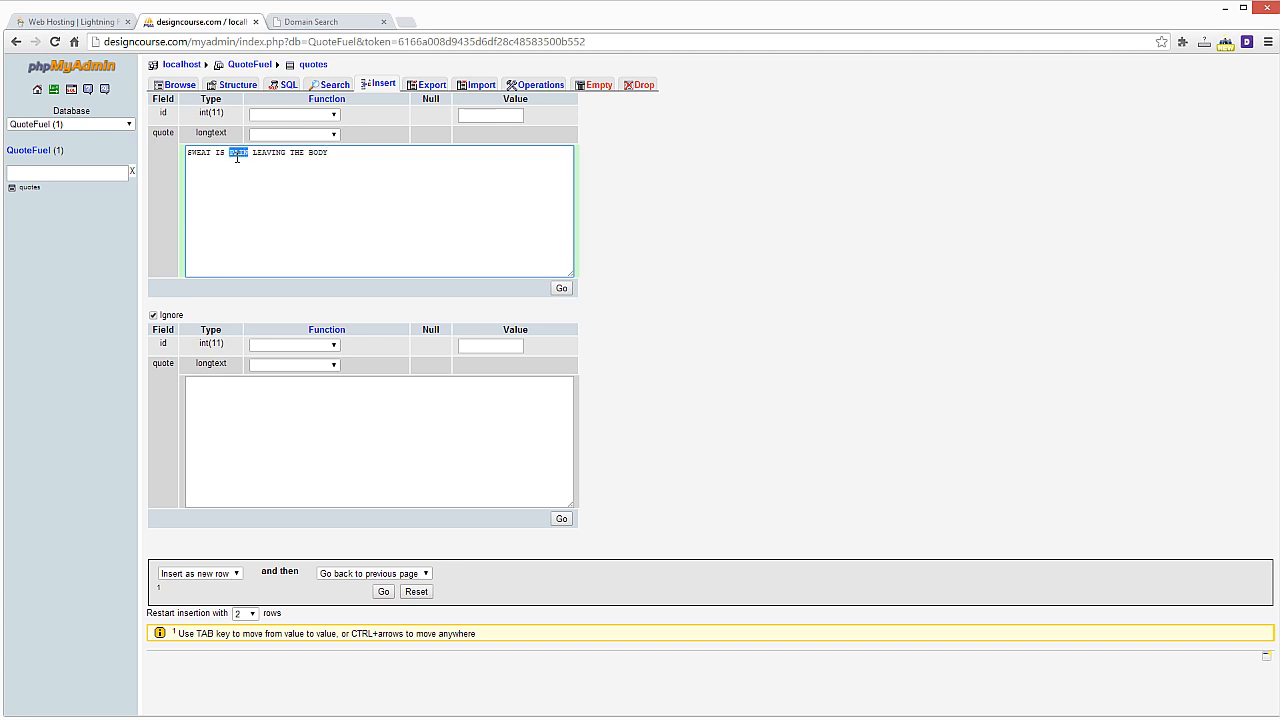
{"action": "type", "text": "WEAKNESS"}
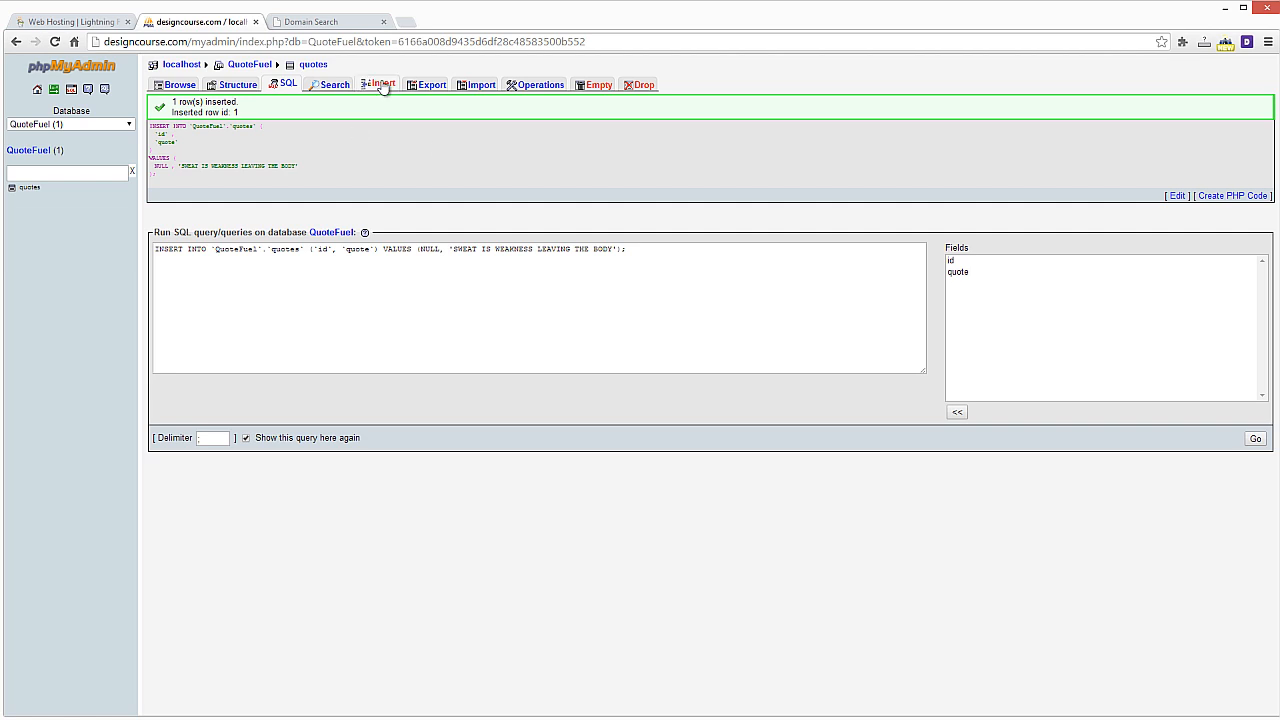
Start typing a second quote beginning 'TAKE CARE OF YOUR BODY'.
{"action": "left_click", "coordinate": [380, 84]}
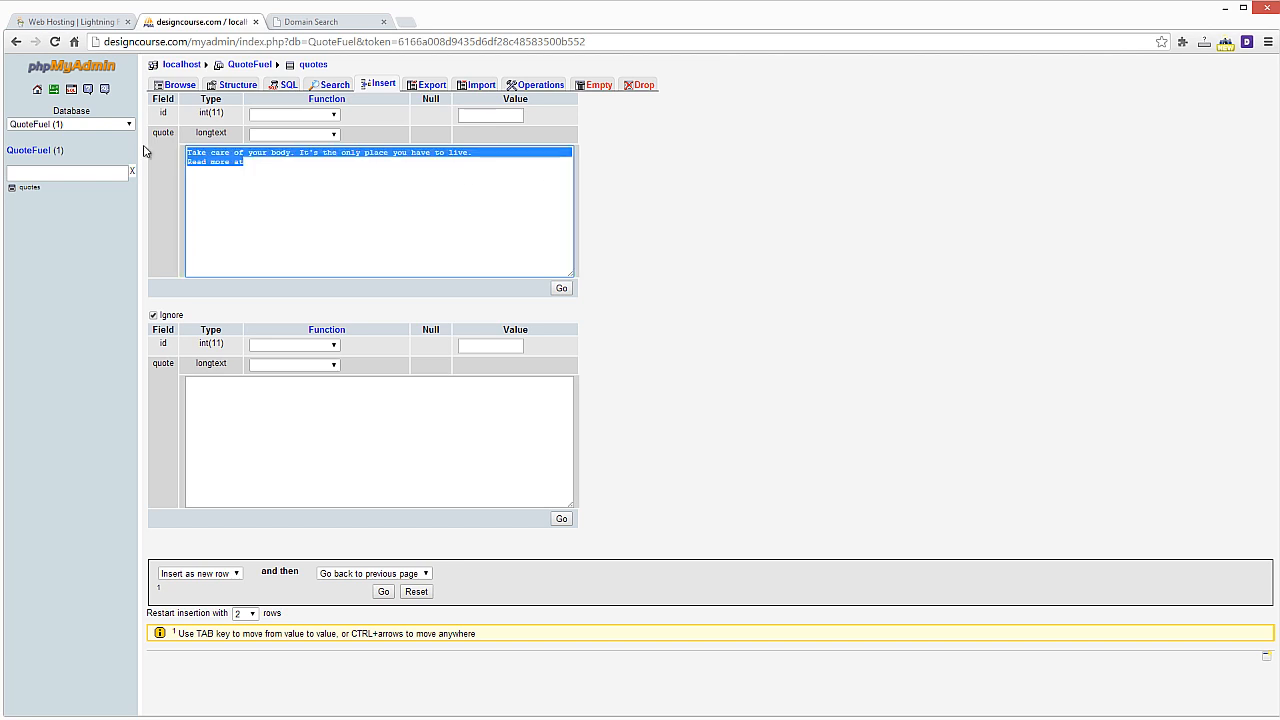
{"action": "type", "text": "TAKE CARE"}
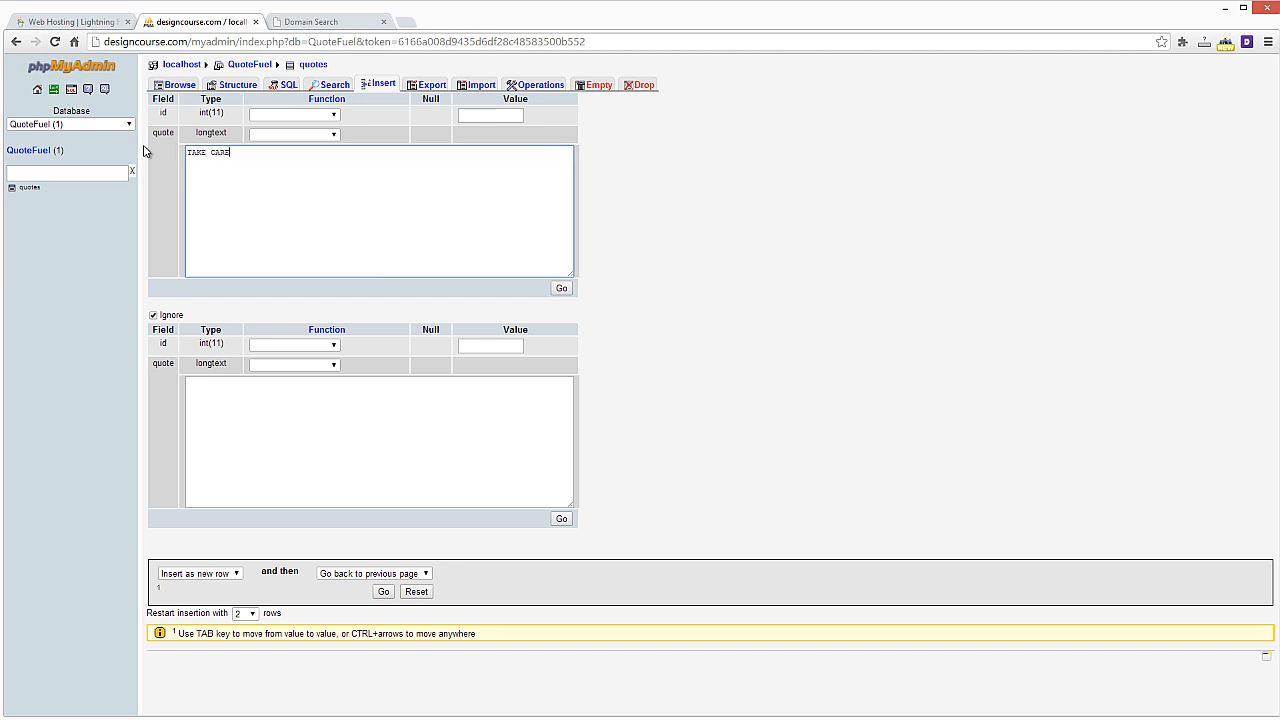
{"action": "type", "text": "OF YOUR ORY."}
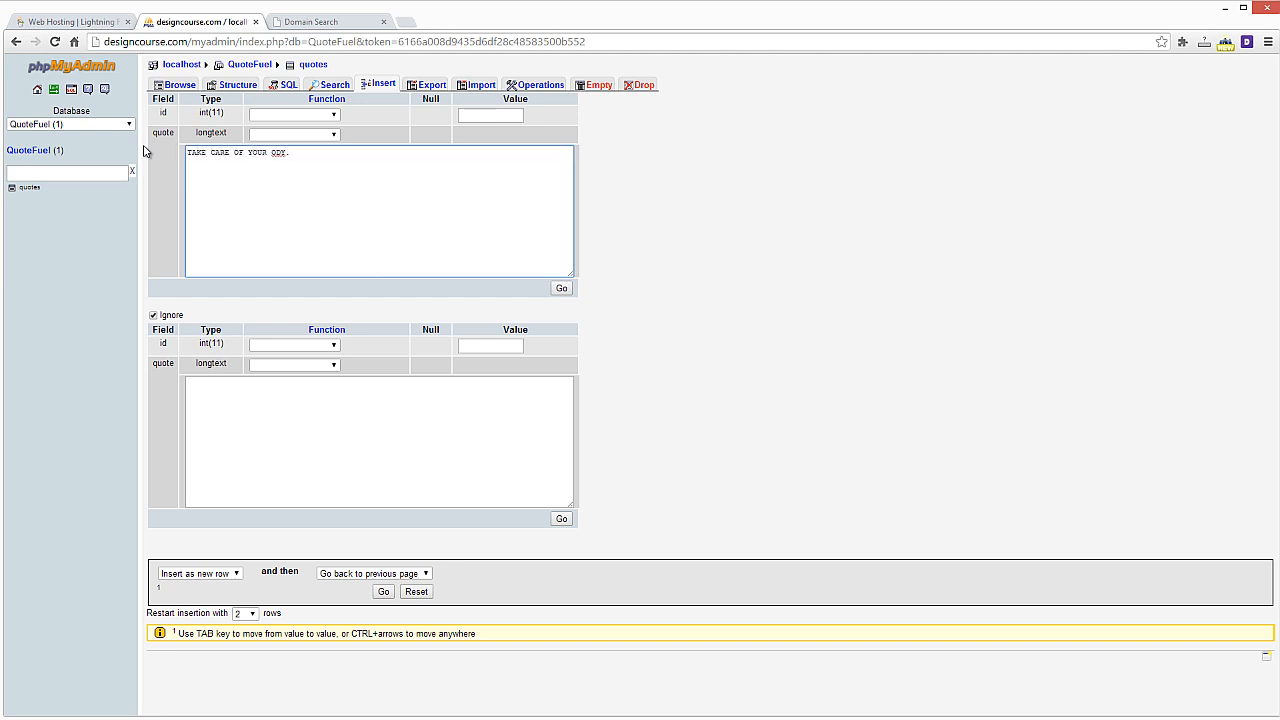
{"action": "type", "text": "BODY"}
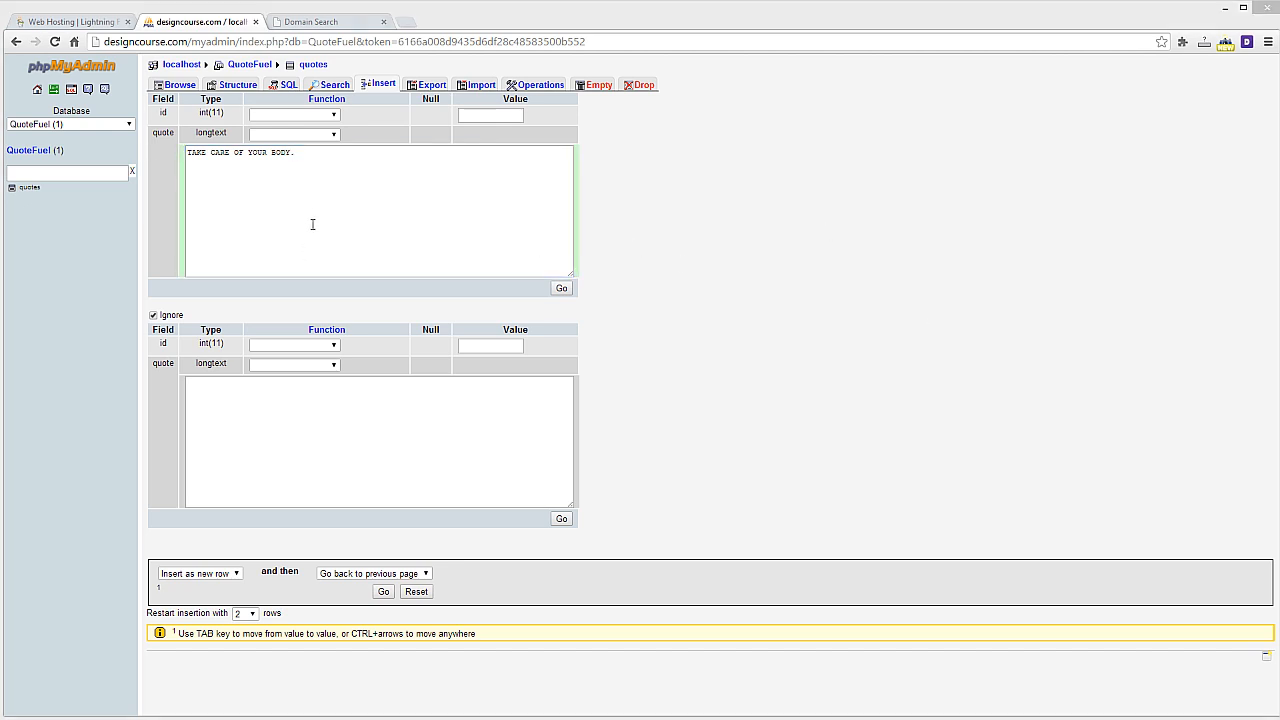
{"action": "type", "text": "IT'"}
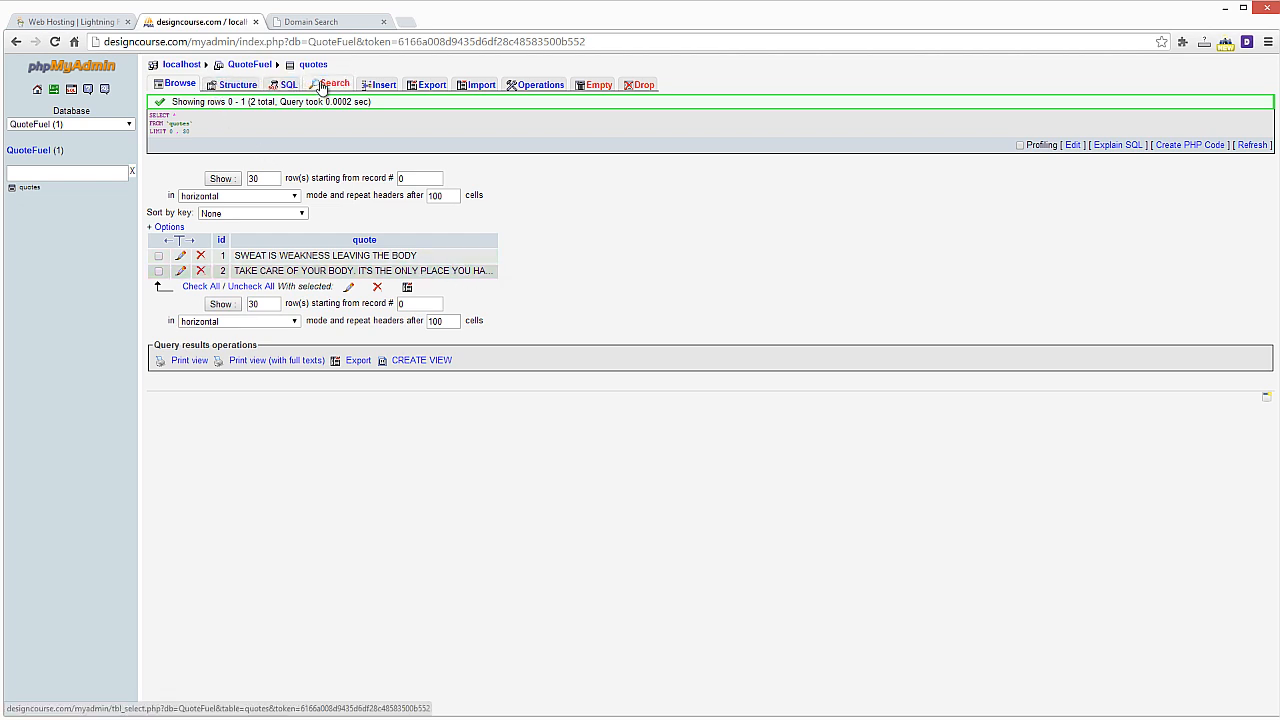
{"action": "mouse_move", "coordinate": [775, 203]}
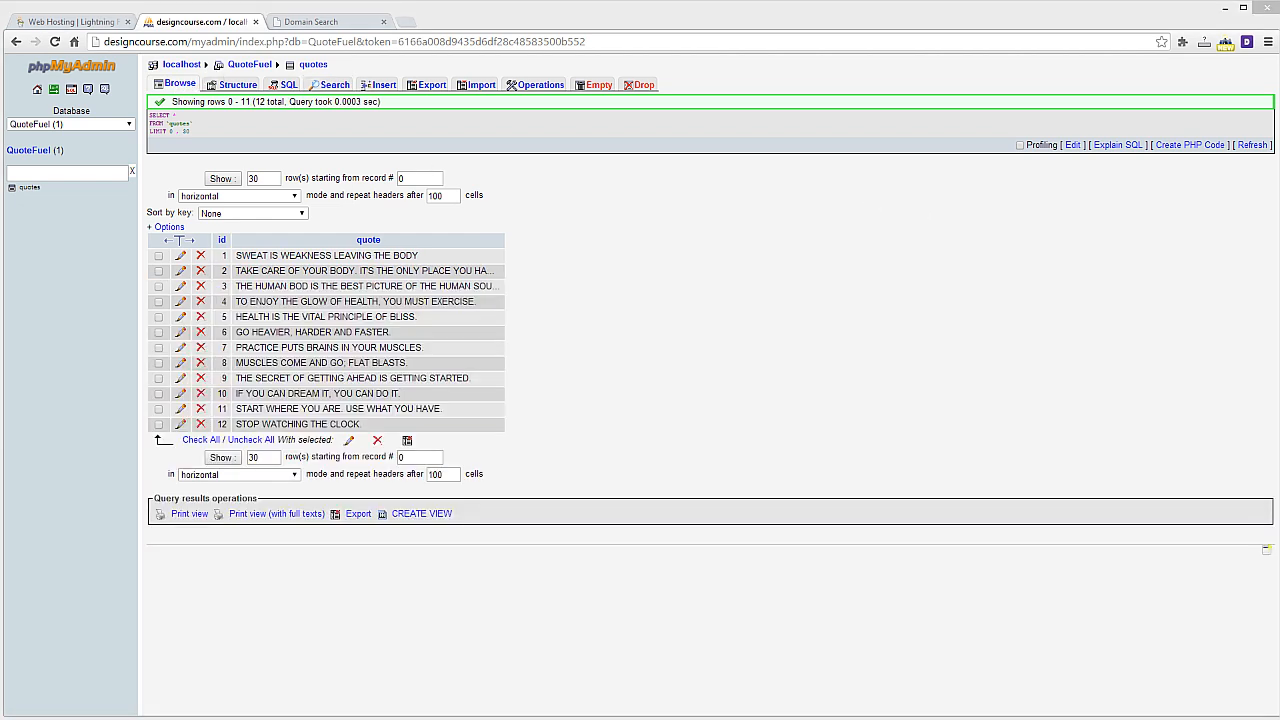
{"action": "mouse_move", "coordinate": [685, 299]}
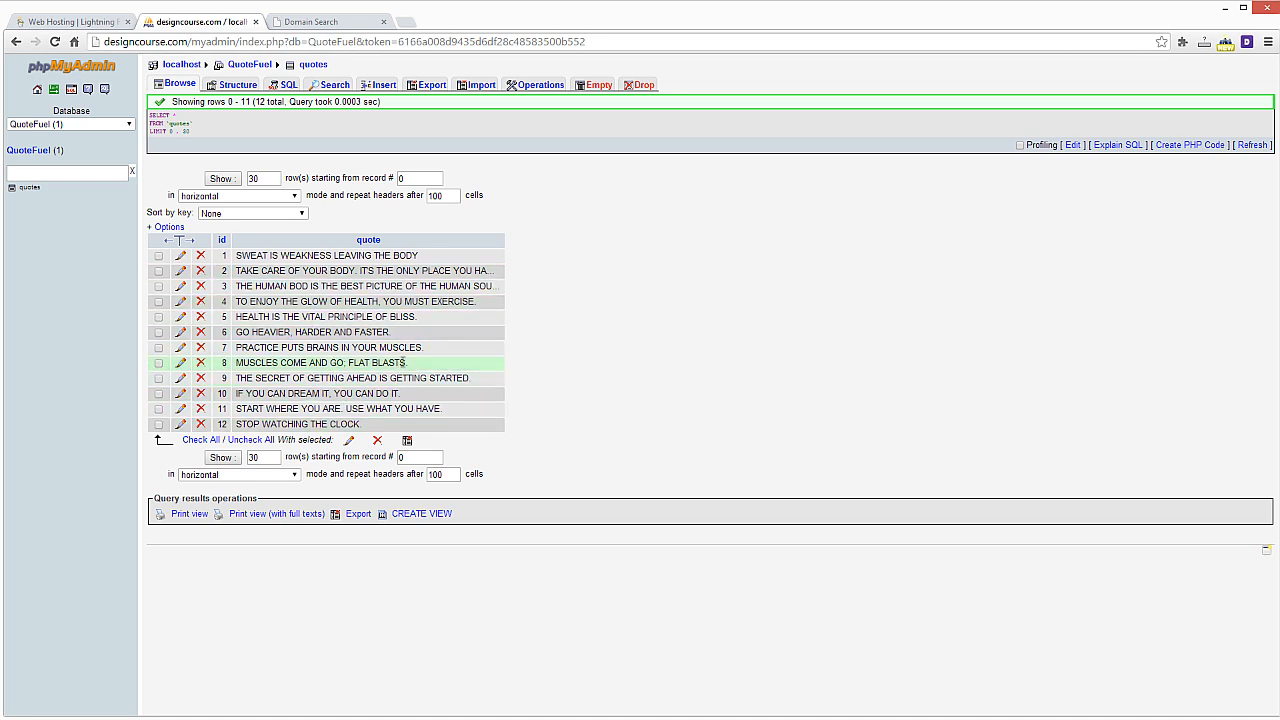
{"action": "mouse_move", "coordinate": [405, 347]}
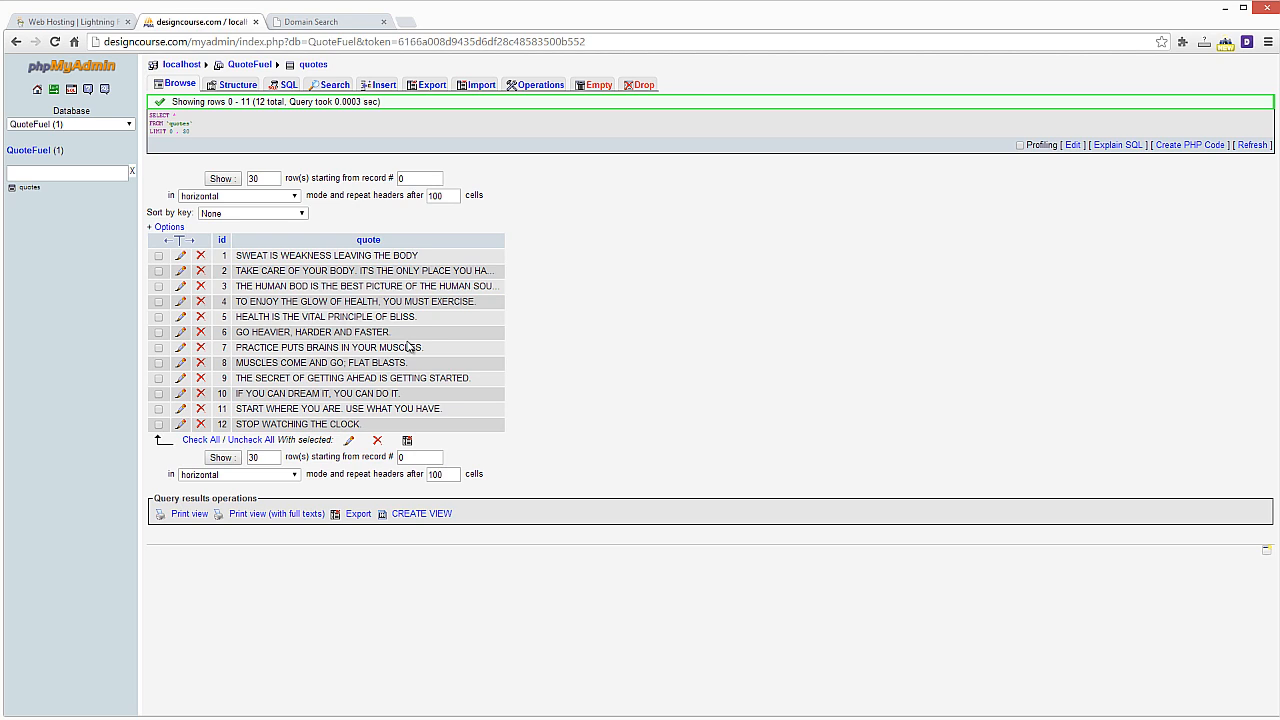
{"action": "mouse_move", "coordinate": [335, 270]}
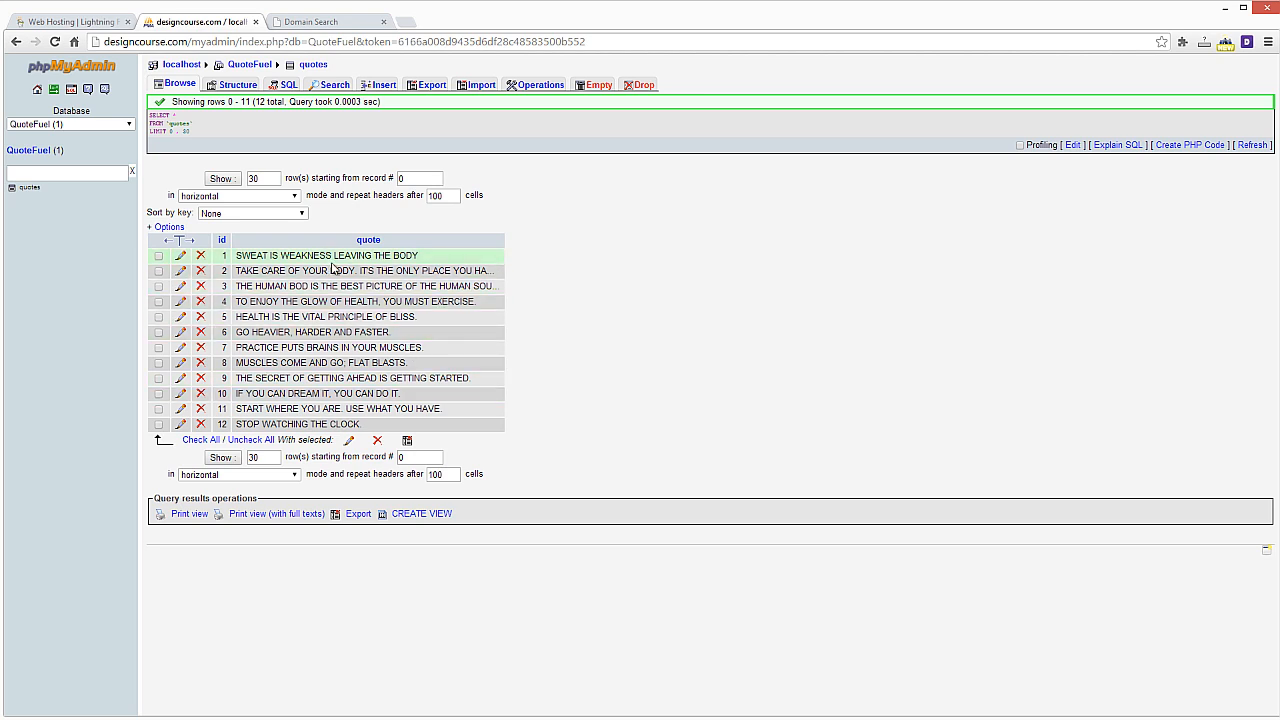
{"action": "mouse_move", "coordinate": [454, 261]}
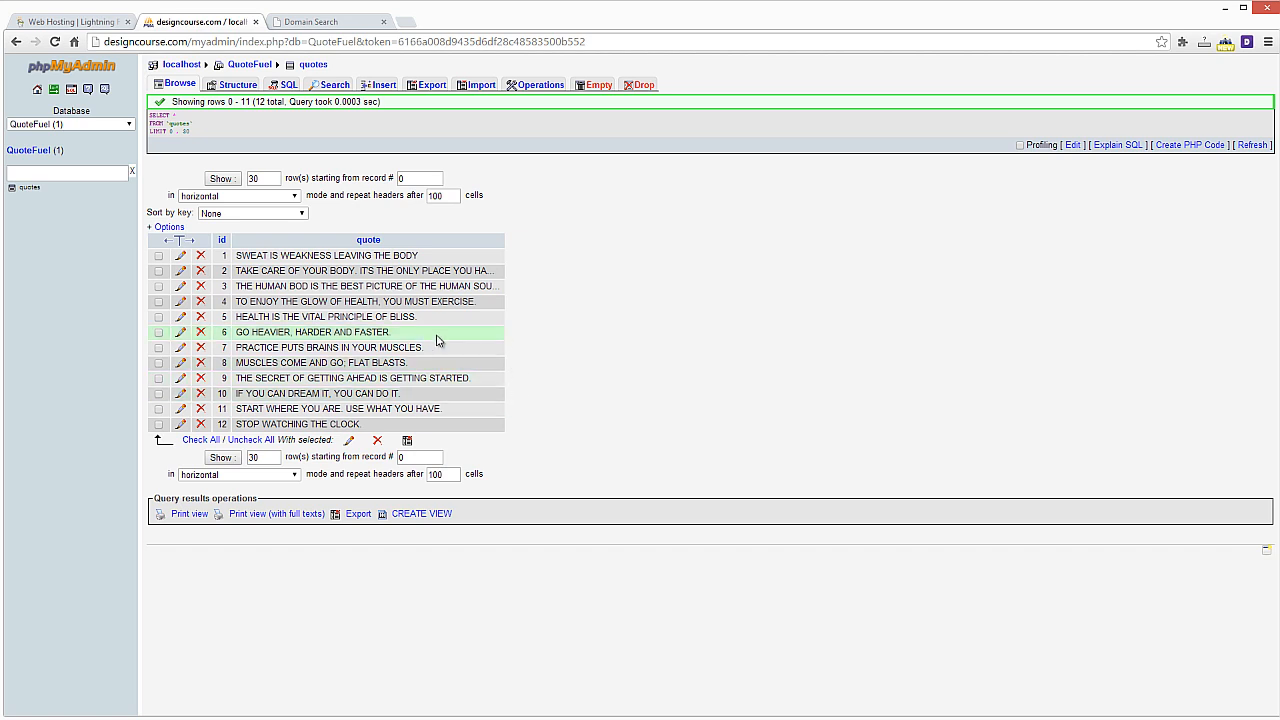
{"action": "mouse_move", "coordinate": [499, 338]}
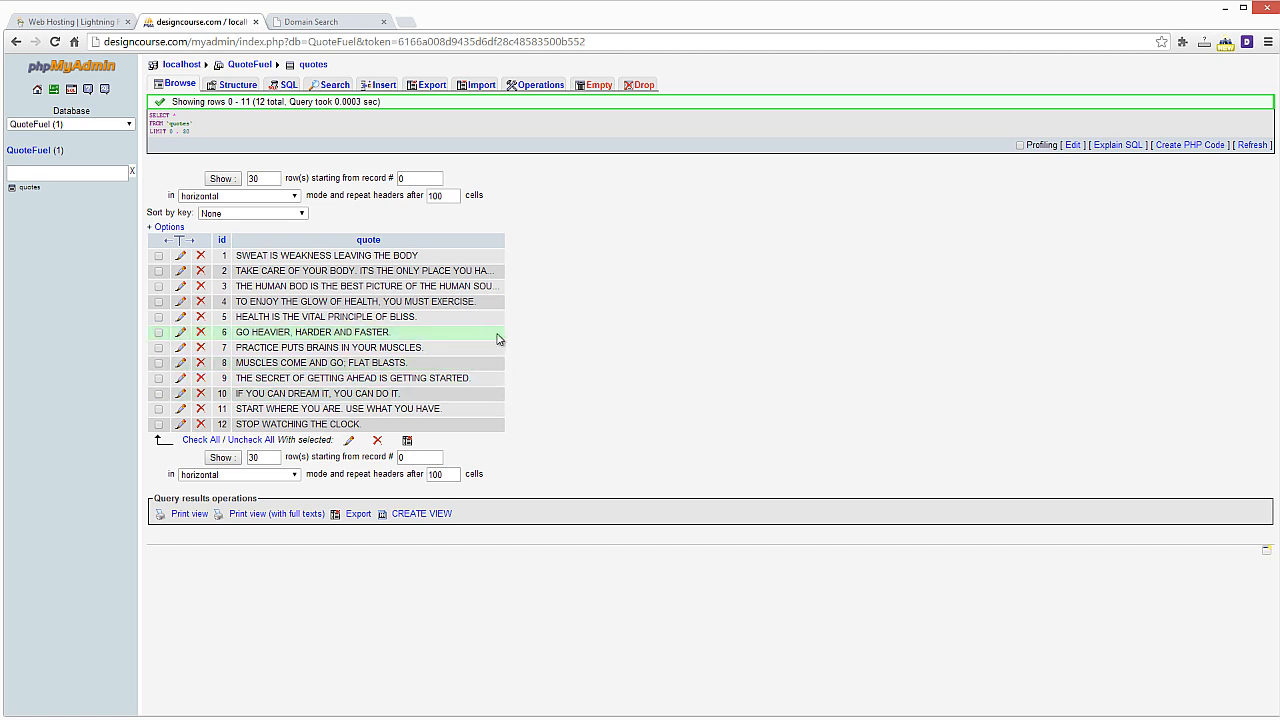
{"action": "mouse_move", "coordinate": [467, 330]}
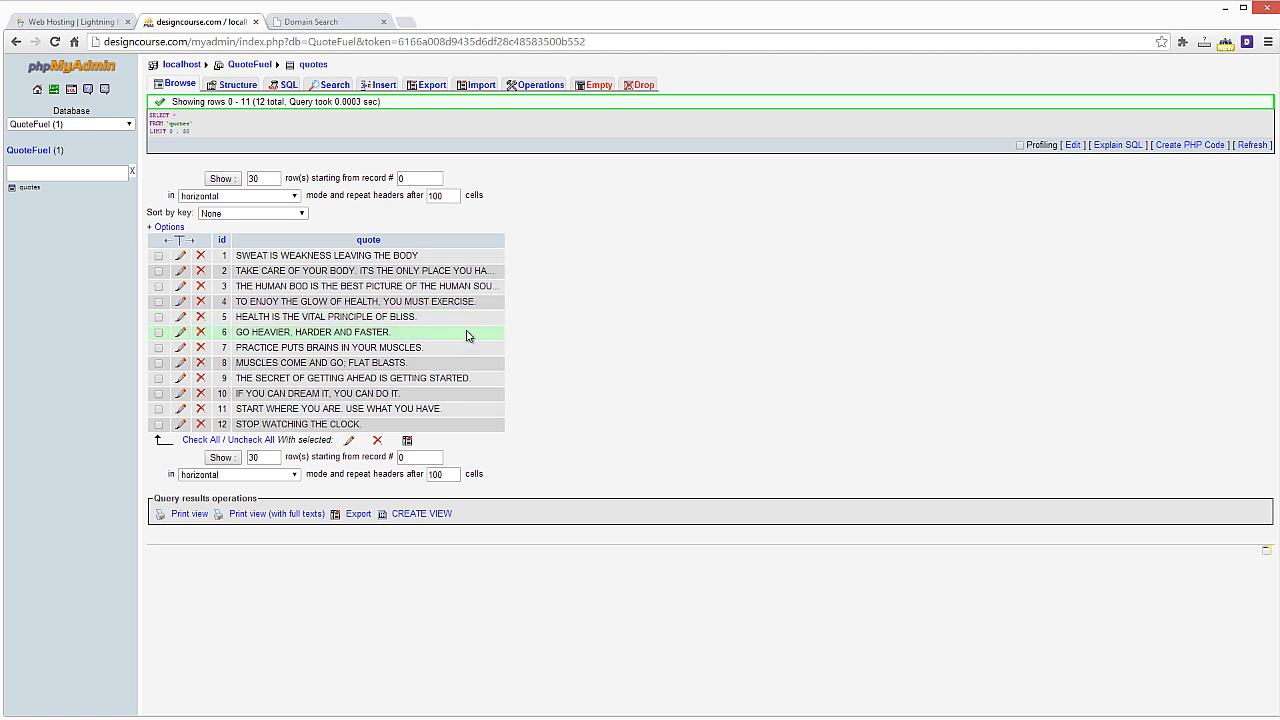
{"action": "mouse_move", "coordinate": [483, 335]}
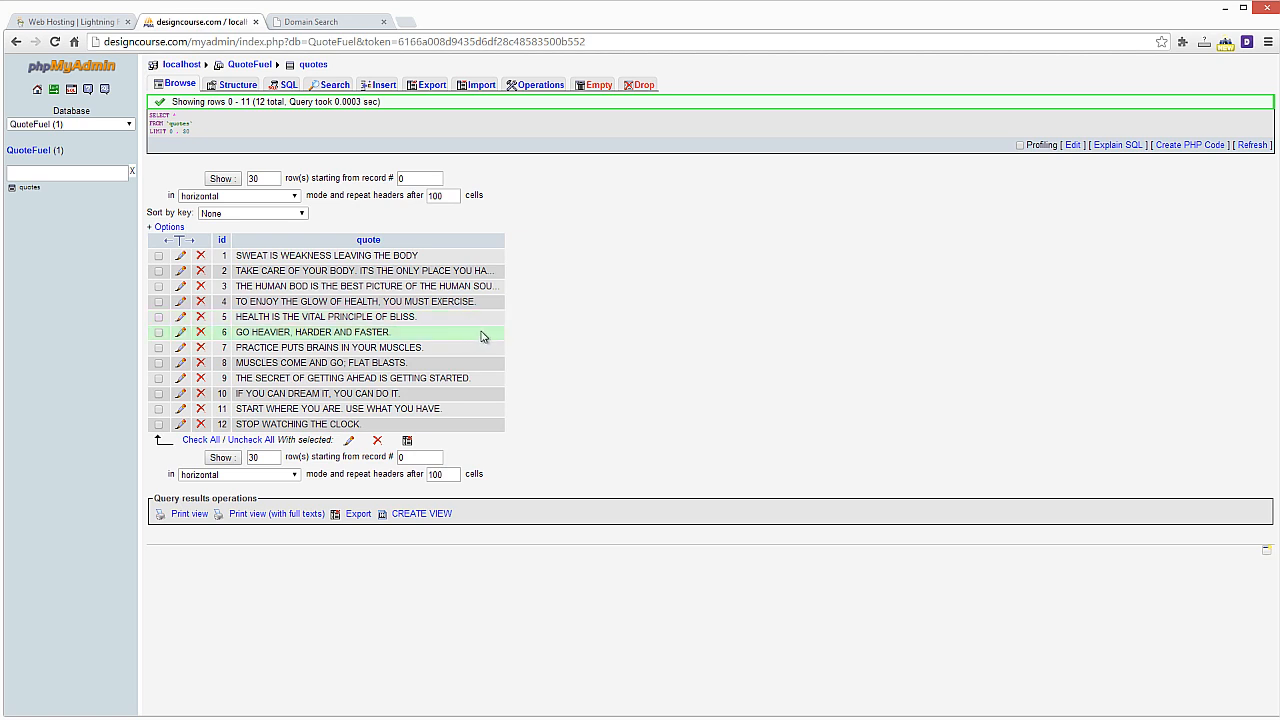
{"action": "mouse_move", "coordinate": [408, 270]}
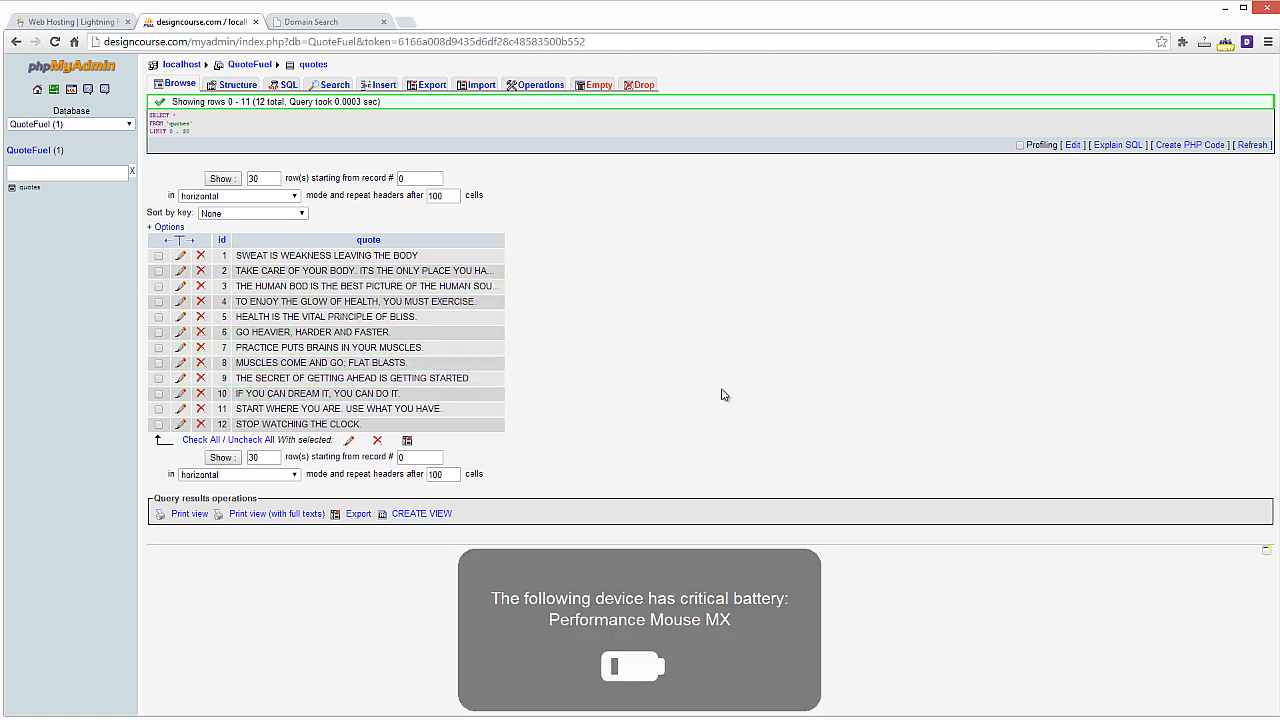
{"action": "mouse_move", "coordinate": [673, 632]}
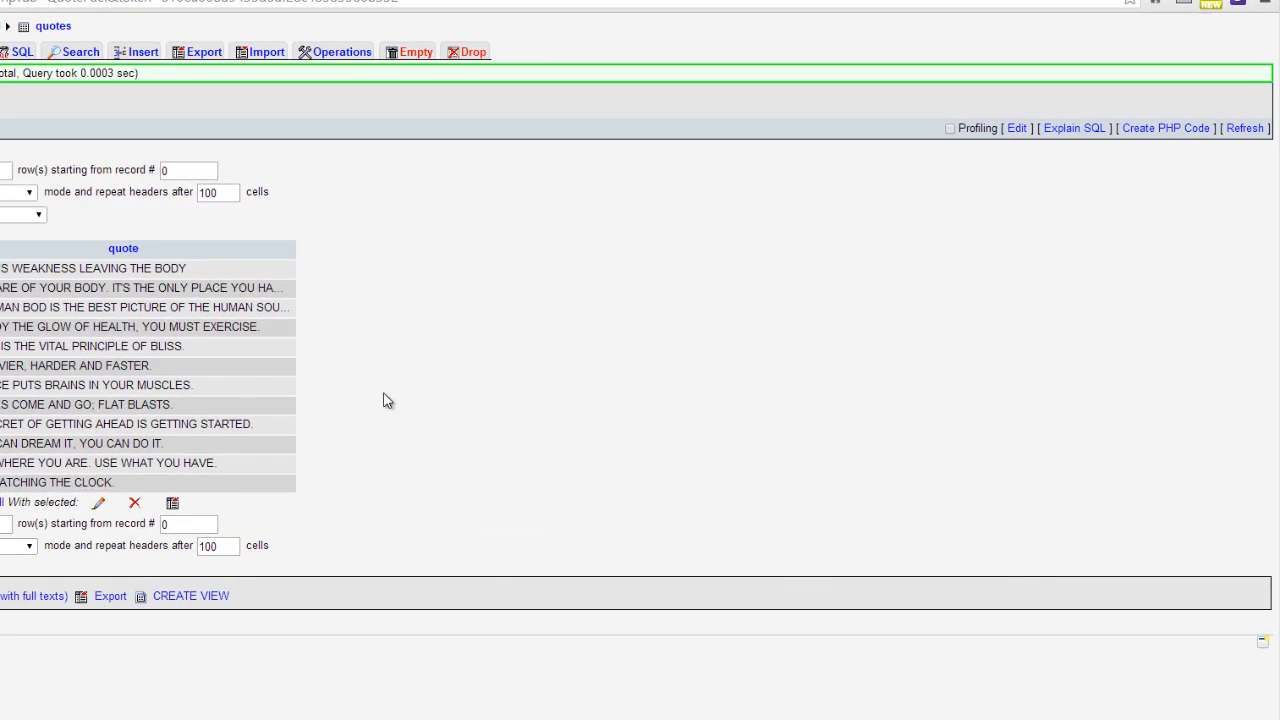
Browse the quotes table to list all twelve inserted quotes.
{"action": "left_click", "coordinate": [180, 268]}
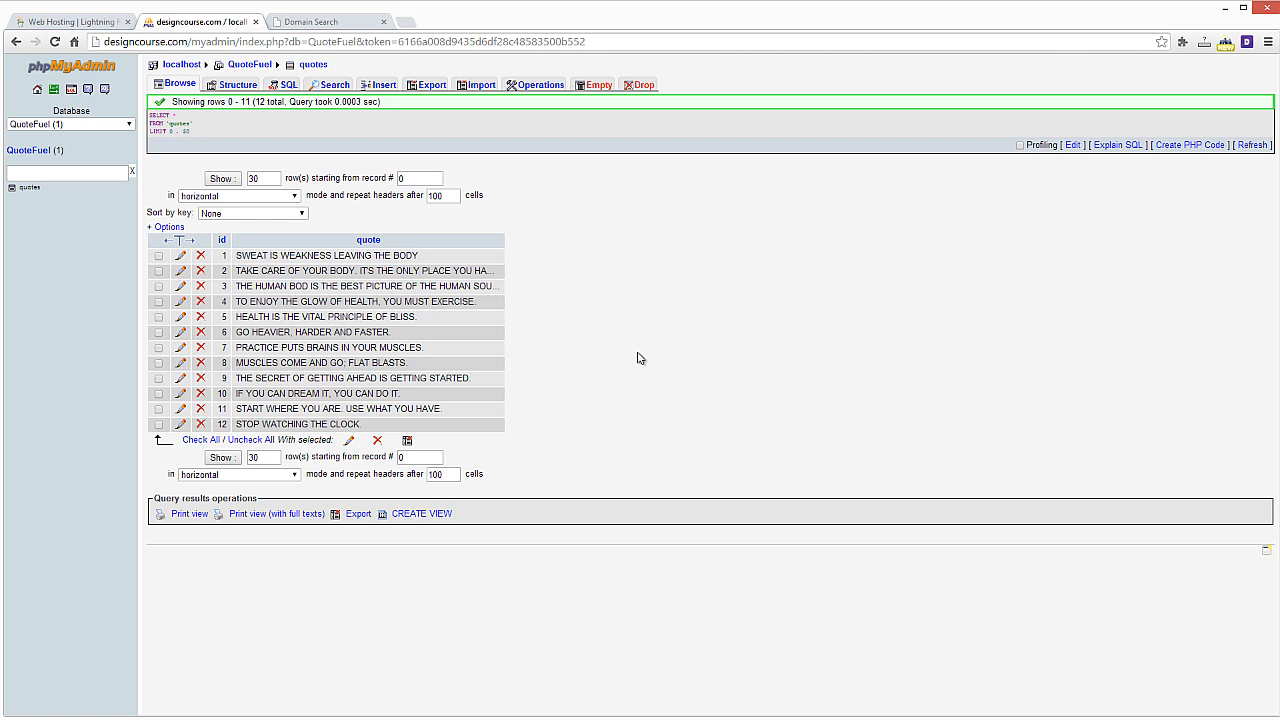
{"action": "mouse_move", "coordinate": [611, 339]}
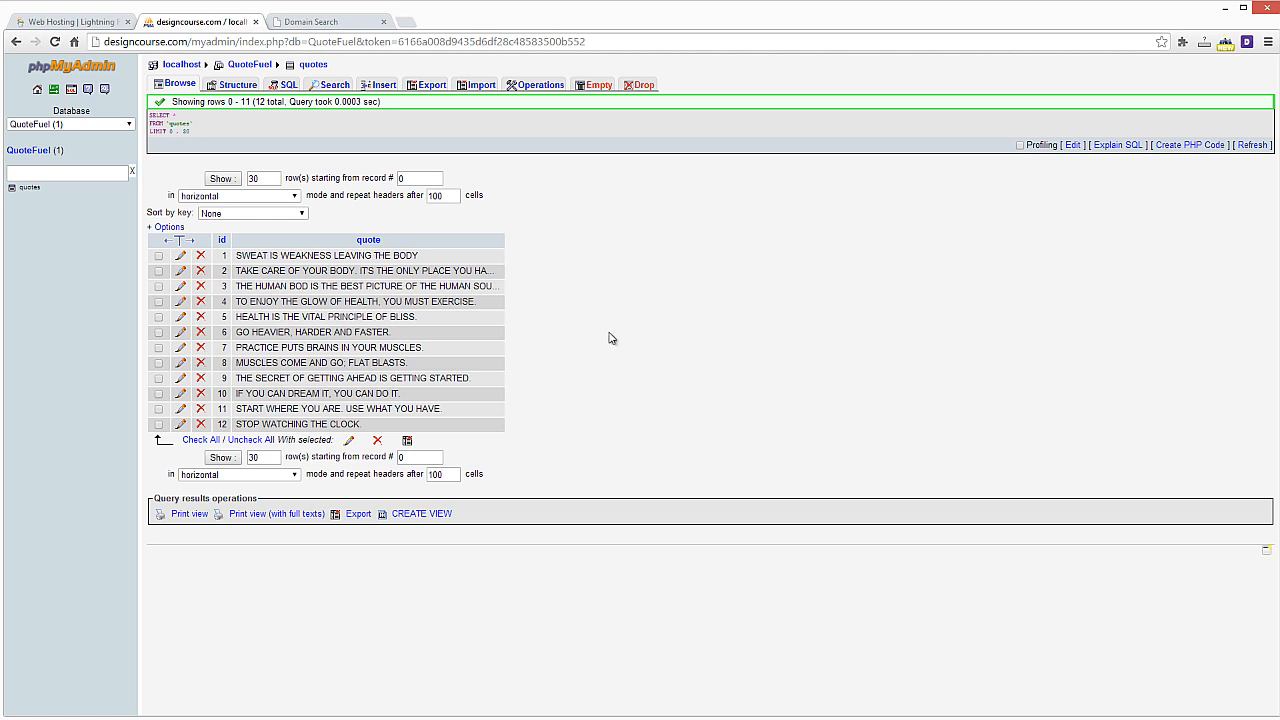
{"action": "mouse_move", "coordinate": [460, 407]}
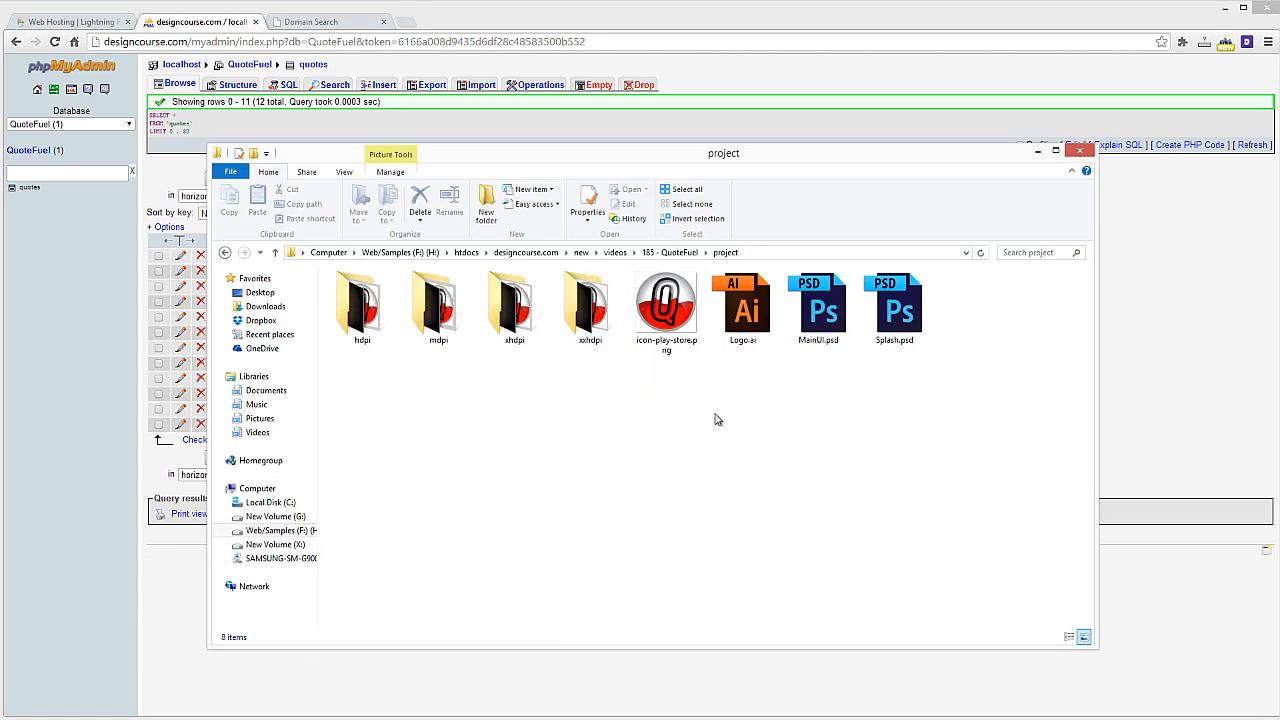
Create a new folder named 'html' inside the project folder and open it.
{"action": "left_click", "coordinate": [744, 305]}
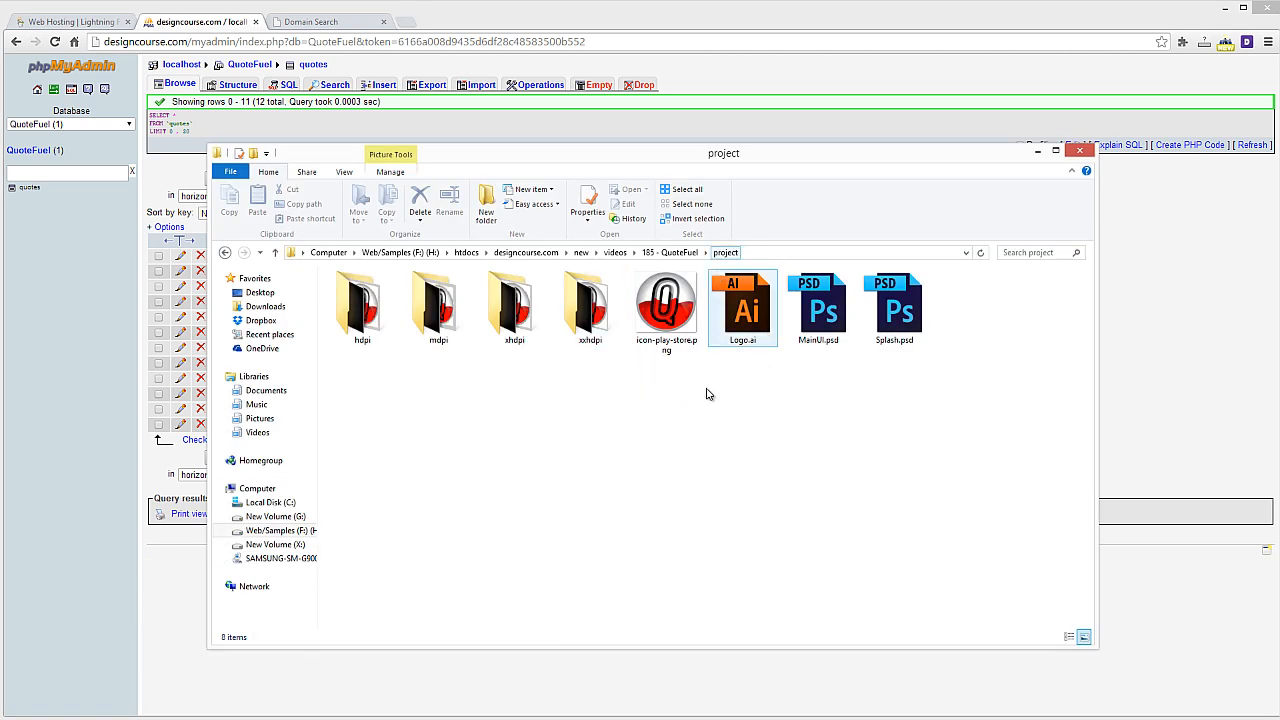
{"action": "right_click", "coordinate": [708, 393]}
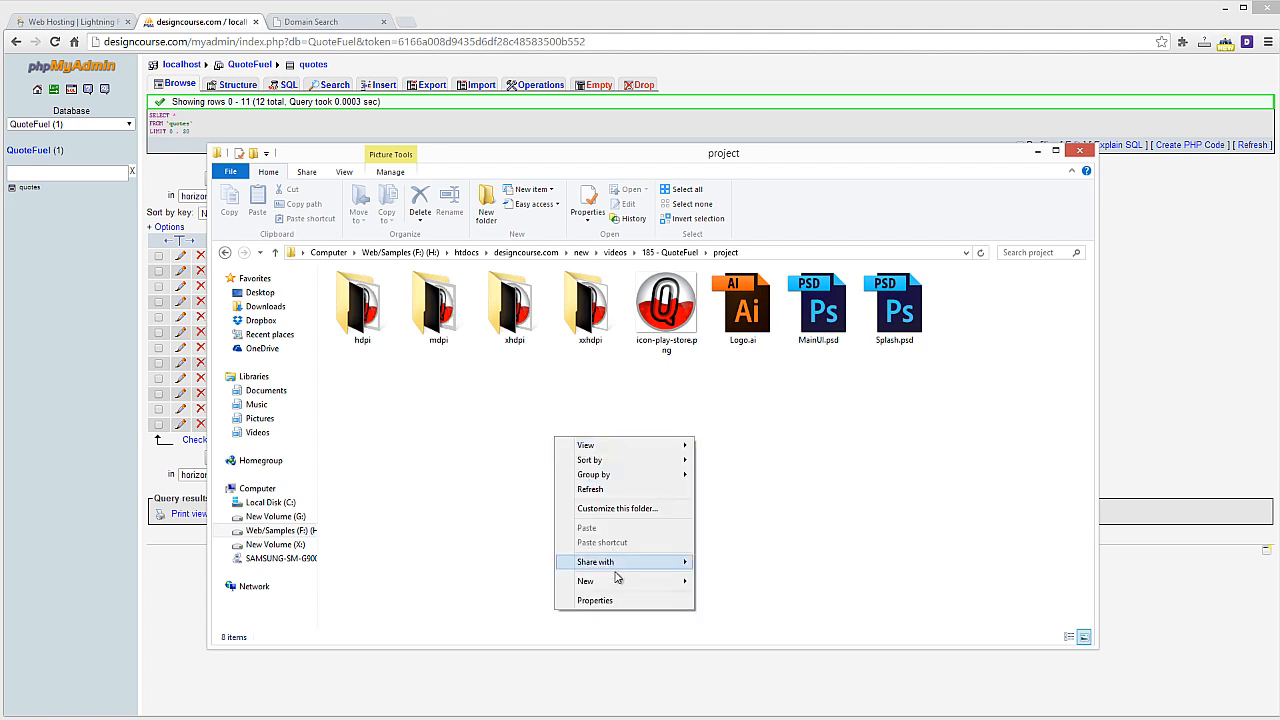
{"action": "left_click", "coordinate": [585, 581]}
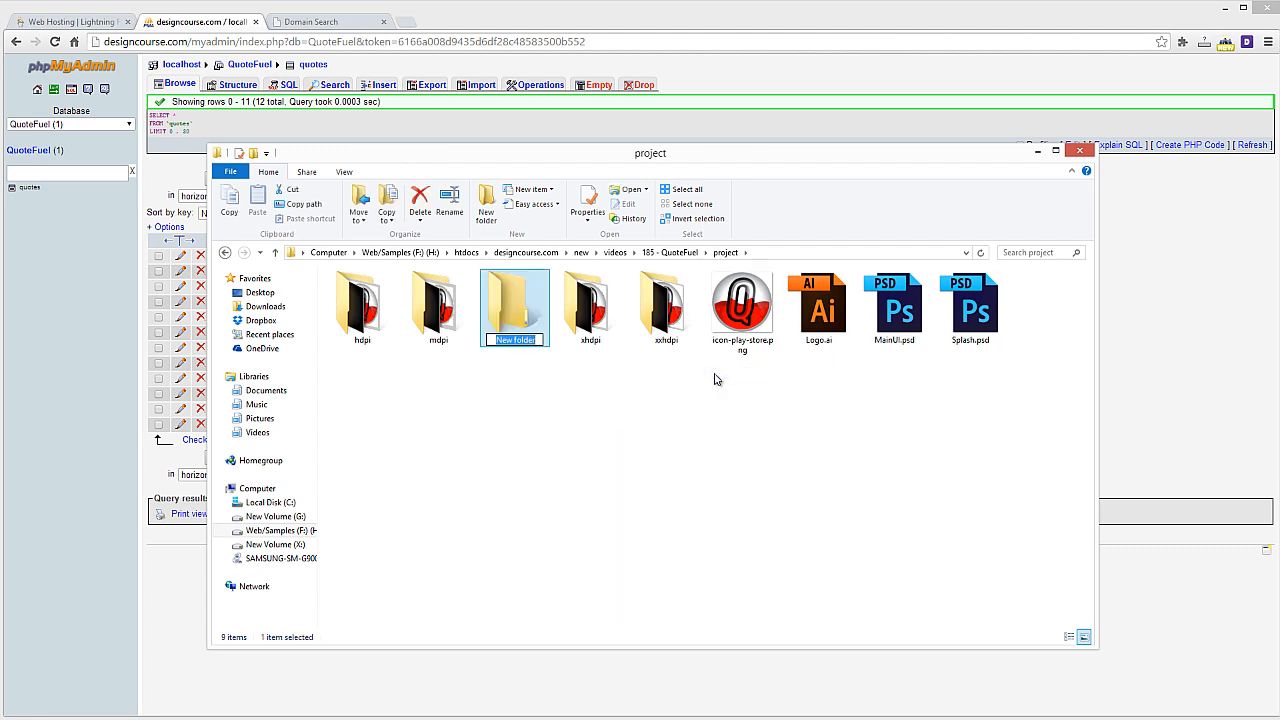
{"action": "type", "text": "html"}
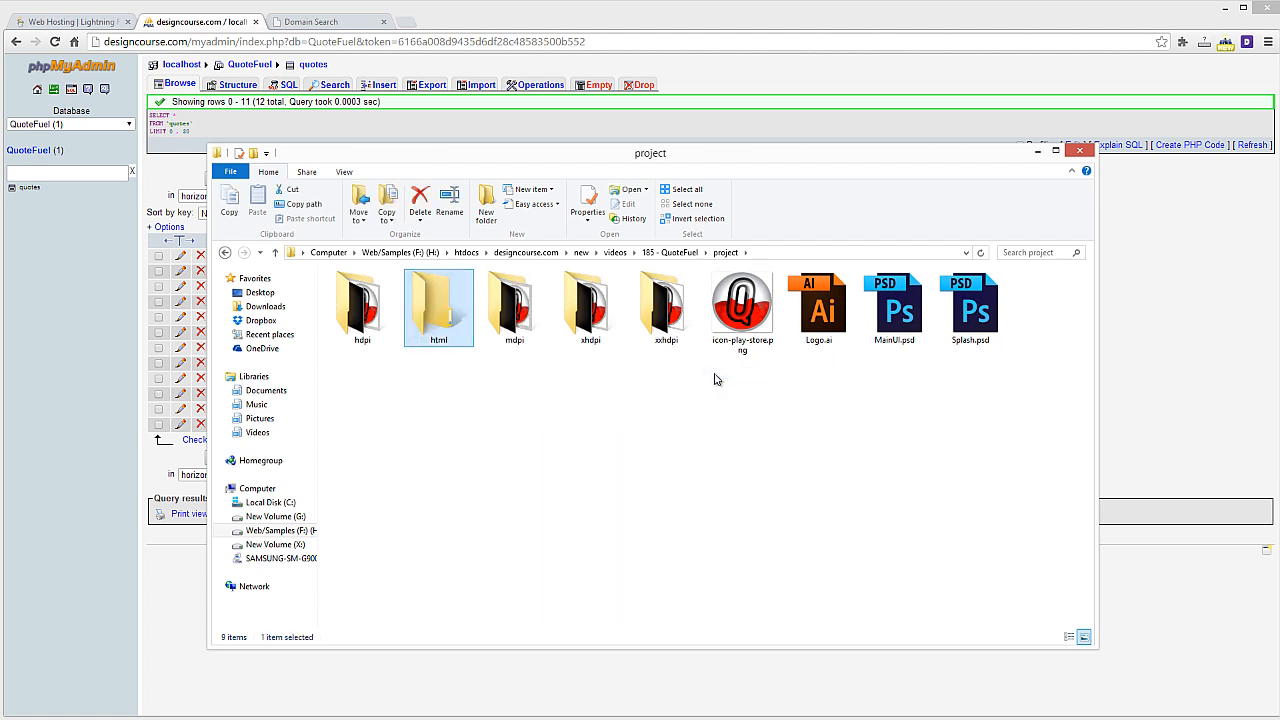
{"action": "double_click", "coordinate": [438, 307]}
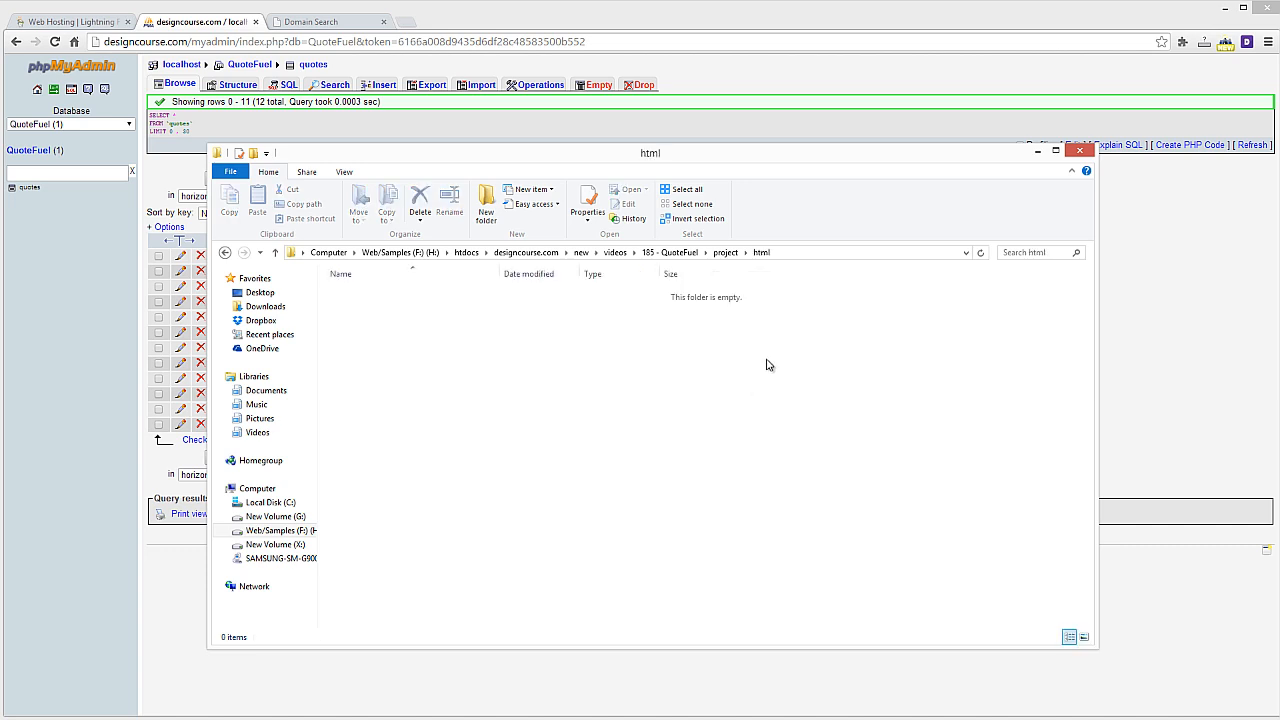
{"action": "mouse_move", "coordinate": [821, 374]}
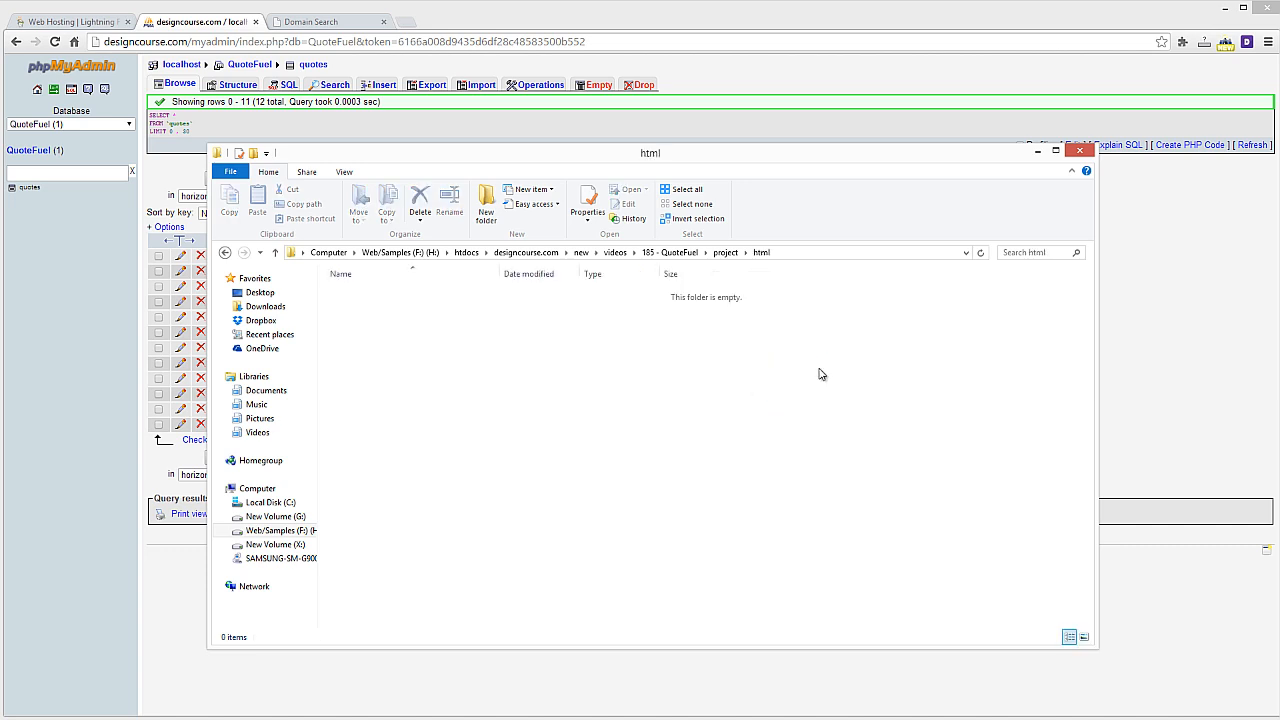
{"action": "mouse_move", "coordinate": [694, 458]}
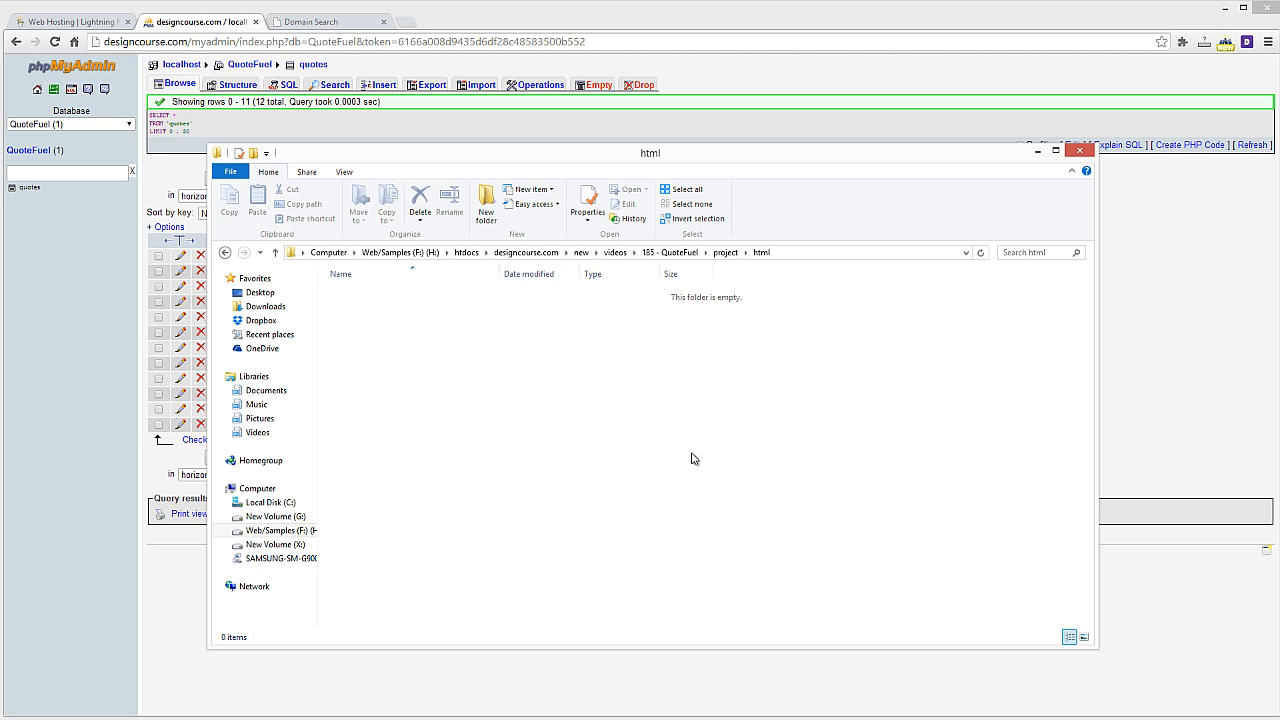
{"action": "mouse_move", "coordinate": [728, 380]}
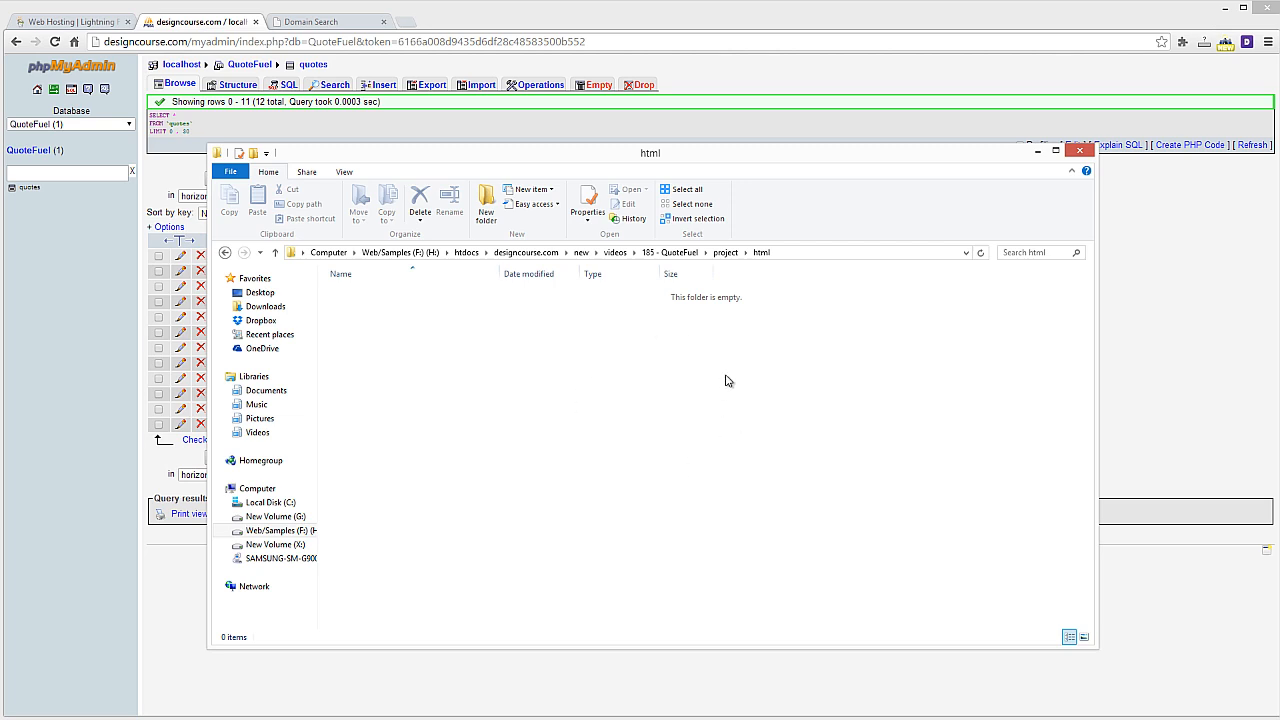
{"action": "mouse_move", "coordinate": [738, 388]}
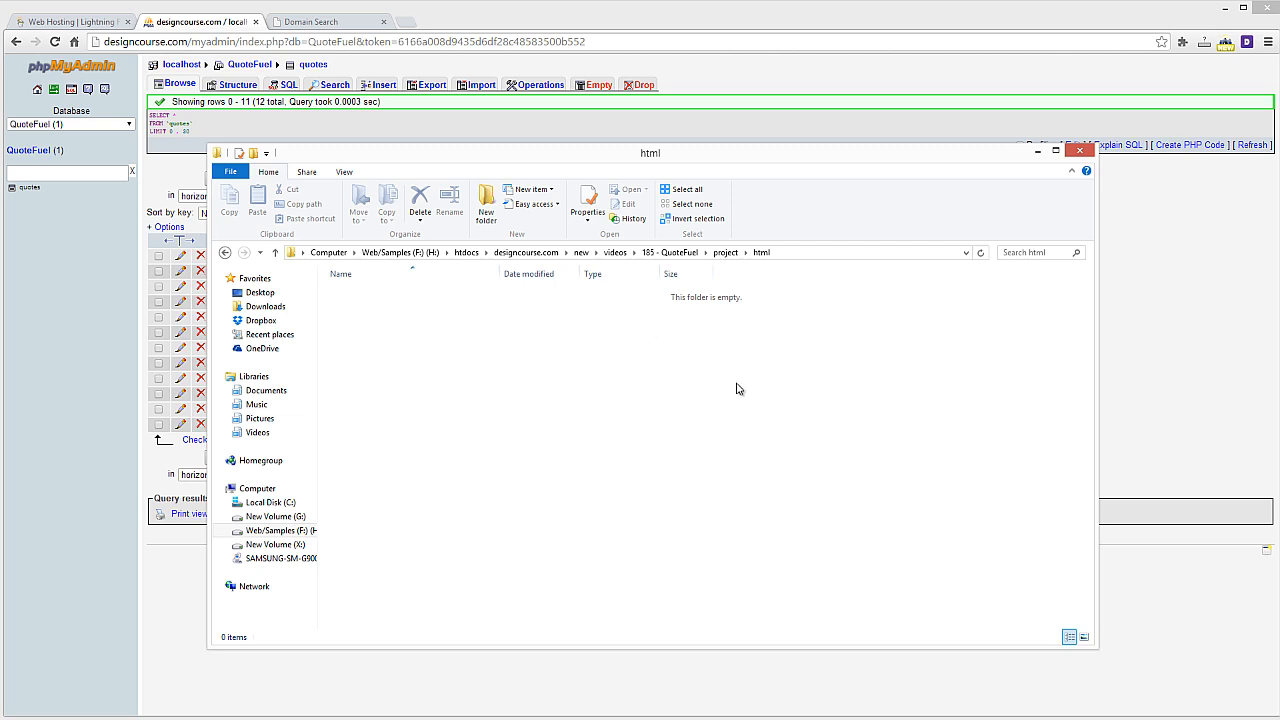
{"action": "mouse_move", "coordinate": [692, 368]}
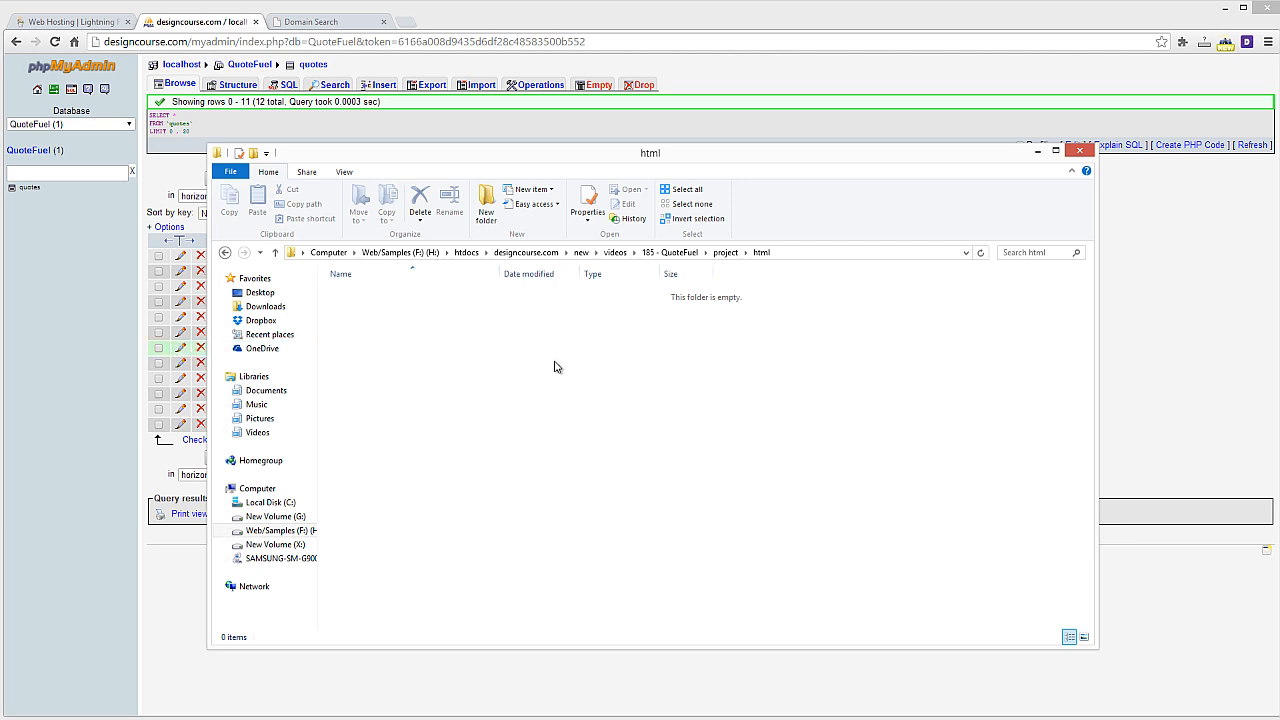
{"action": "mouse_move", "coordinate": [565, 389]}
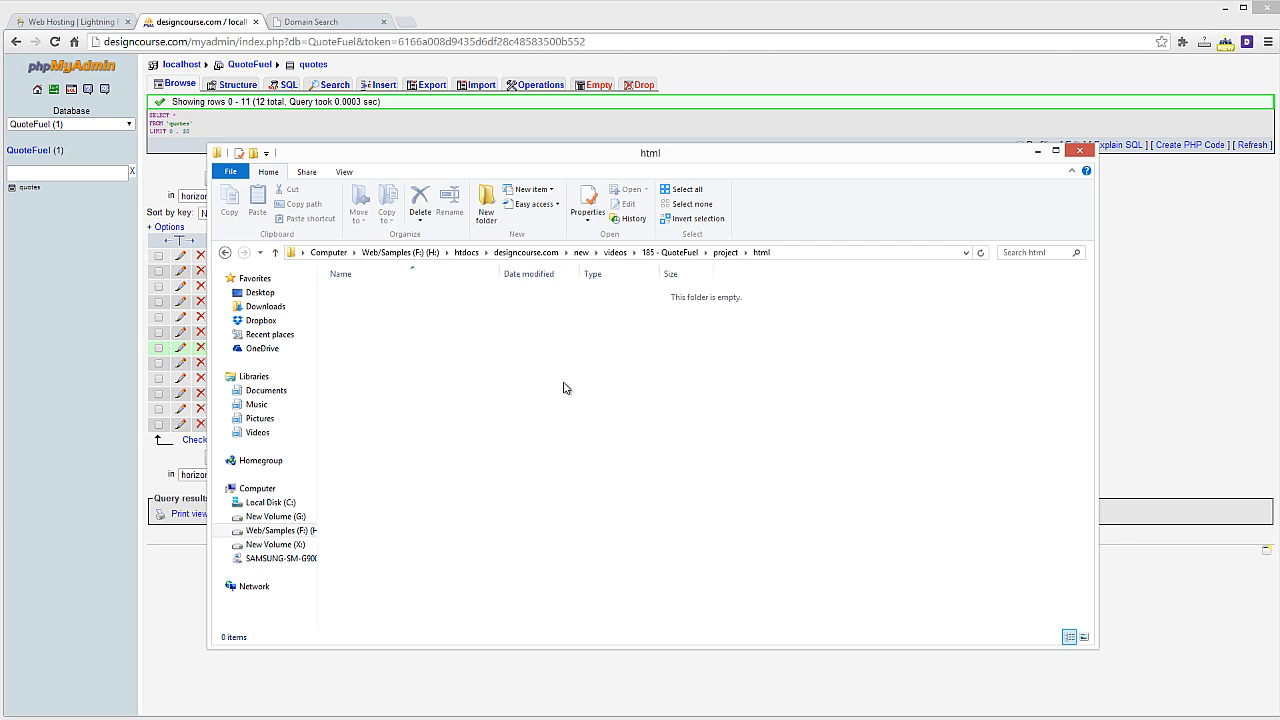
{"action": "mouse_move", "coordinate": [583, 408]}
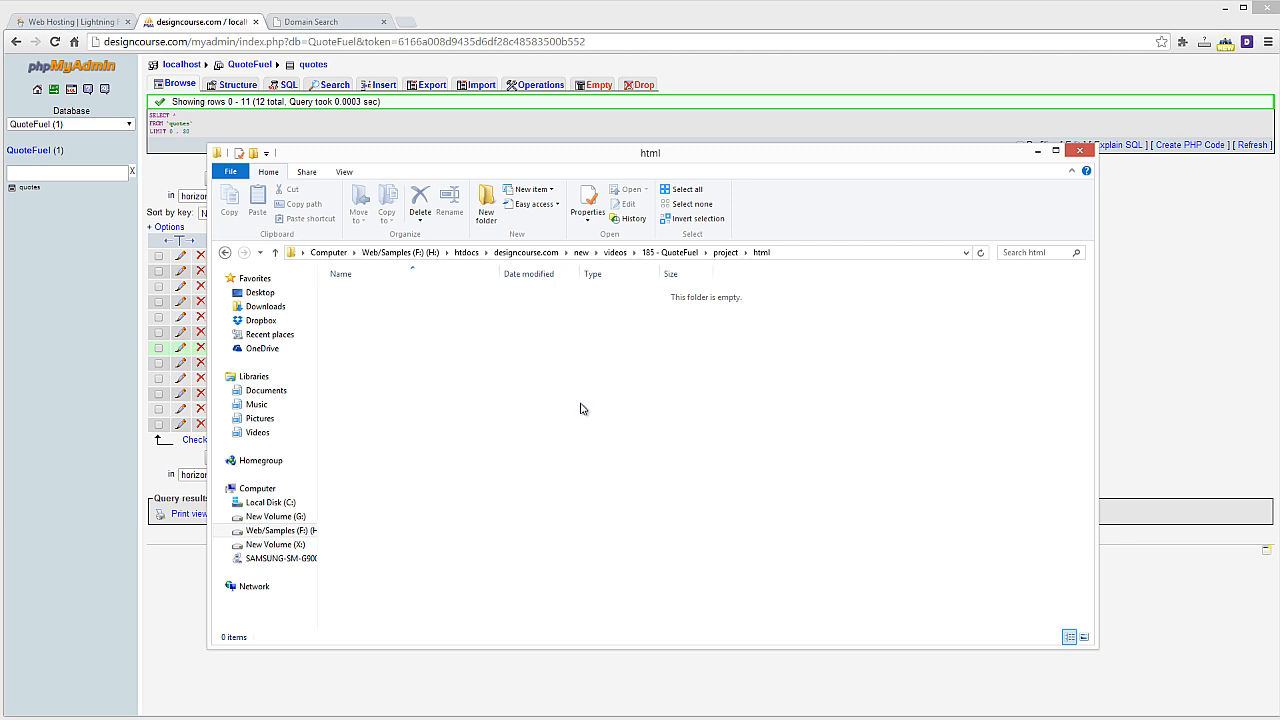
{"action": "mouse_move", "coordinate": [581, 418]}
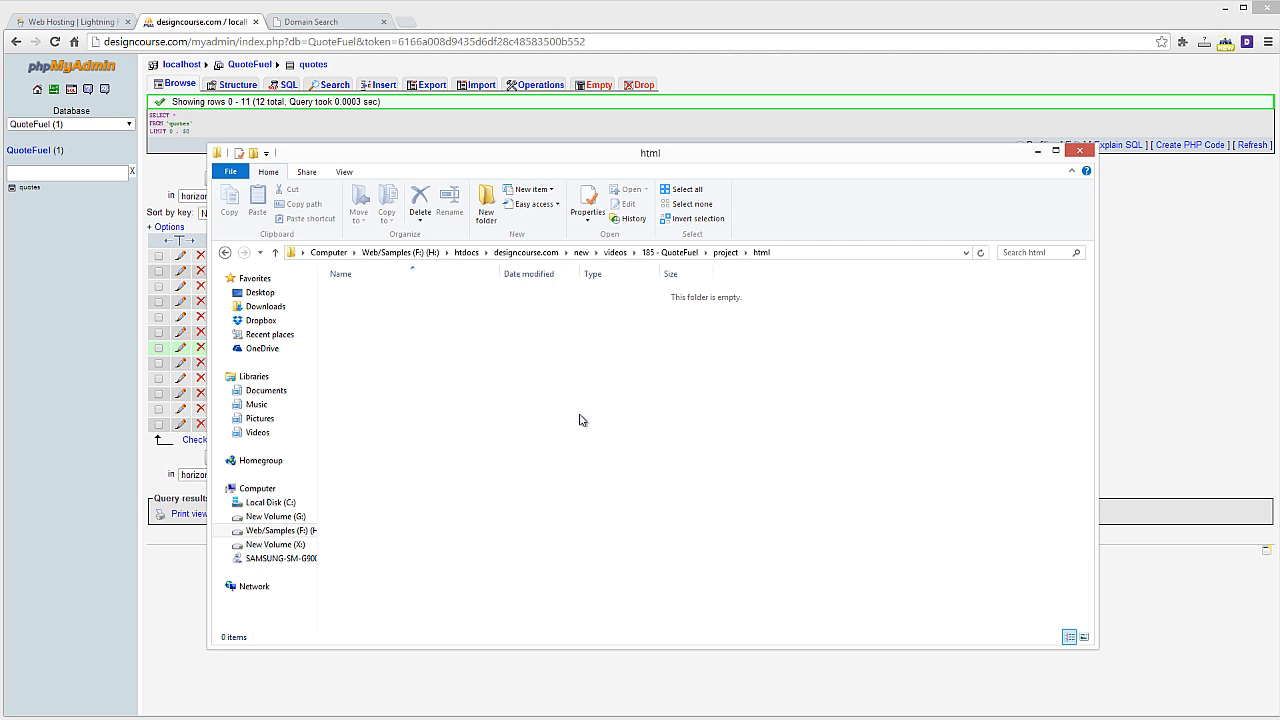
{"action": "mouse_move", "coordinate": [582, 412]}
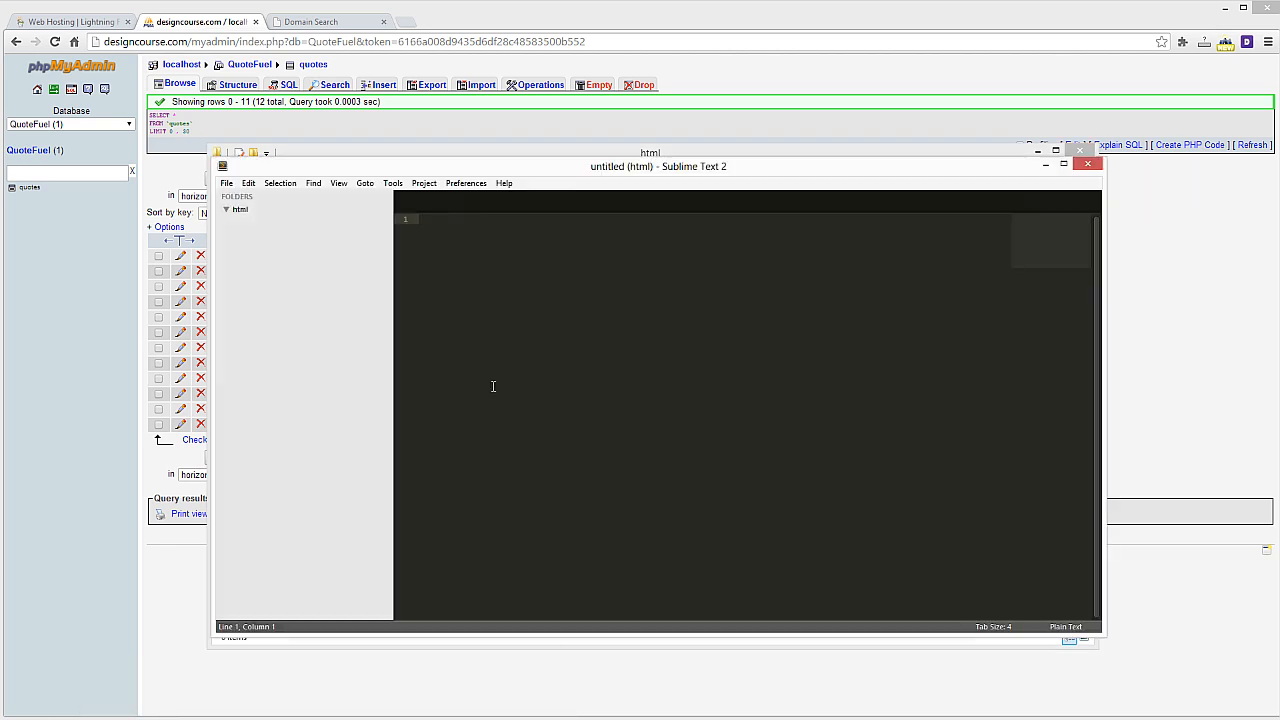
{"action": "mouse_move", "coordinate": [428, 240]}
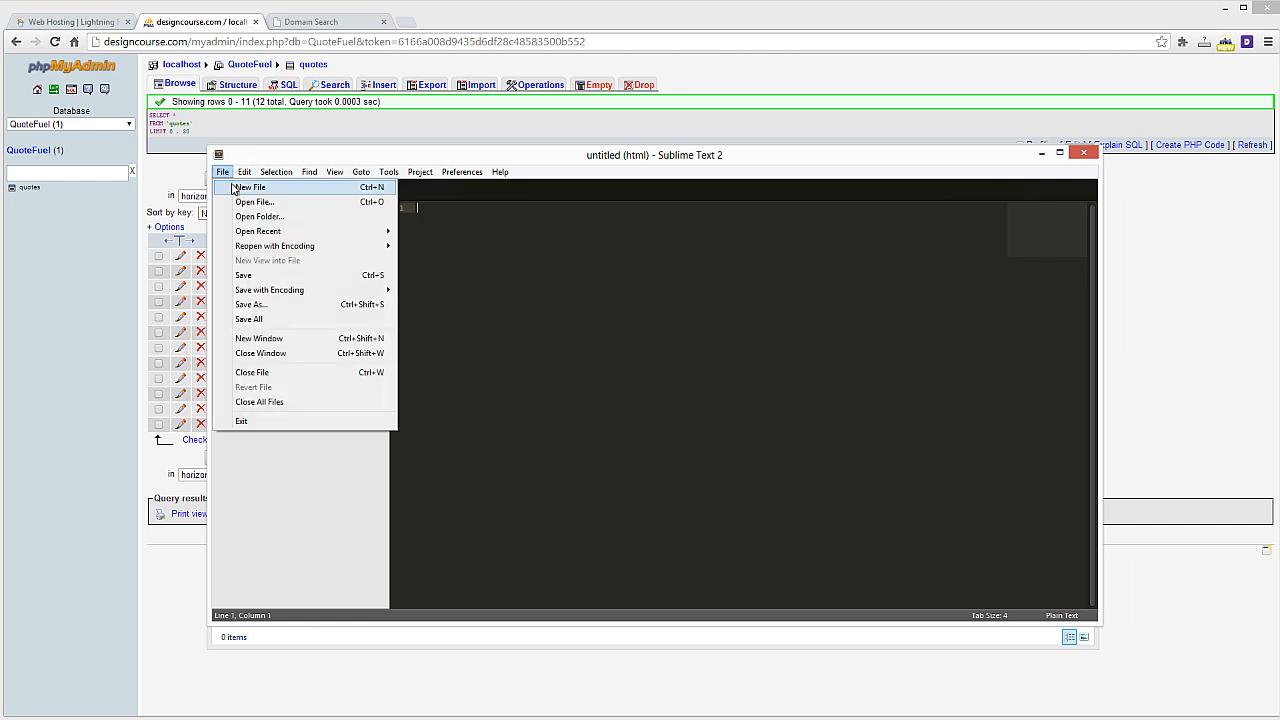
Save the untitled file as db.php in the html folder.
{"action": "left_click", "coordinate": [250, 187]}
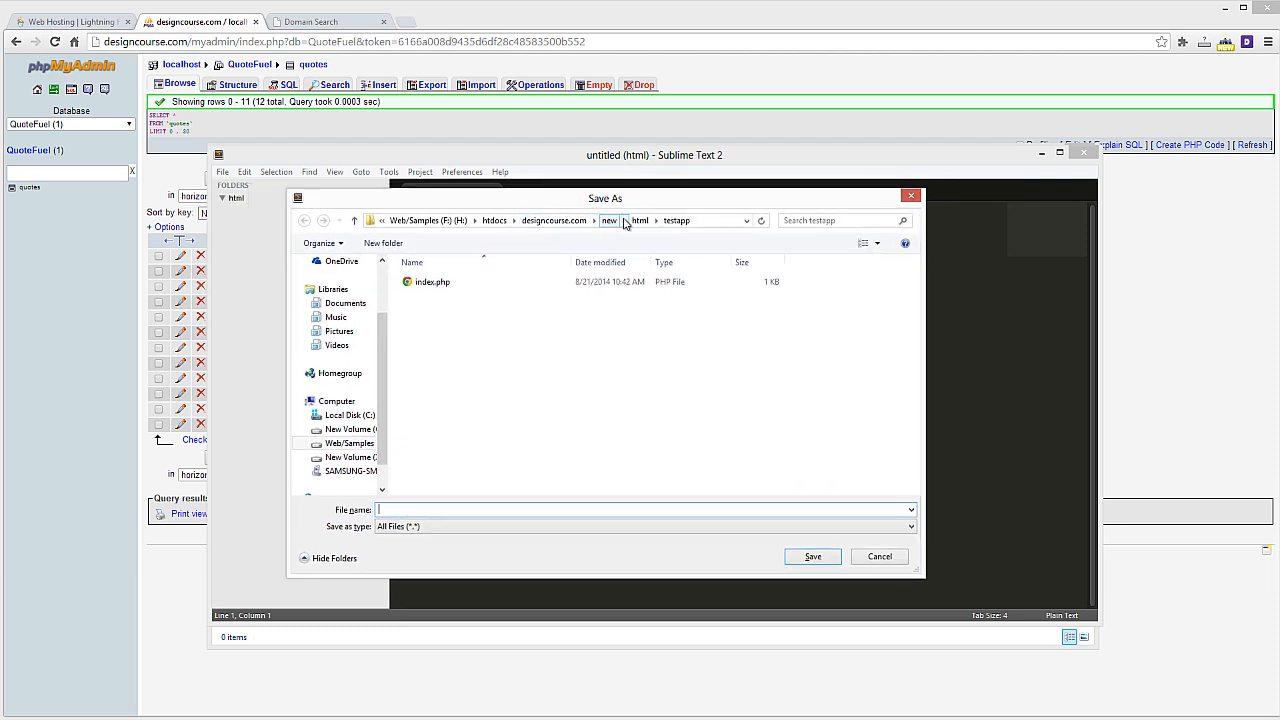
{"action": "mouse_move", "coordinate": [407, 297]}
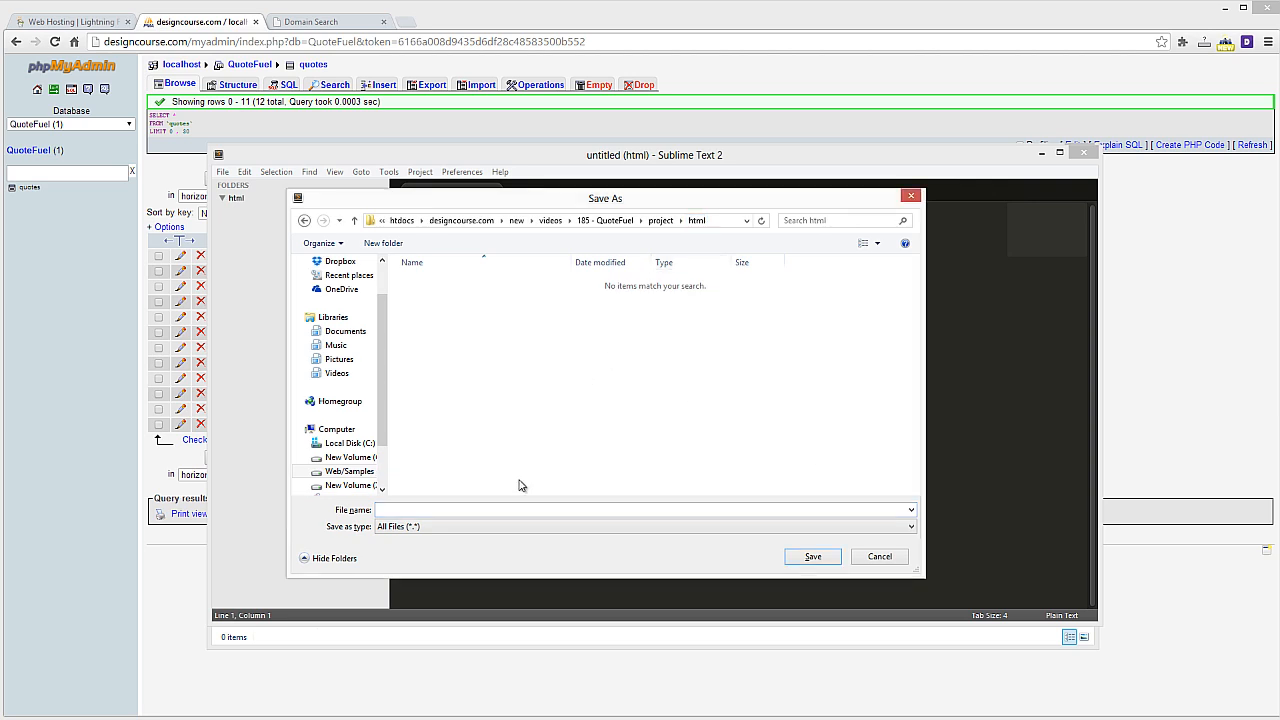
{"action": "type", "text": "c"}
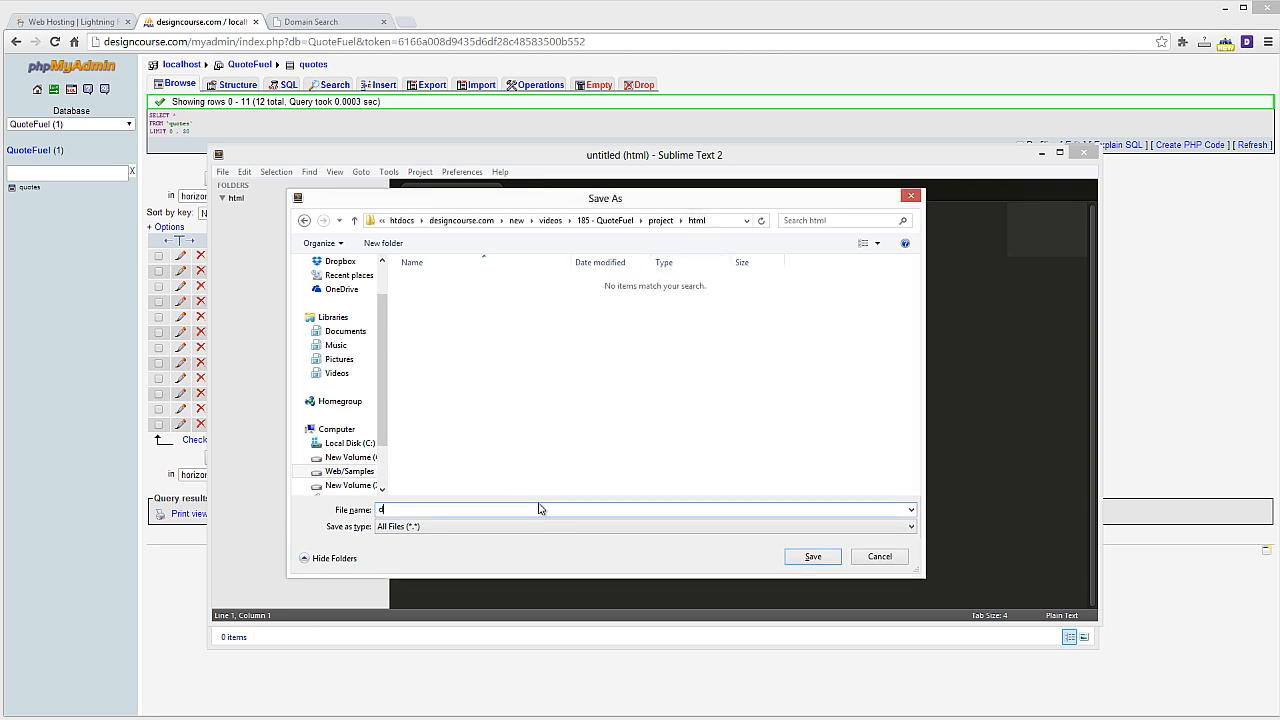
{"action": "left_click", "coordinate": [811, 556]}
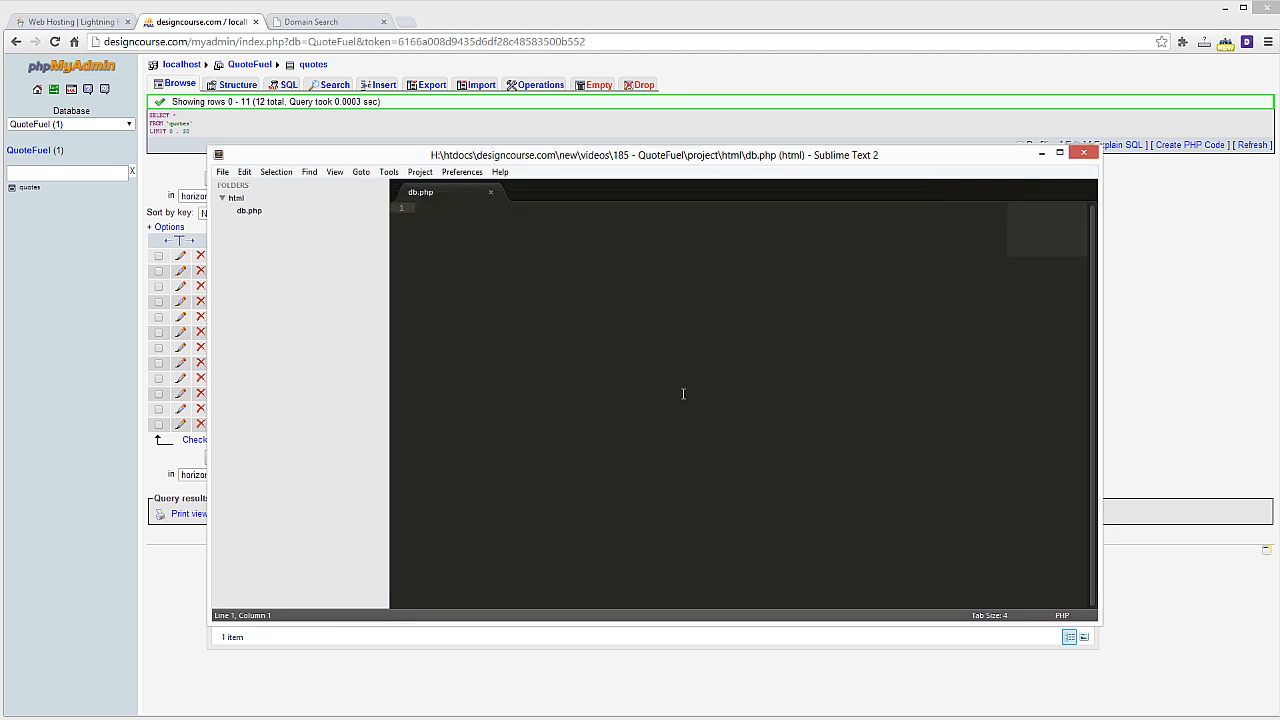
{"action": "mouse_move", "coordinate": [588, 326]}
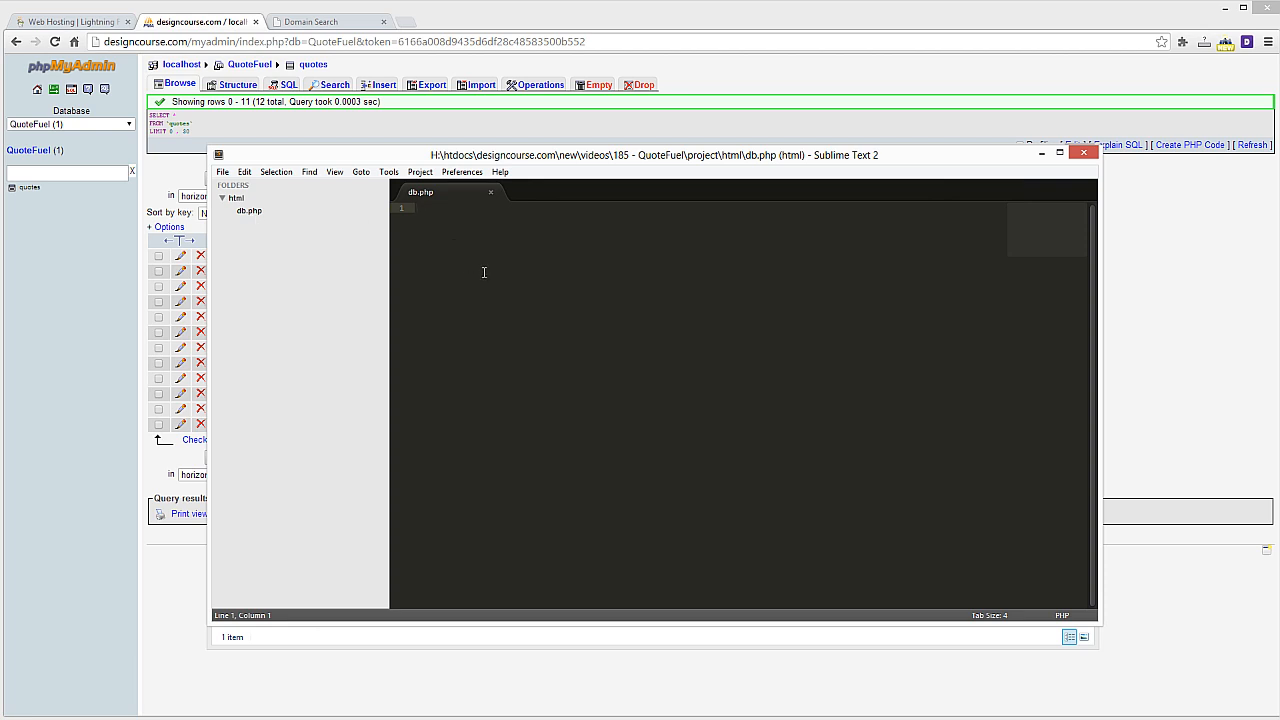
Write an opening <?php tag, blank lines, and a closing ?> tag in db.php.
{"action": "left_click", "coordinate": [416, 208]}
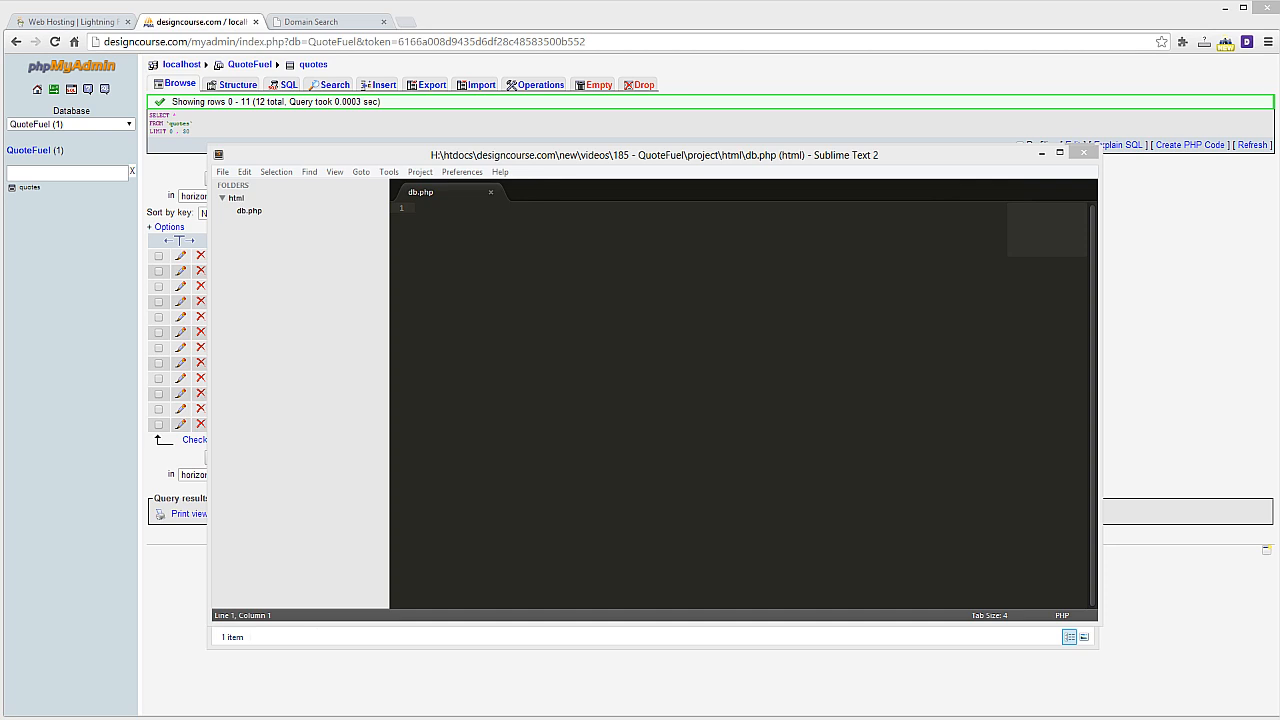
{"action": "mouse_move", "coordinate": [728, 297]}
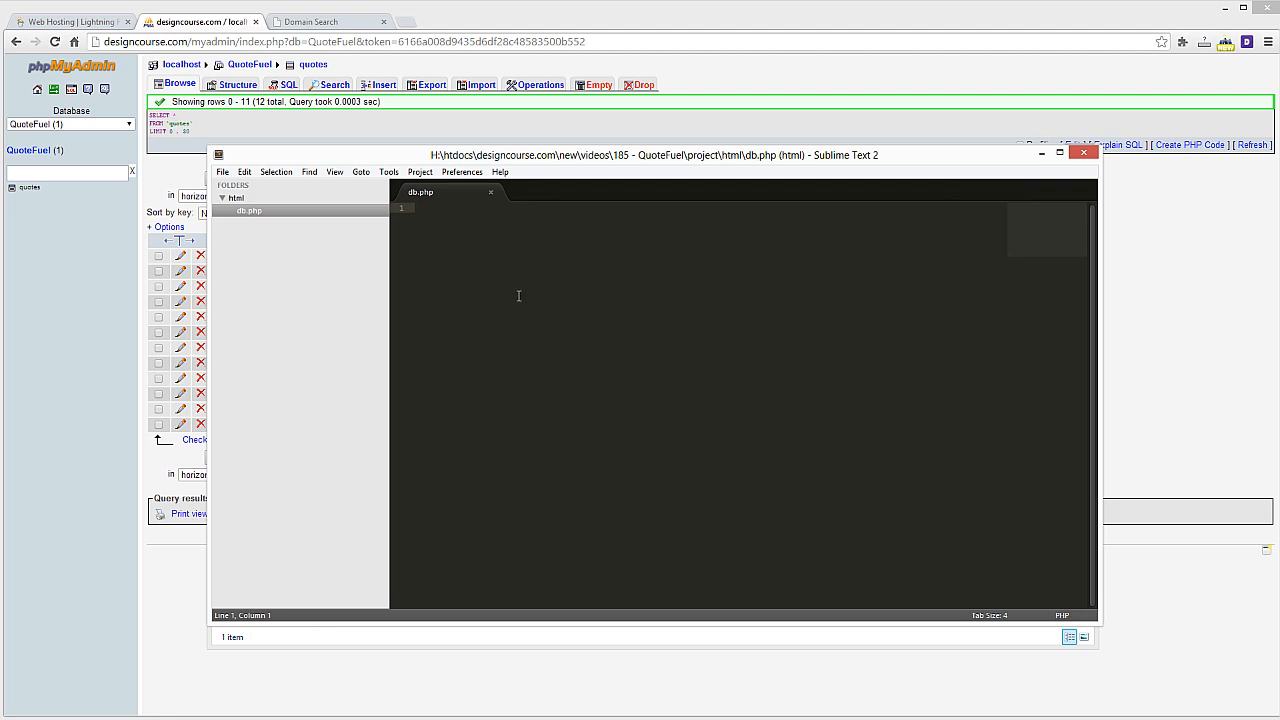
{"action": "mouse_move", "coordinate": [518, 296]}
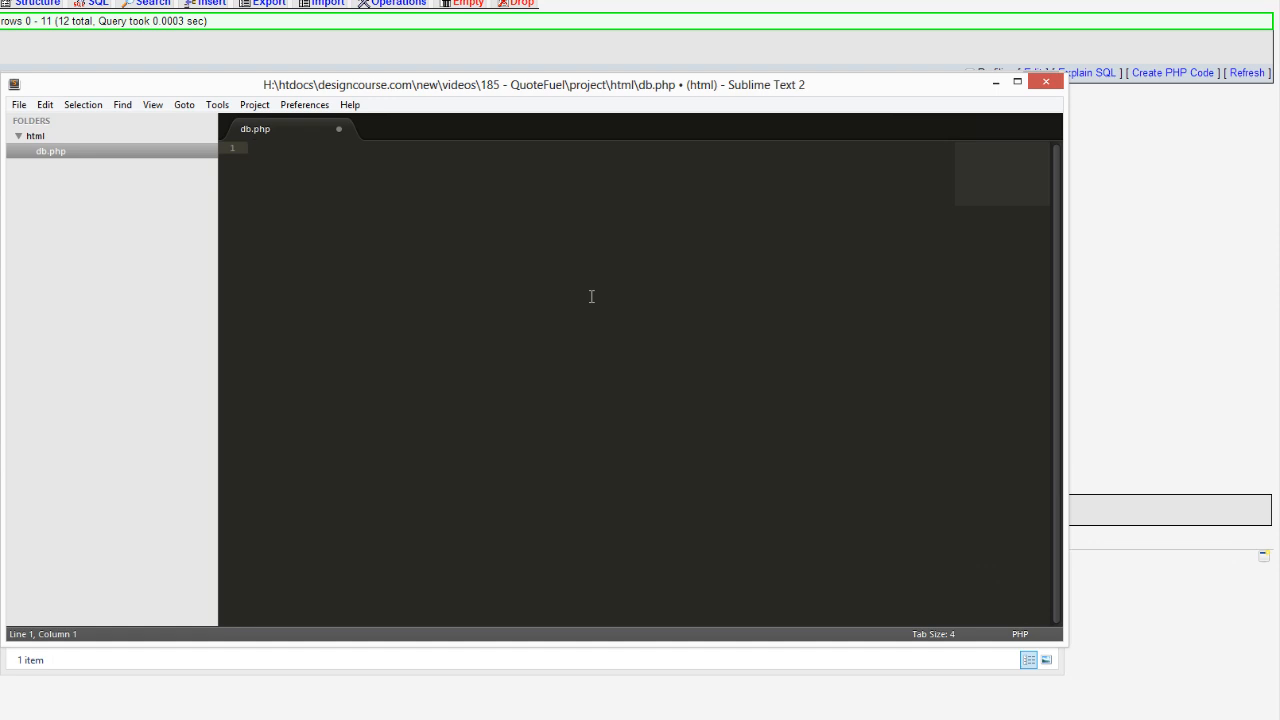
{"action": "type", "text": "<?"}
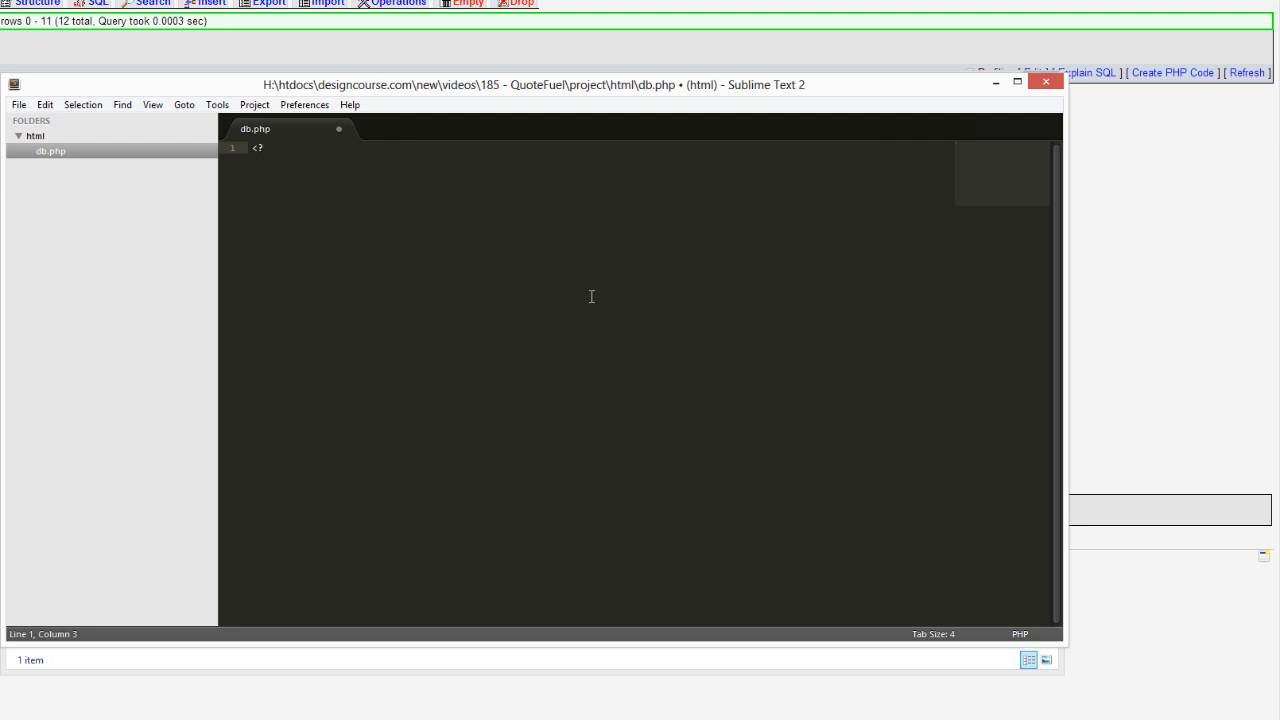
{"action": "type", "text": "ph"}
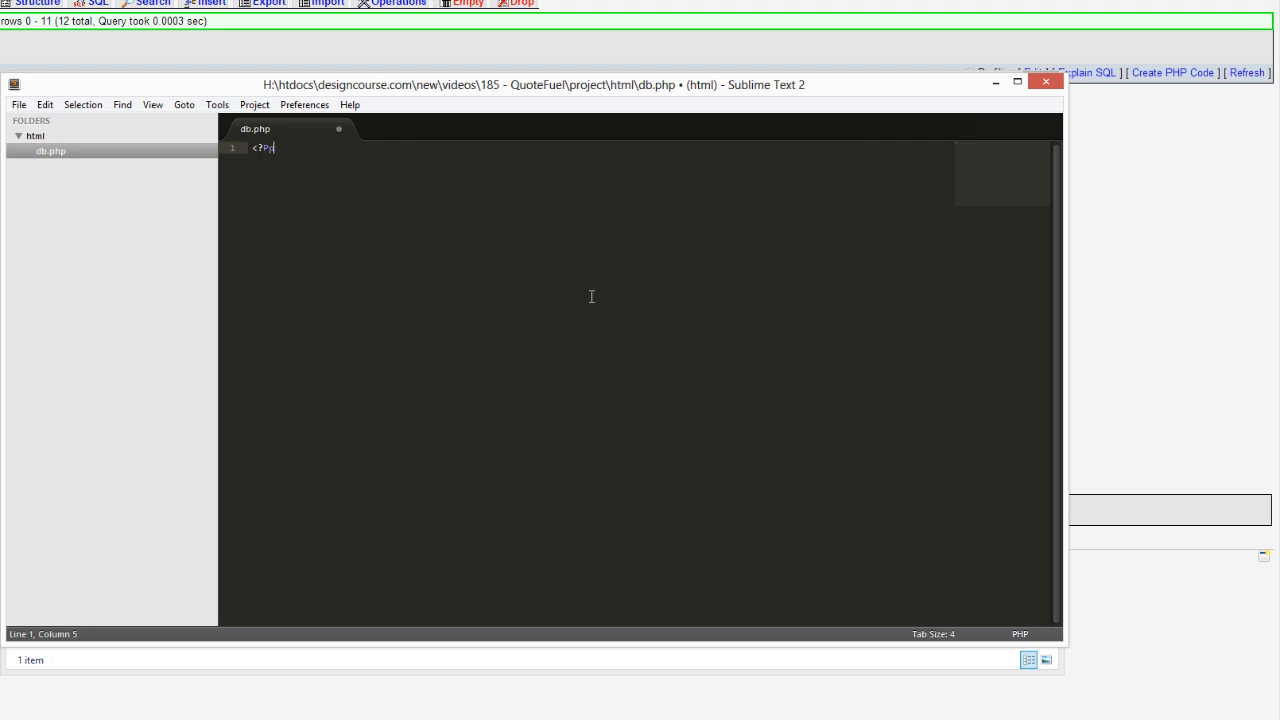
{"action": "key", "text": "Enter"}
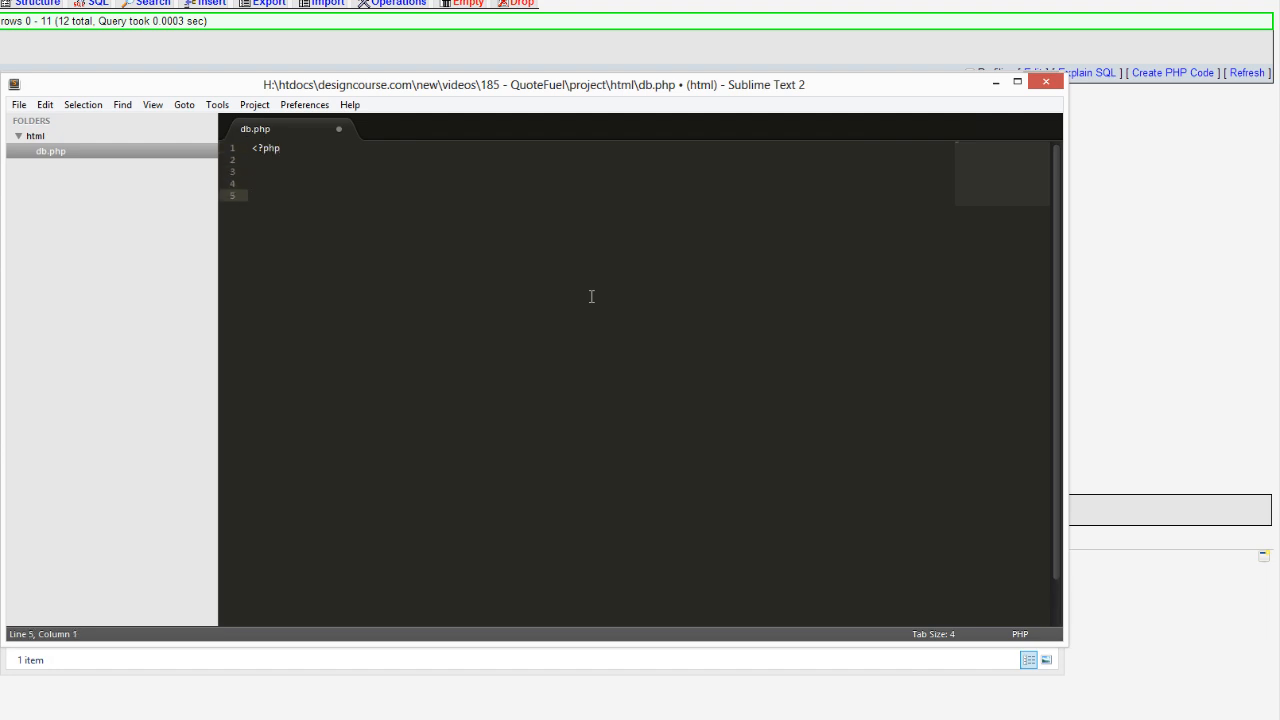
{"action": "type", "text": "?>"}
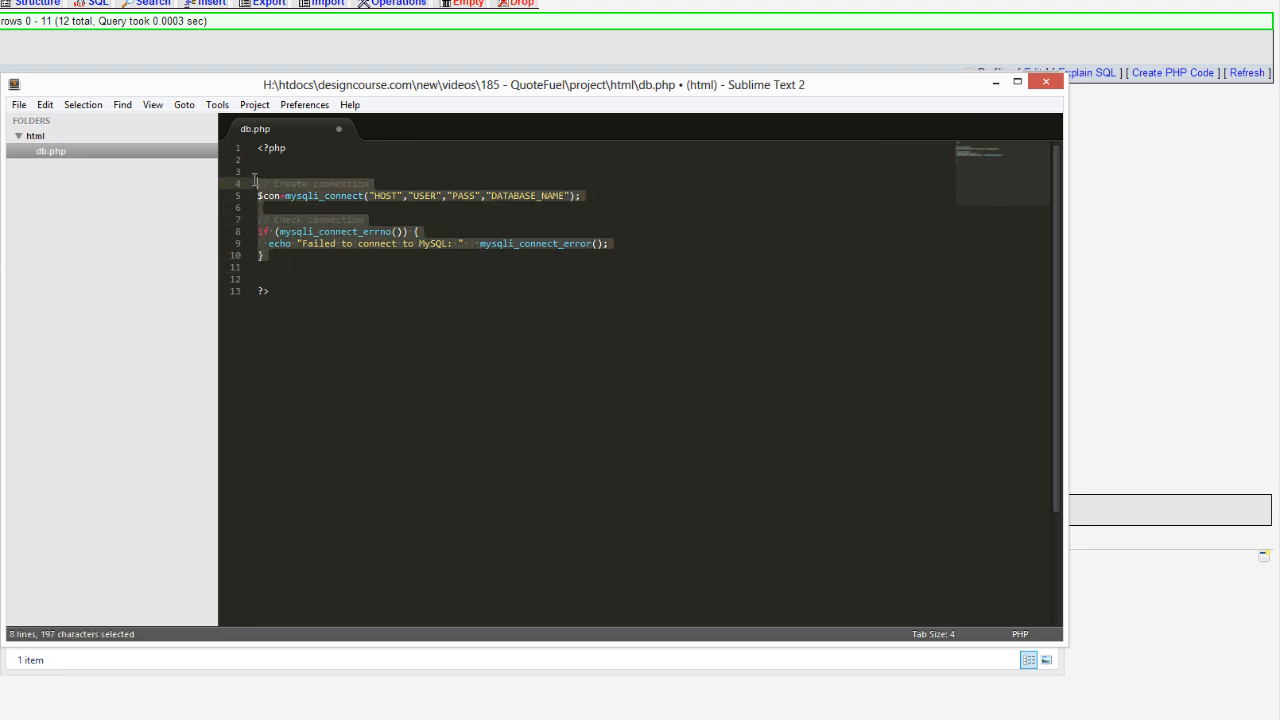
{"action": "left_click", "coordinate": [401, 209]}
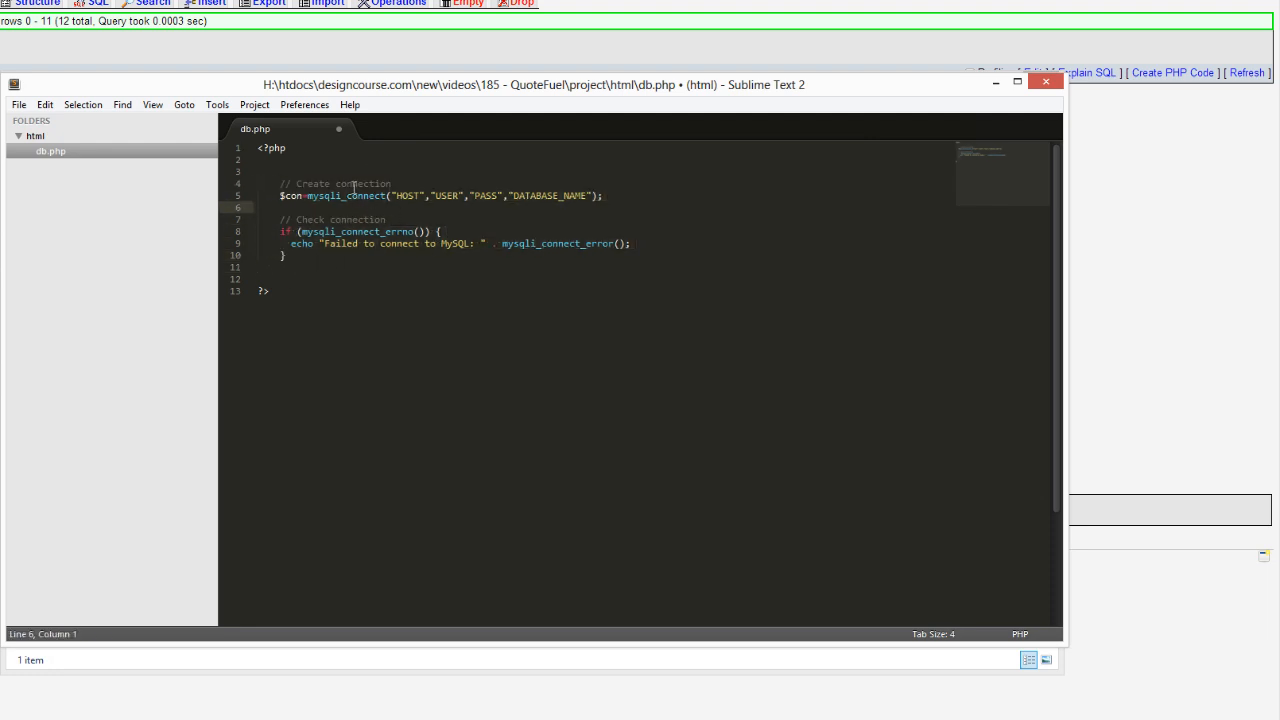
{"action": "double_click", "coordinate": [290, 195]}
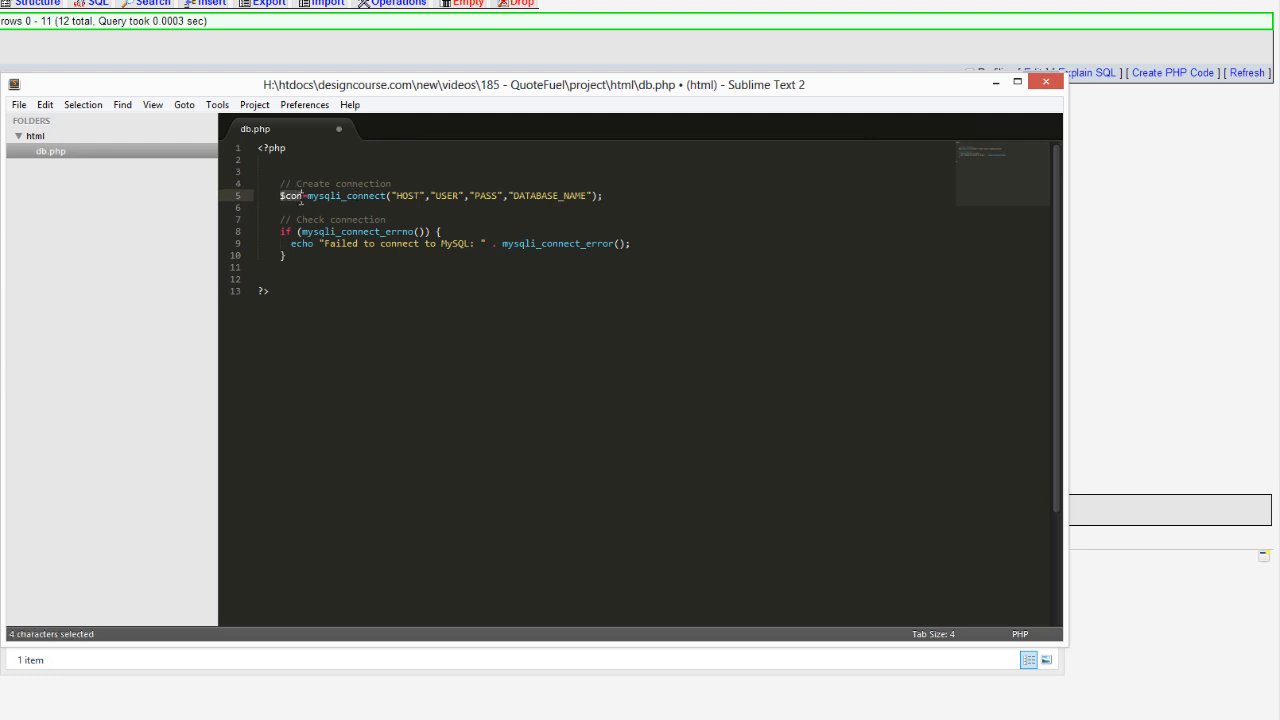
{"action": "left_click", "coordinate": [281, 195]}
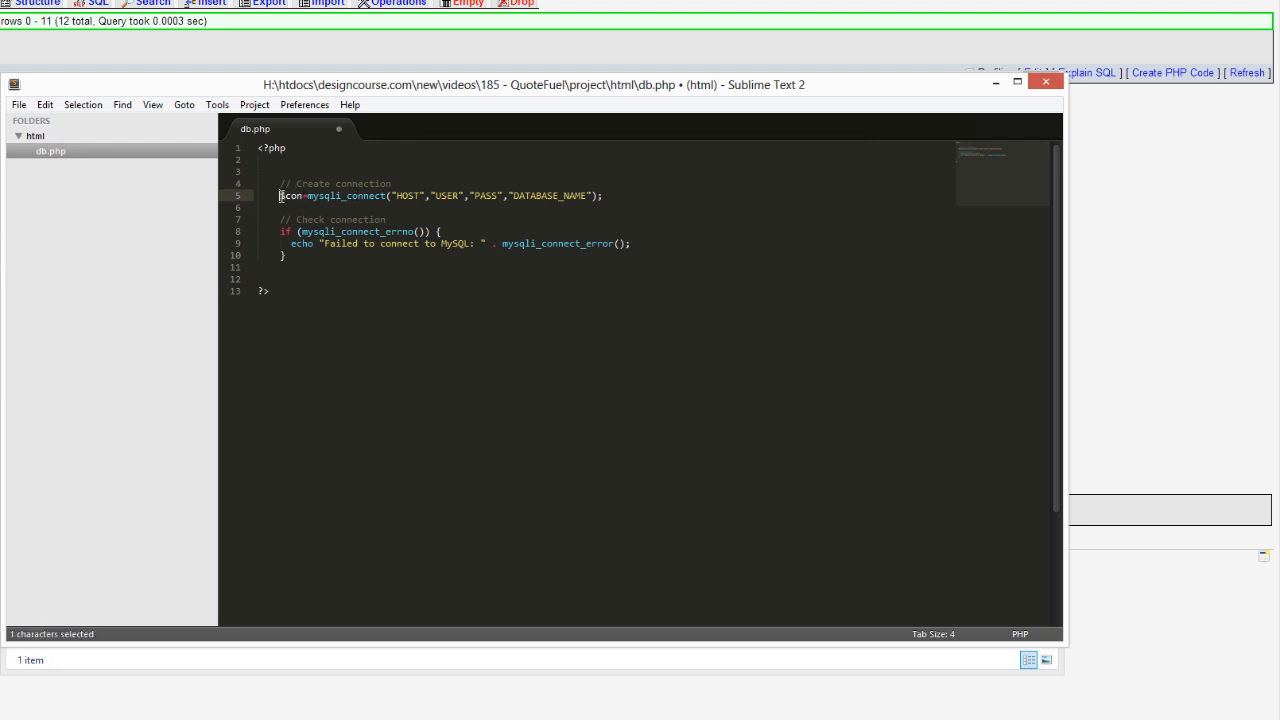
{"action": "left_click", "coordinate": [283, 208]}
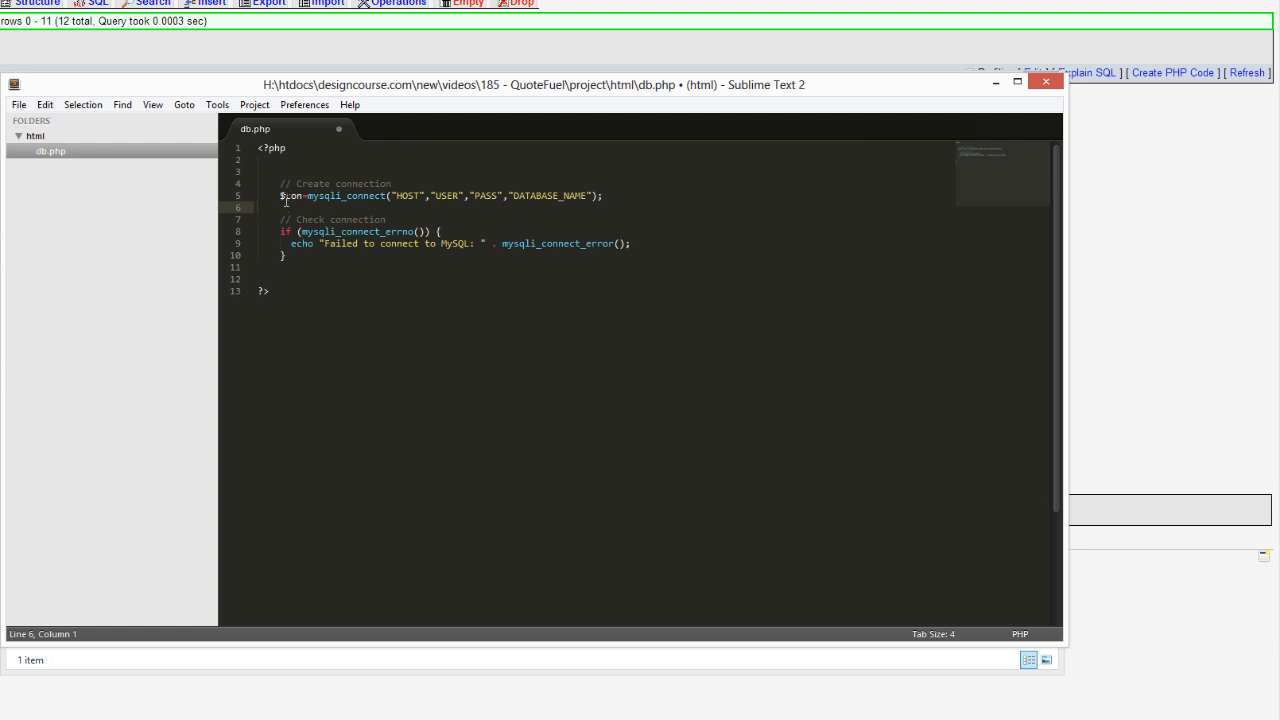
{"action": "left_click", "coordinate": [308, 195]}
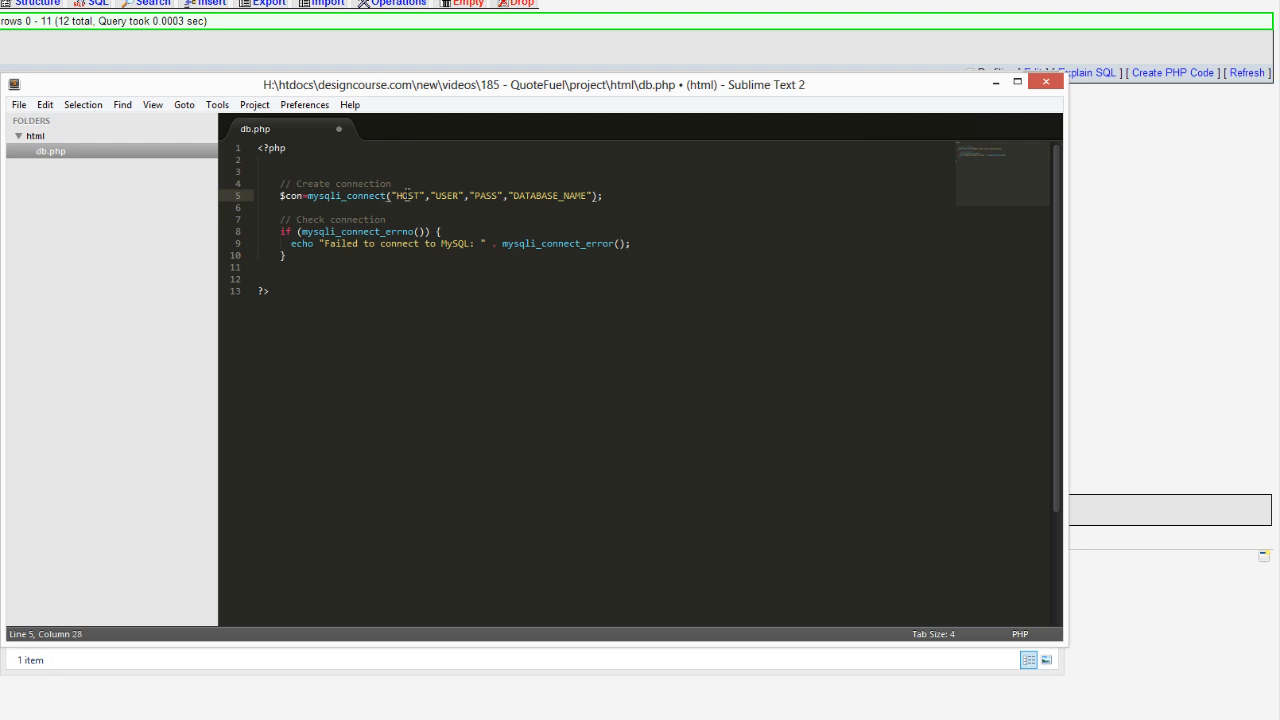
{"action": "double_click", "coordinate": [407, 195]}
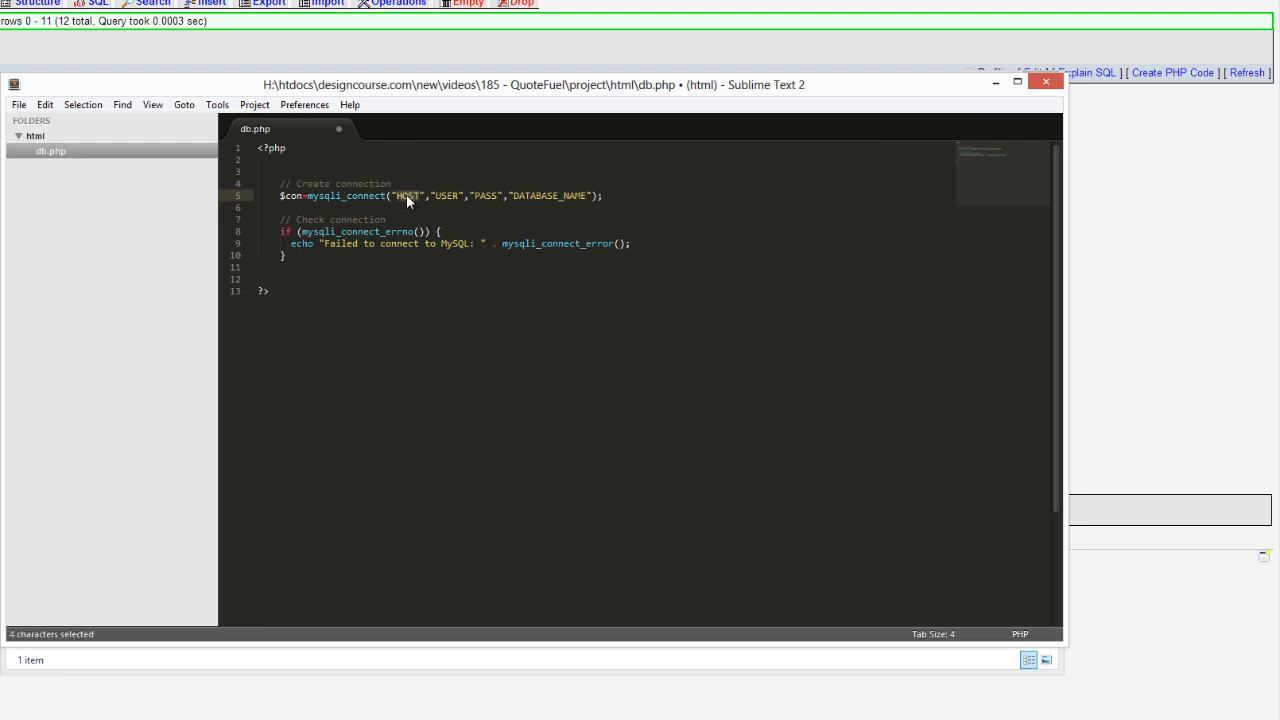
{"action": "double_click", "coordinate": [487, 195]}
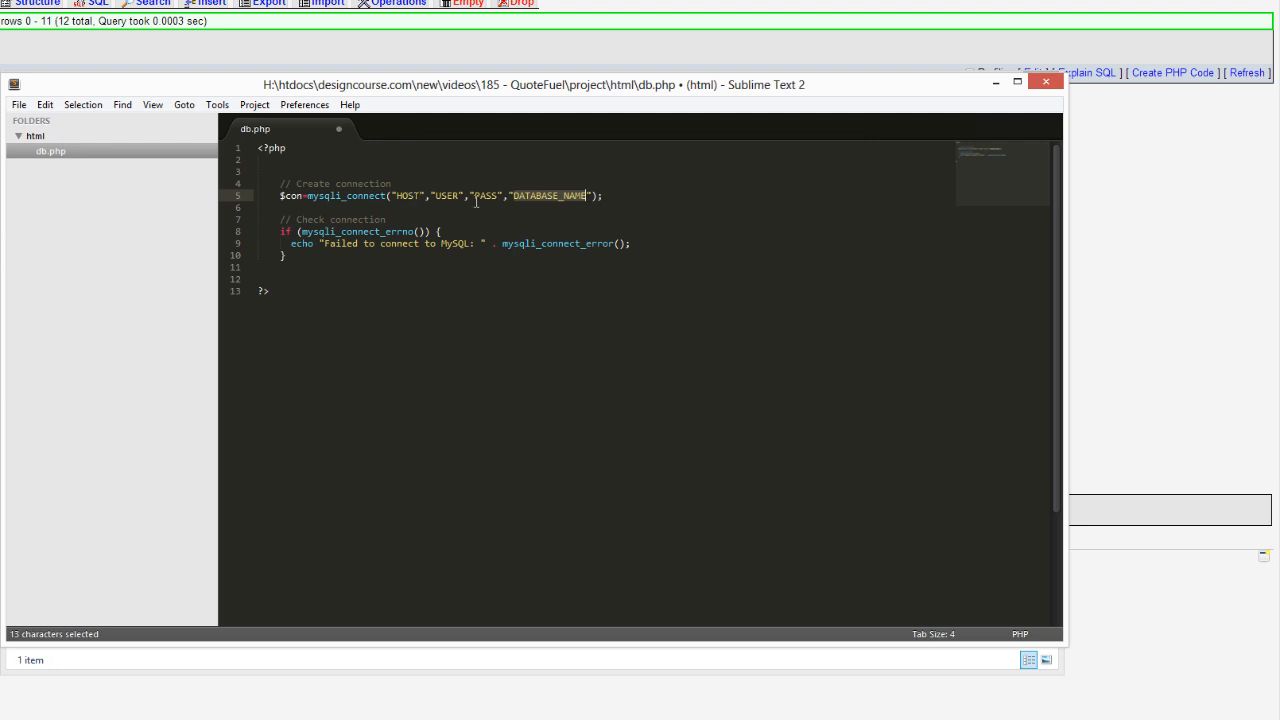
{"action": "left_click", "coordinate": [463, 195]}
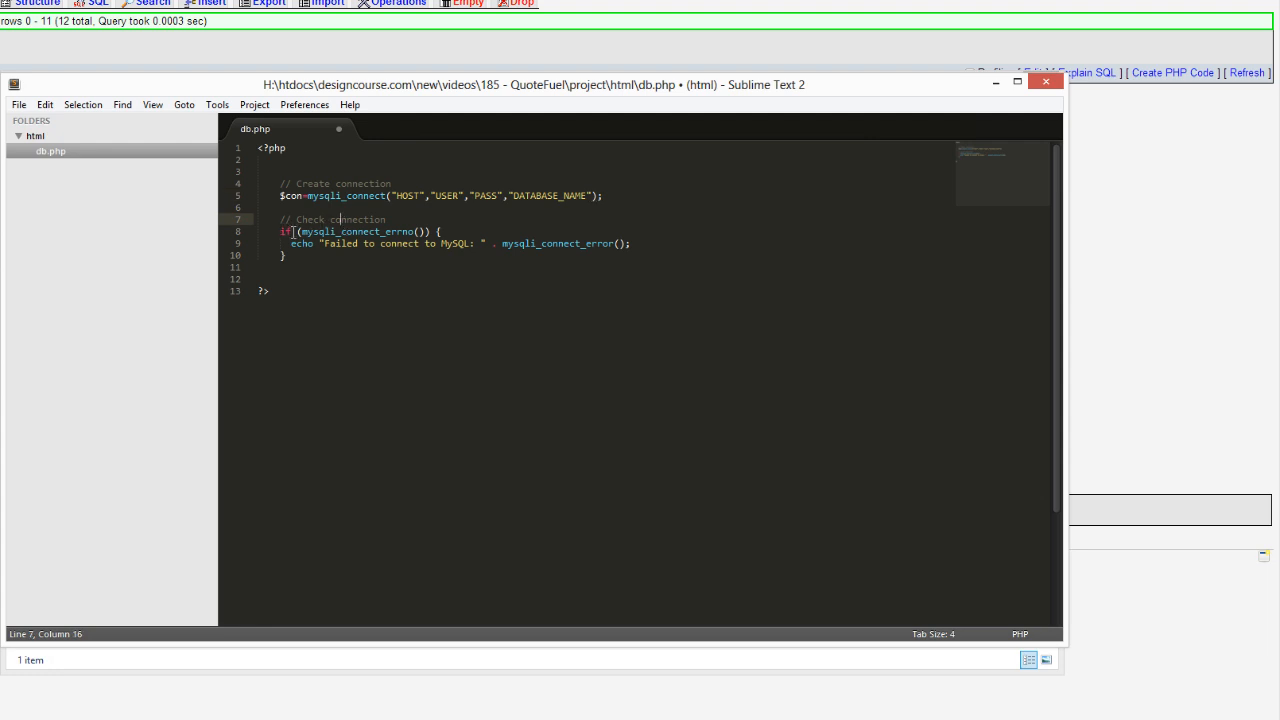
{"action": "double_click", "coordinate": [355, 231]}
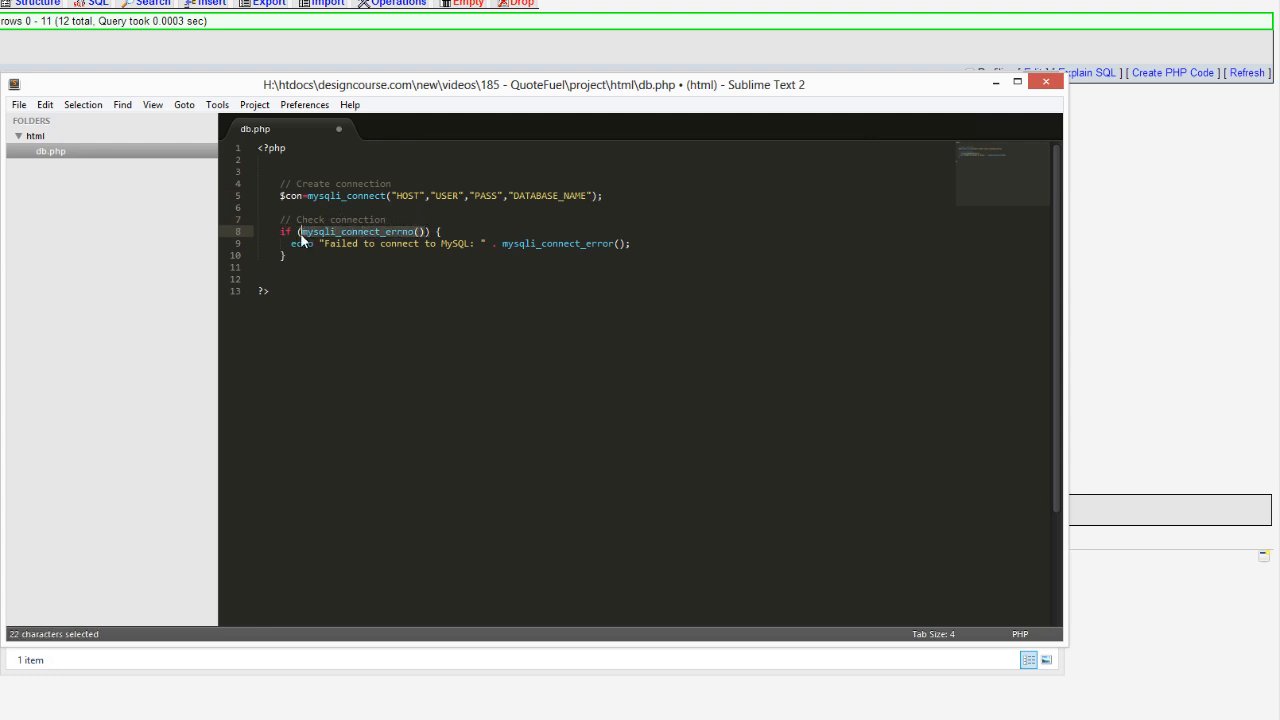
{"action": "left_click", "coordinate": [292, 231]}
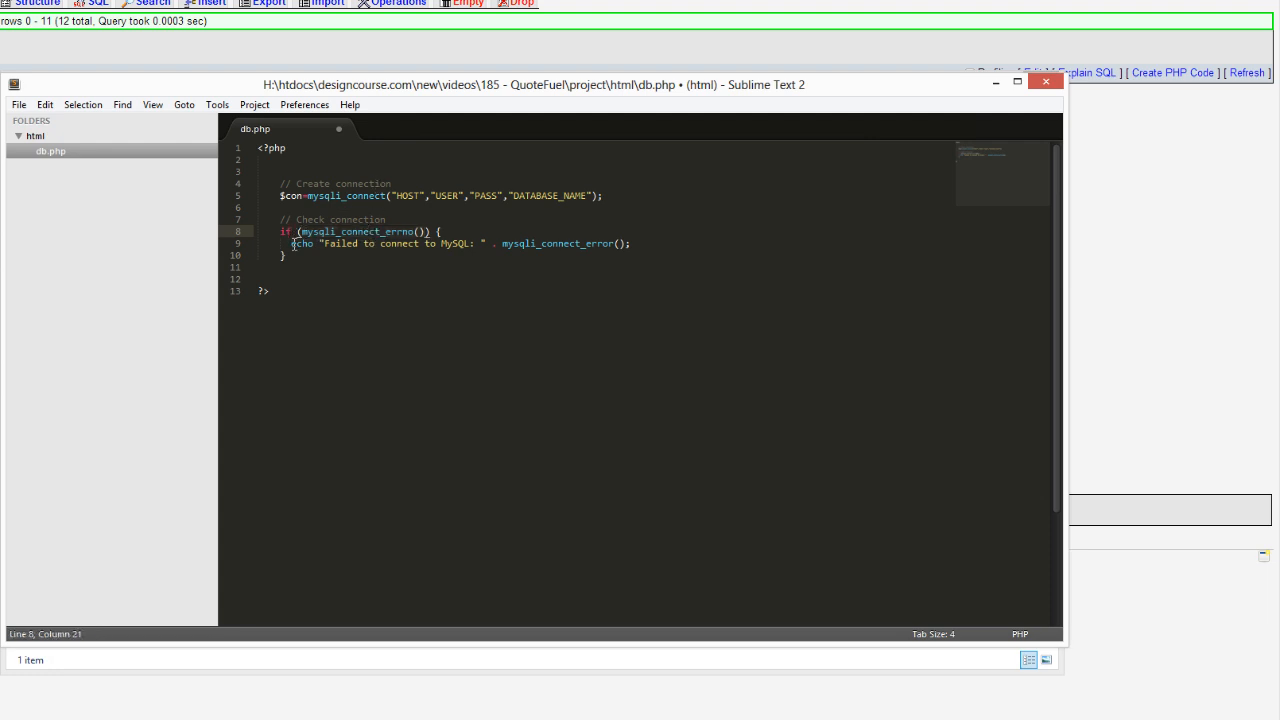
{"action": "left_click", "coordinate": [332, 243]}
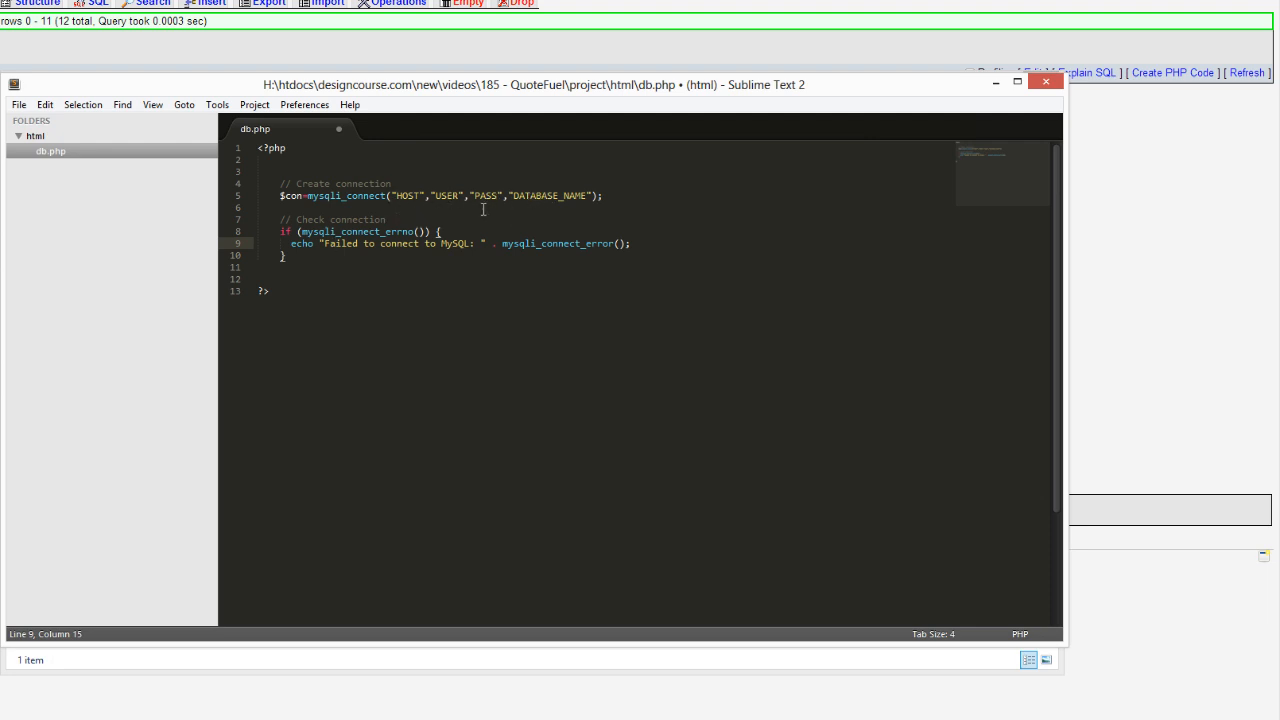
{"action": "left_click", "coordinate": [283, 208]}
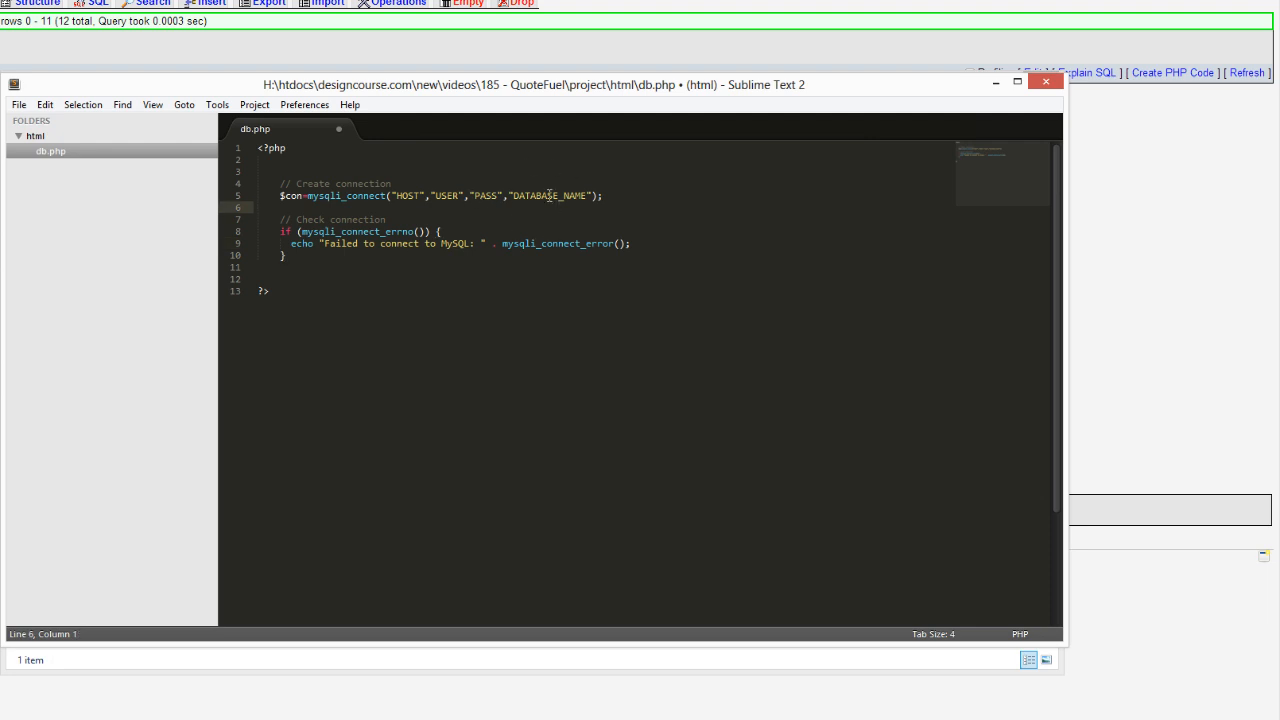
{"action": "mouse_move", "coordinate": [332, 195]}
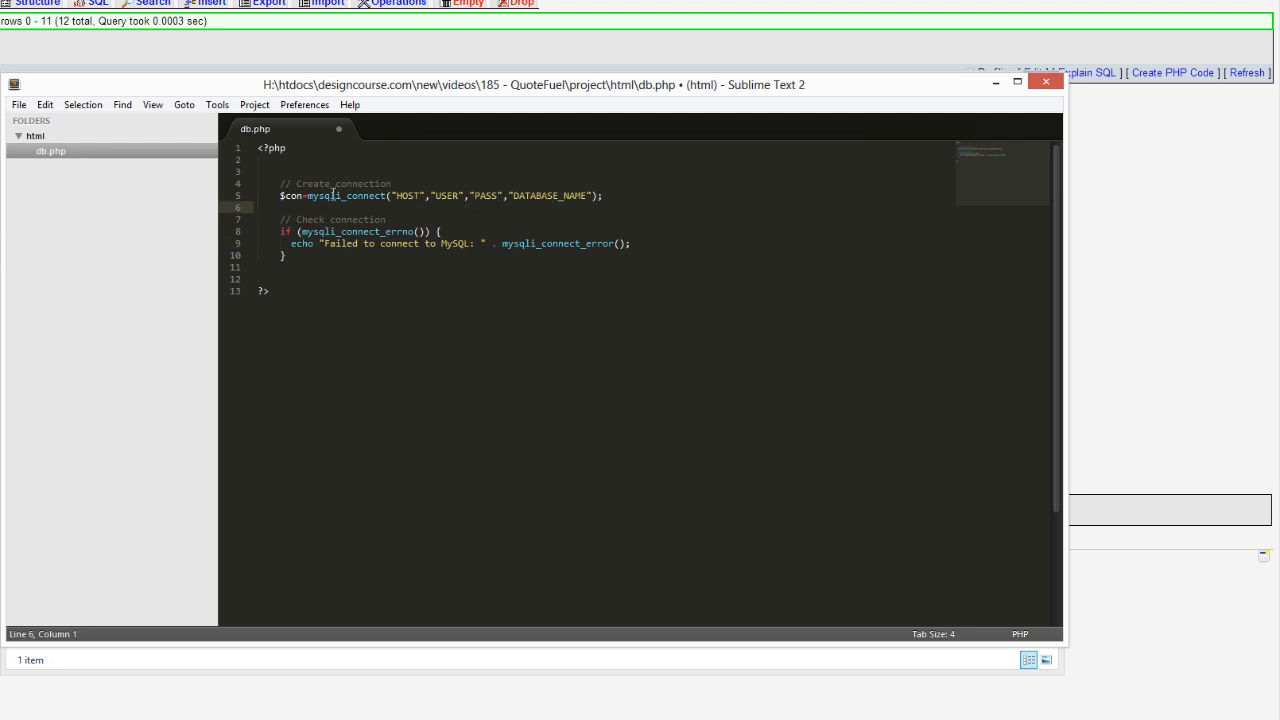
Create a new empty file and save it as index.php in the html folder.
{"action": "left_click", "coordinate": [18, 104]}
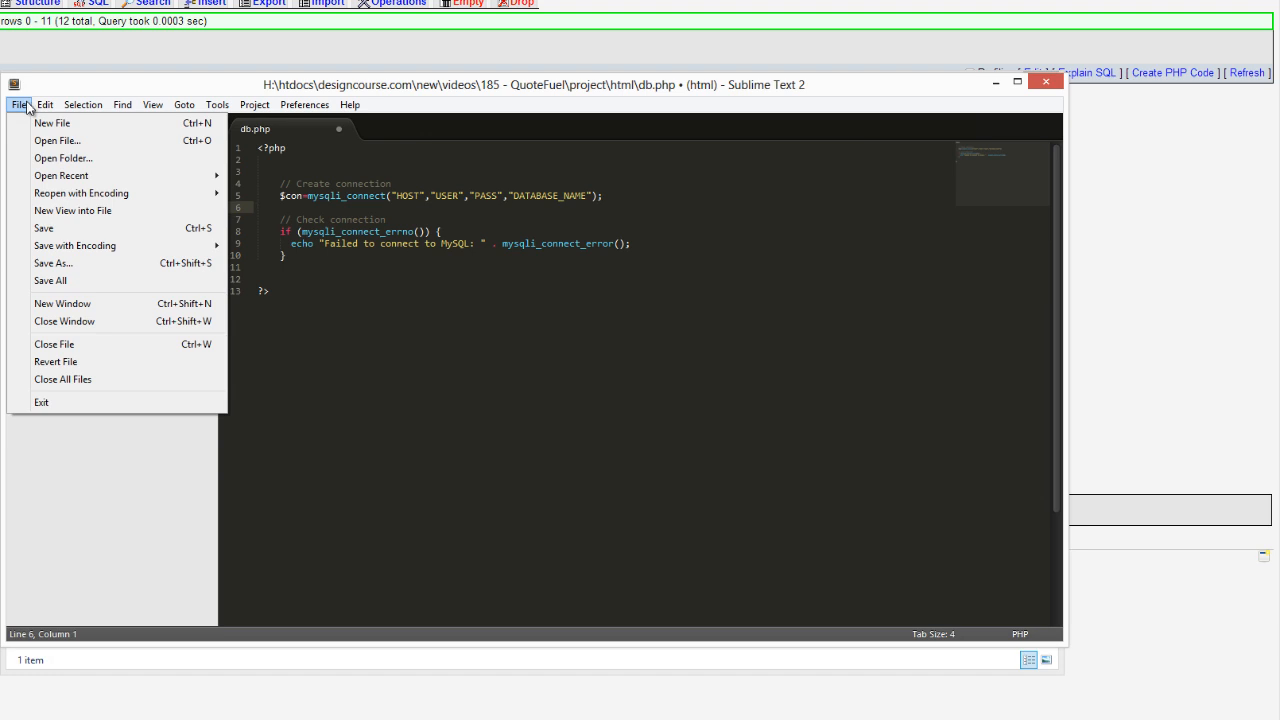
{"action": "left_click", "coordinate": [52, 122]}
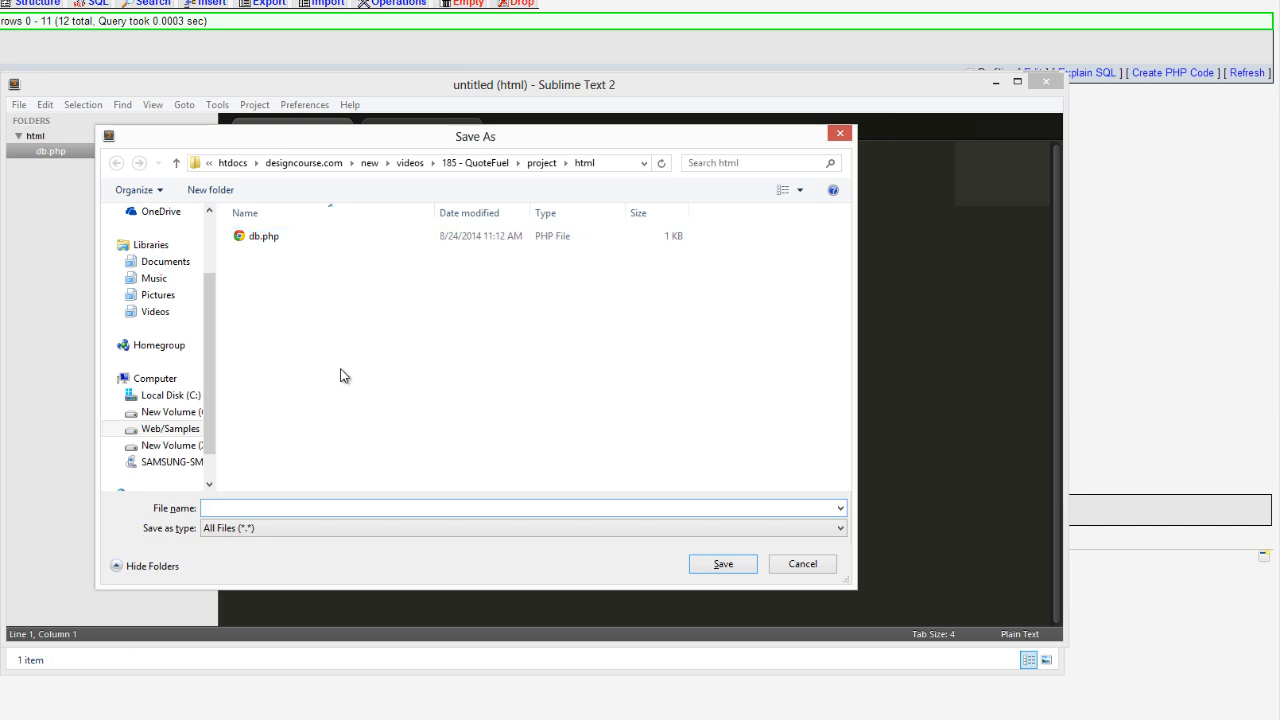
{"action": "type", "text": "index.php"}
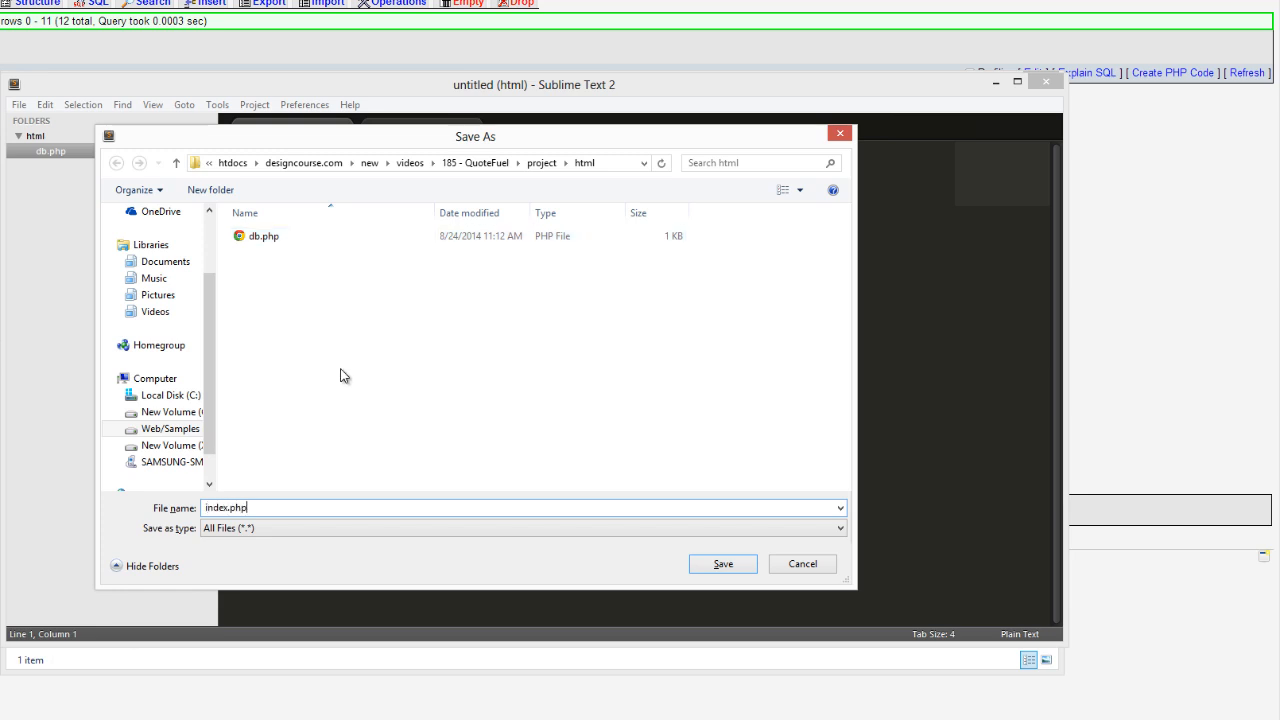
{"action": "left_click", "coordinate": [722, 563]}
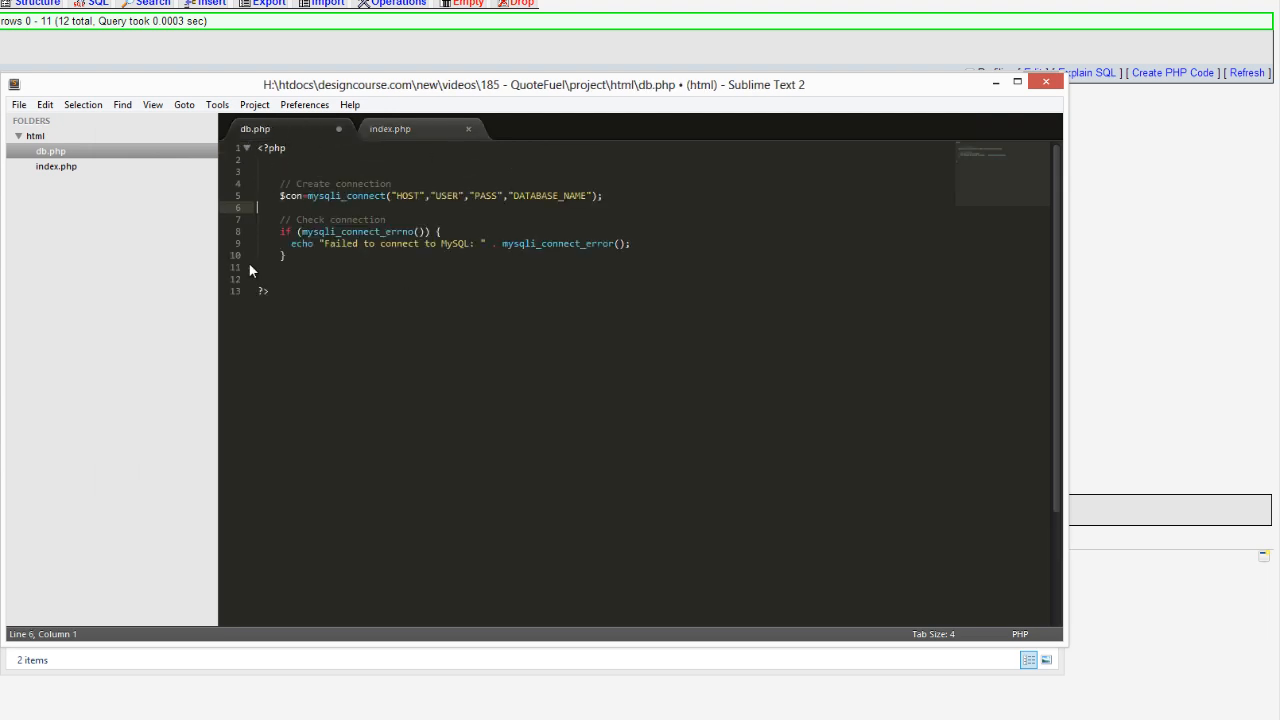
Start index.php with a <?php block containing require_once 'db.php';, save, and add a blank line.
{"action": "left_click", "coordinate": [390, 128]}
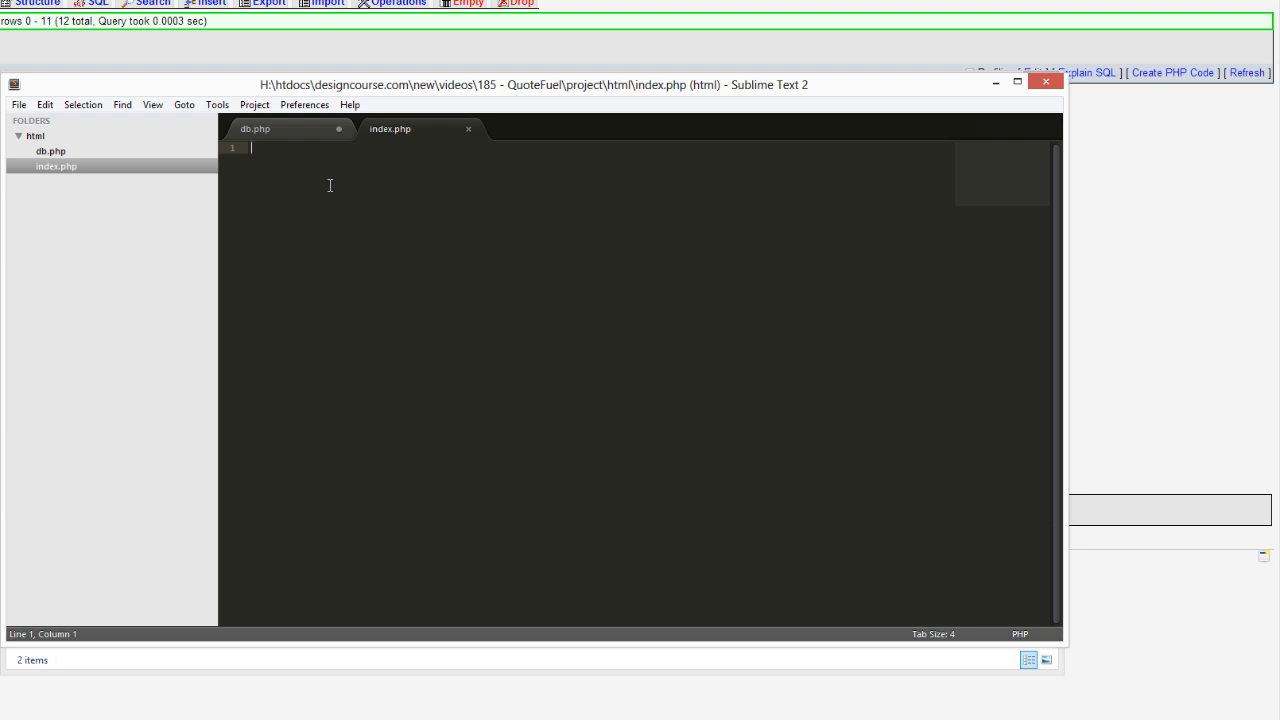
{"action": "type", "text": "<?php"}
{"action": "type", "text": "?>"}
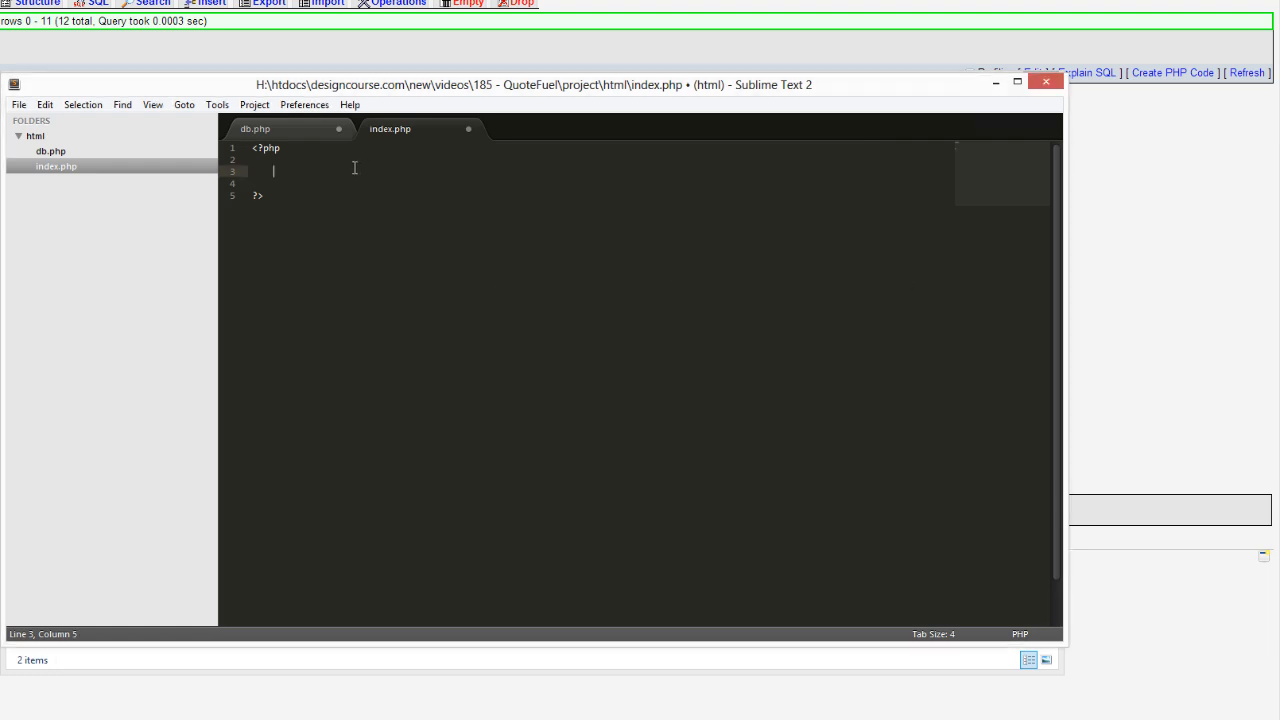
{"action": "type", "text": "require_once 'db.php';"}
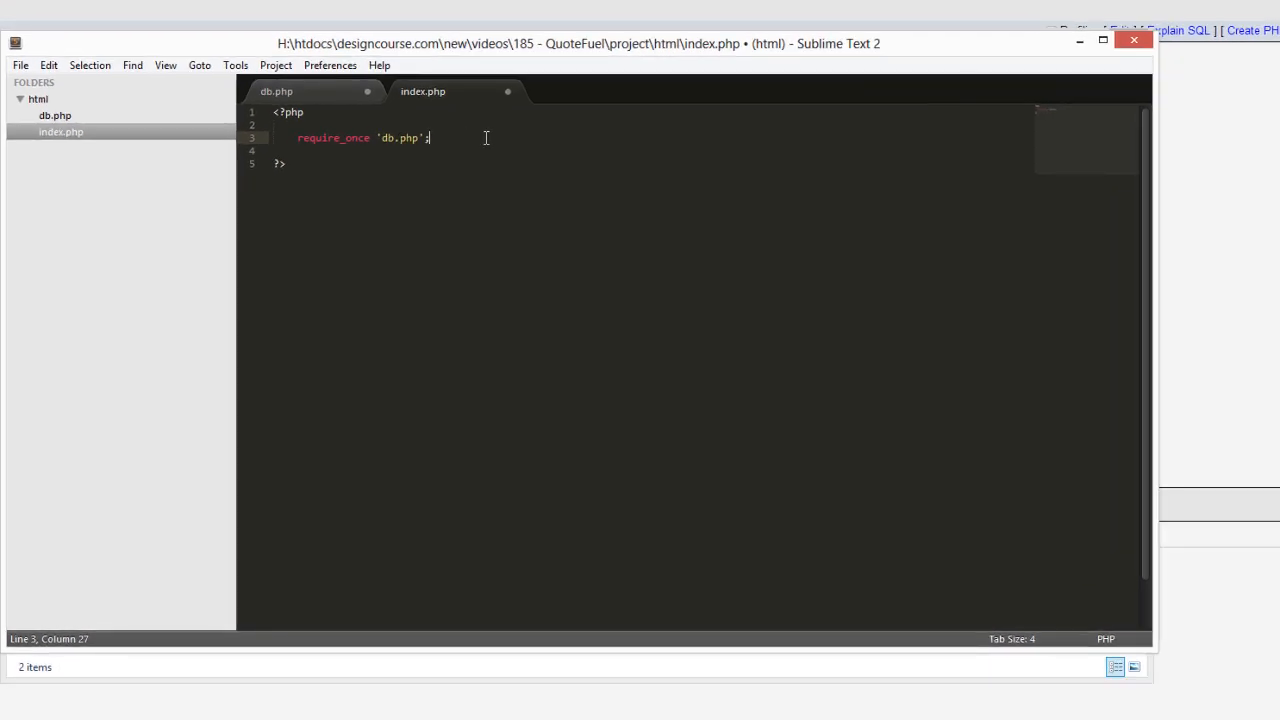
{"action": "key", "text": "ctrl+s"}
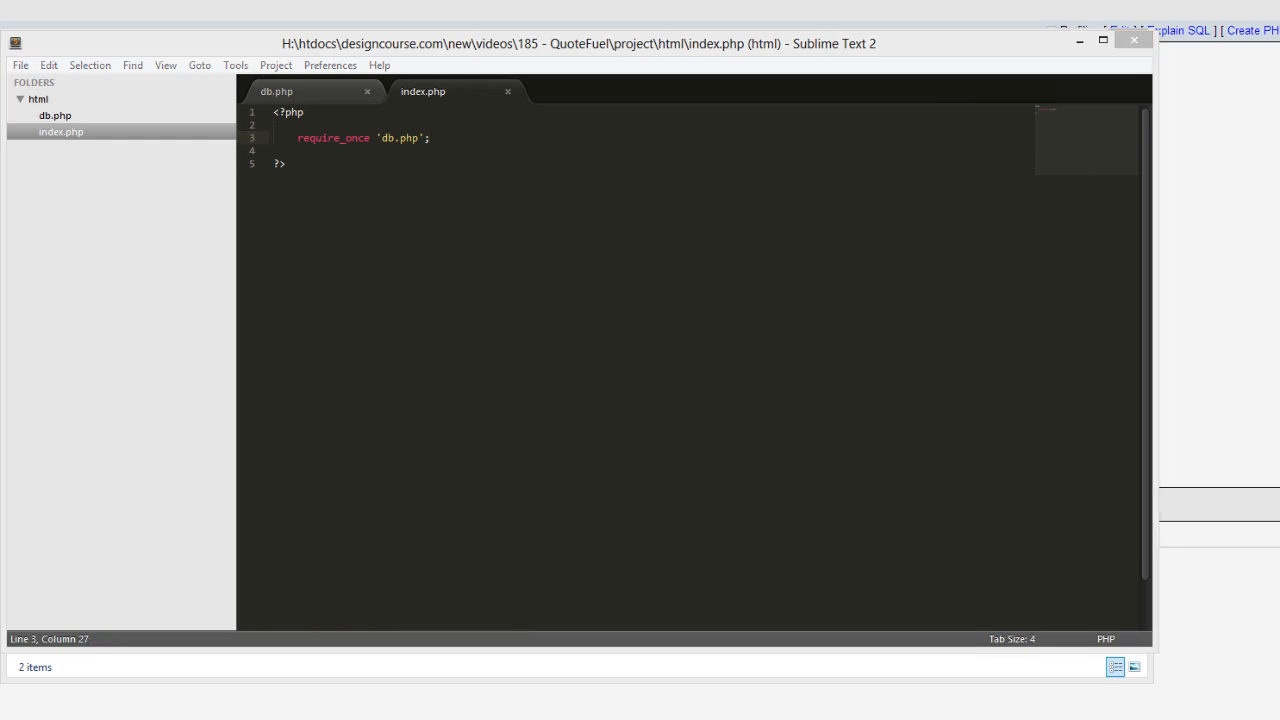
{"action": "mouse_move", "coordinate": [356, 100]}
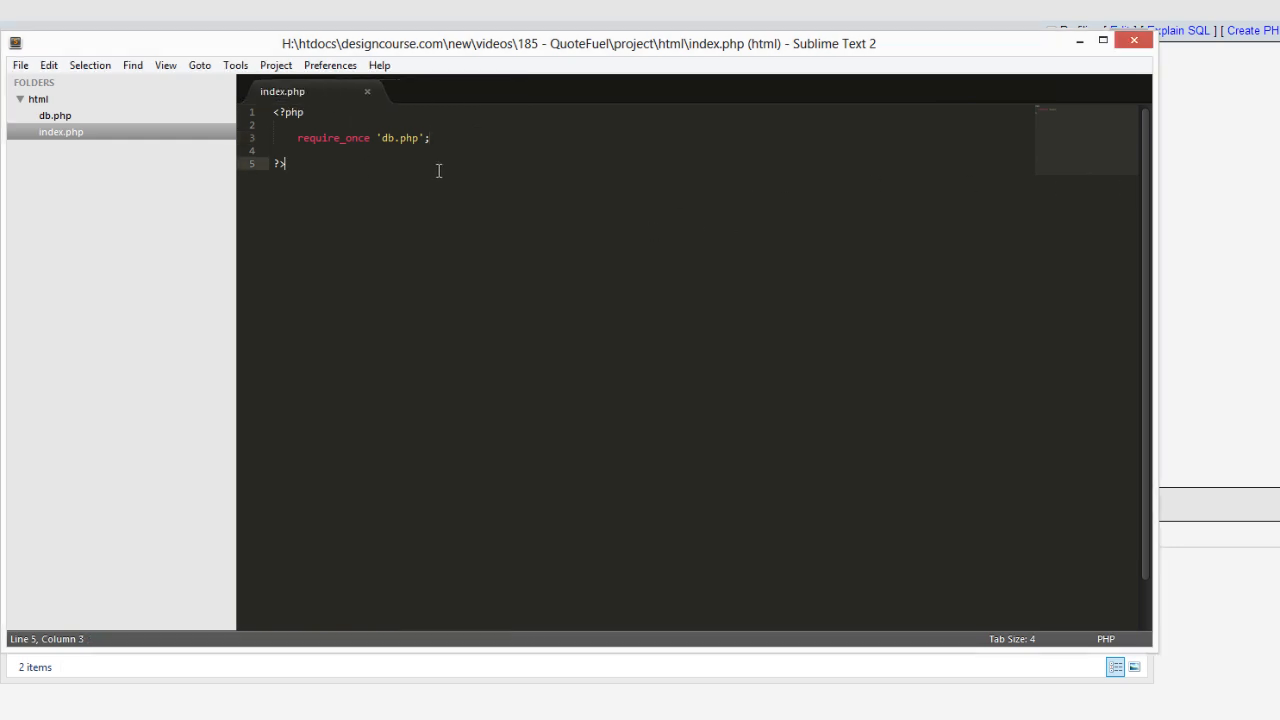
{"action": "key", "text": "enter"}
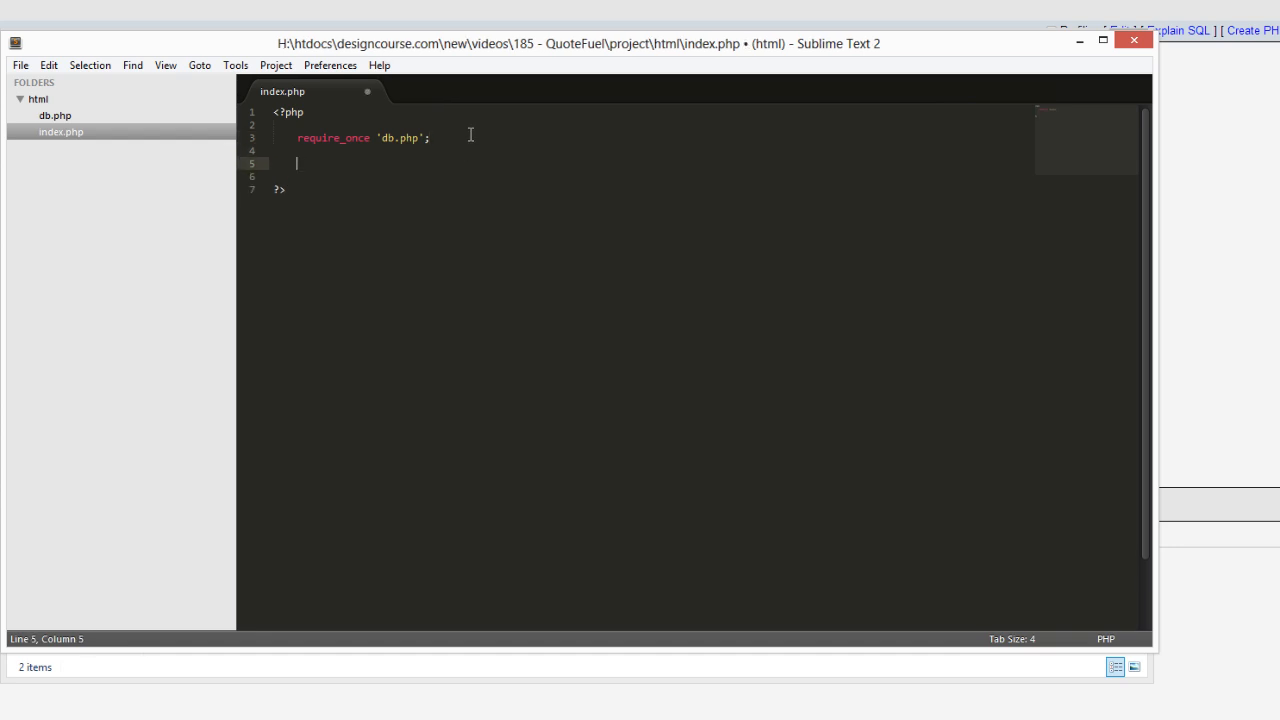
{"action": "mouse_move", "coordinate": [334, 162]}
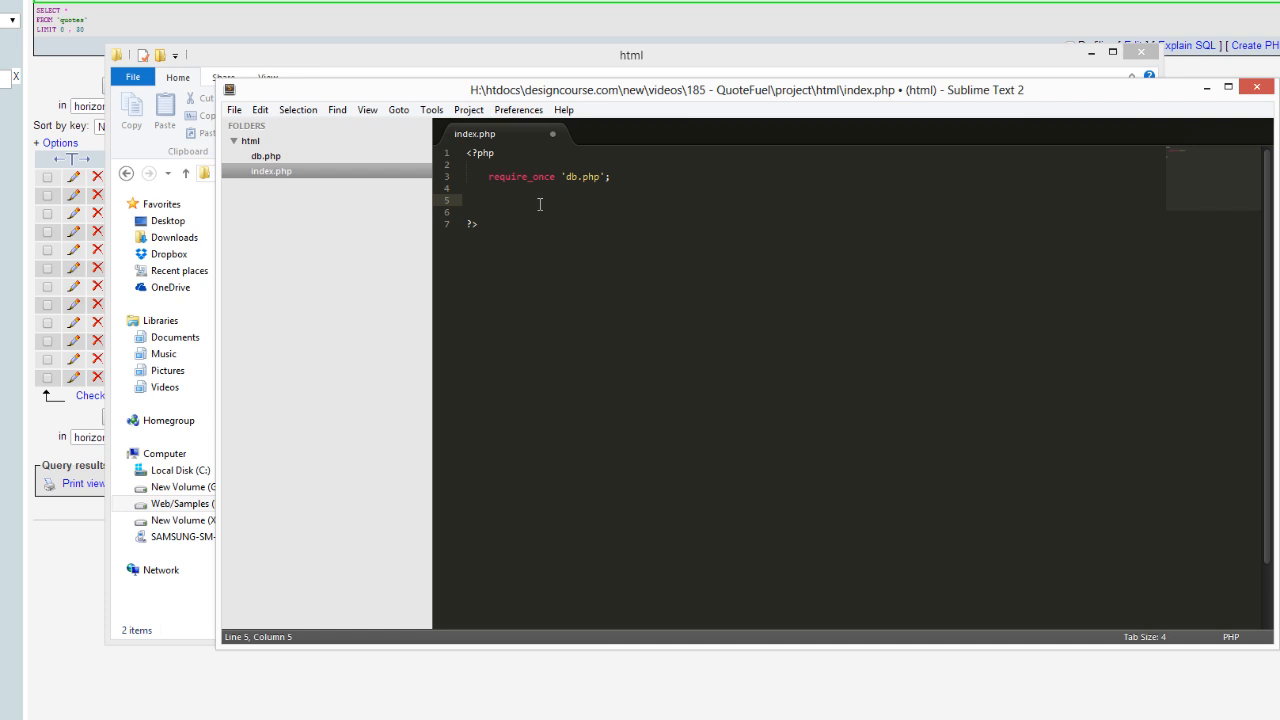
Define $query as "SELECT * FROM quotes ORDER BY rand() LIMIT 1" in index.php.
{"action": "type", "text": "$query ="}
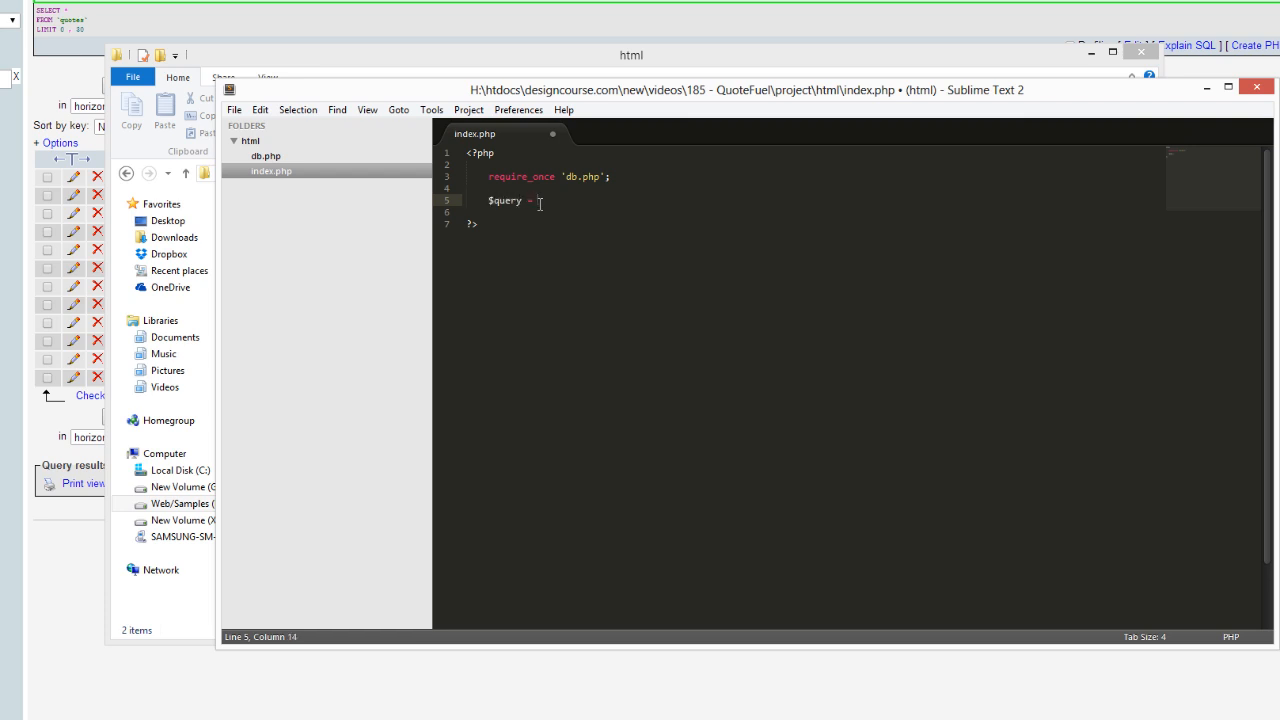
{"action": "type", "text": "\"\""}
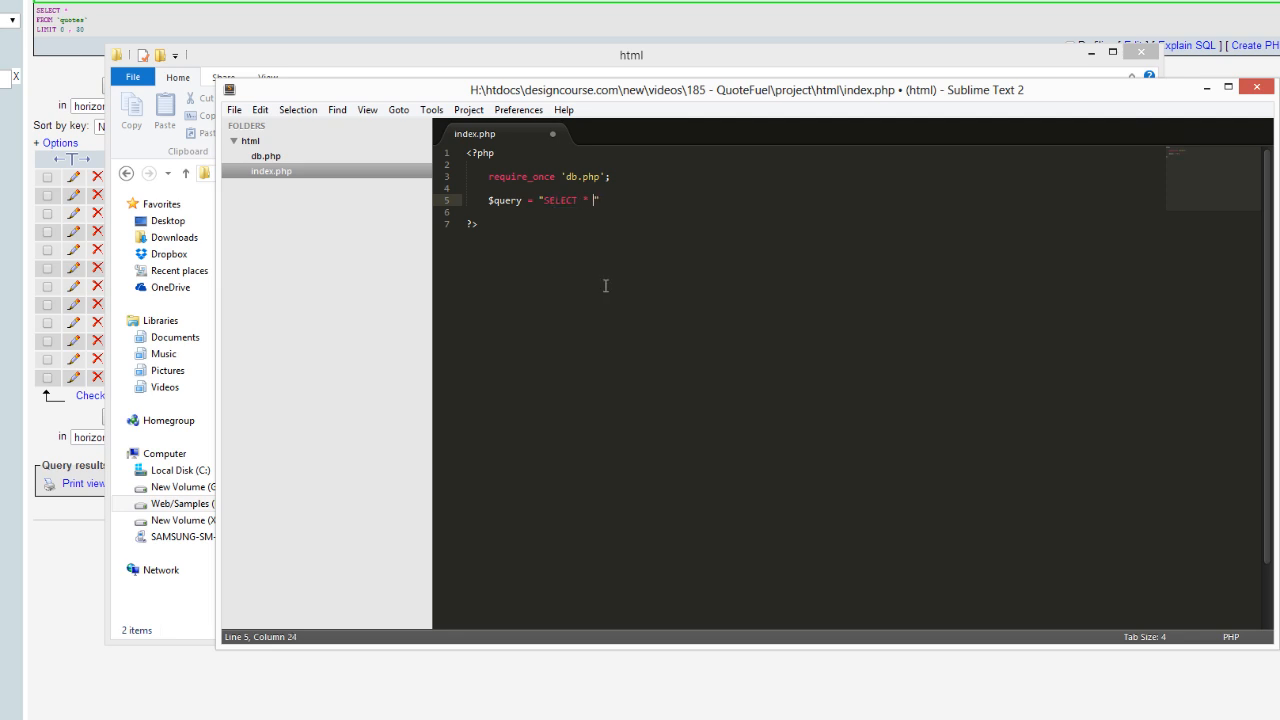
{"action": "type", "text": "FROM quotes"}
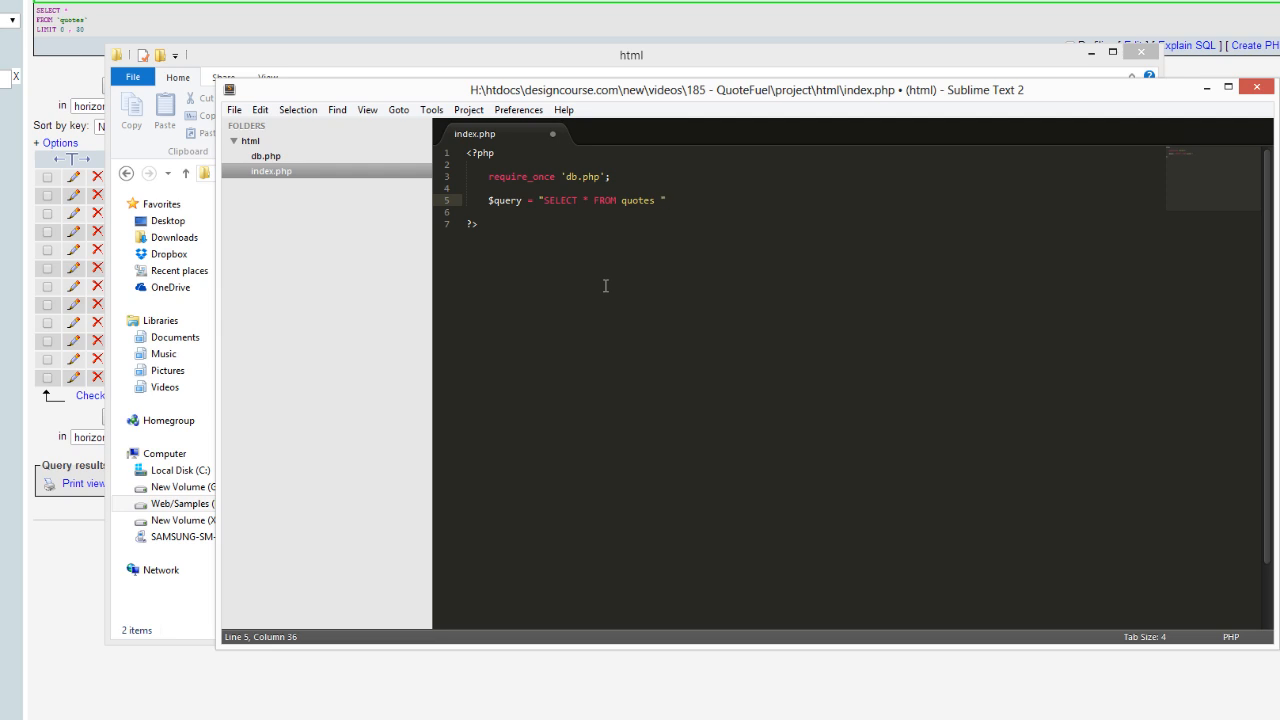
{"action": "type", "text": "ORDE"}
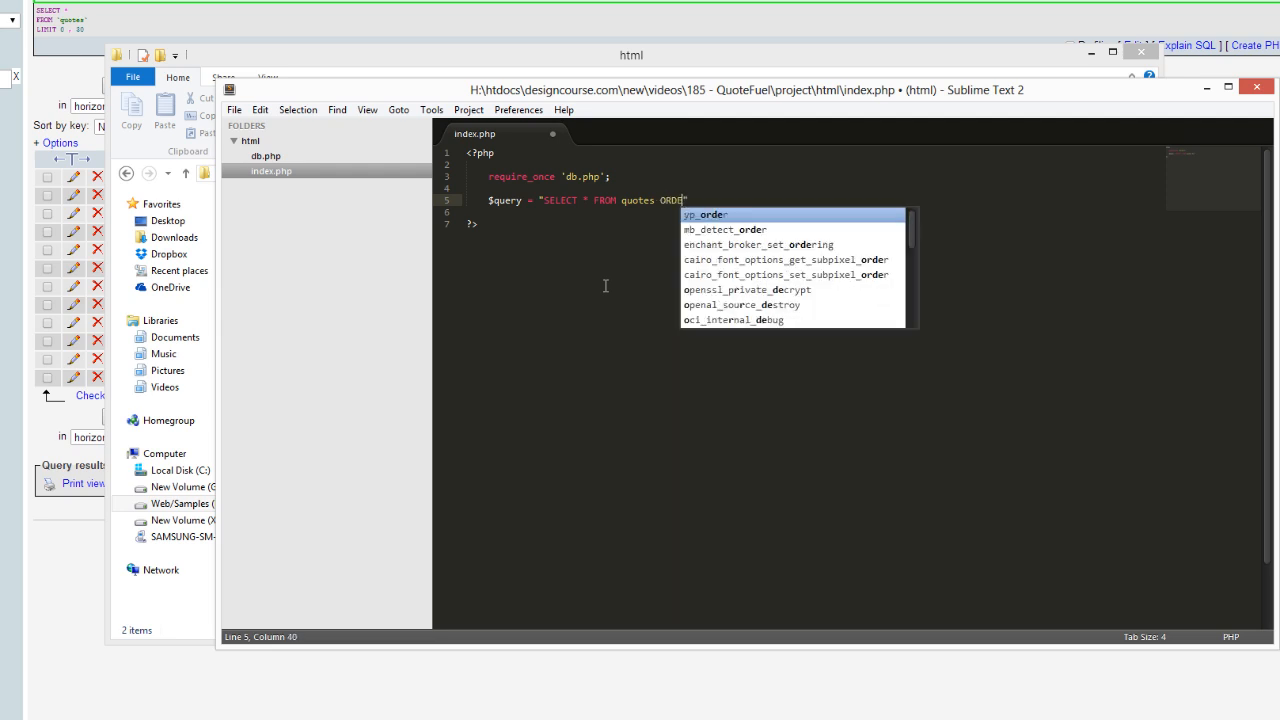
{"action": "type", "text": "BY random"}
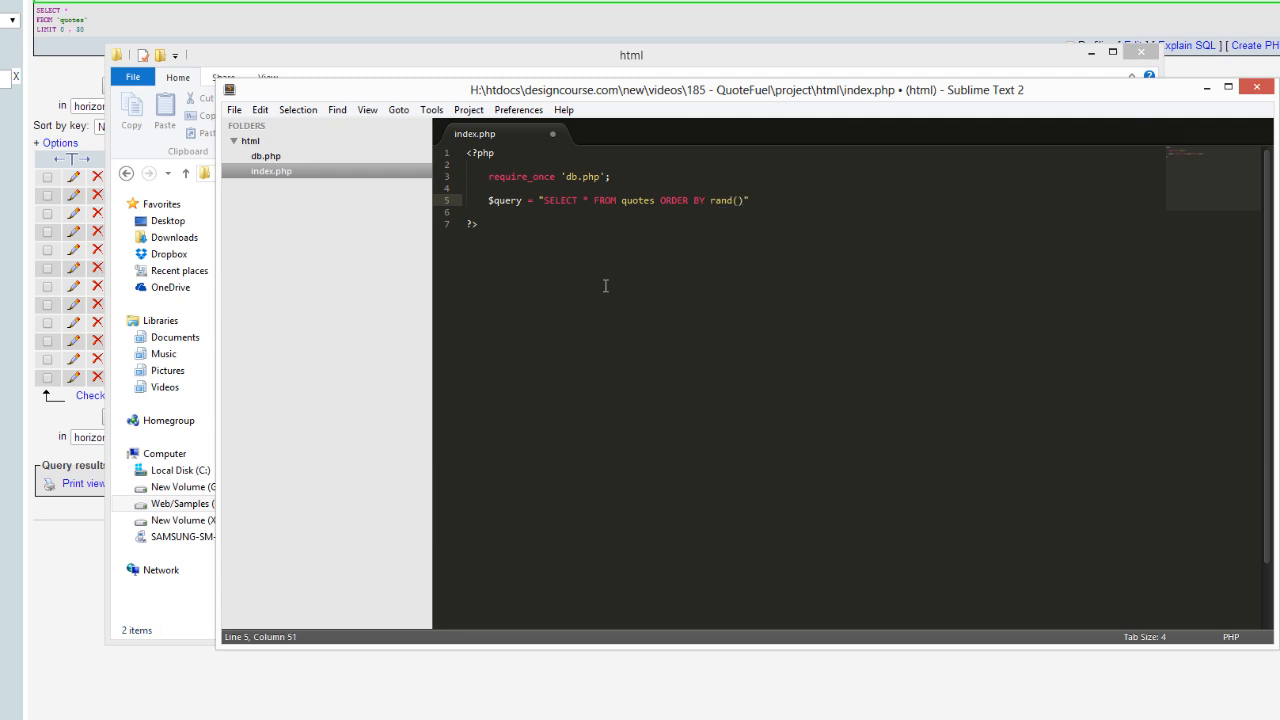
{"action": "type", "text": "LIMIT 1\";"}
{"action": "type", "text": "$"}
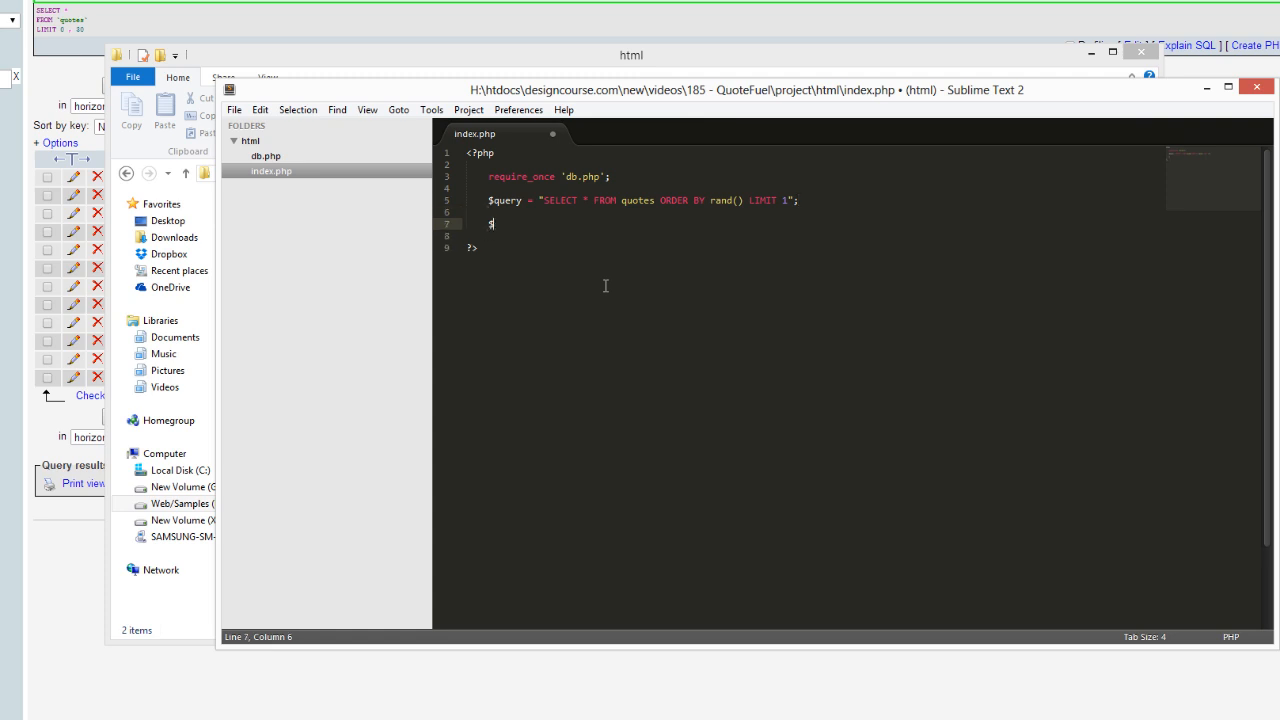
Run the query with $result = mysqli_query($con, $query).
{"action": "type", "text": "result = m"}
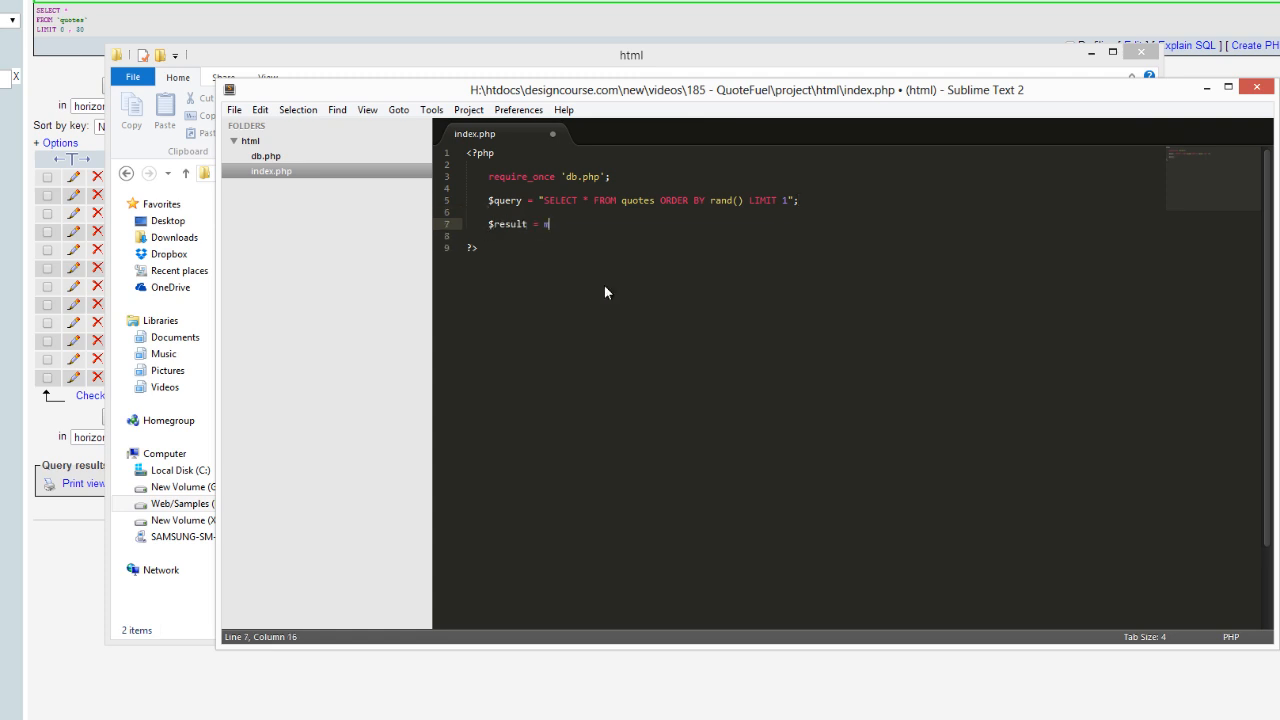
{"action": "type", "text": "mysqli"}
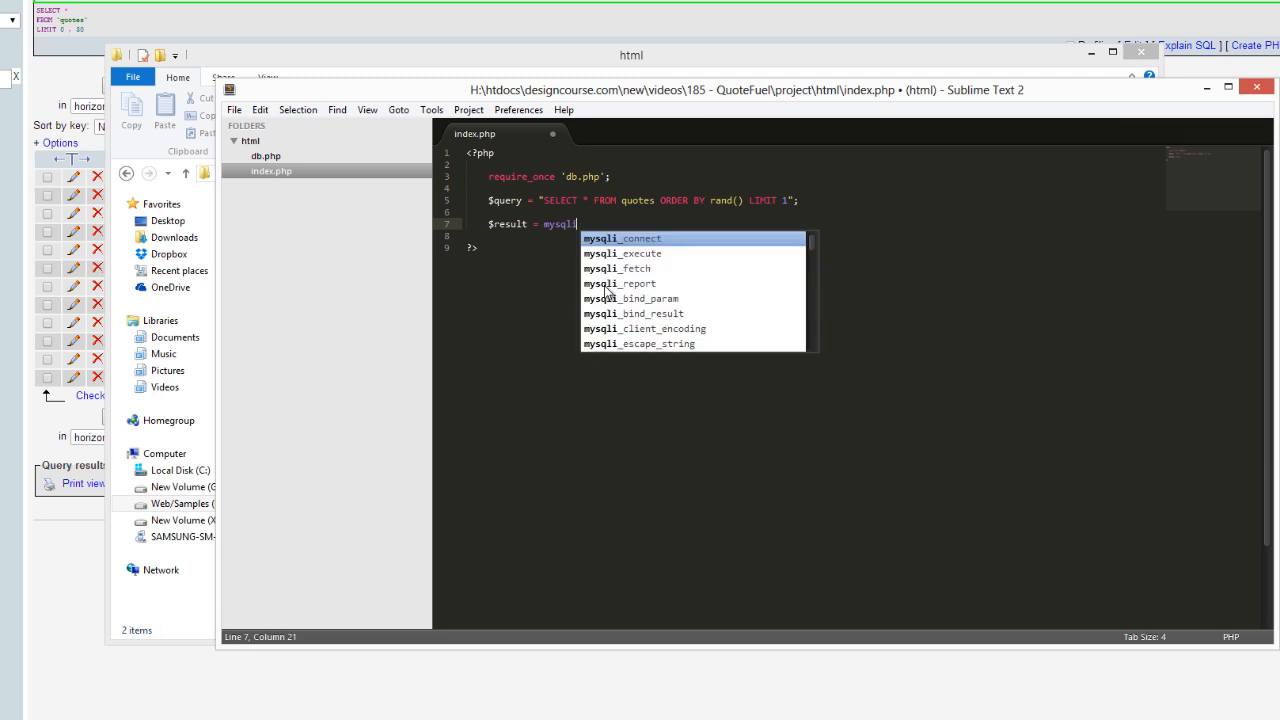
{"action": "type", "text": "_query("}
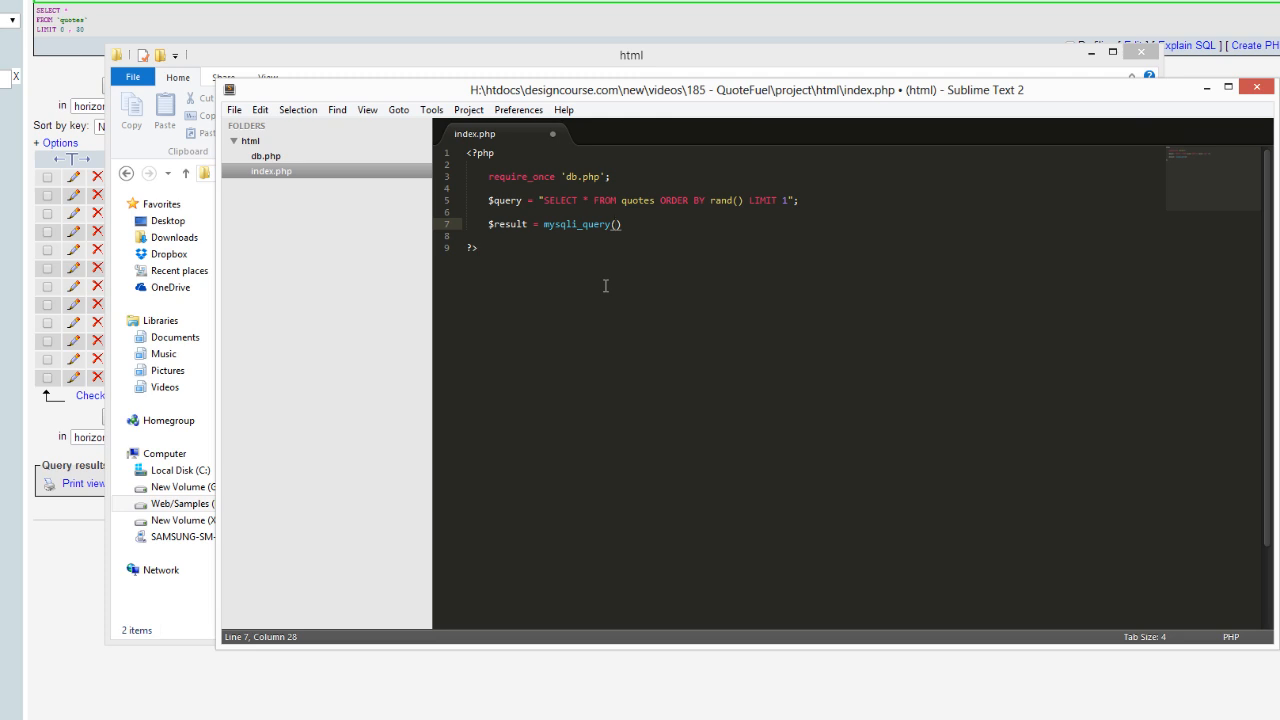
{"action": "type", "text": "$con,"}
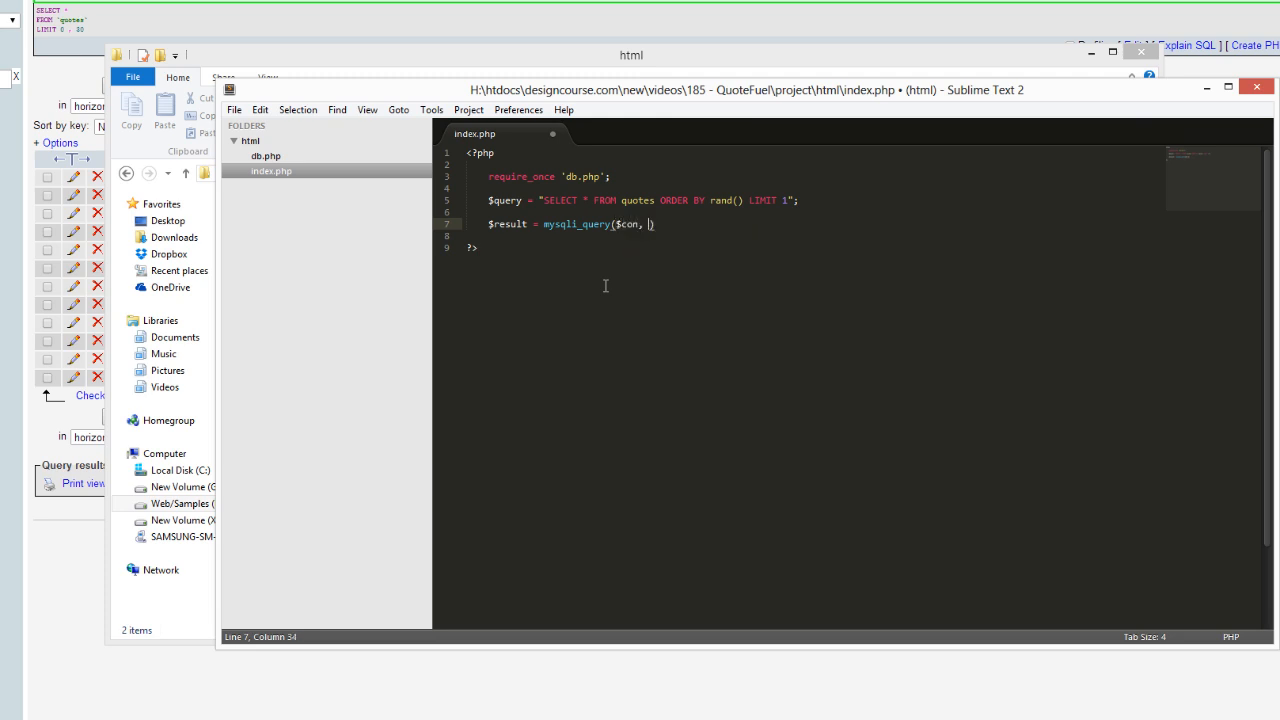
{"action": "type", "text": "$query"}
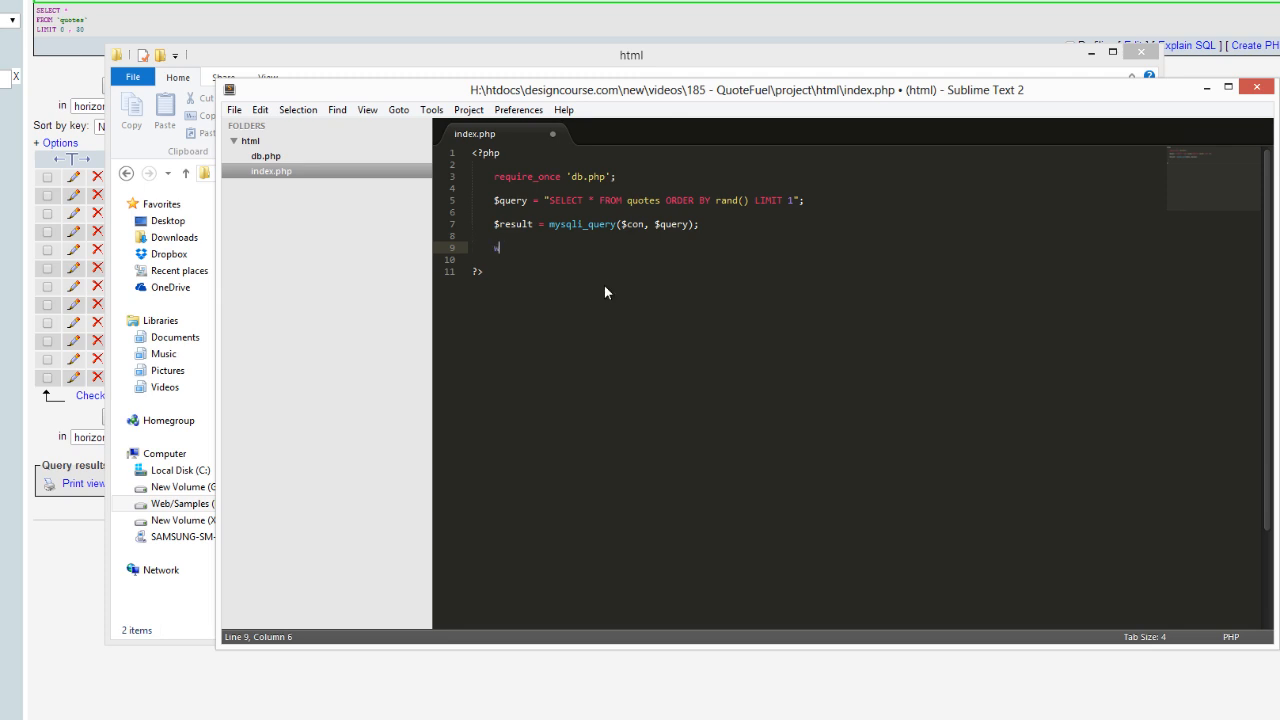
Loop over mysqli_fetch_array($result), printing json_encode($row['quote']), and save index.php.
{"action": "type", "text": "while($row)"}
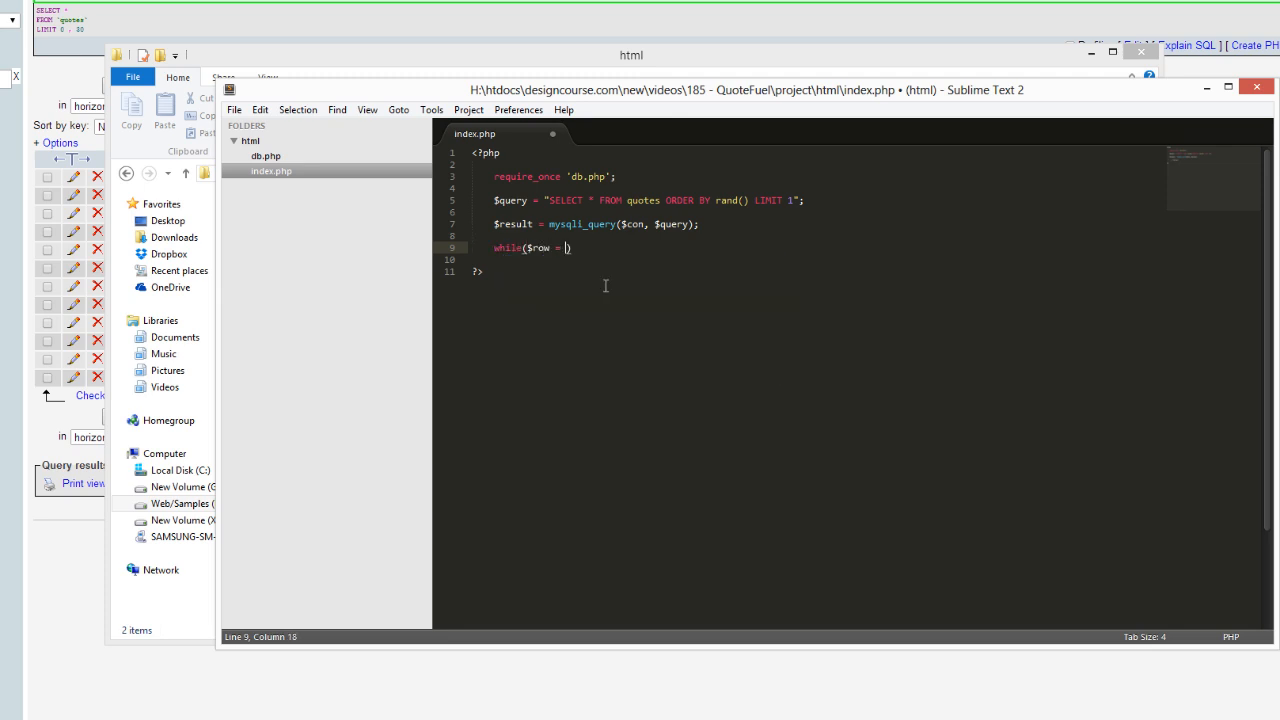
{"action": "type", "text": "mysqli_fetch_array"}
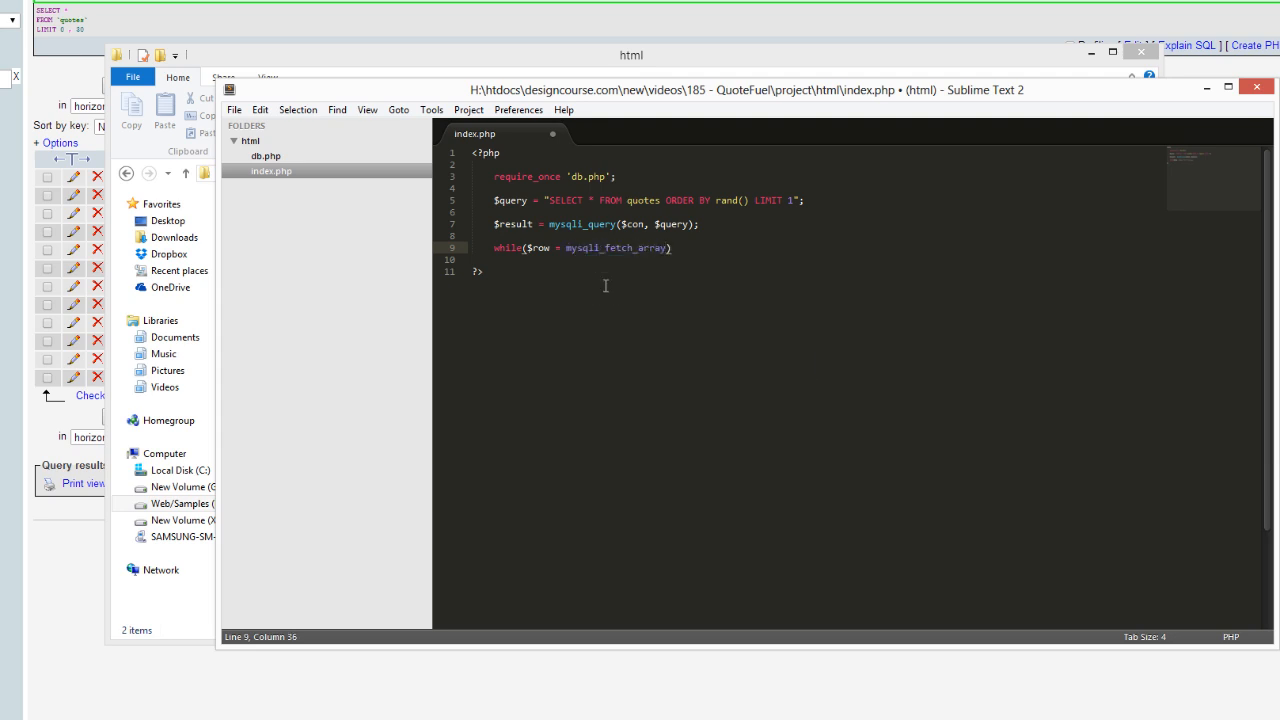
{"action": "type", "text": "($result)"}
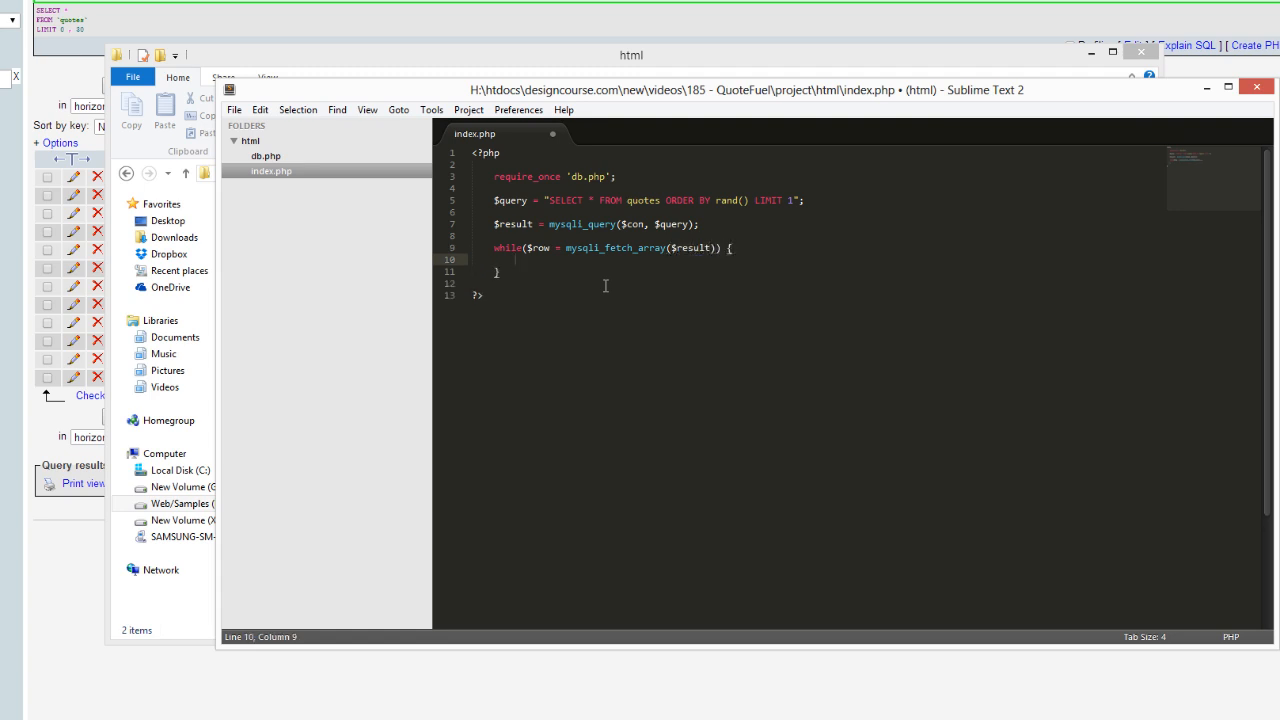
{"action": "type", "text": "print"}
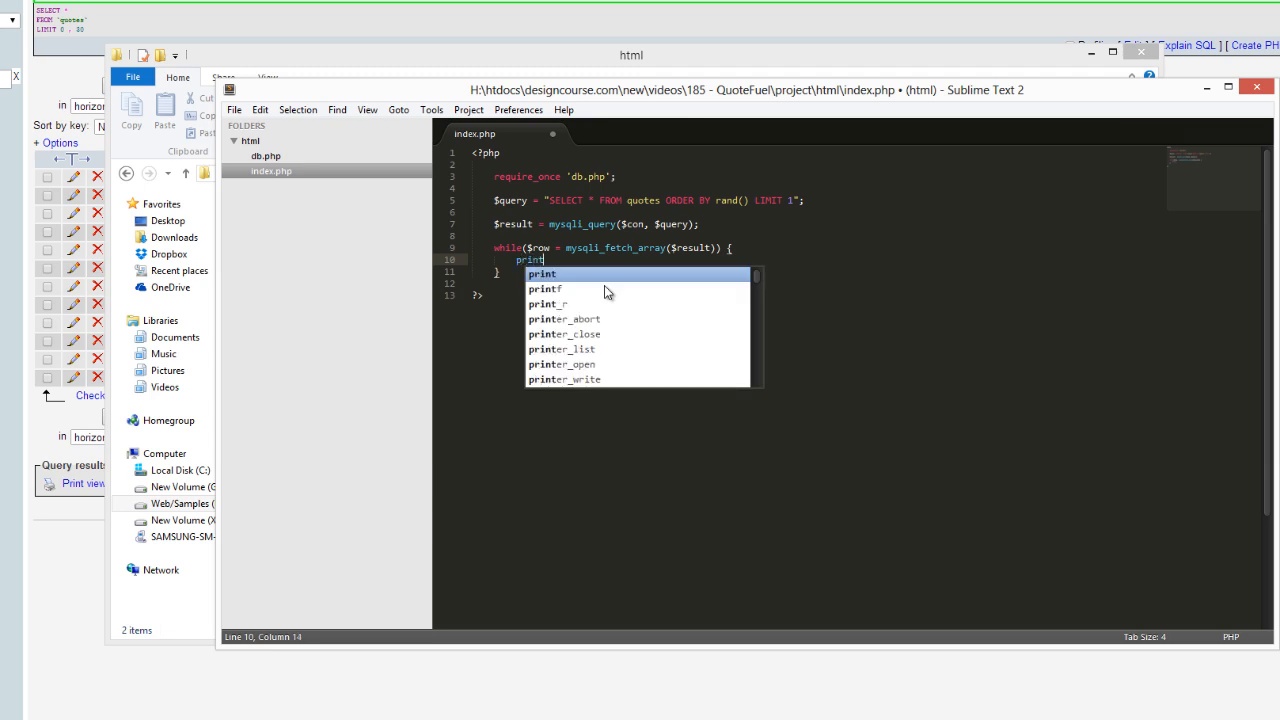
{"action": "type", "text": "(json_encode("}
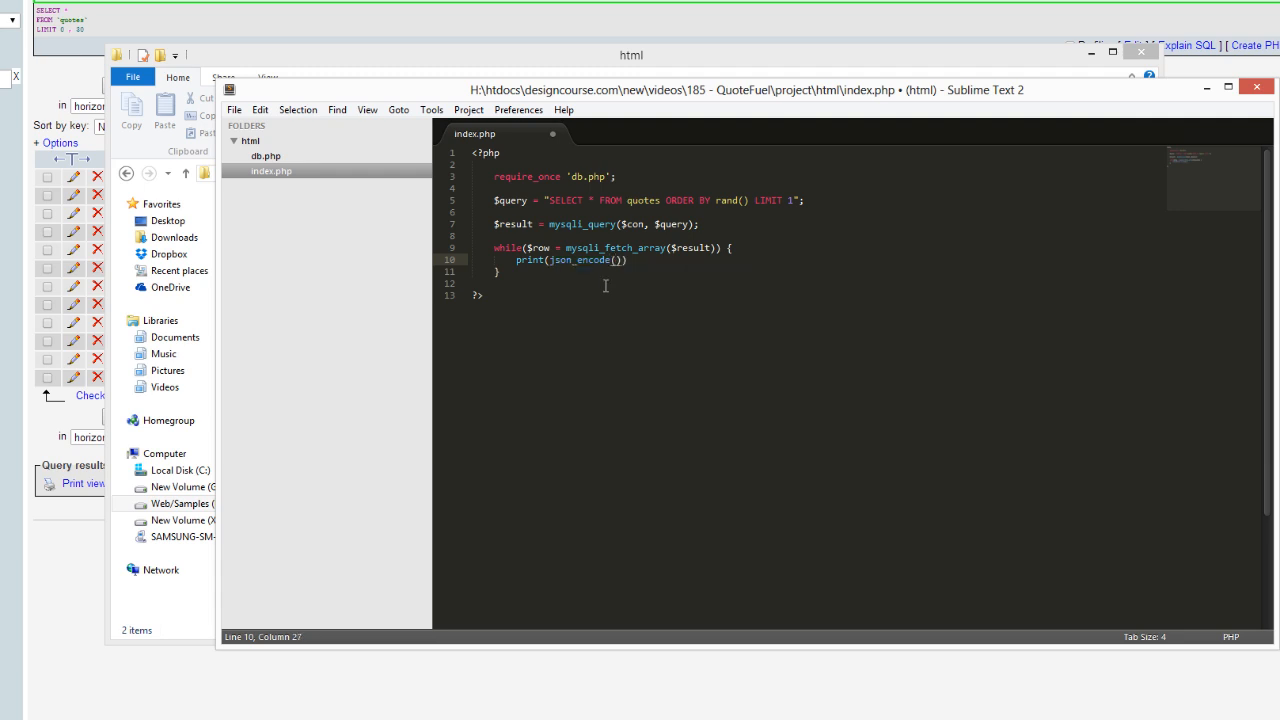
{"action": "type", "text": "$row[]"}
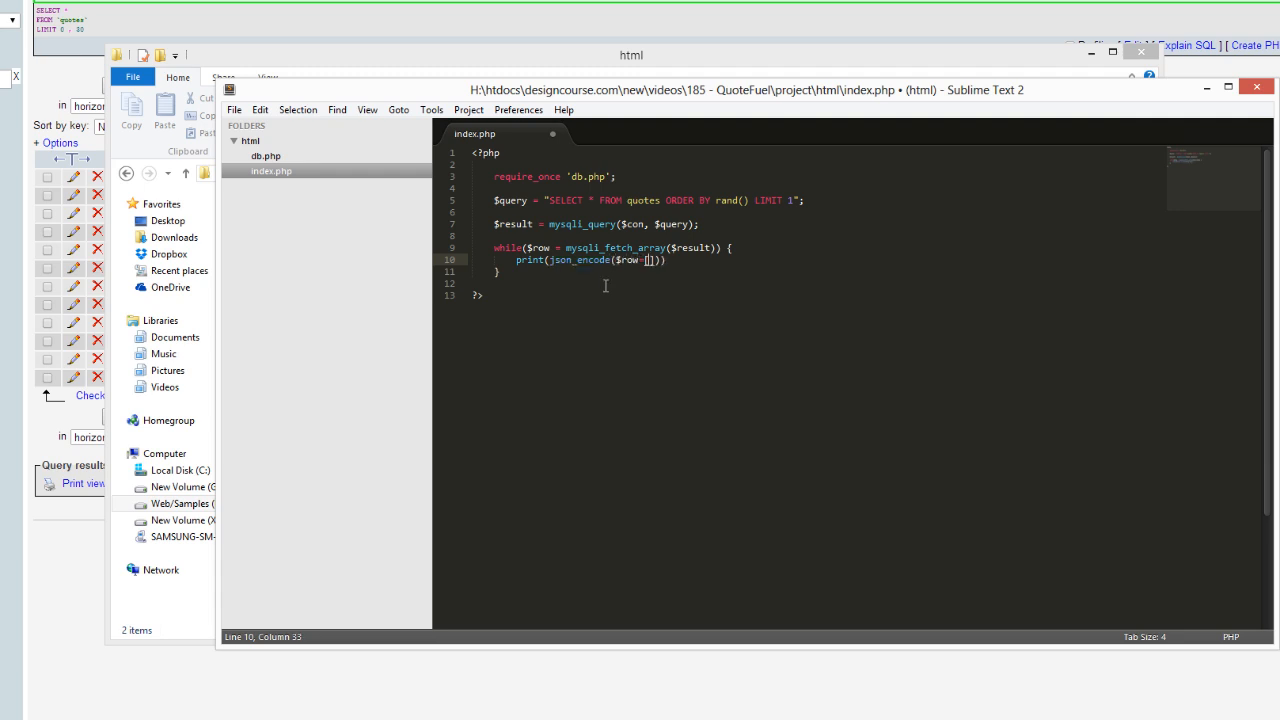
{"action": "type", "text": "'quote'"}
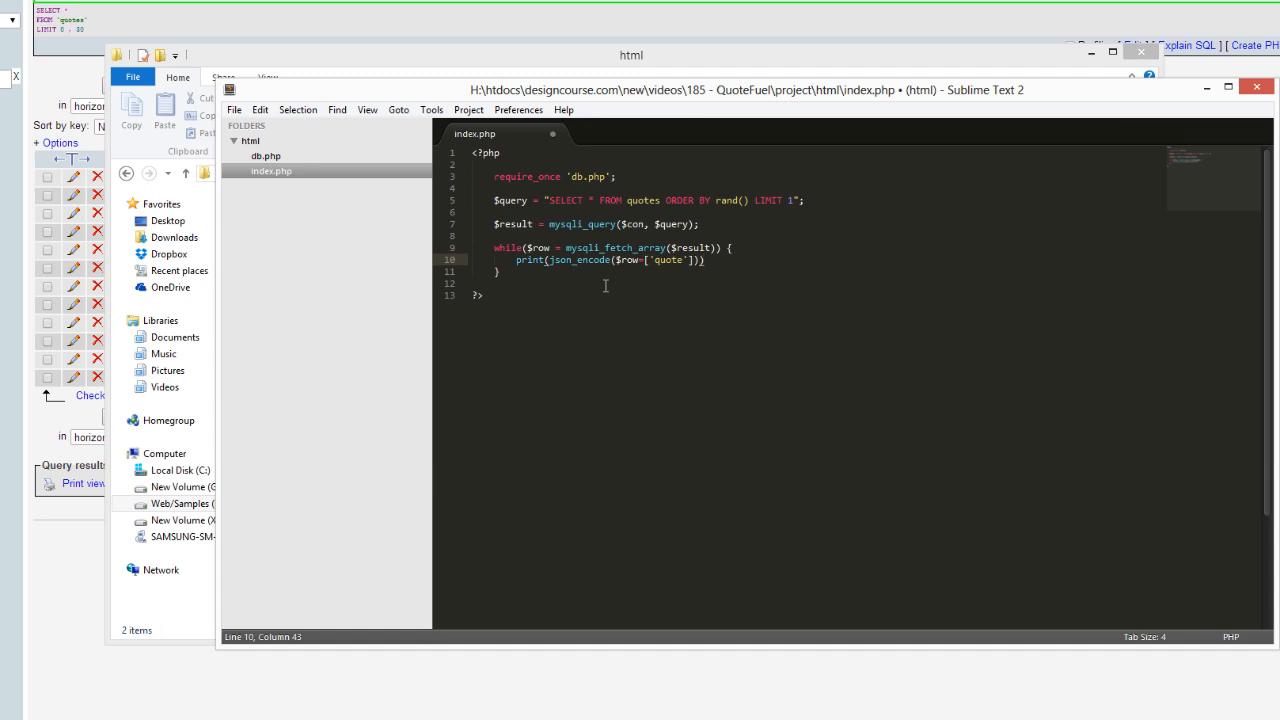
{"action": "type", "text": ";"}
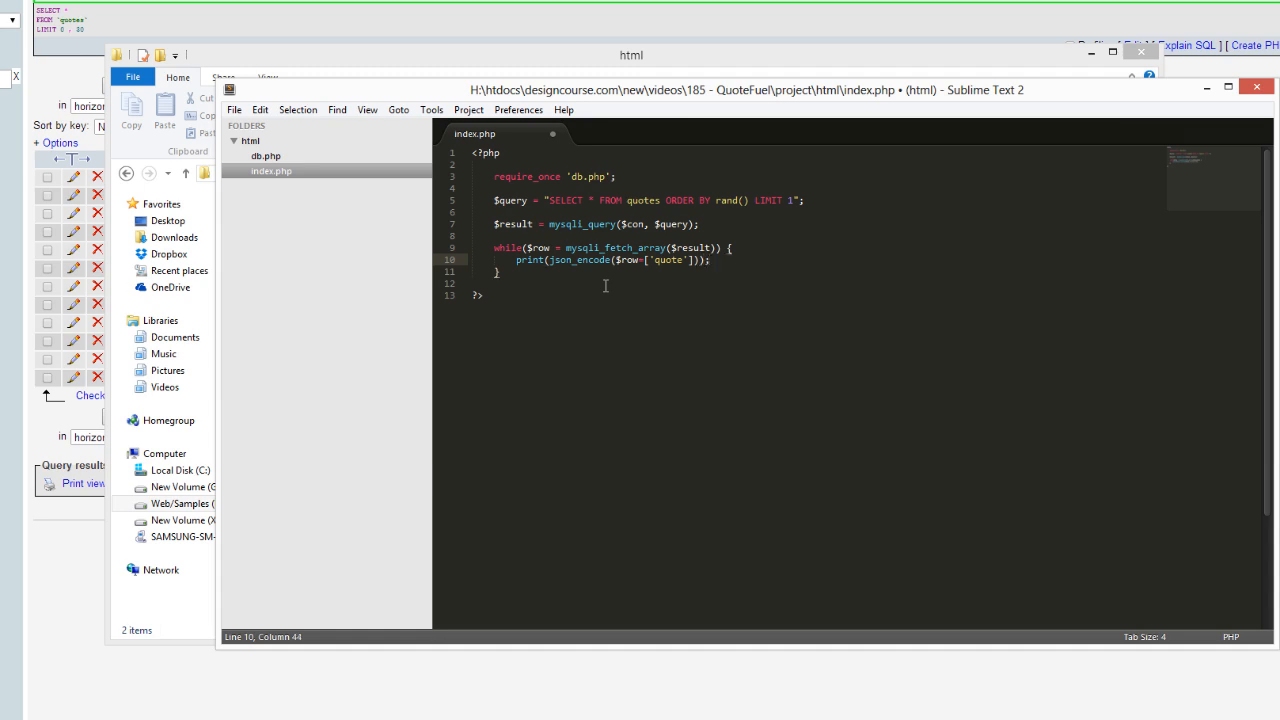
{"action": "key", "text": "ctrl+s"}
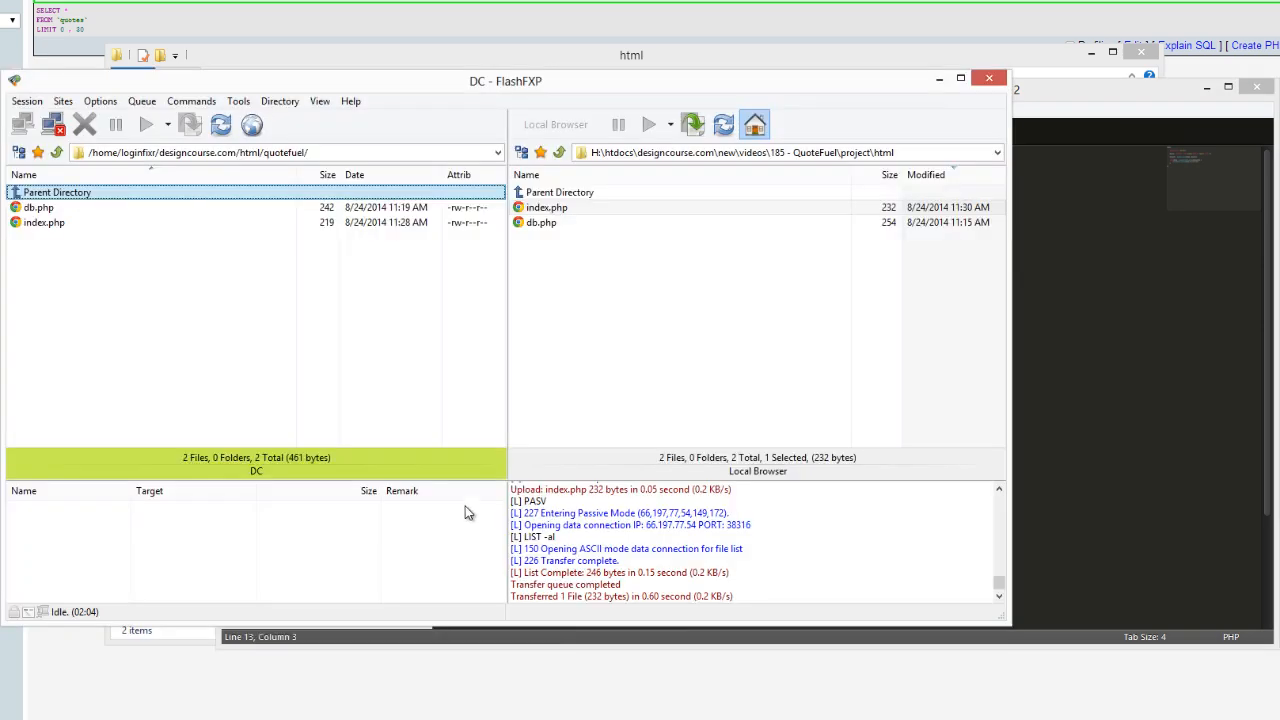
Upload db.php and index.php to /html/quotefuel/ in FlashFXP.
{"action": "left_click", "coordinate": [960, 78]}
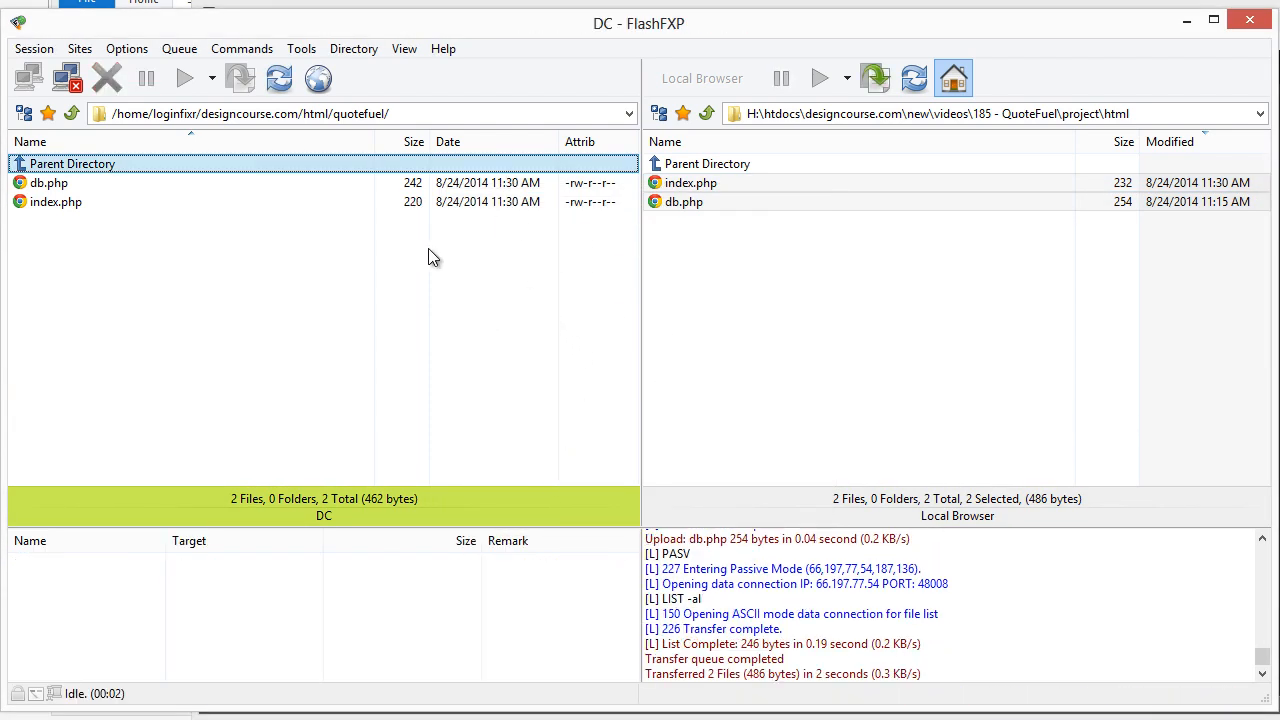
{"action": "mouse_move", "coordinate": [421, 264]}
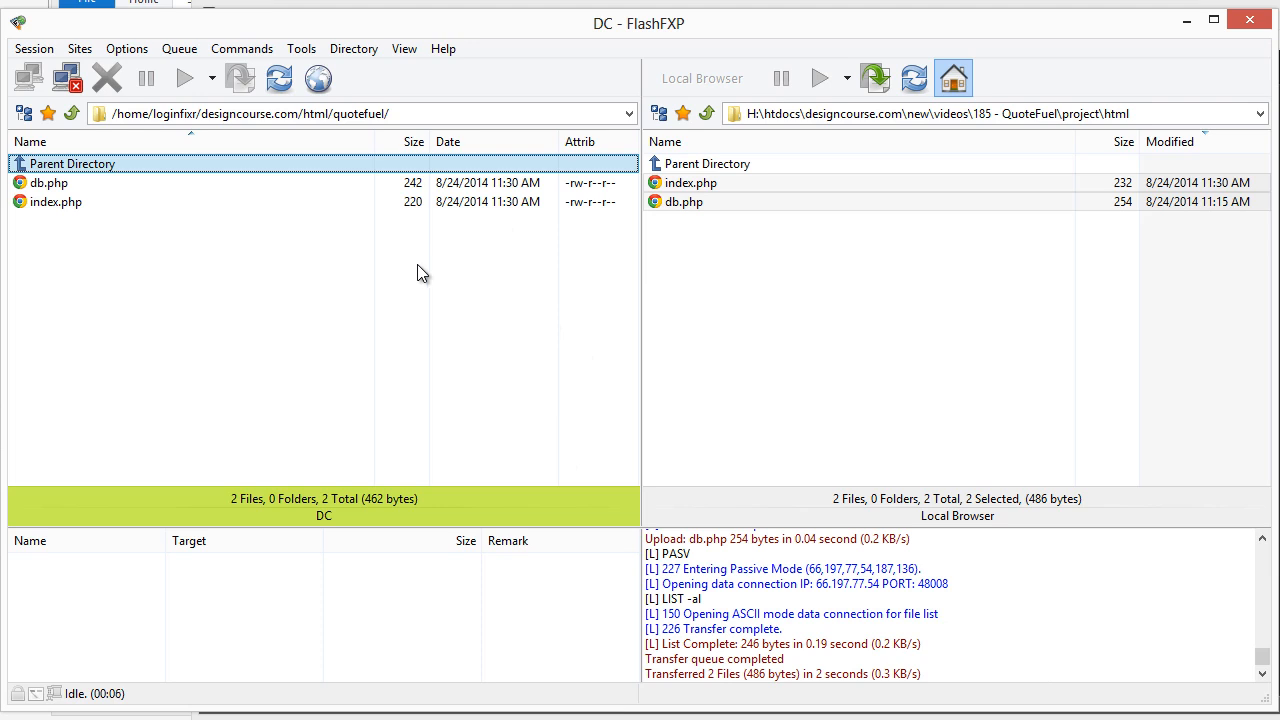
{"action": "mouse_move", "coordinate": [498, 303]}
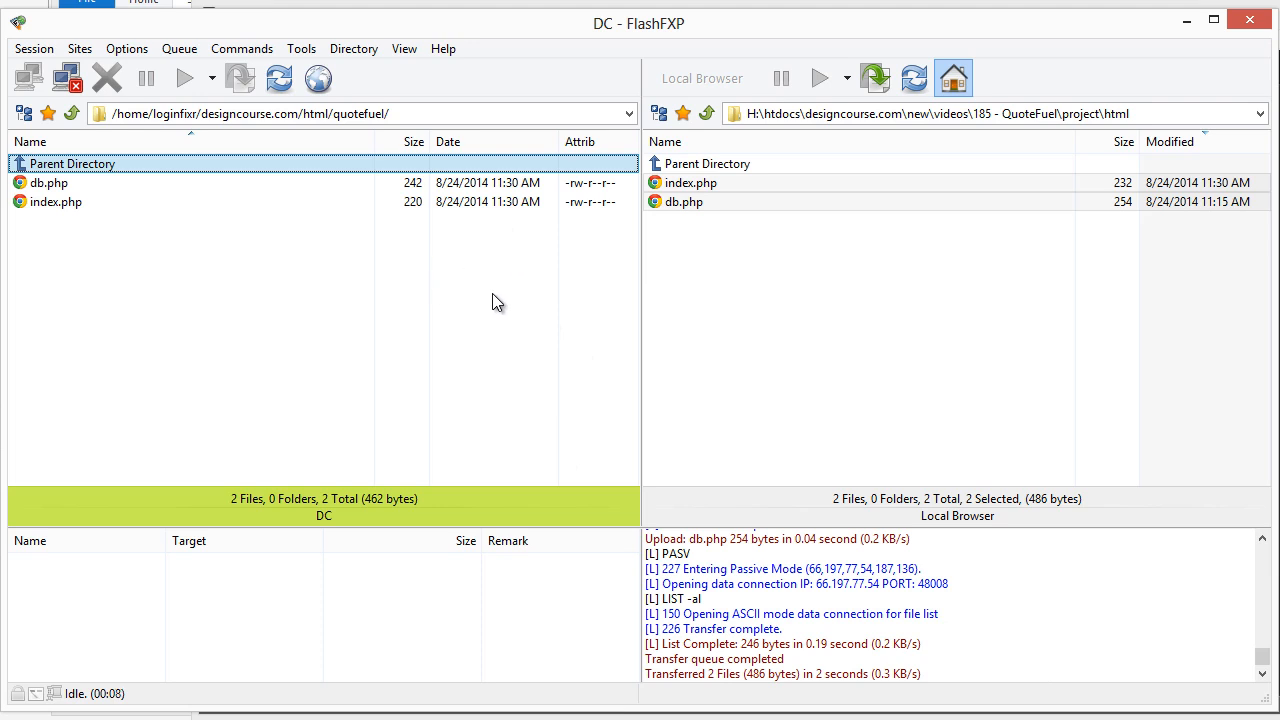
{"action": "mouse_move", "coordinate": [517, 269]}
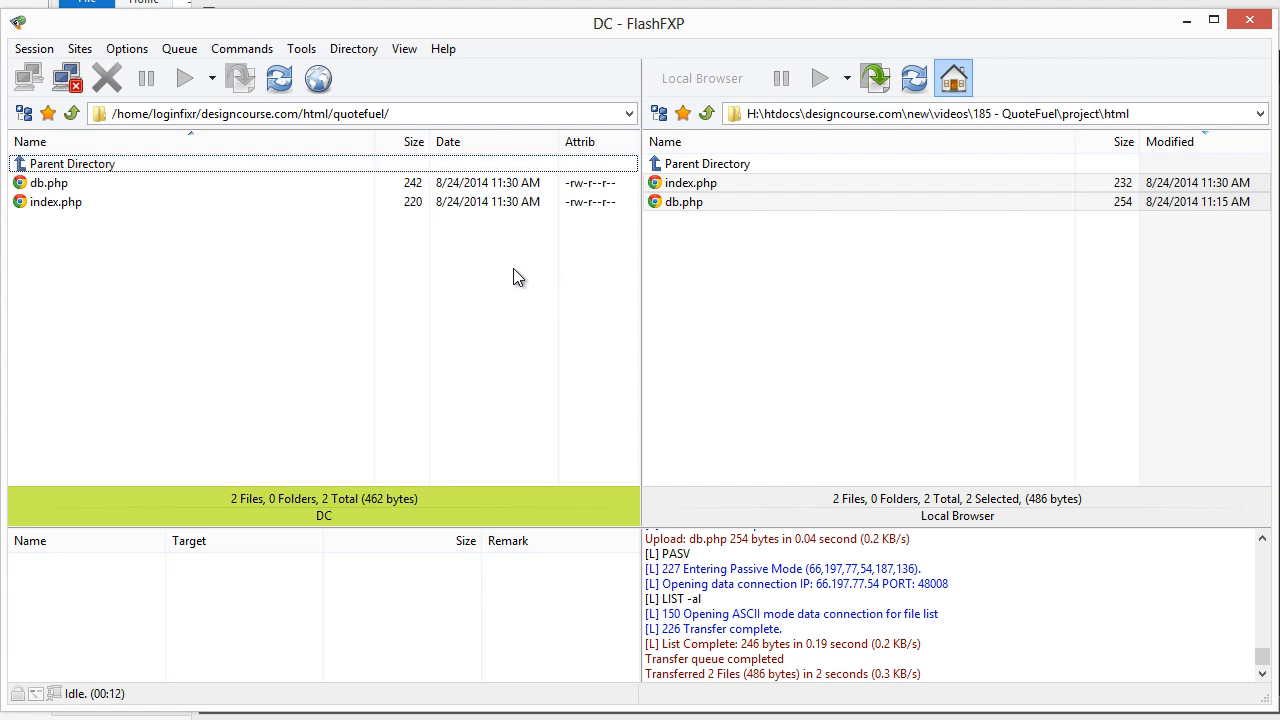
{"action": "mouse_move", "coordinate": [505, 270]}
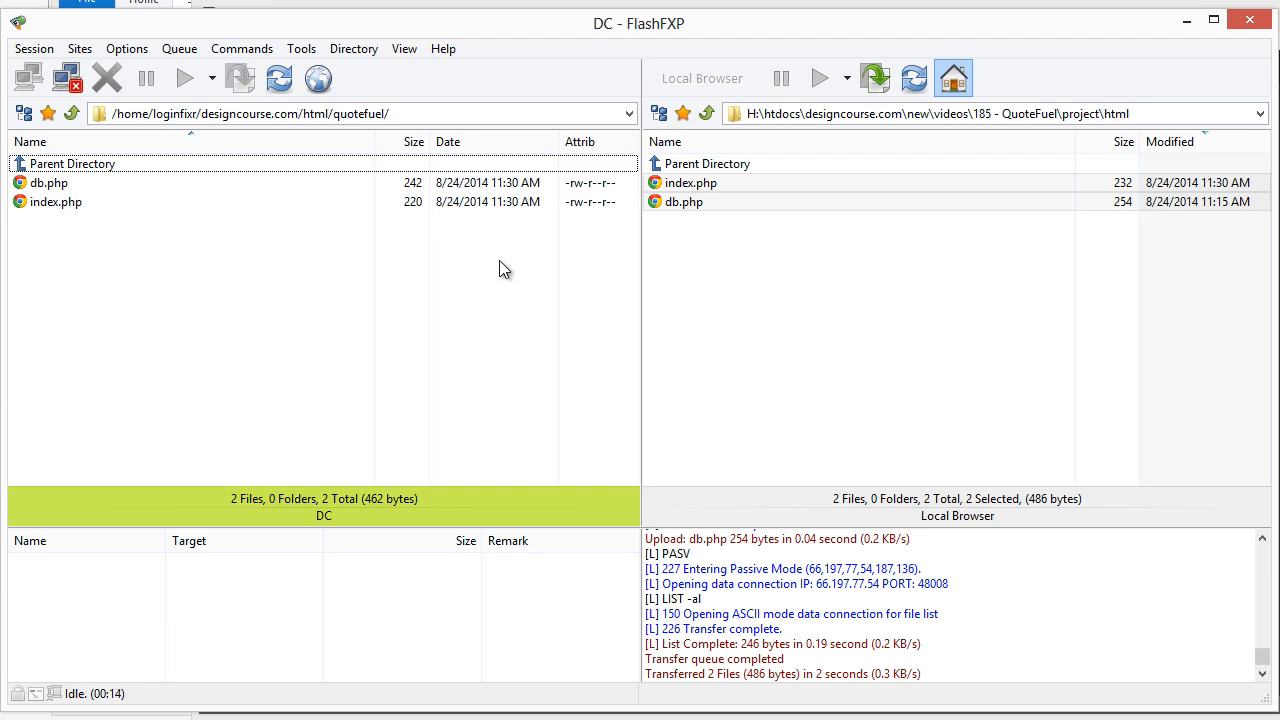
{"action": "mouse_move", "coordinate": [765, 270]}
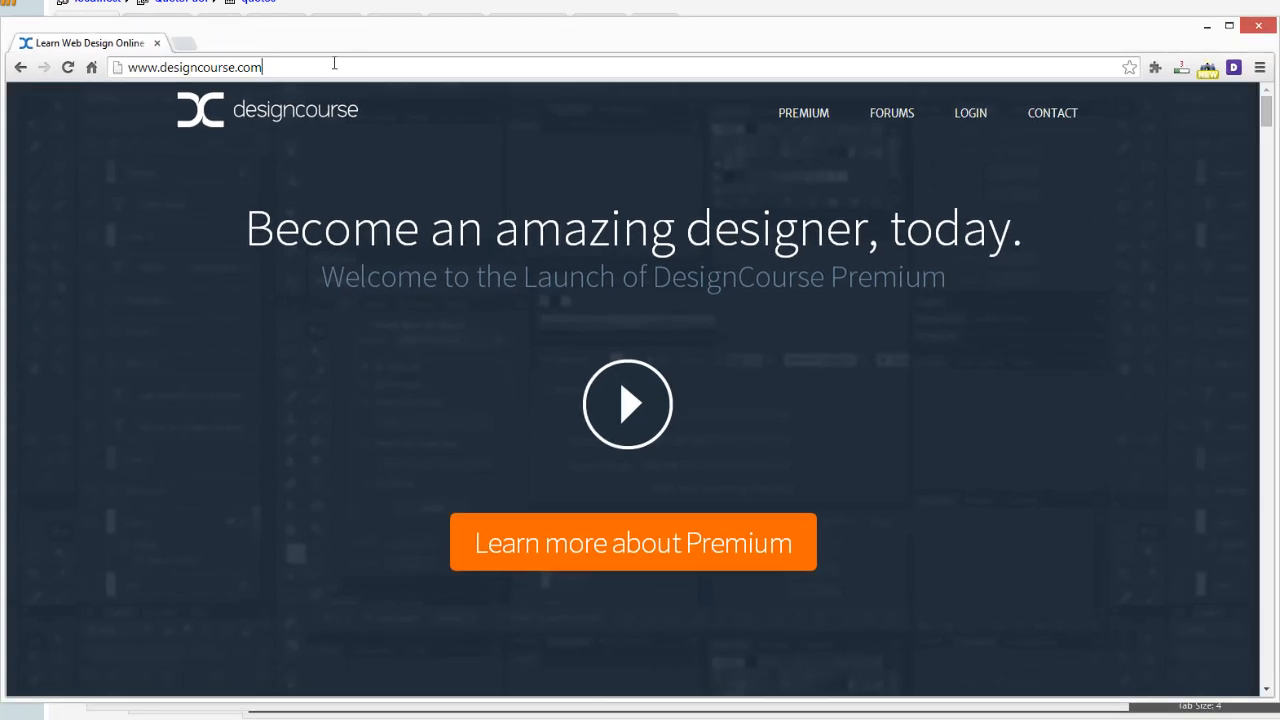
{"action": "type", "text": "/quotefuel/"}
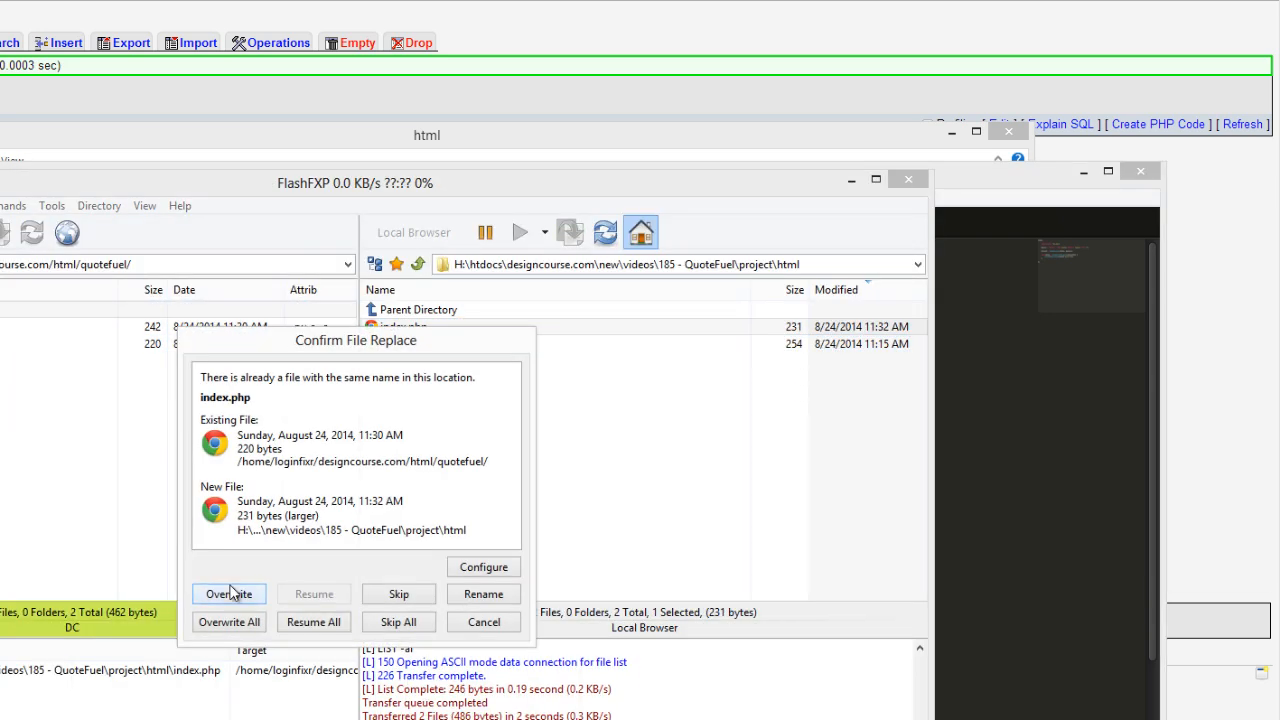
Overwrite the server's 220-byte index.php with the newer 231-byte local copy.
{"action": "left_click", "coordinate": [228, 593]}
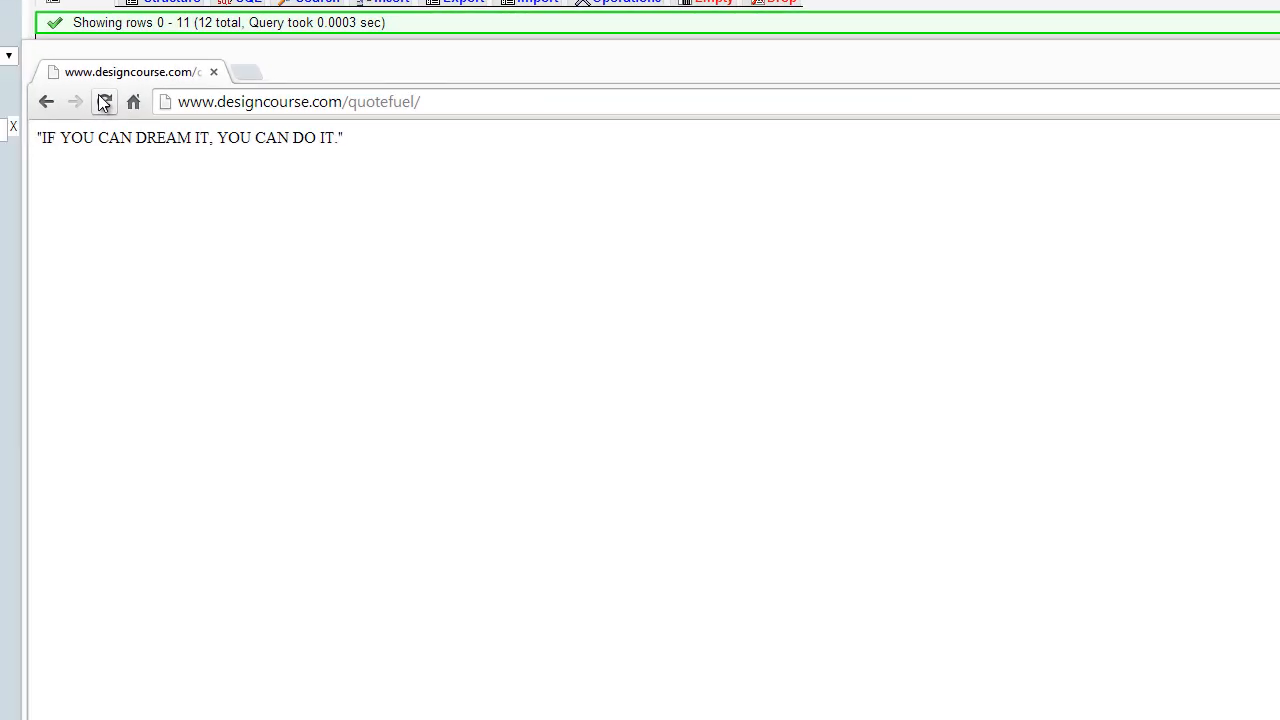
Reload the quotefuel page repeatedly until it shows "STOP WATCHING THE CLOCK.".
{"action": "left_click", "coordinate": [104, 101]}
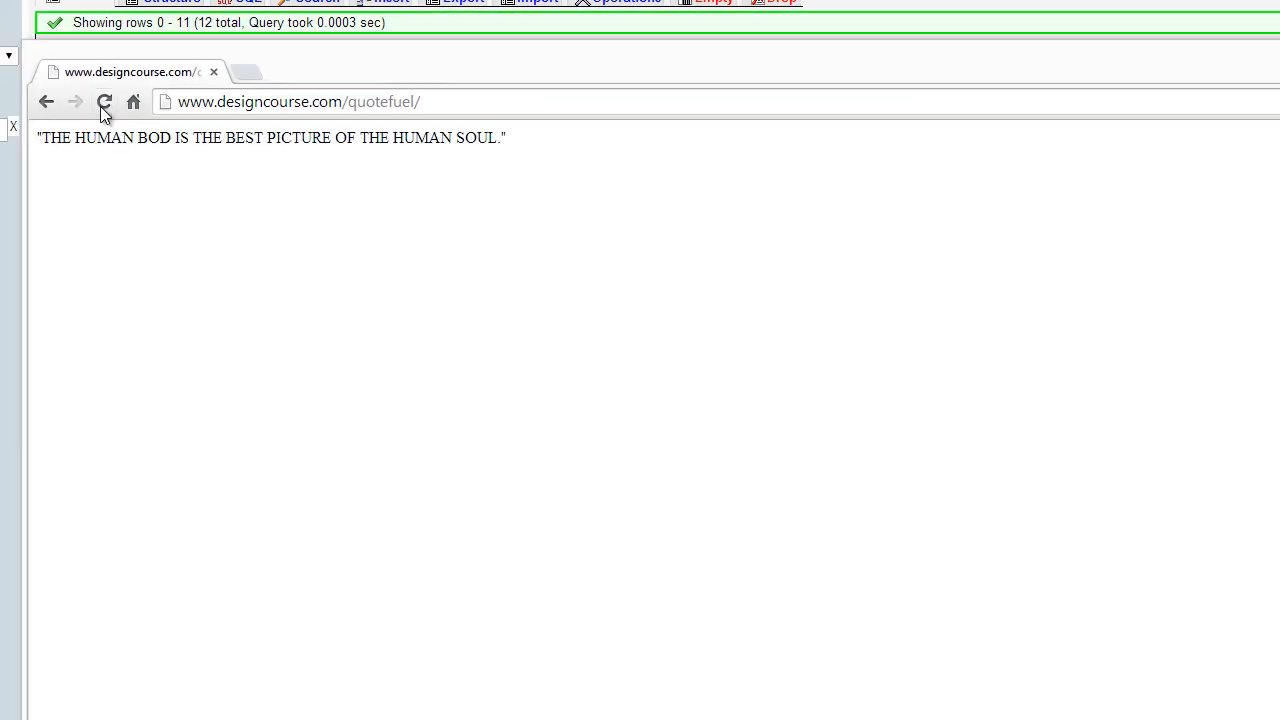
{"action": "left_click", "coordinate": [104, 101]}
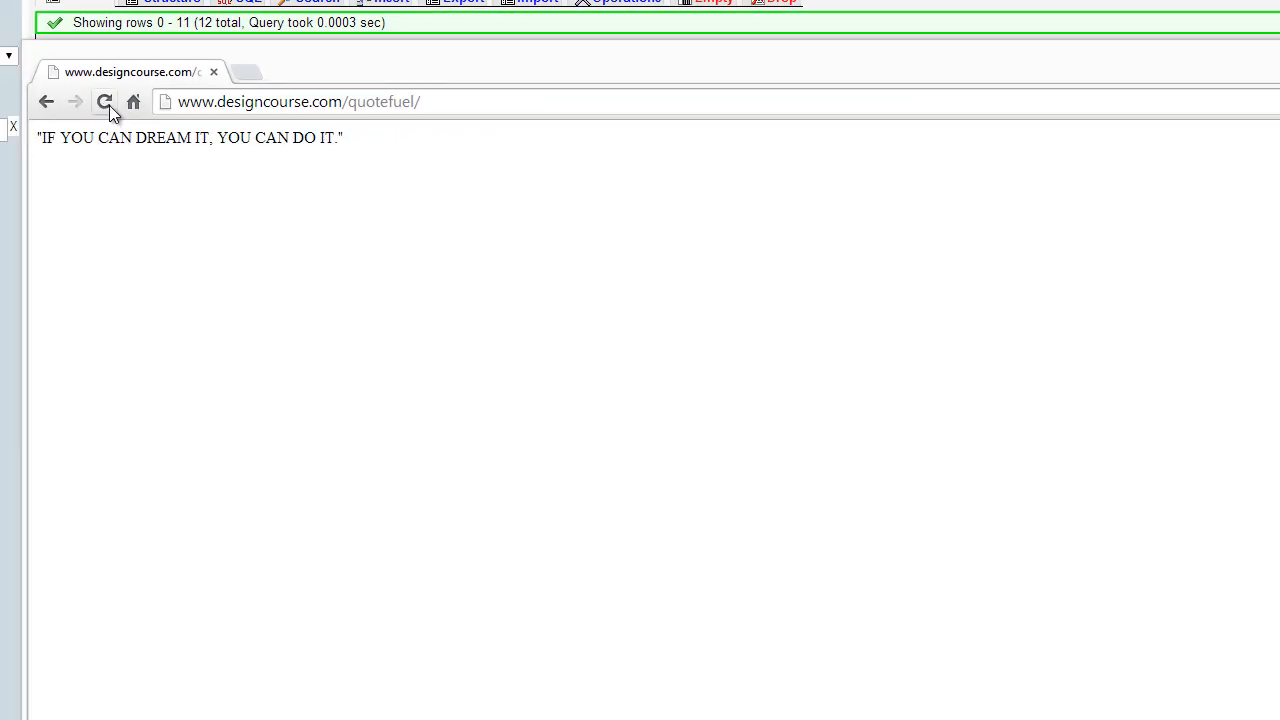
{"action": "left_click", "coordinate": [104, 101]}
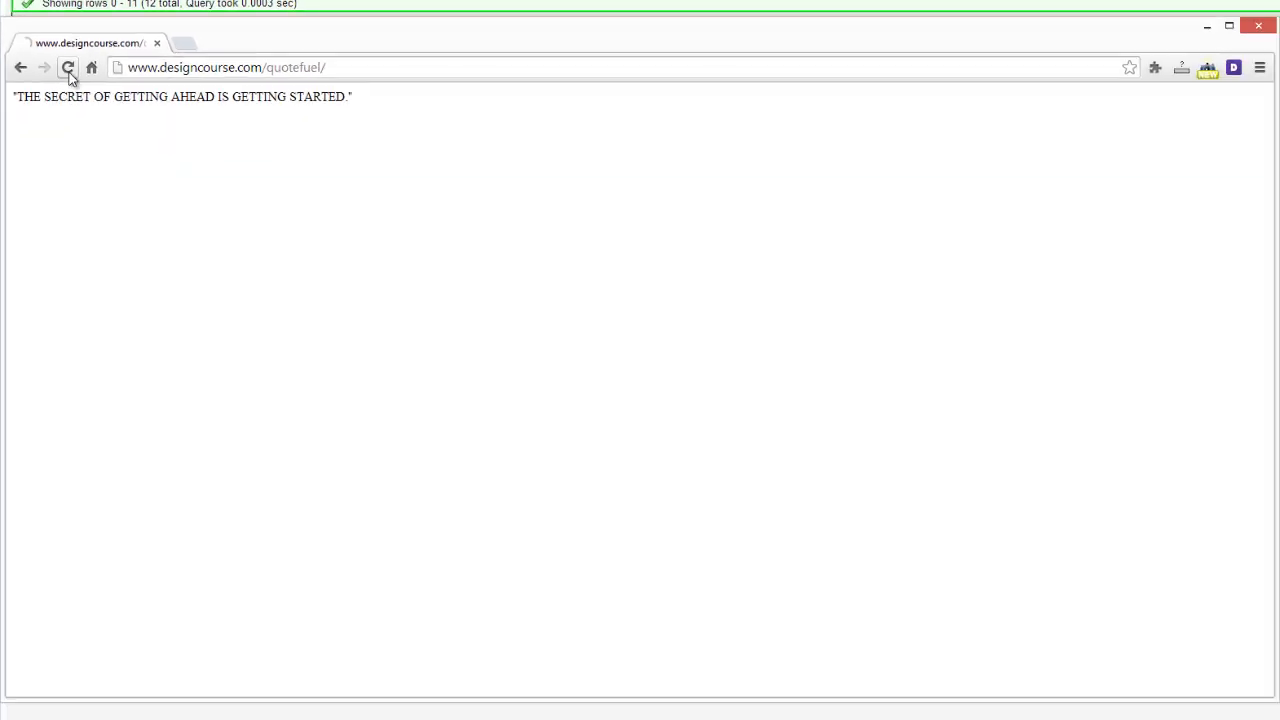
{"action": "left_click", "coordinate": [67, 67]}
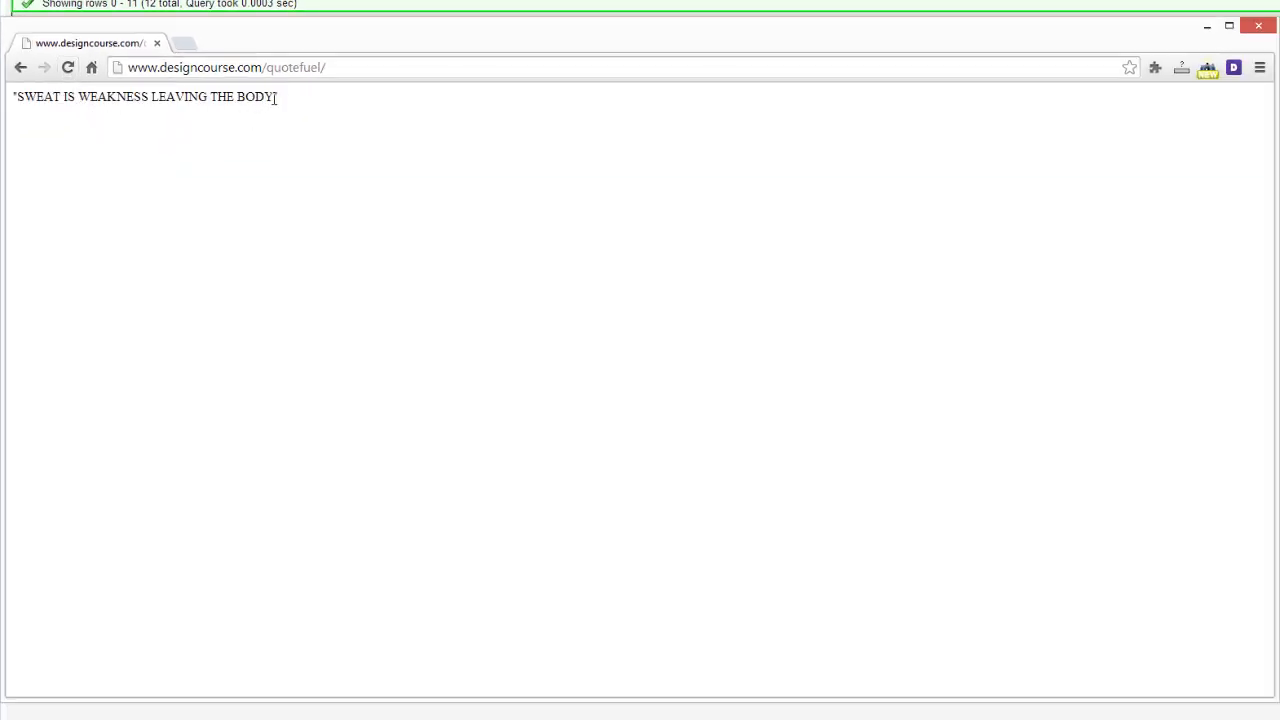
{"action": "type", "text": "\""}
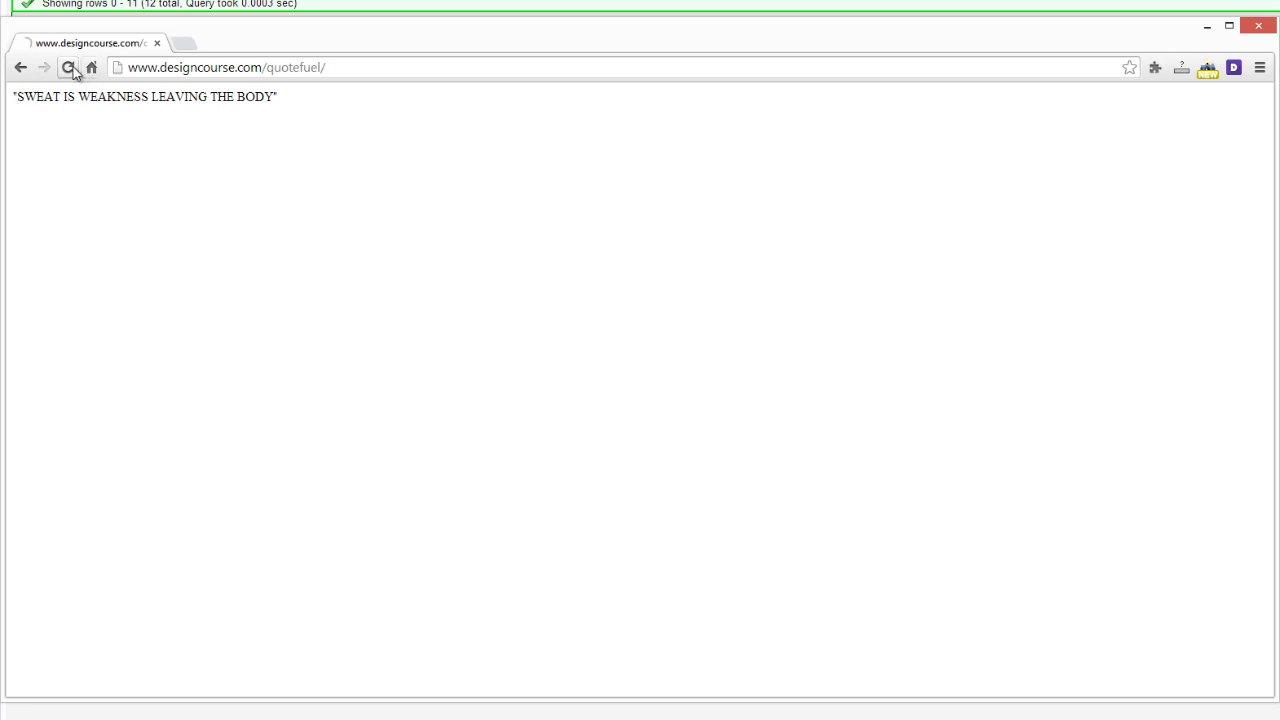
{"action": "left_click", "coordinate": [67, 67]}
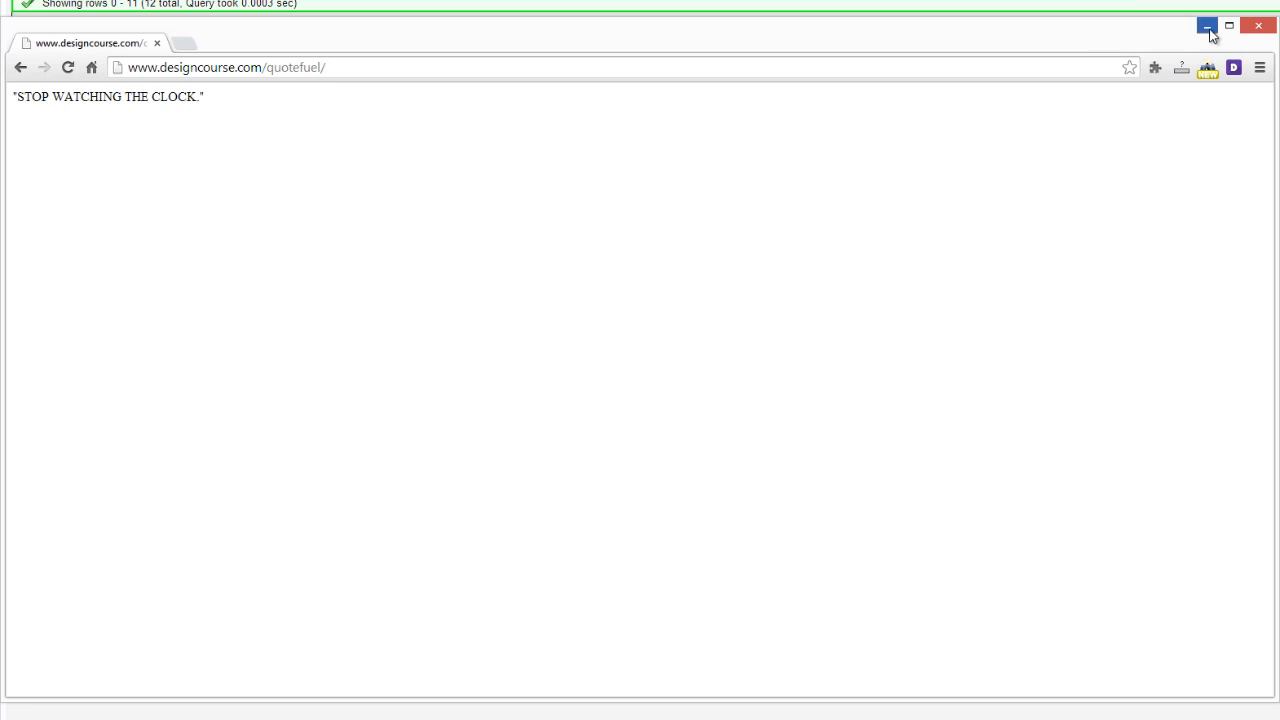
{"action": "mouse_move", "coordinate": [1206, 26]}
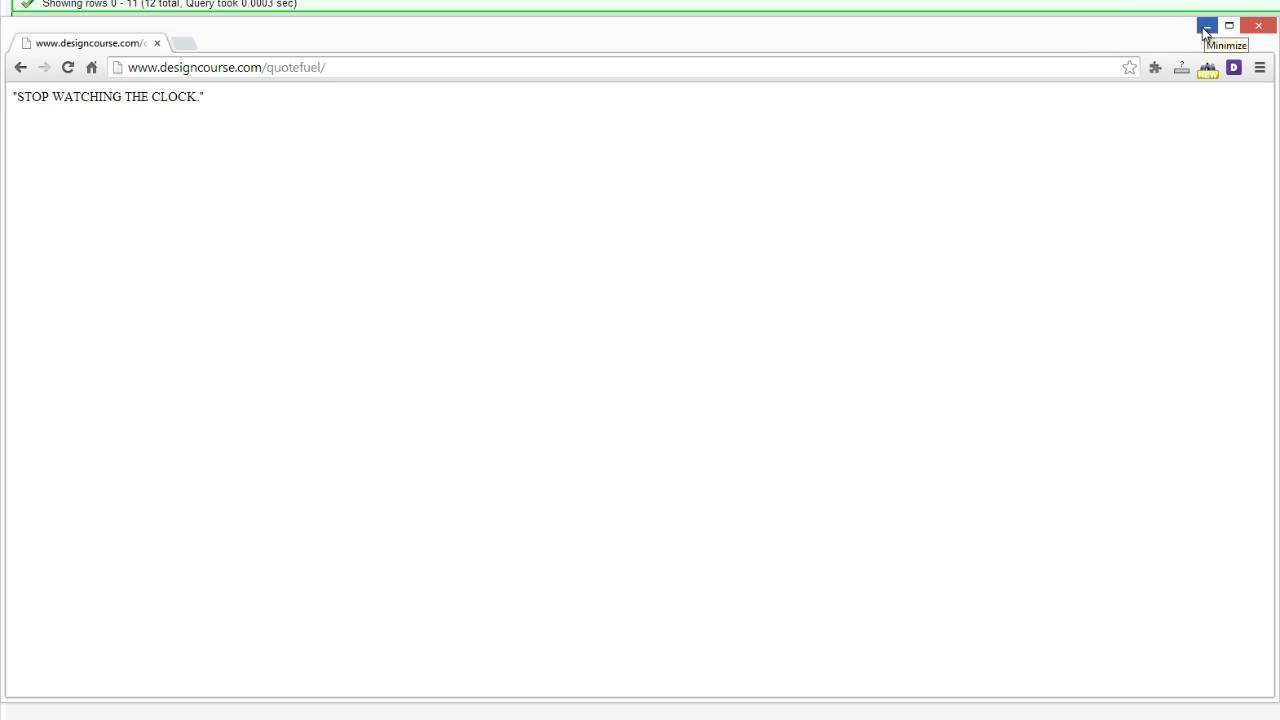
{"action": "mouse_move", "coordinate": [1108, 71]}
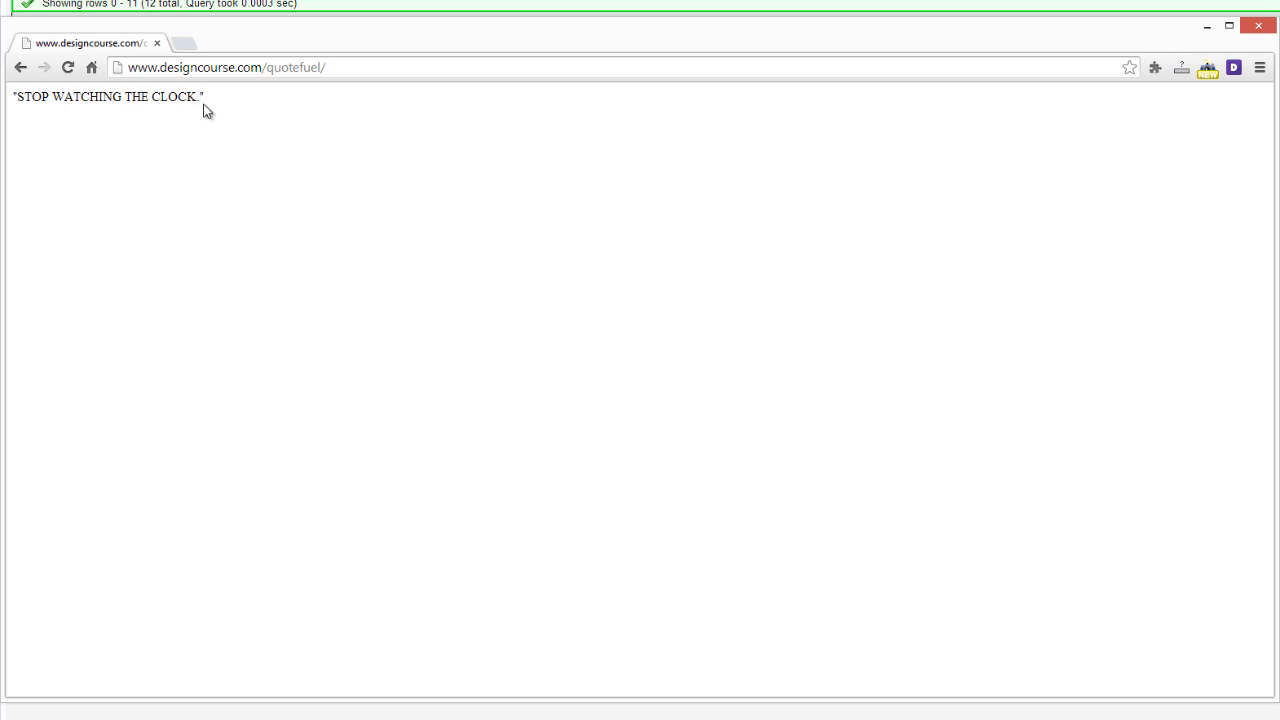
{"action": "mouse_move", "coordinate": [574, 178]}
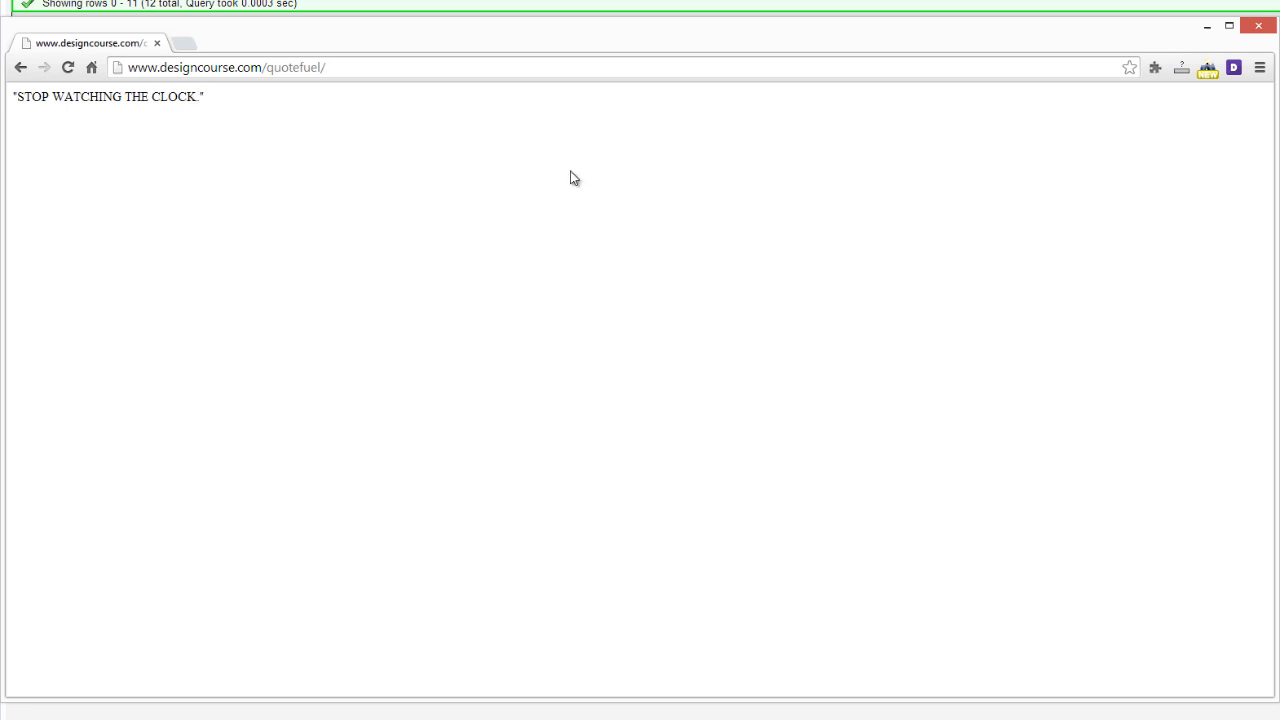